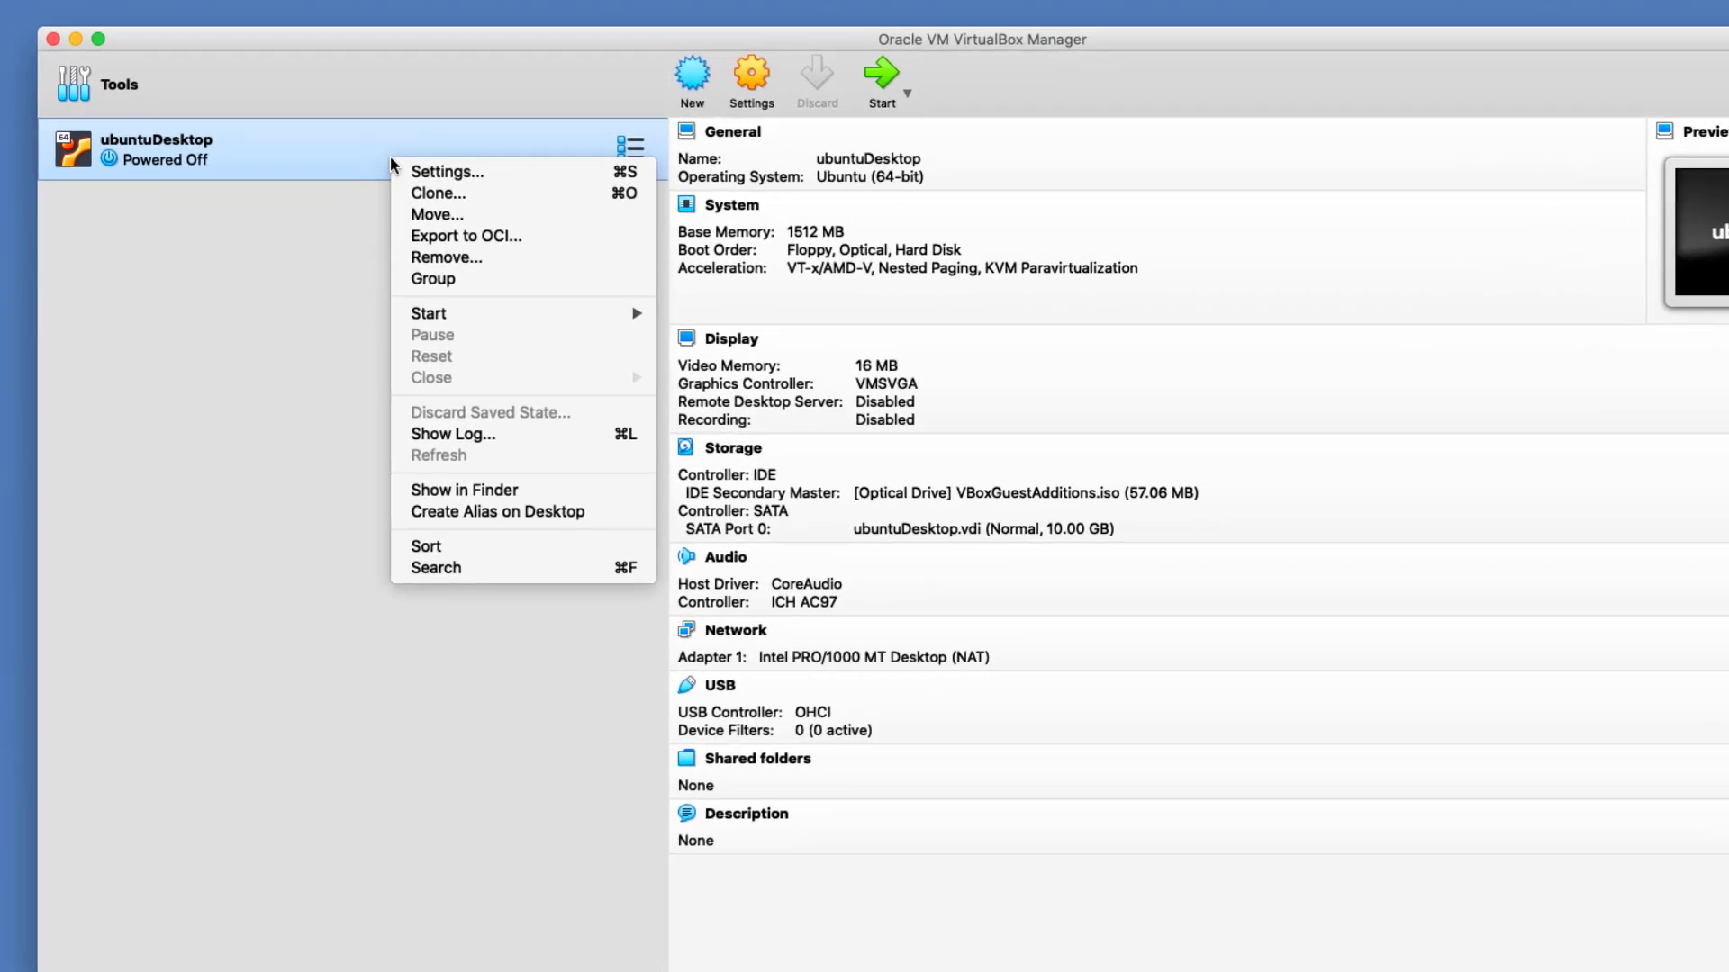
mouse_move(428, 313)
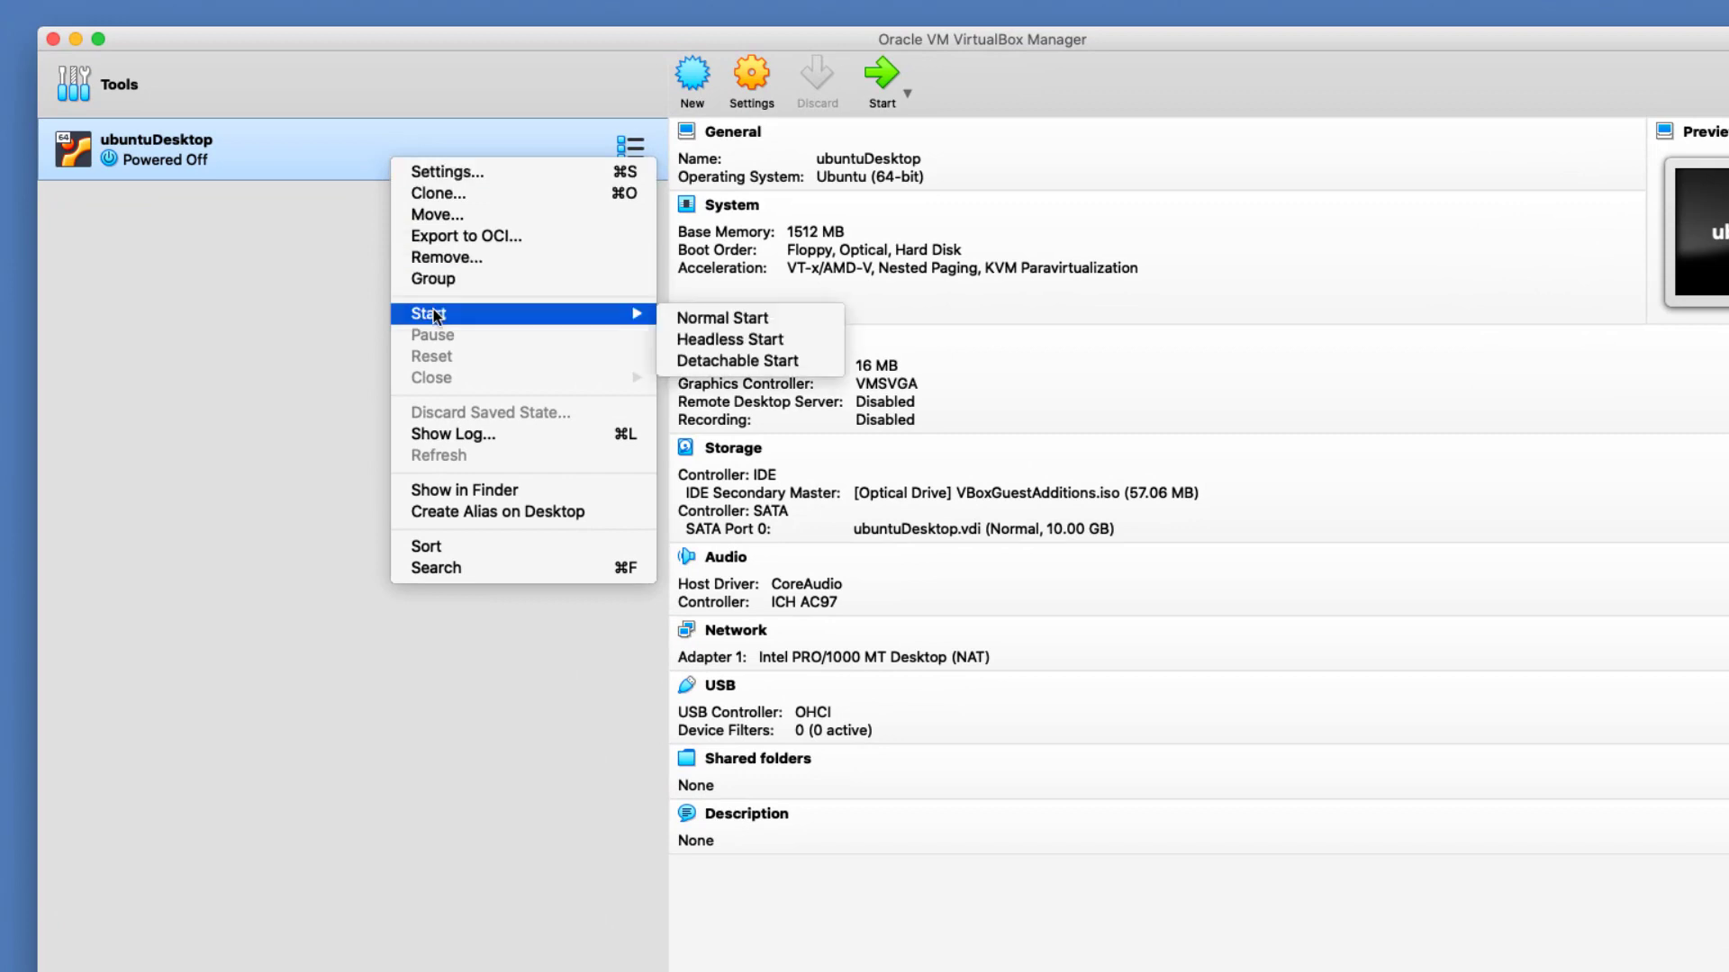
mouse_move(575, 320)
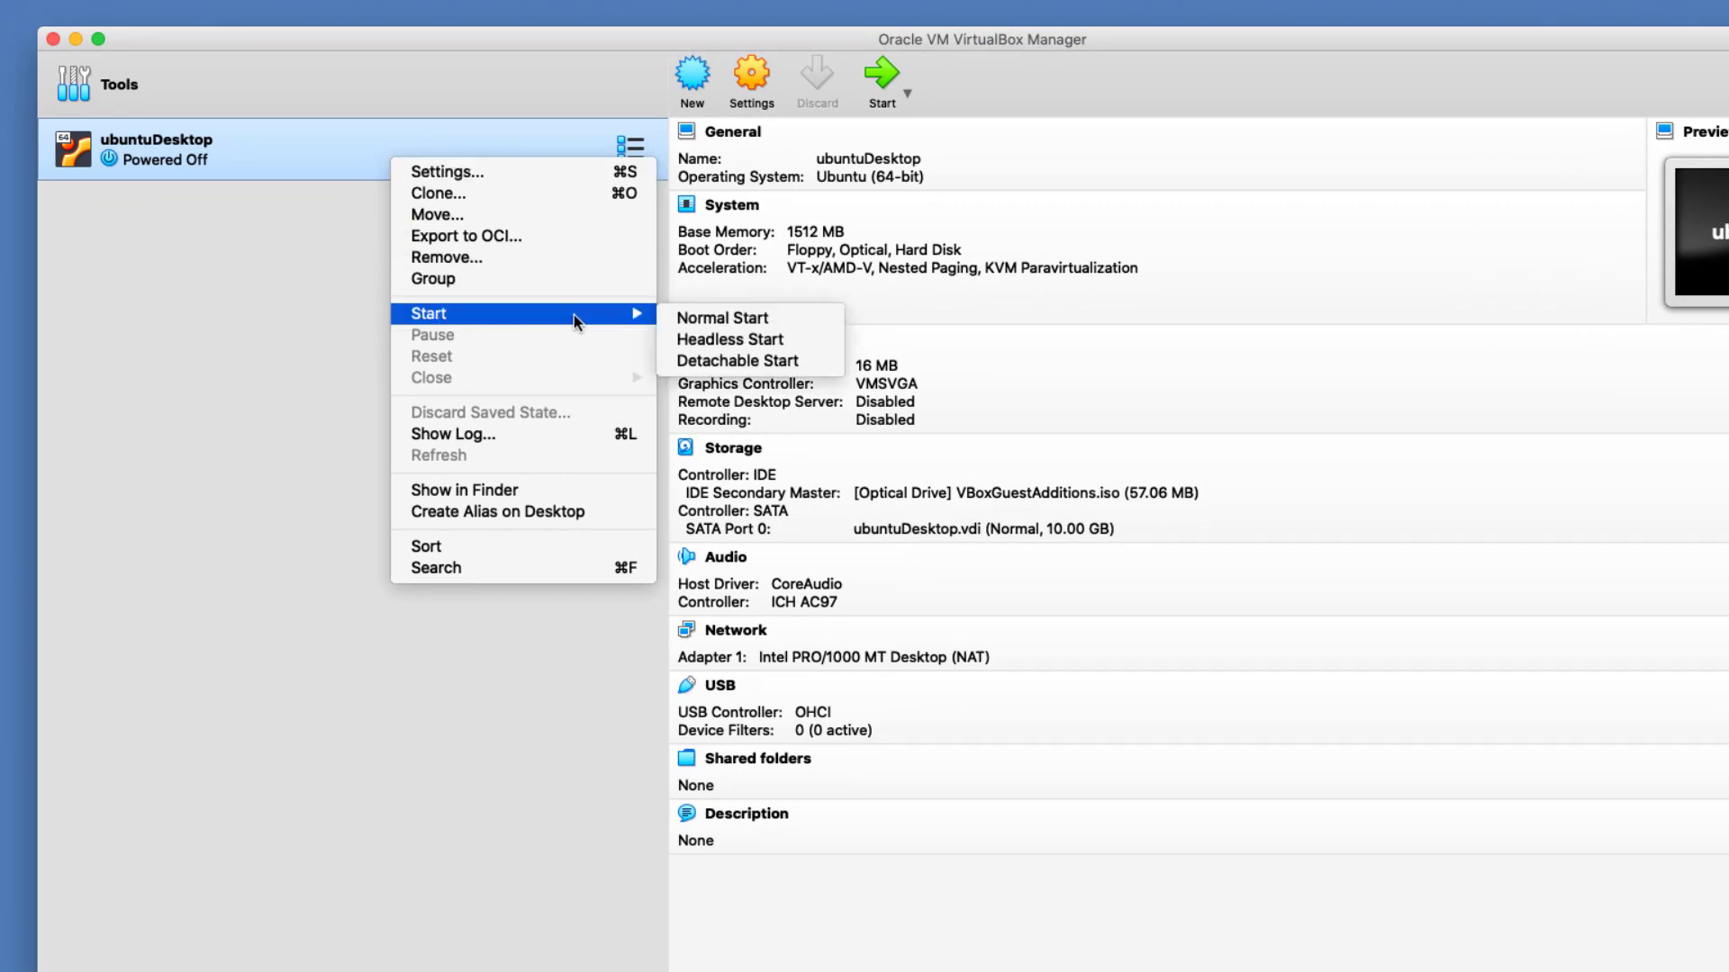
mouse_move(750, 326)
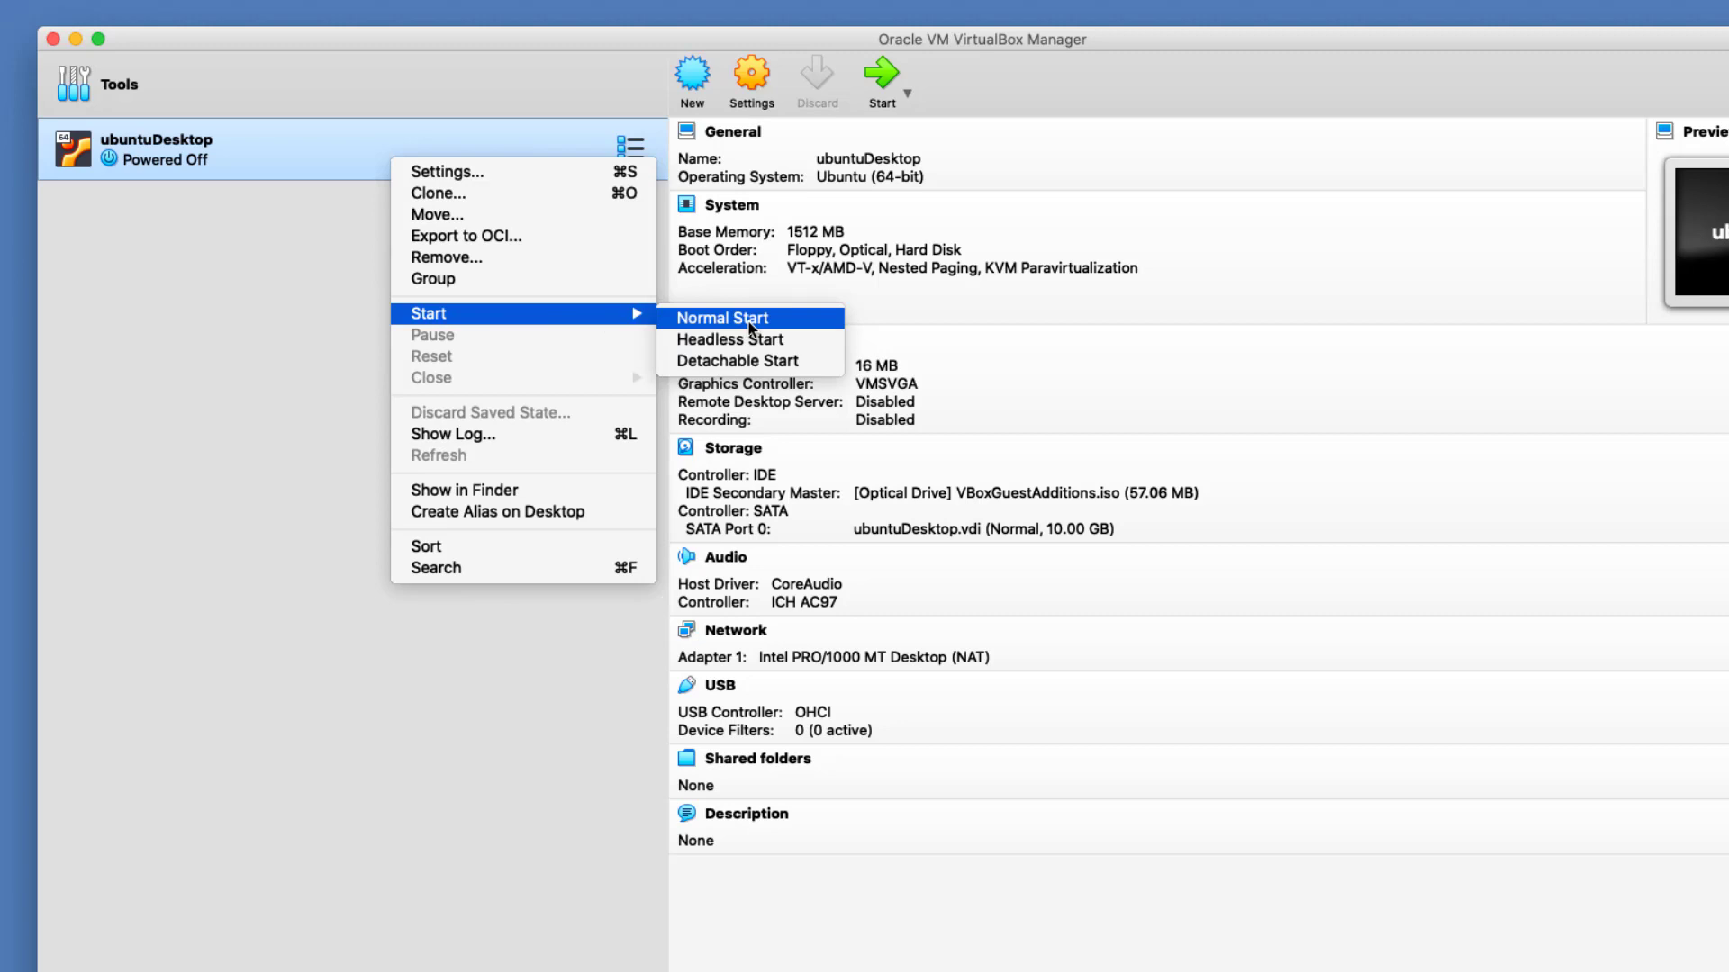
mouse_move(750, 338)
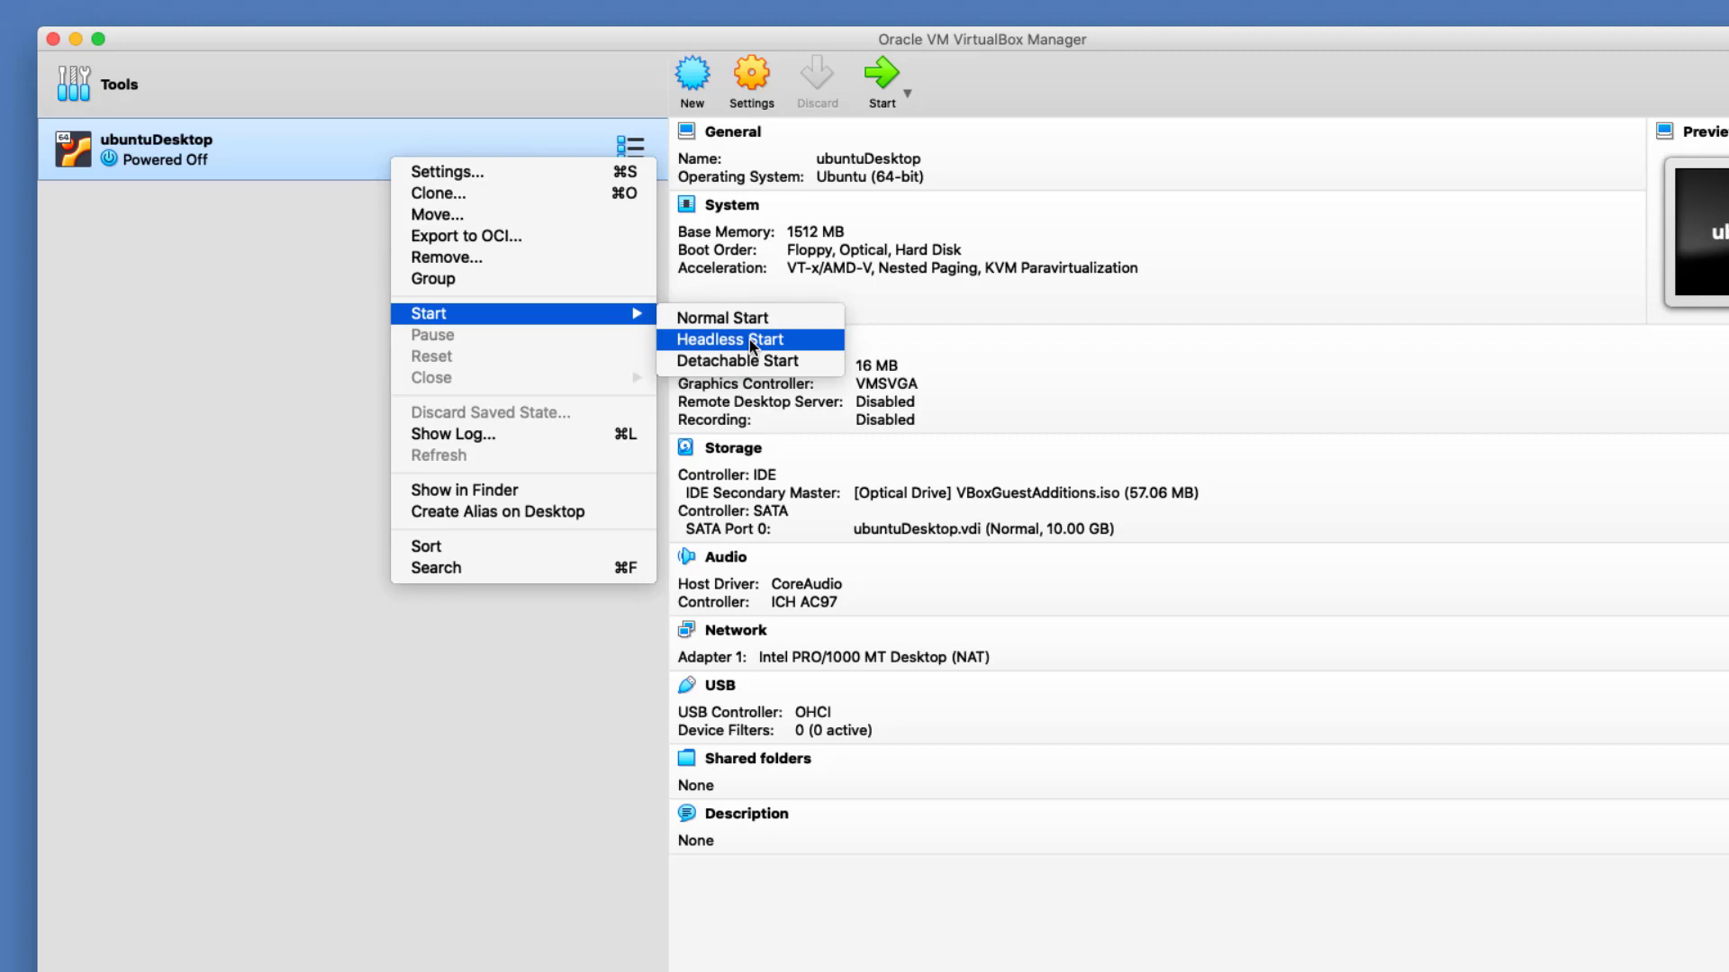
mouse_move(747, 360)
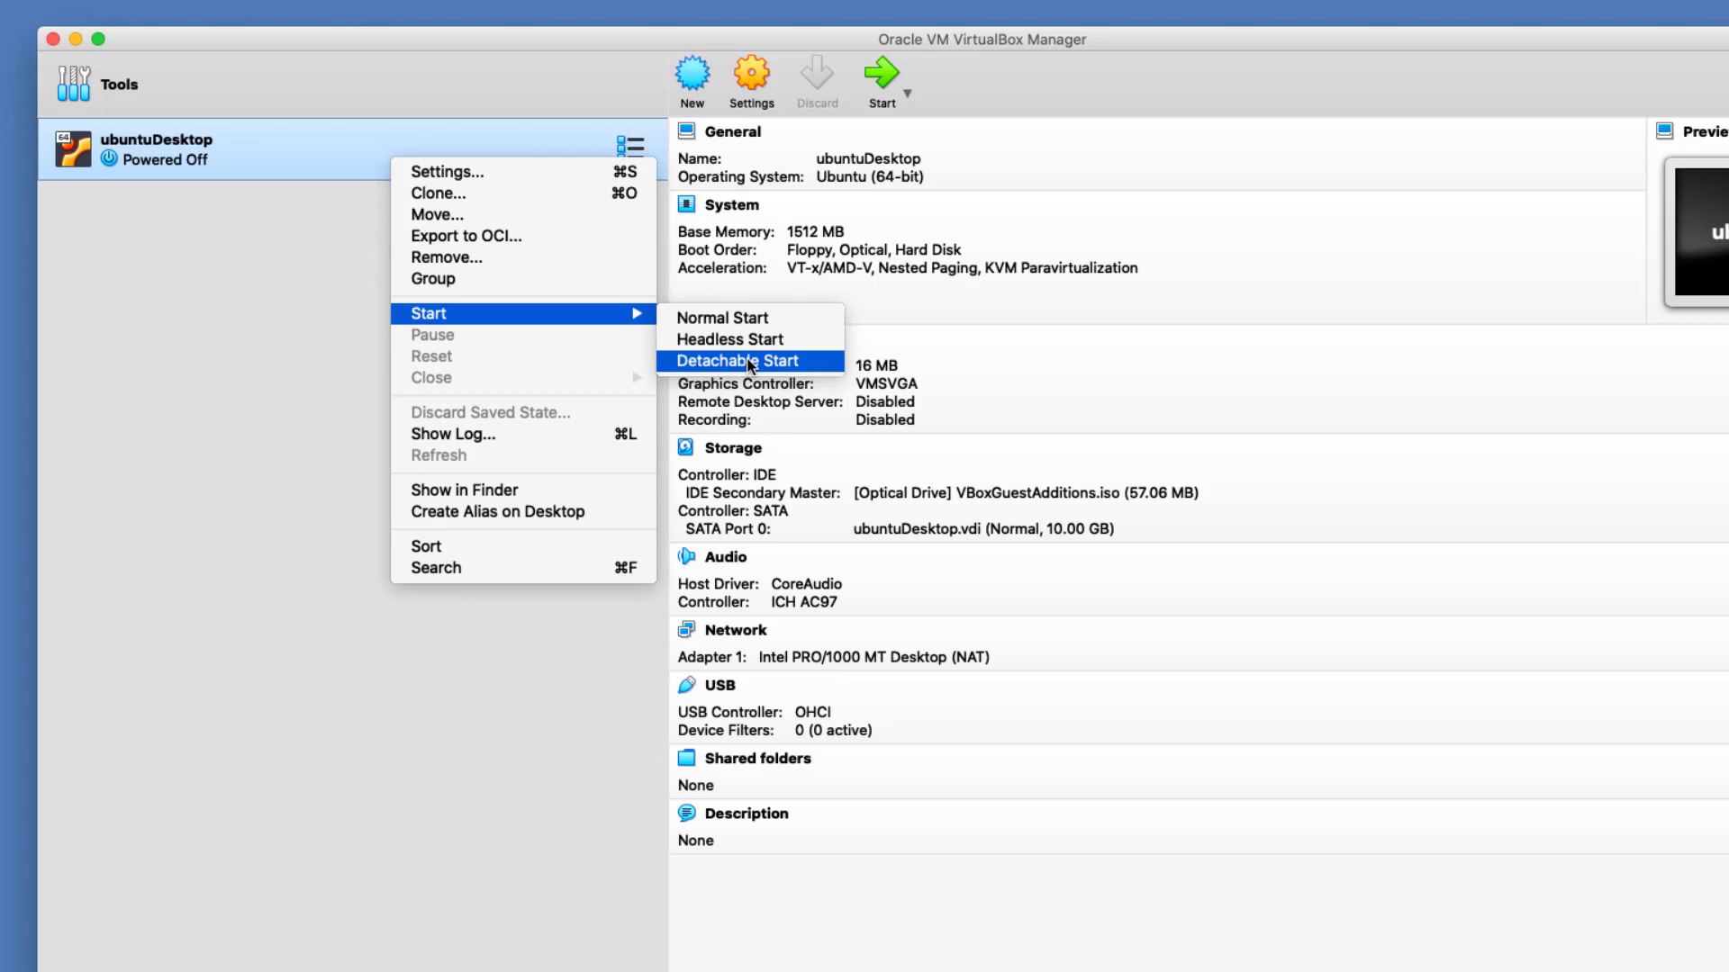
mouse_move(722, 316)
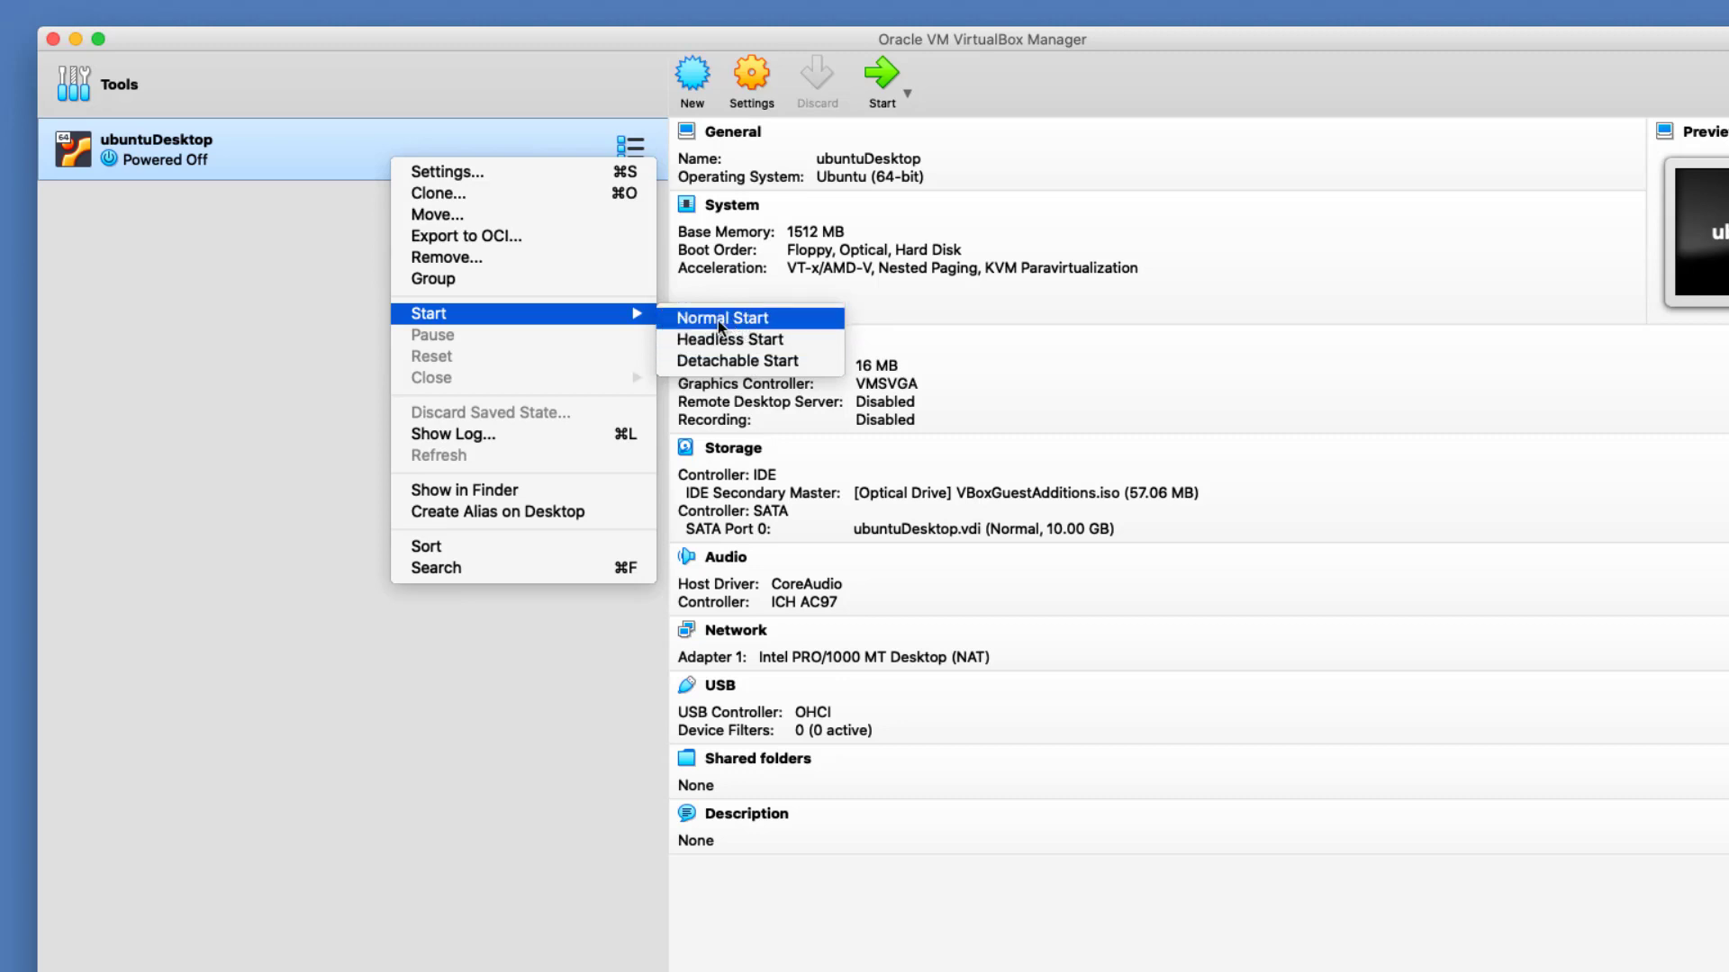
mouse_move(736, 360)
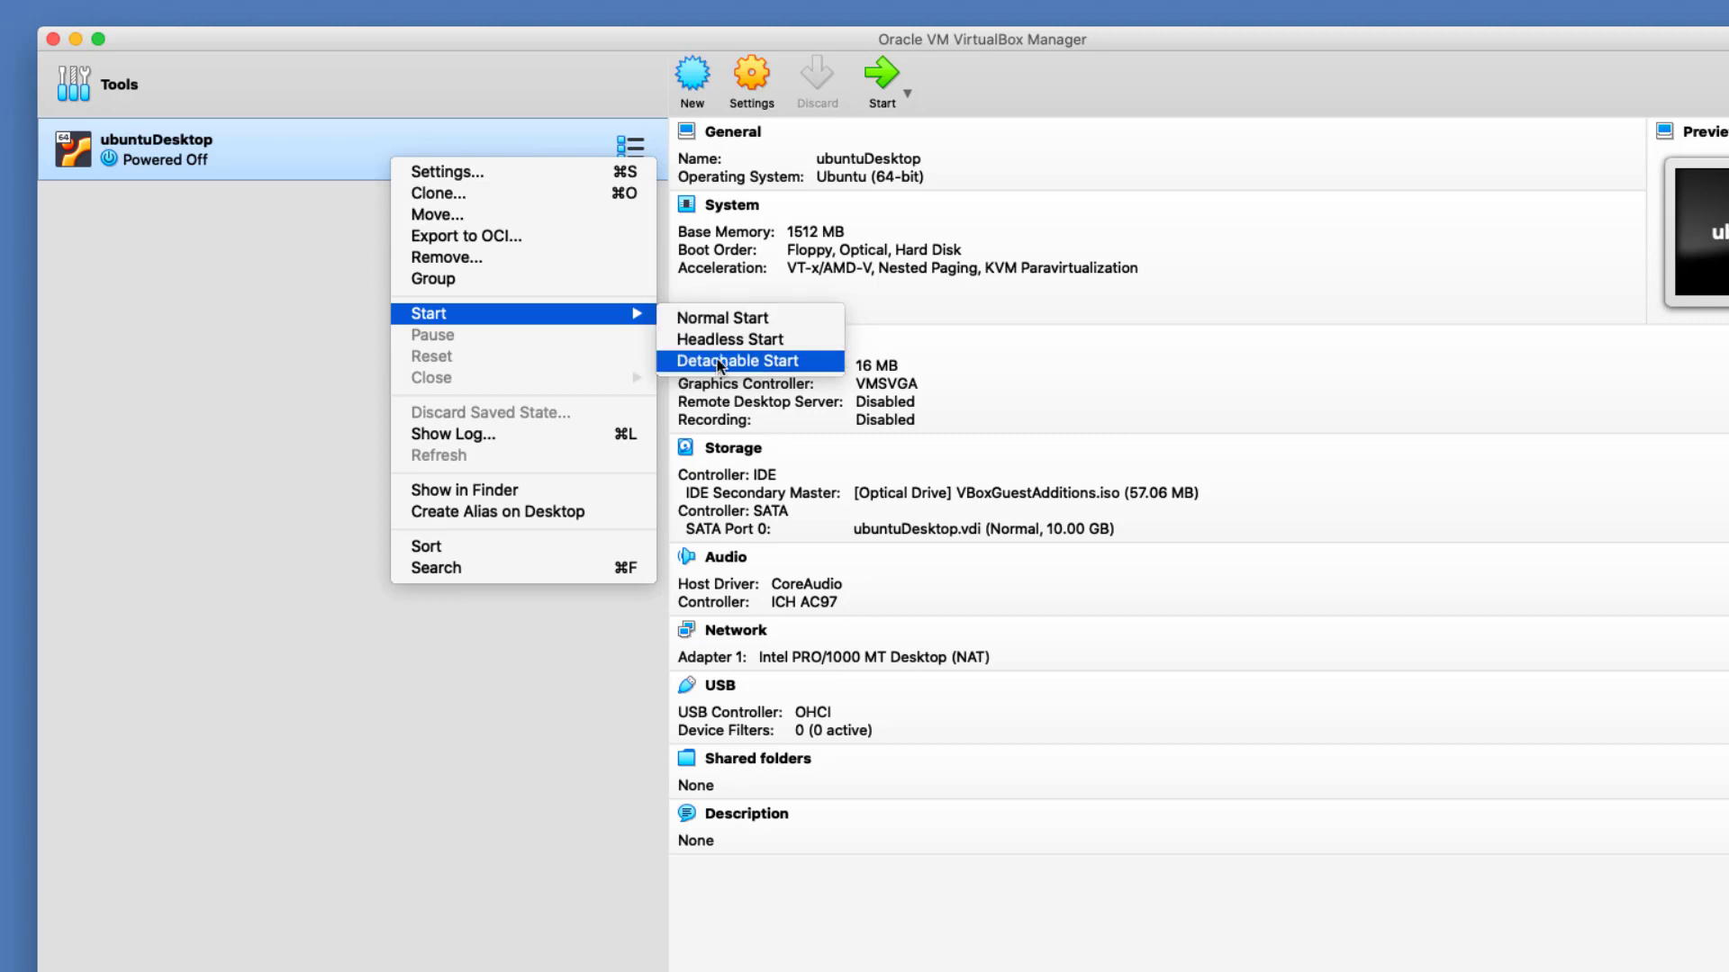
mouse_move(744, 317)
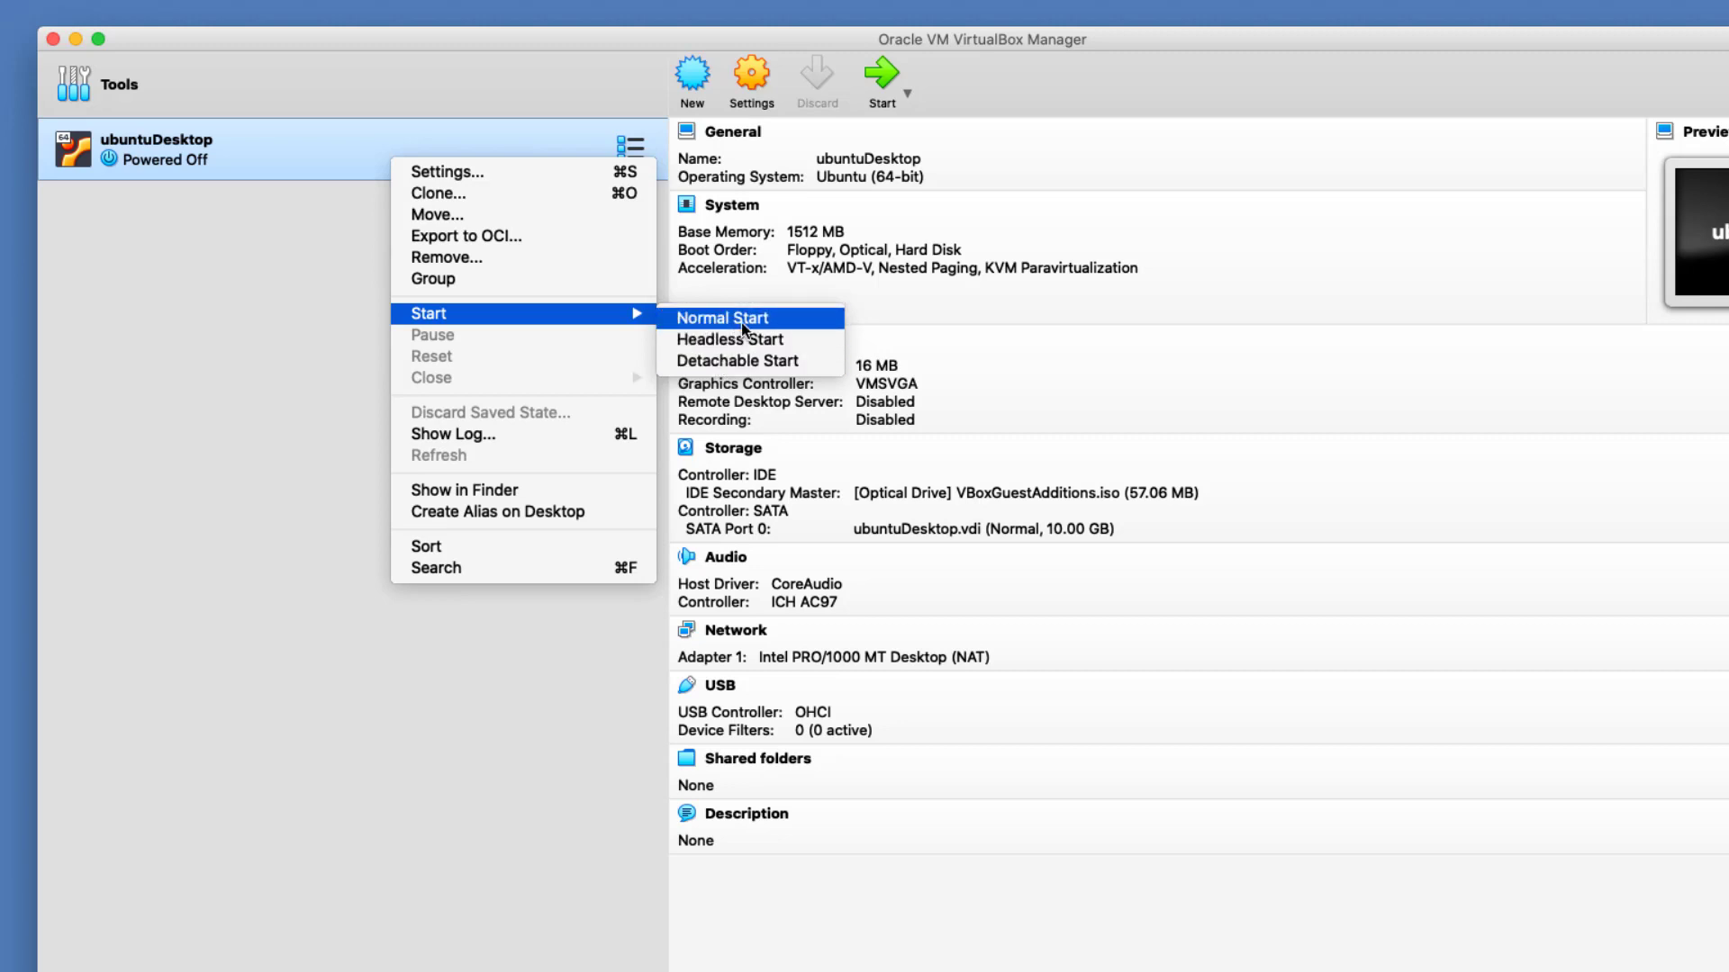
mouse_move(205, 270)
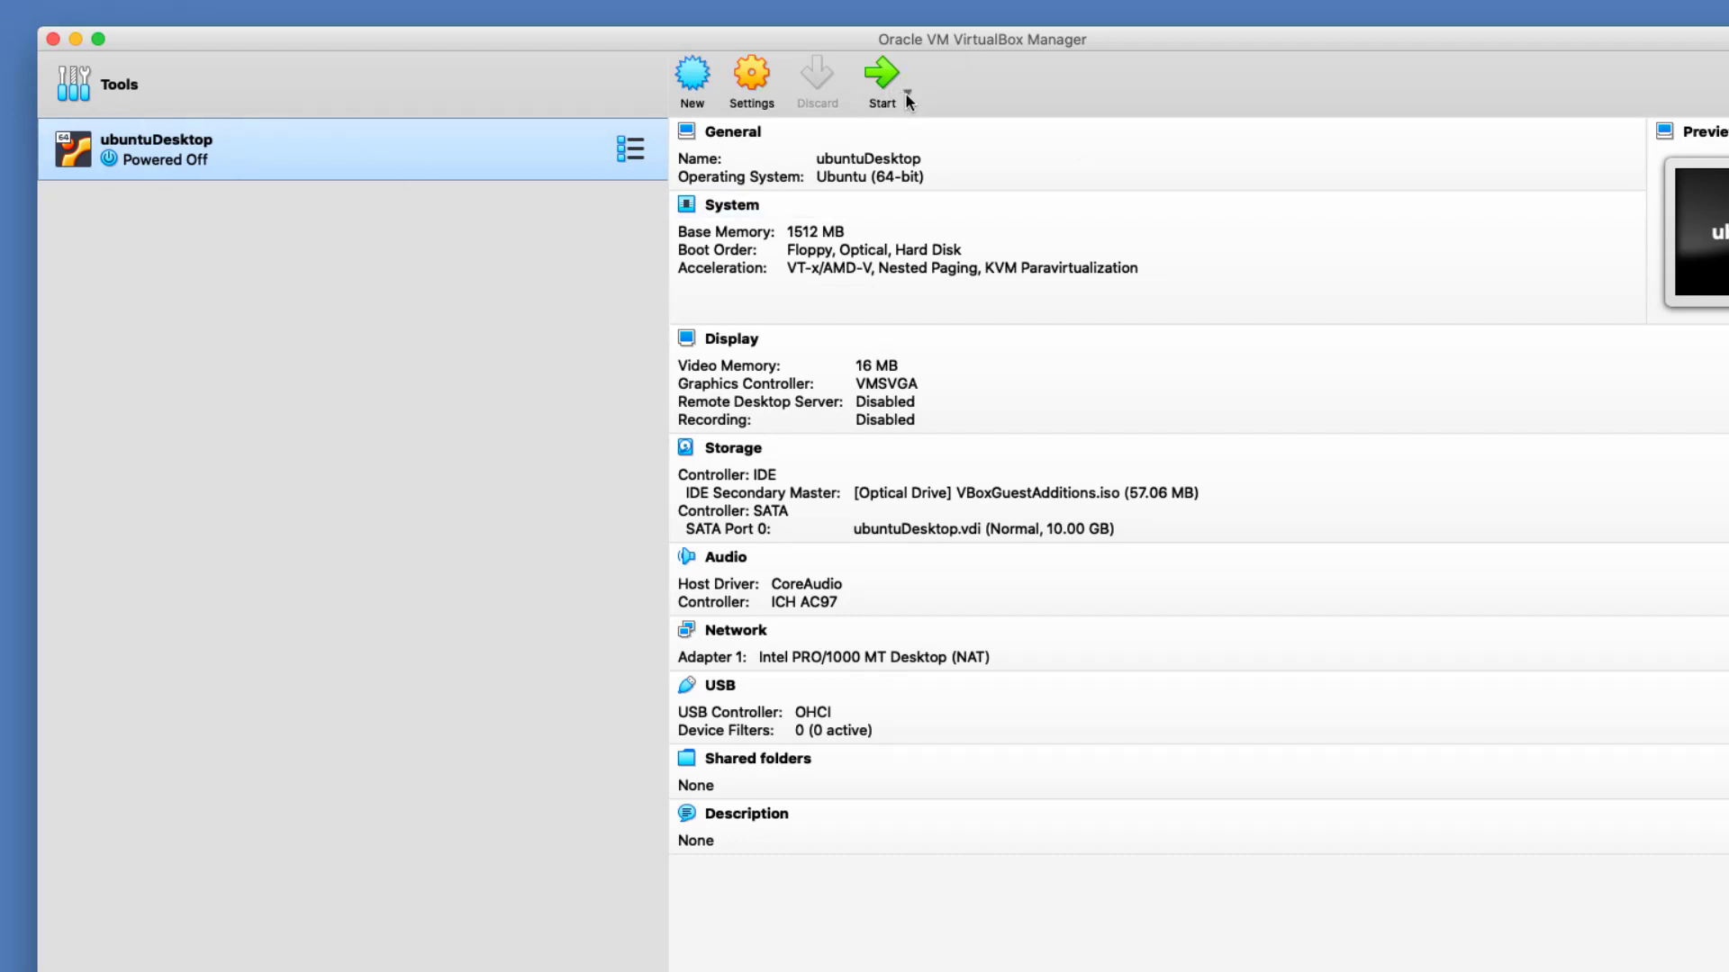
Start the ubuntuDesktop VM, let GRUB boot Ubuntu, and exit full screen to a windowed view.
click(908, 92)
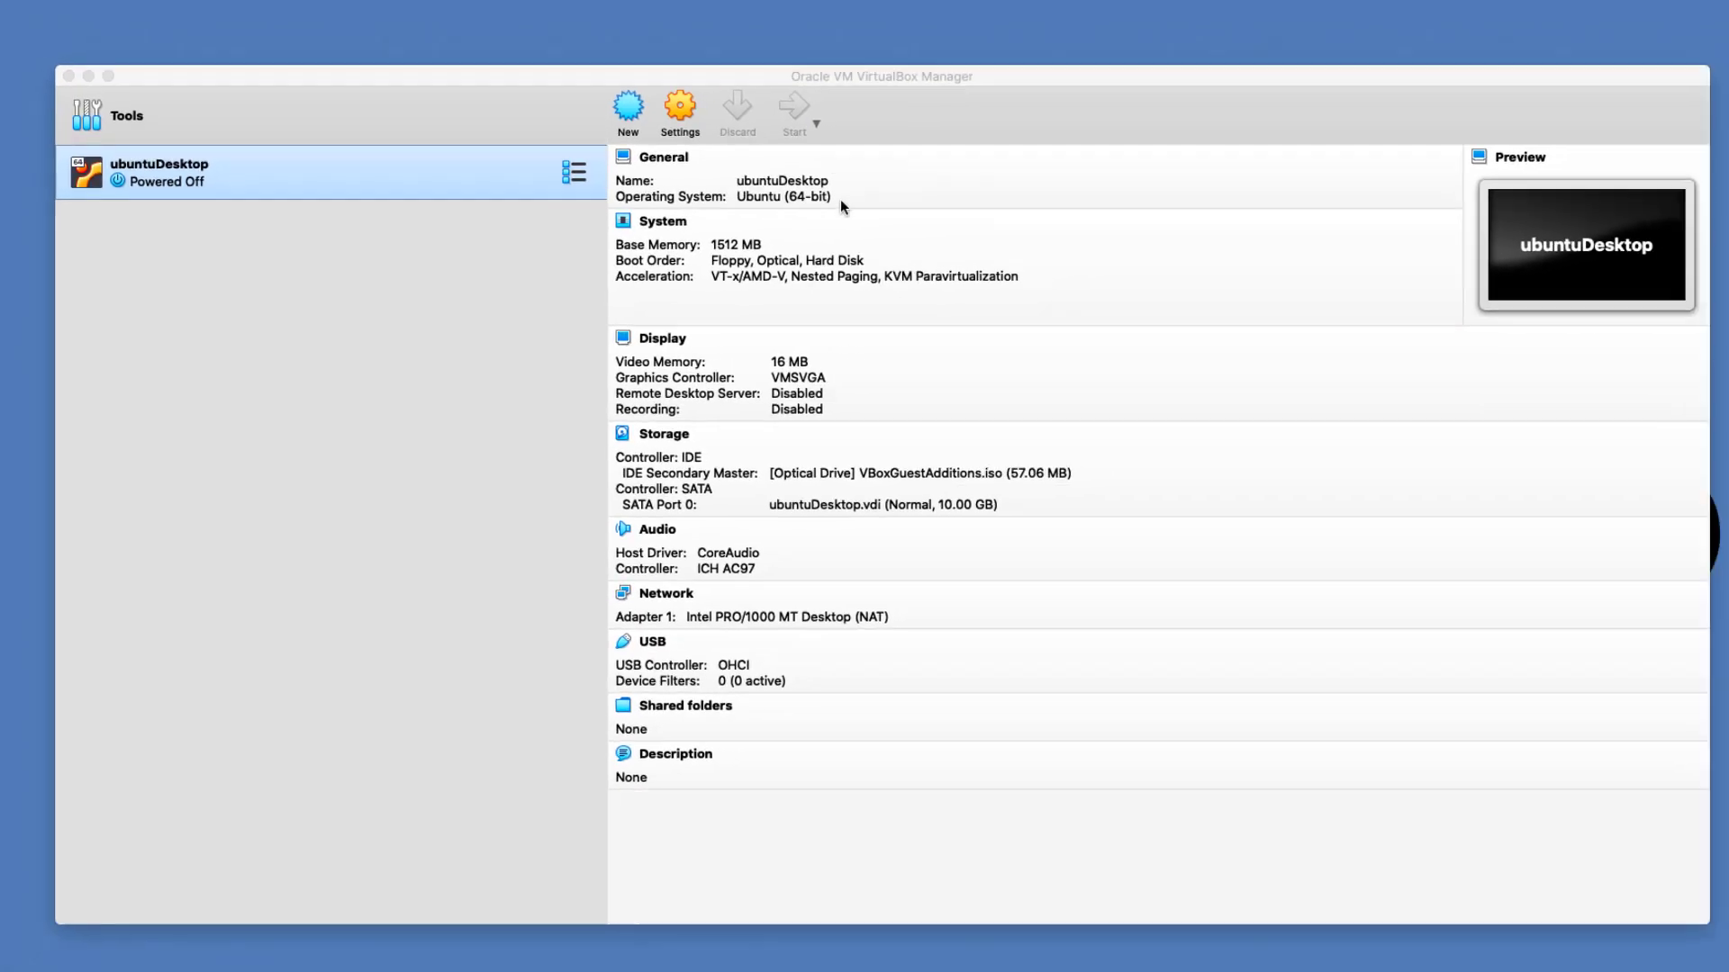
click(792, 110)
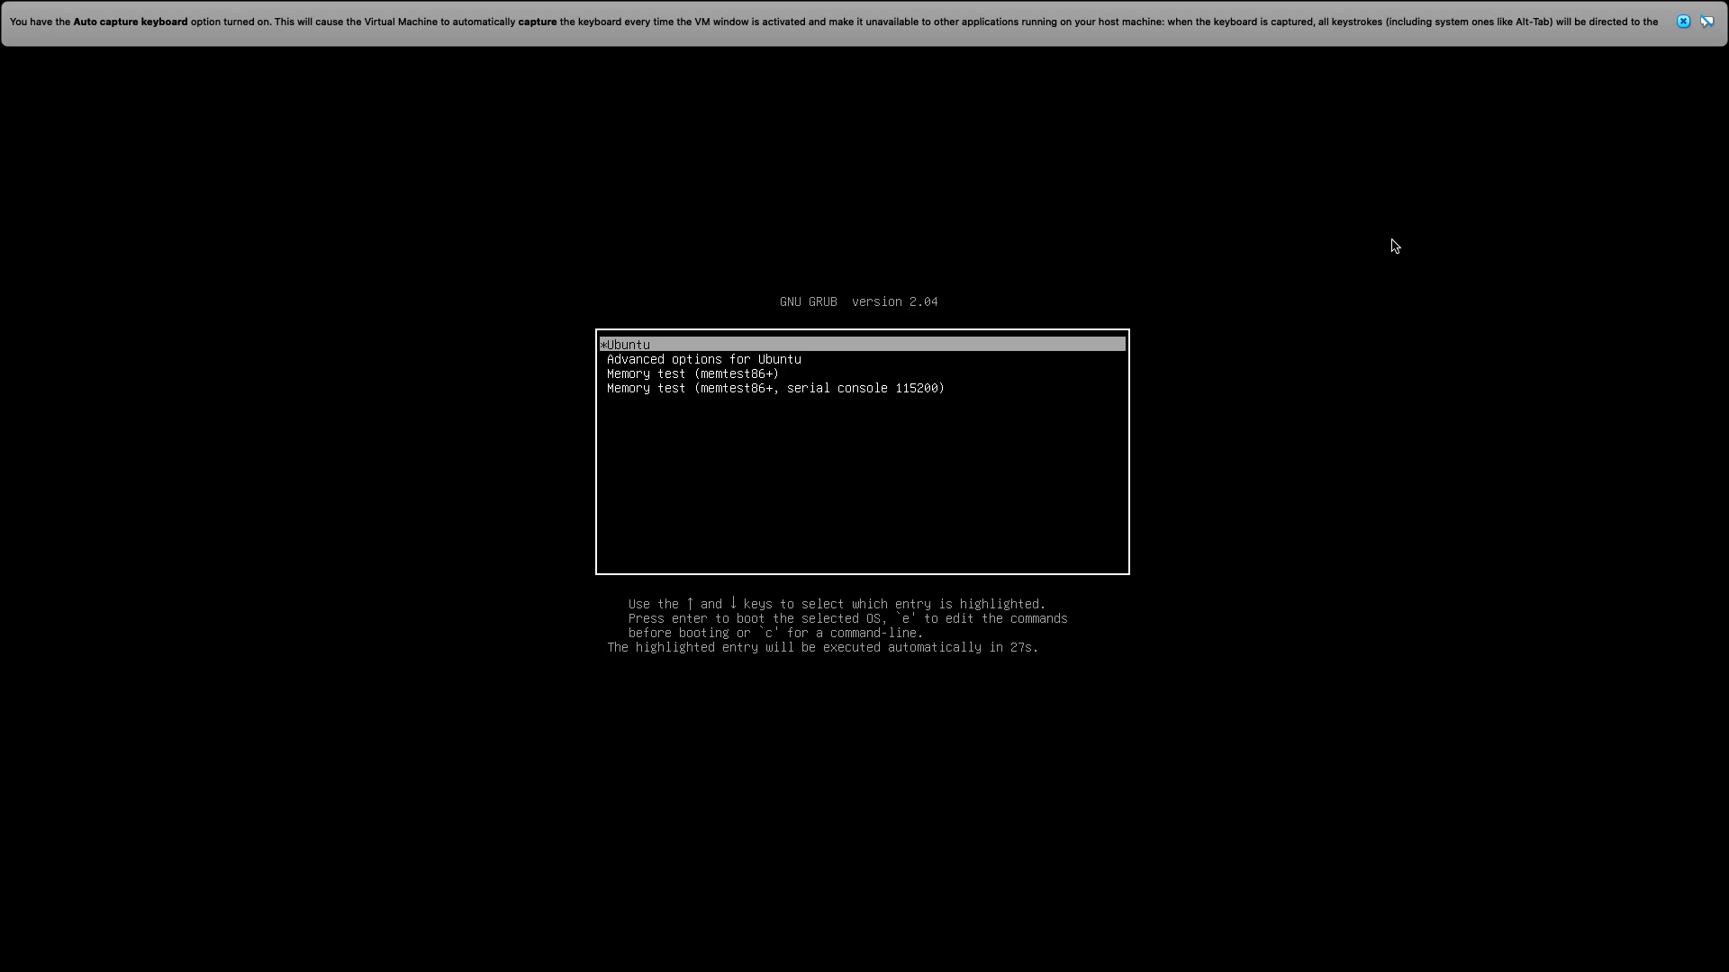
click(49, 30)
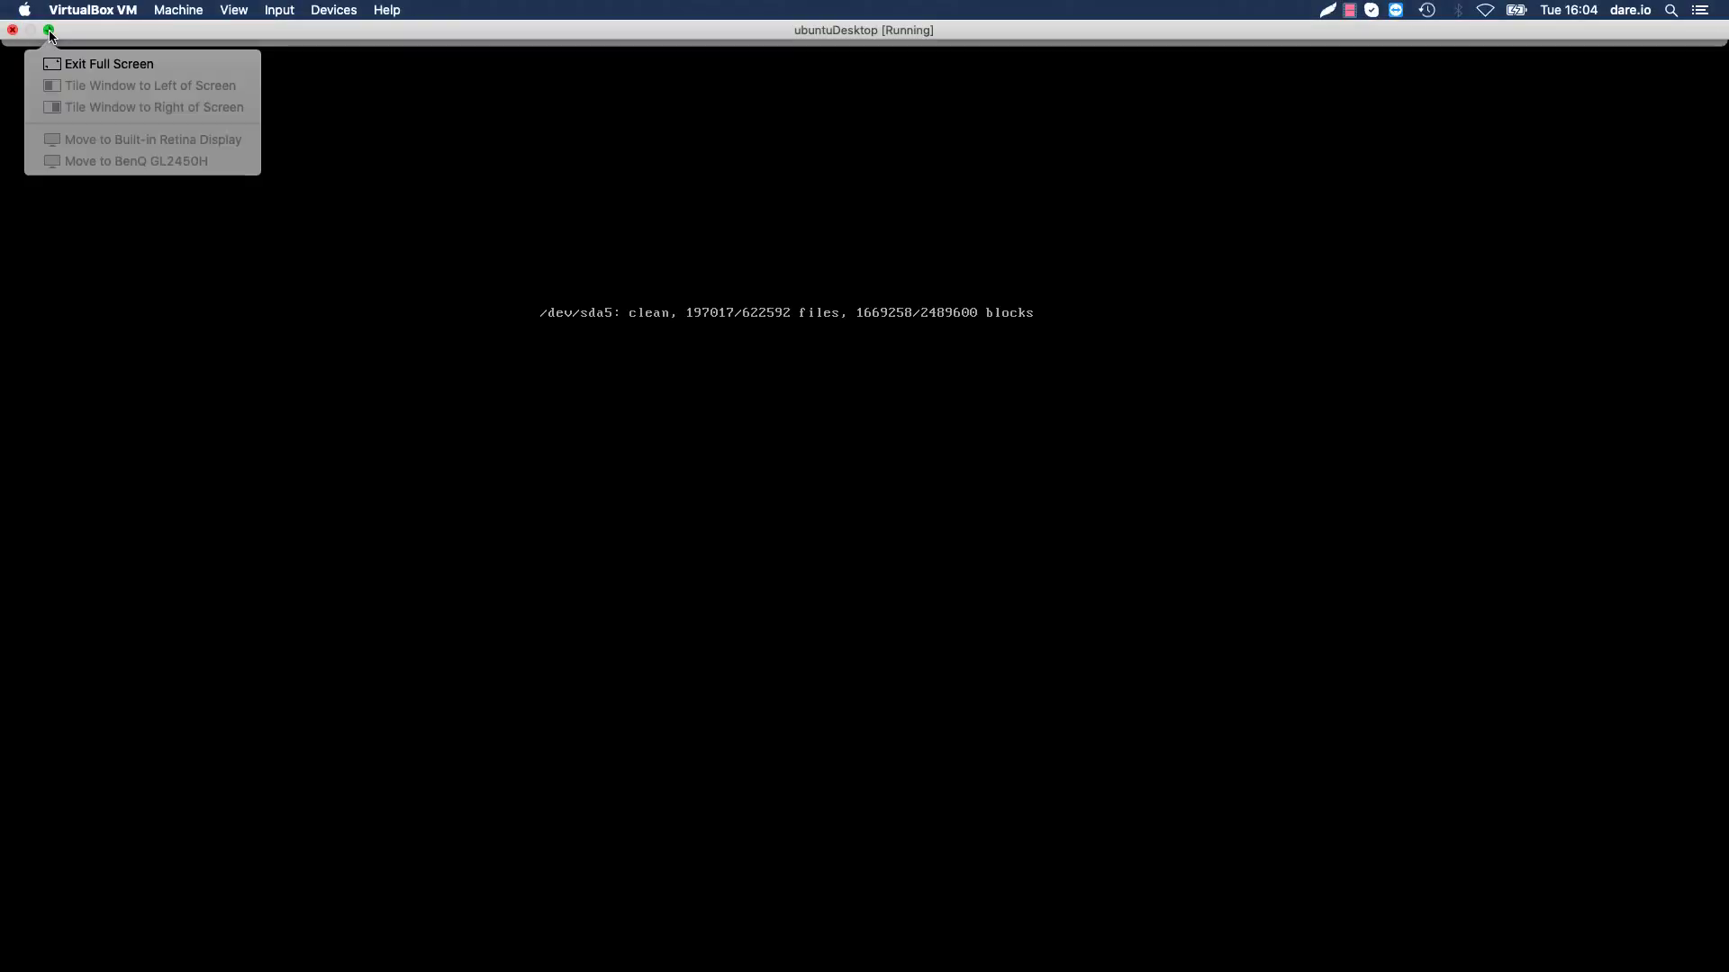
click(108, 63)
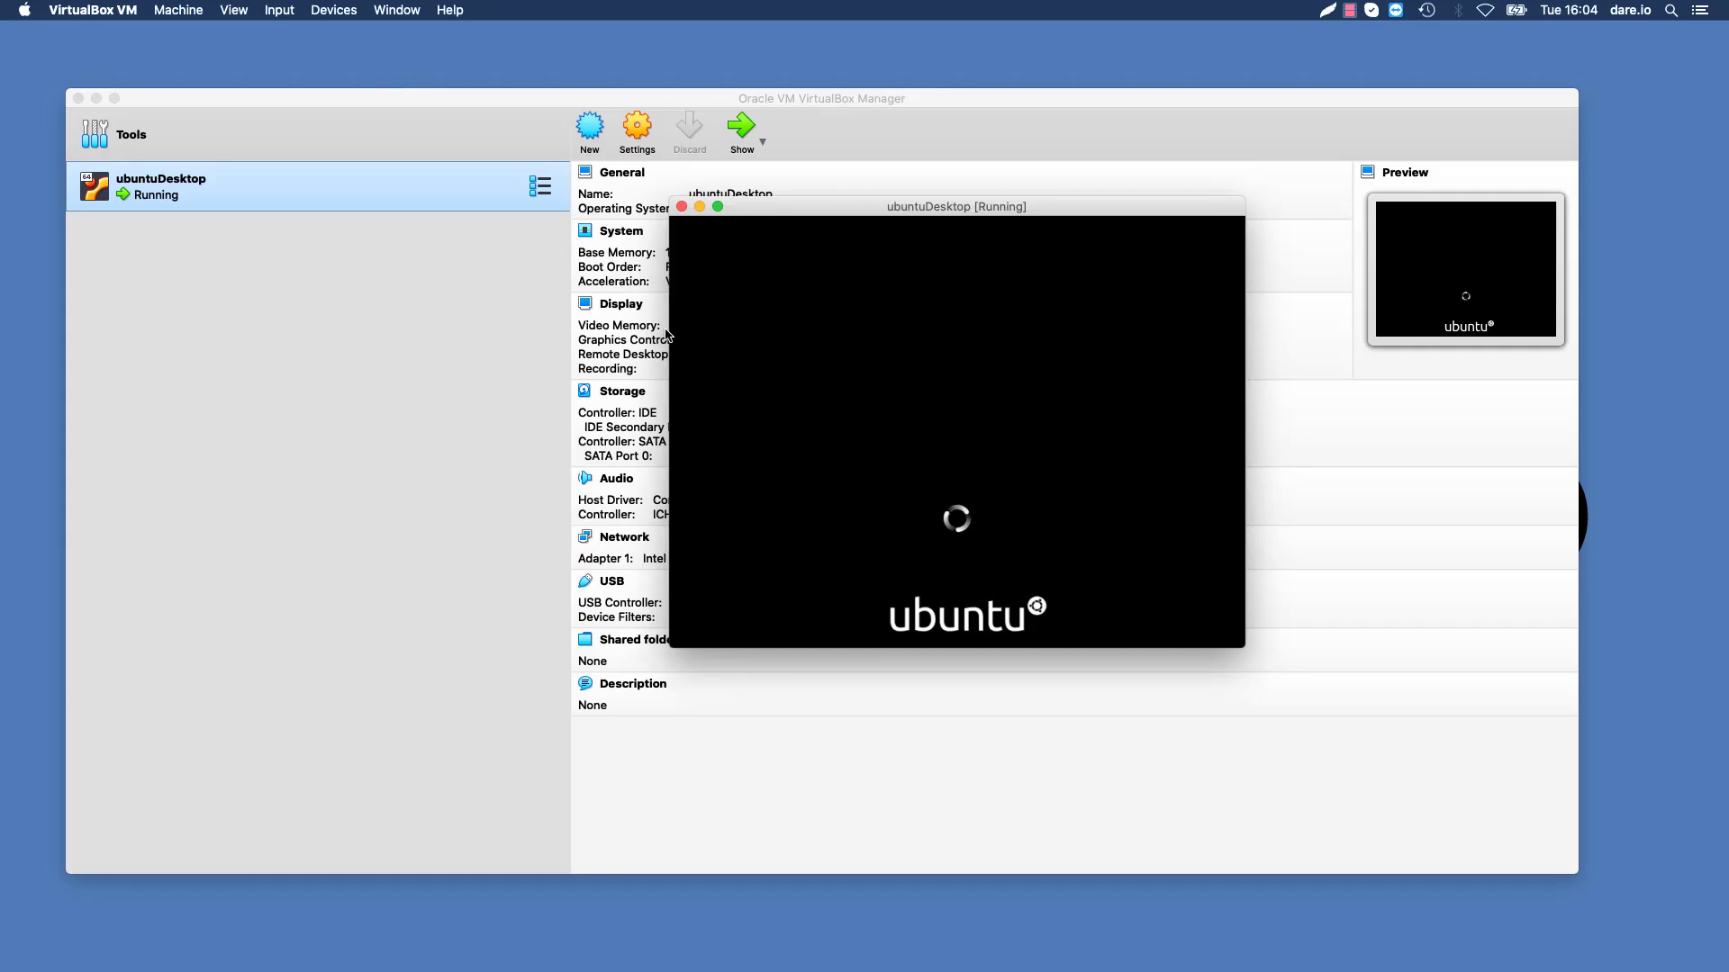
mouse_move(920, 215)
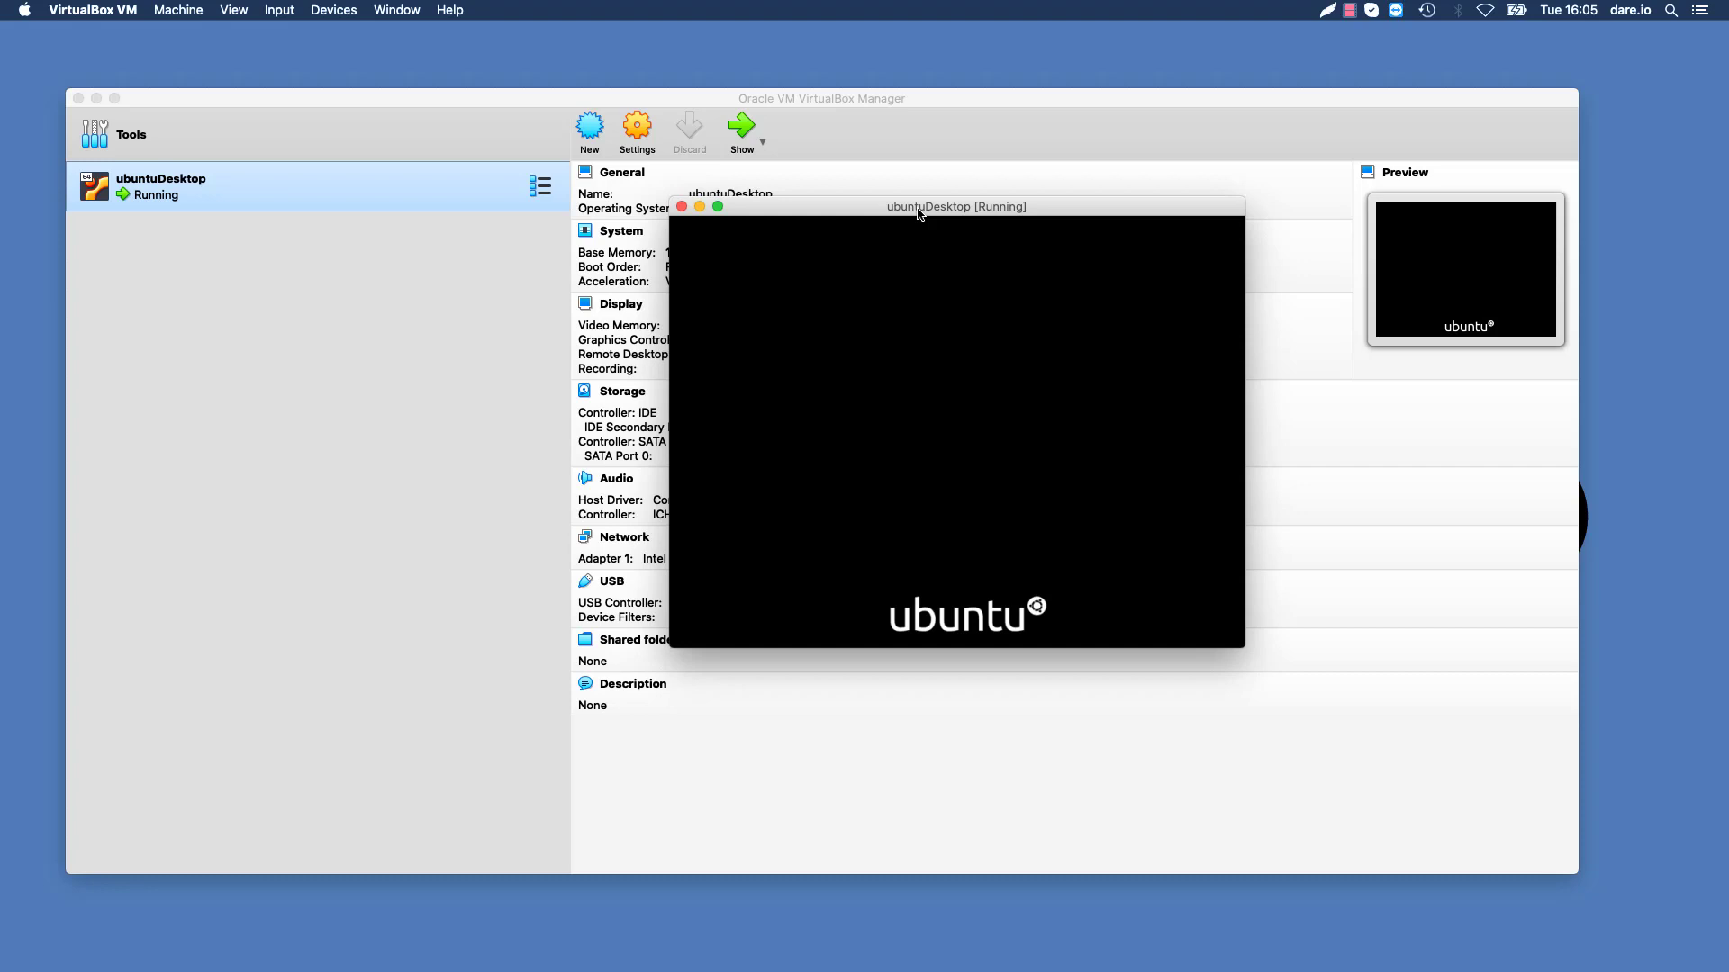
mouse_move(1001, 229)
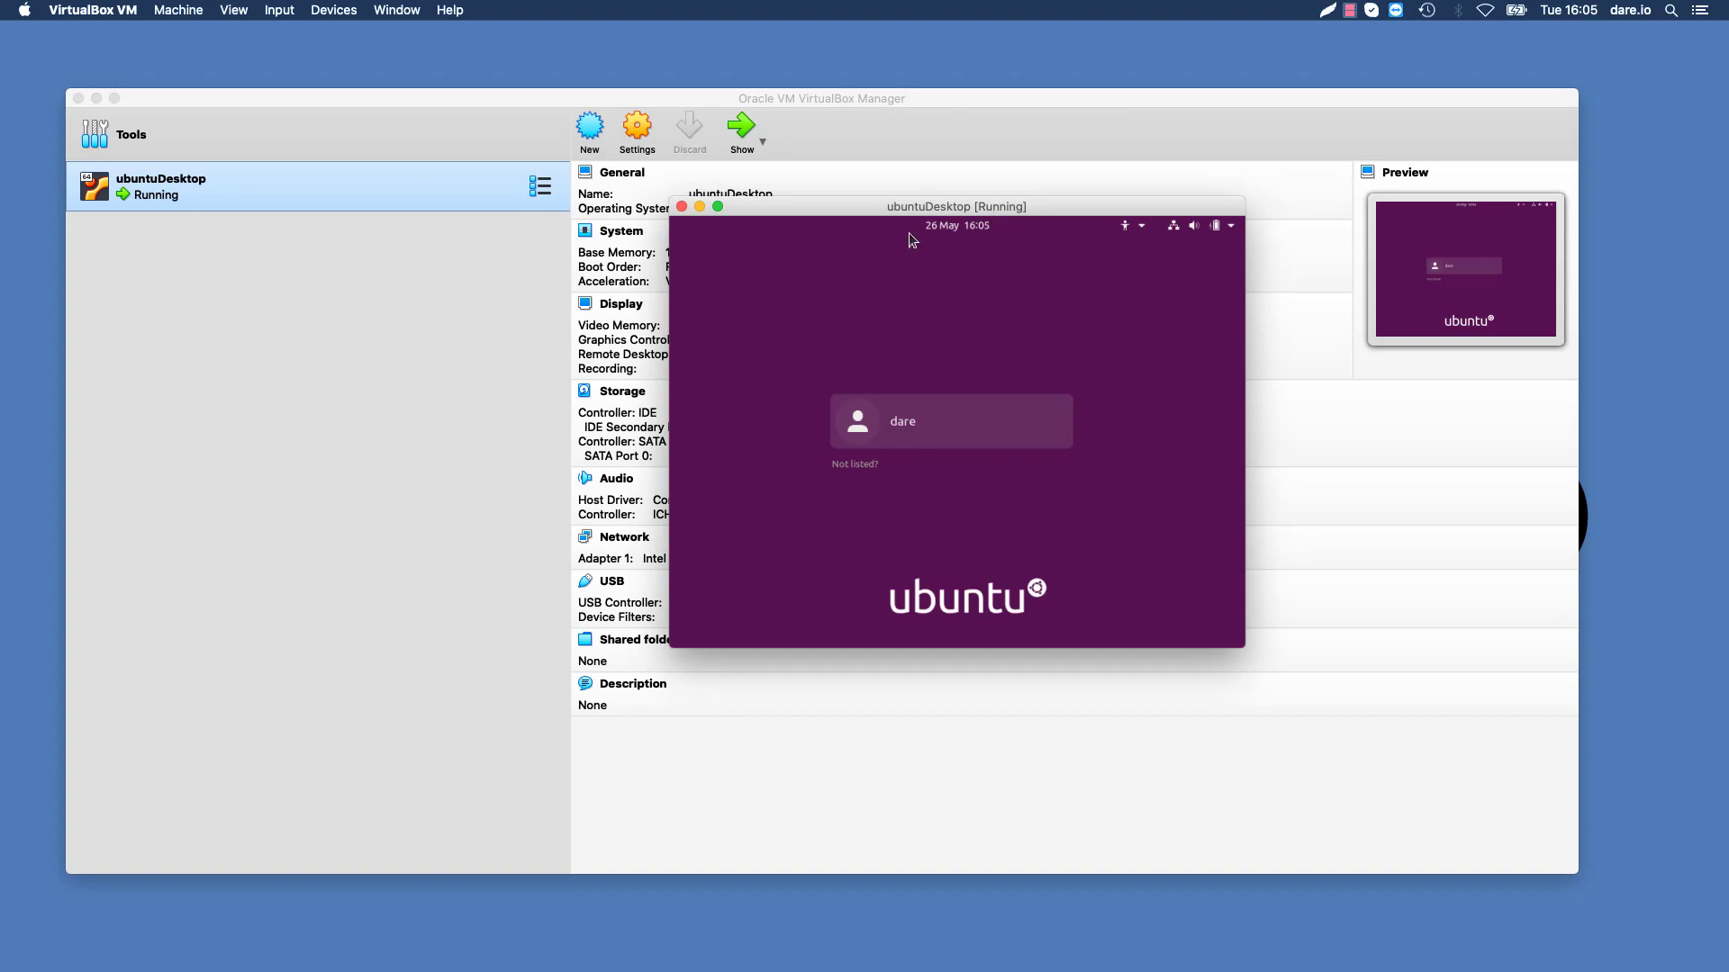
mouse_move(829, 236)
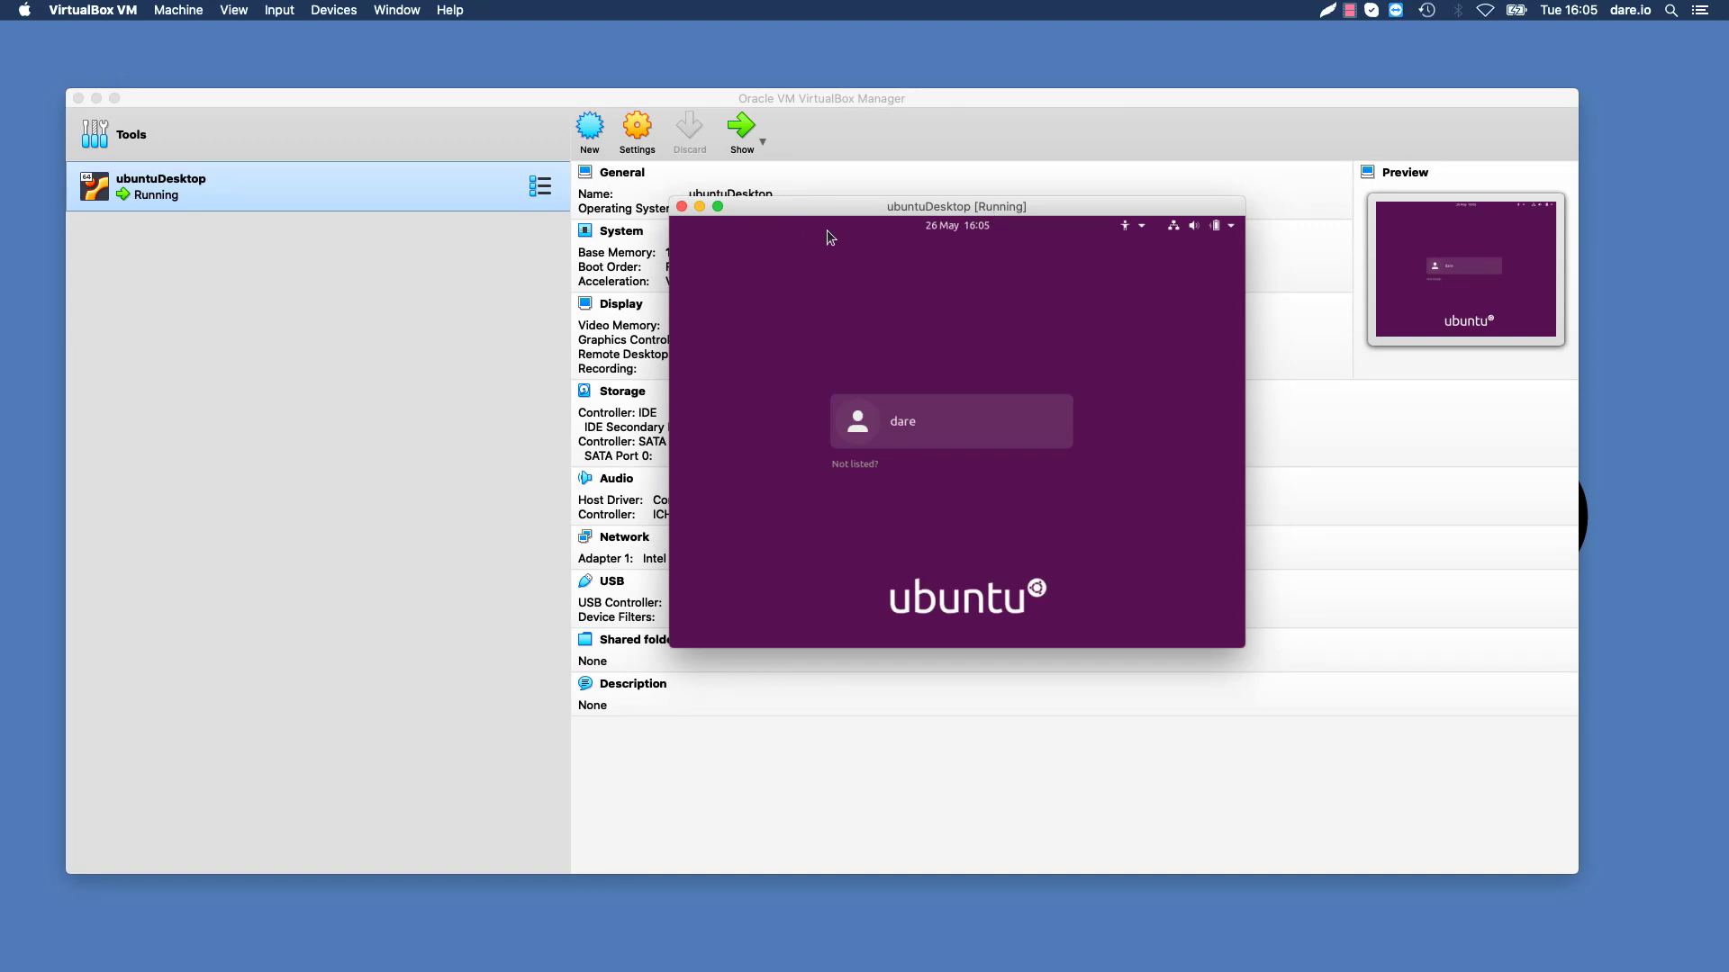
mouse_move(839, 434)
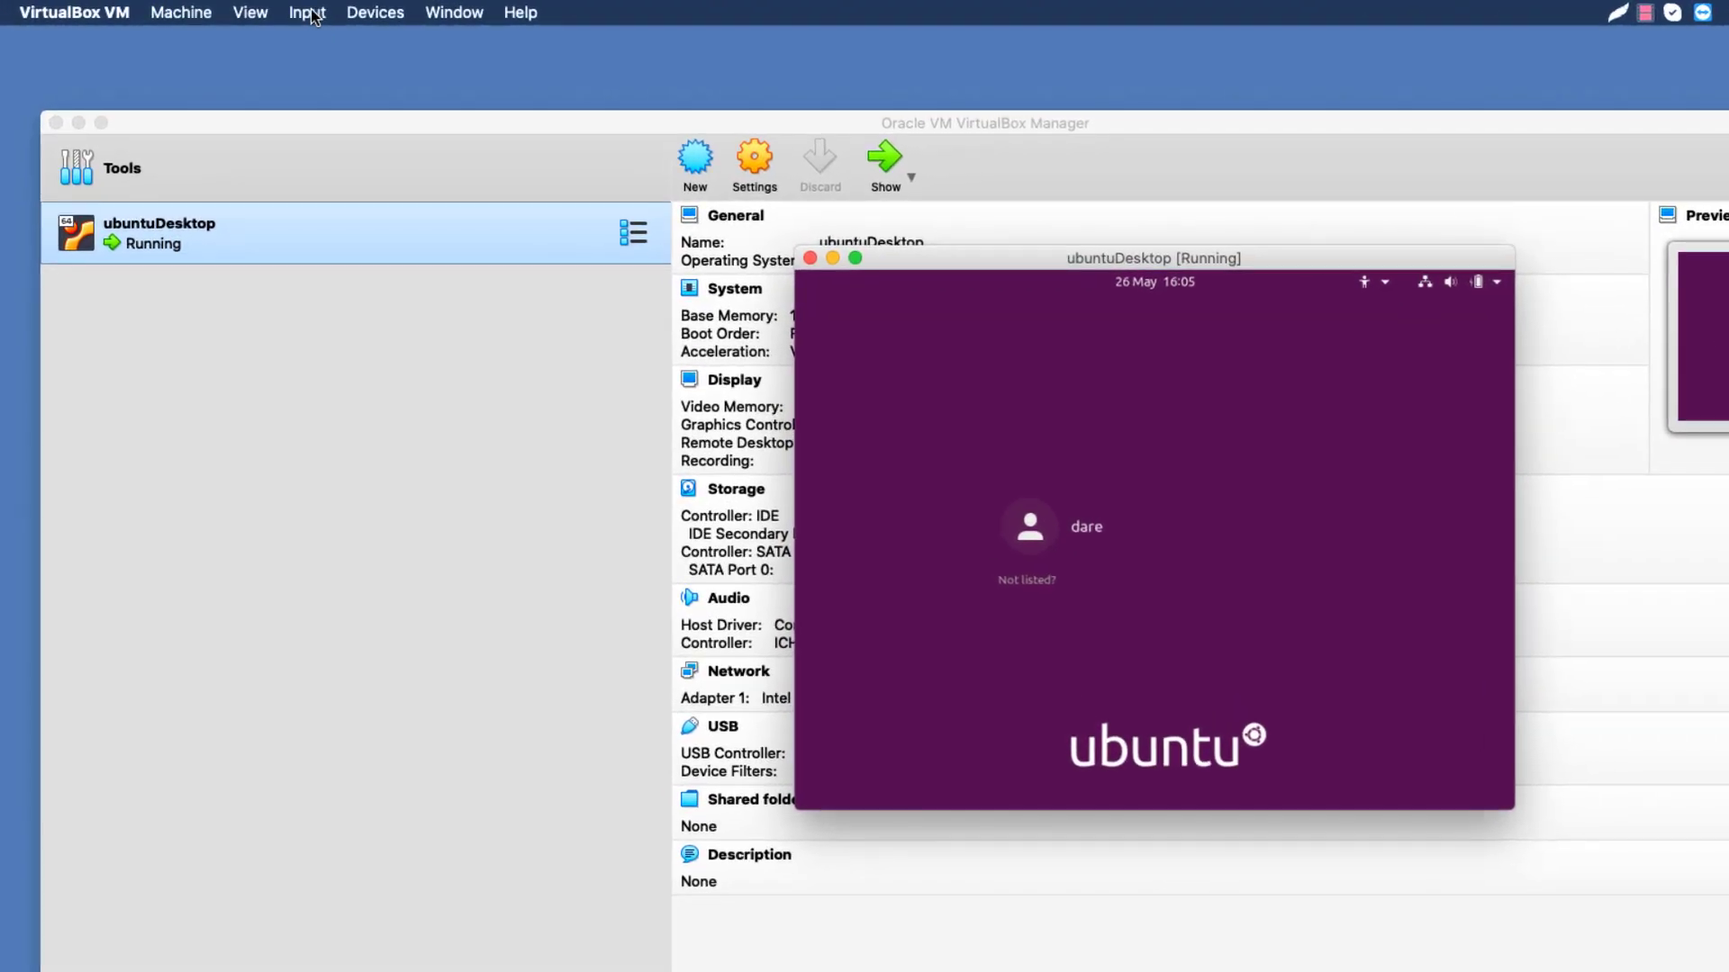
click(374, 13)
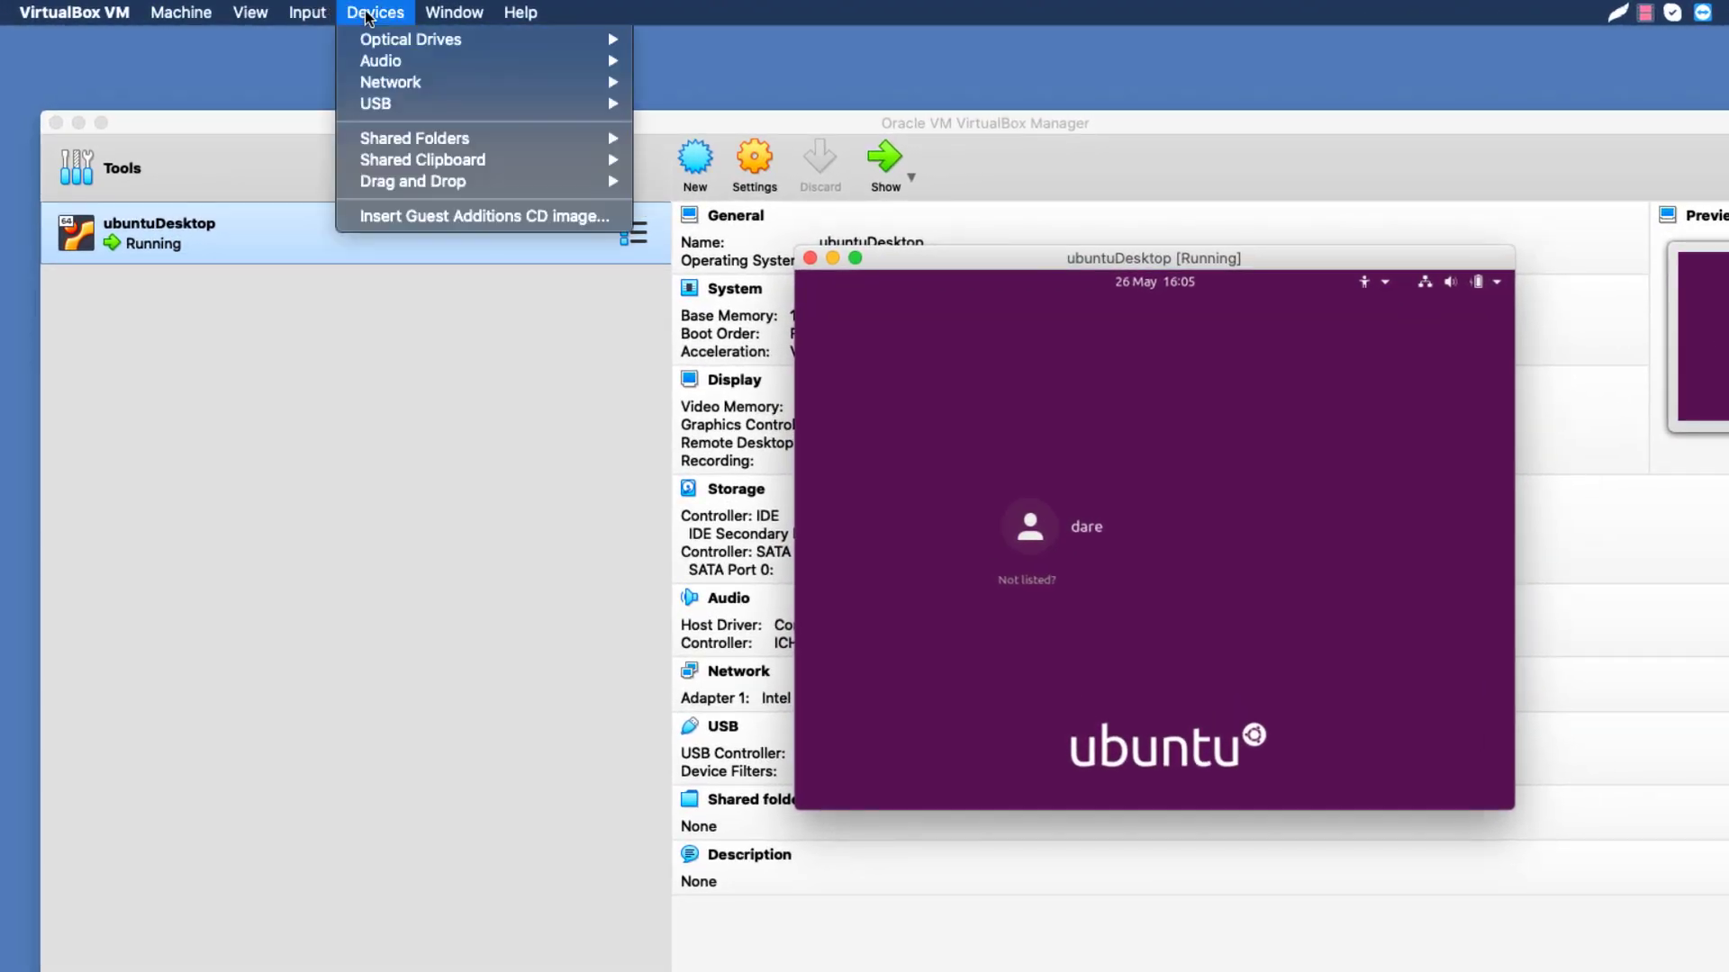
mouse_move(482, 216)
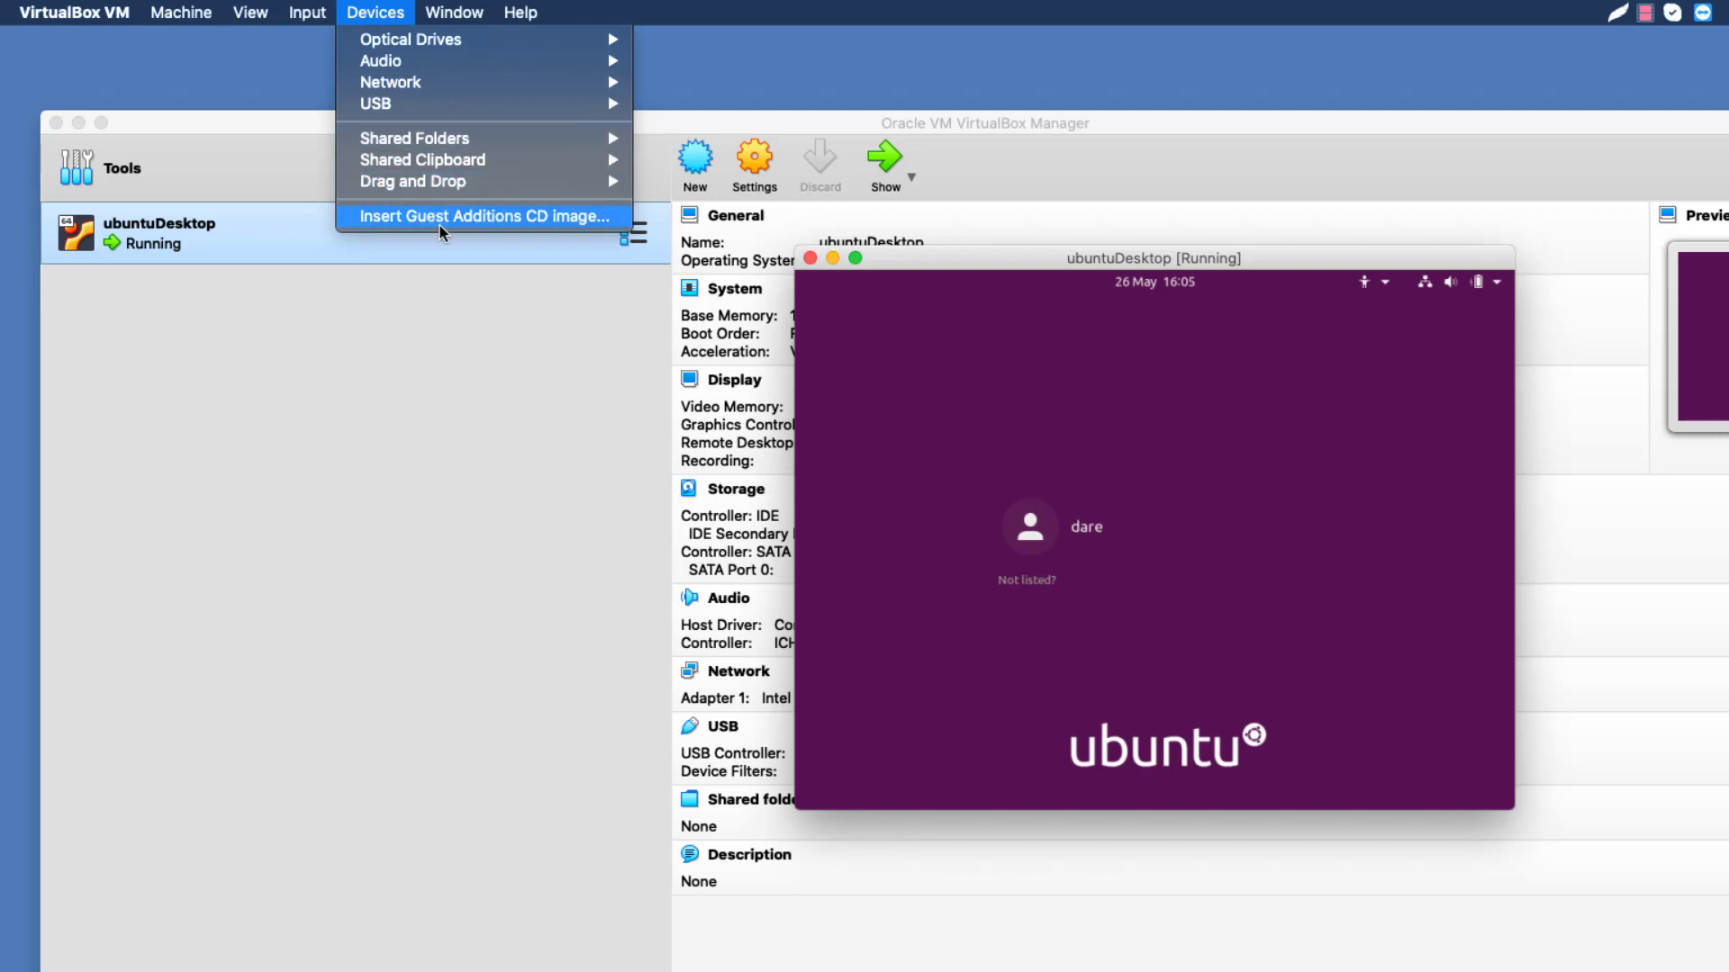
mouse_move(472, 227)
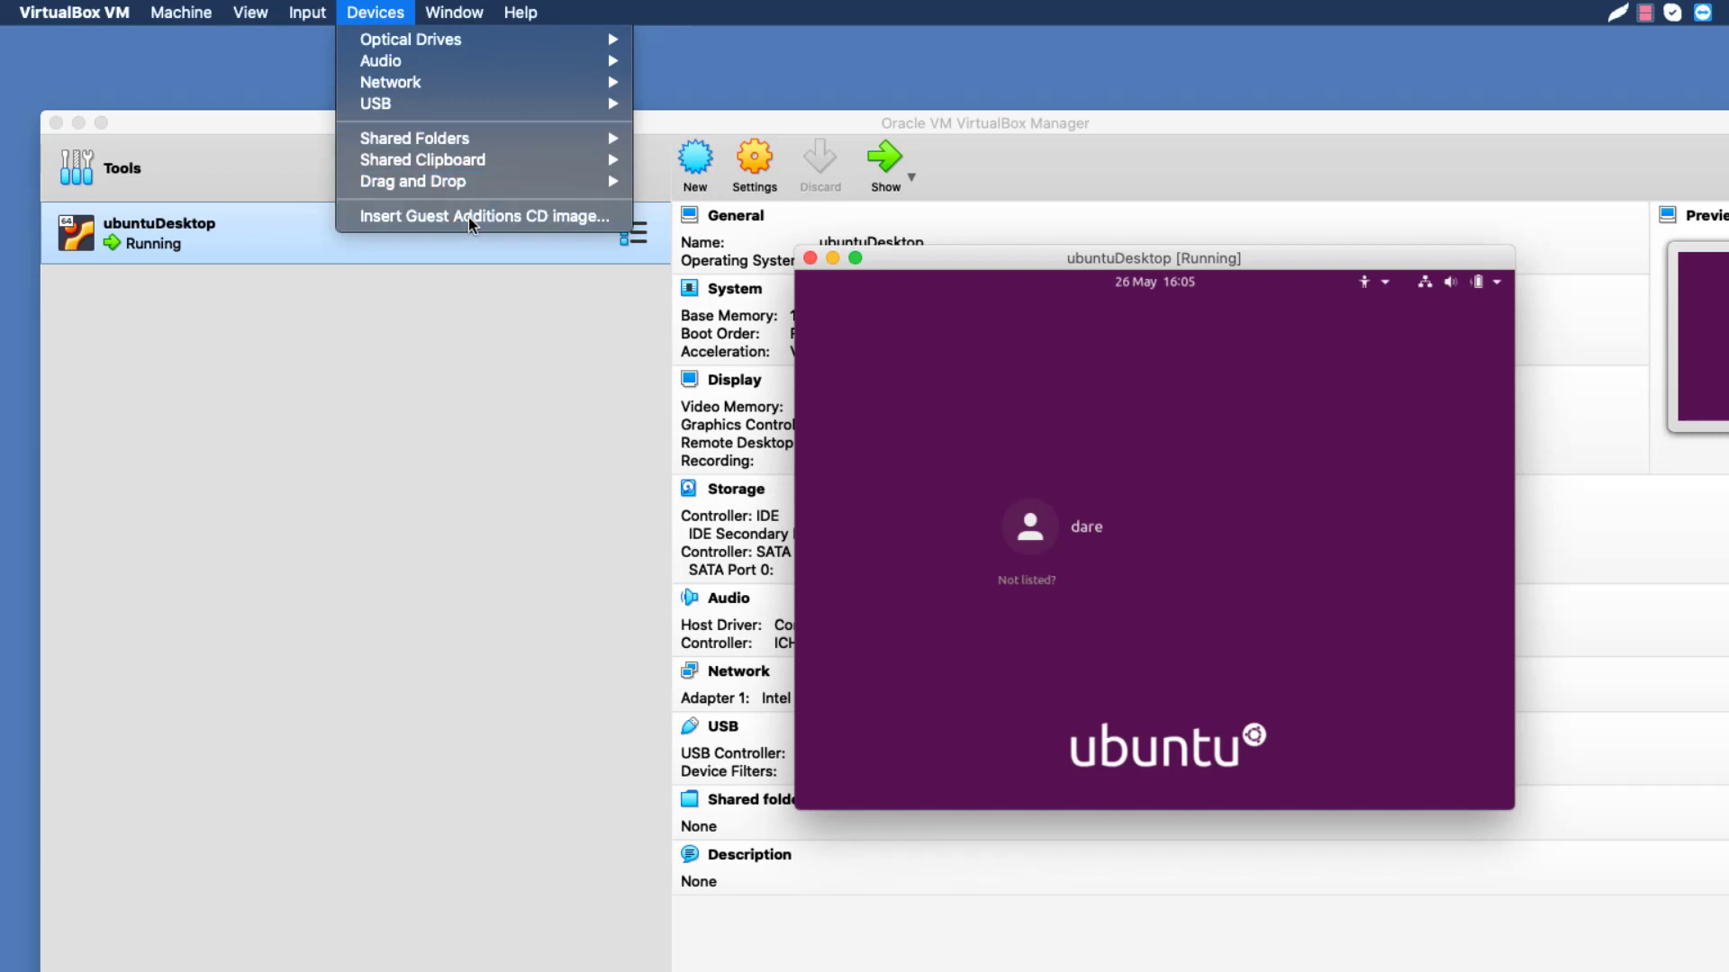
click(483, 216)
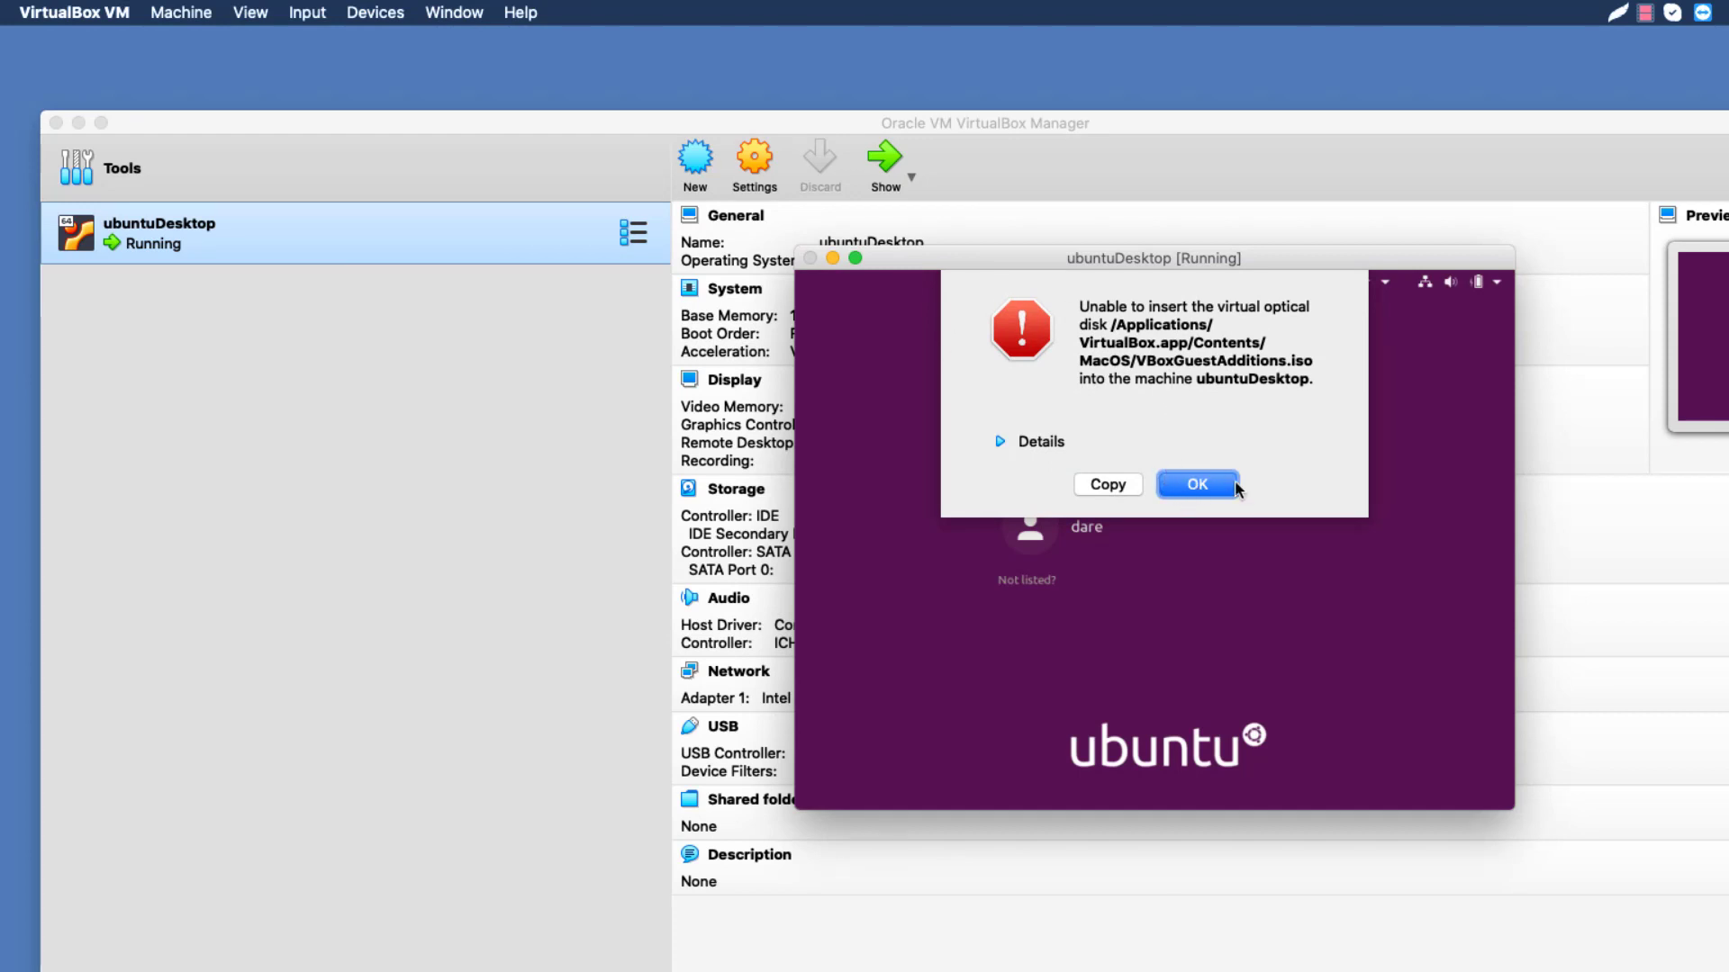
mouse_move(1117, 488)
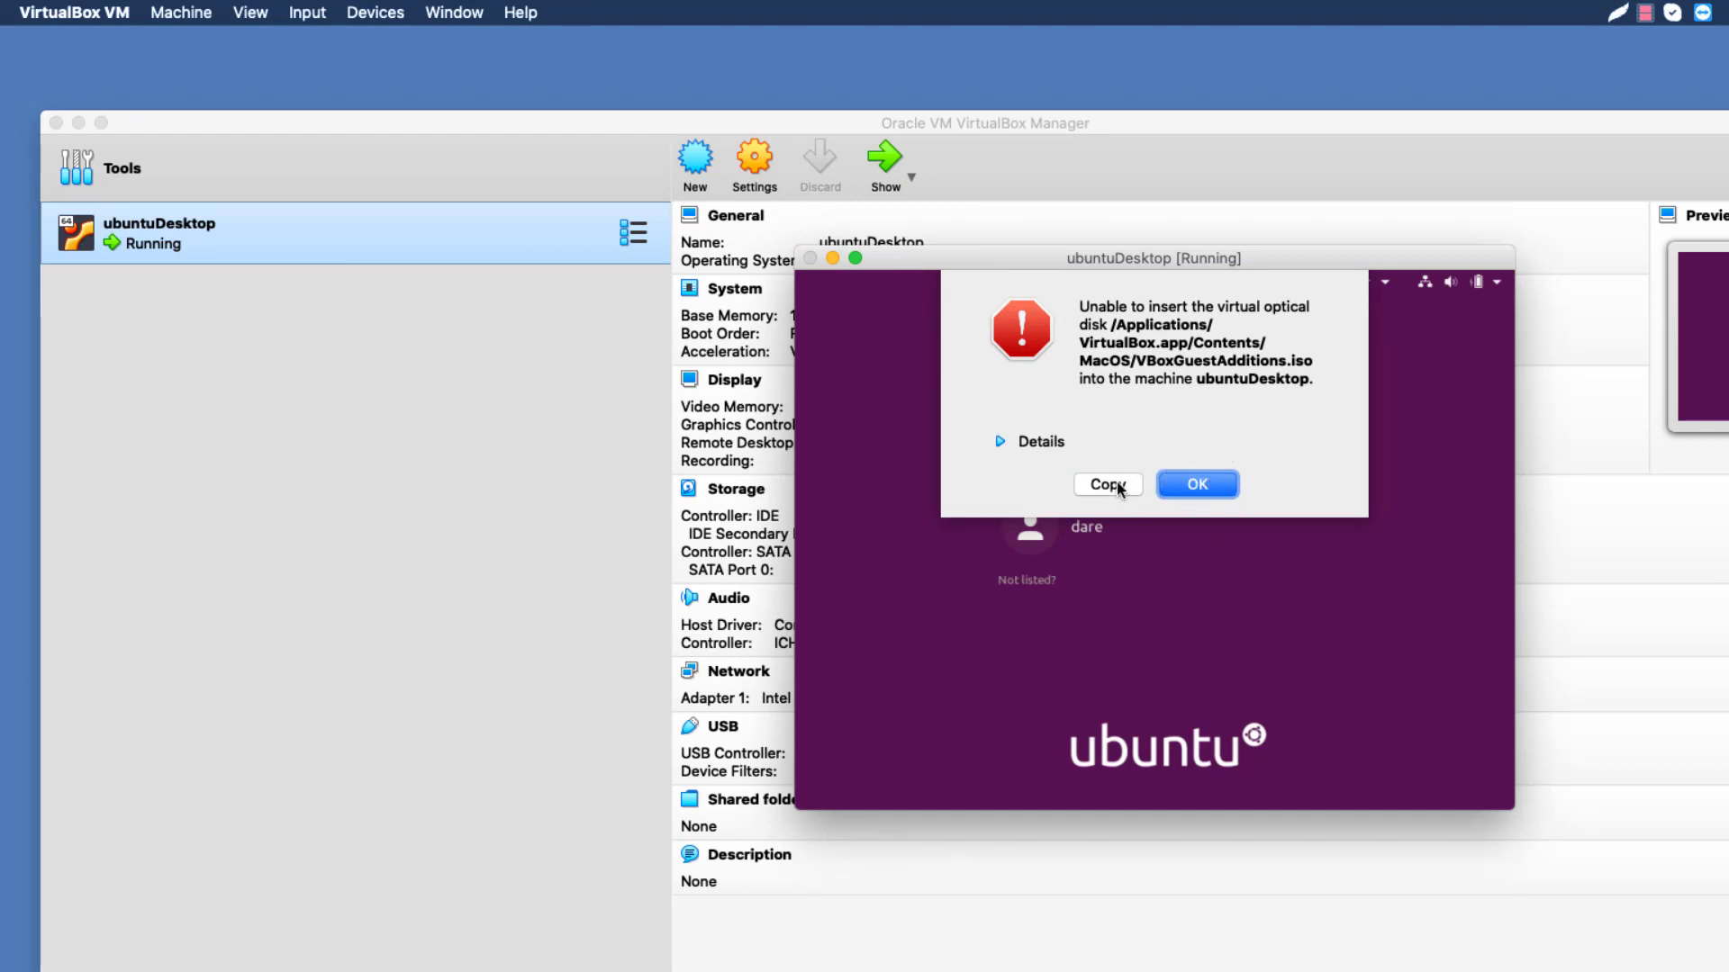
mouse_move(1198, 493)
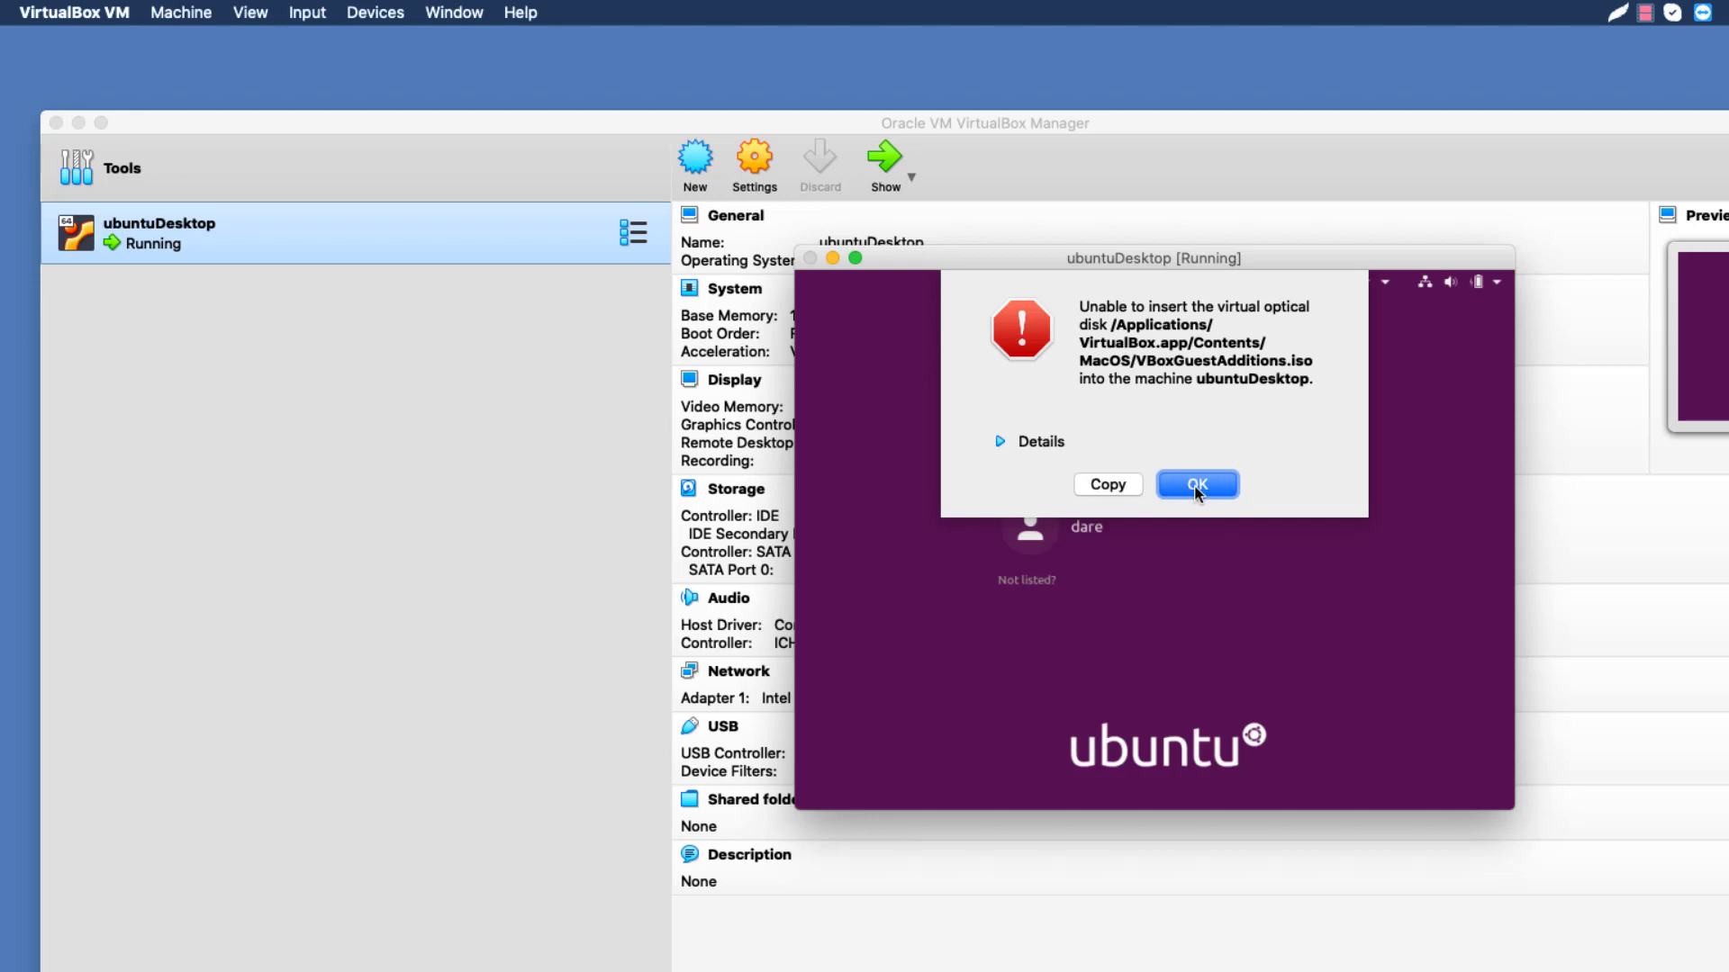
click(1196, 484)
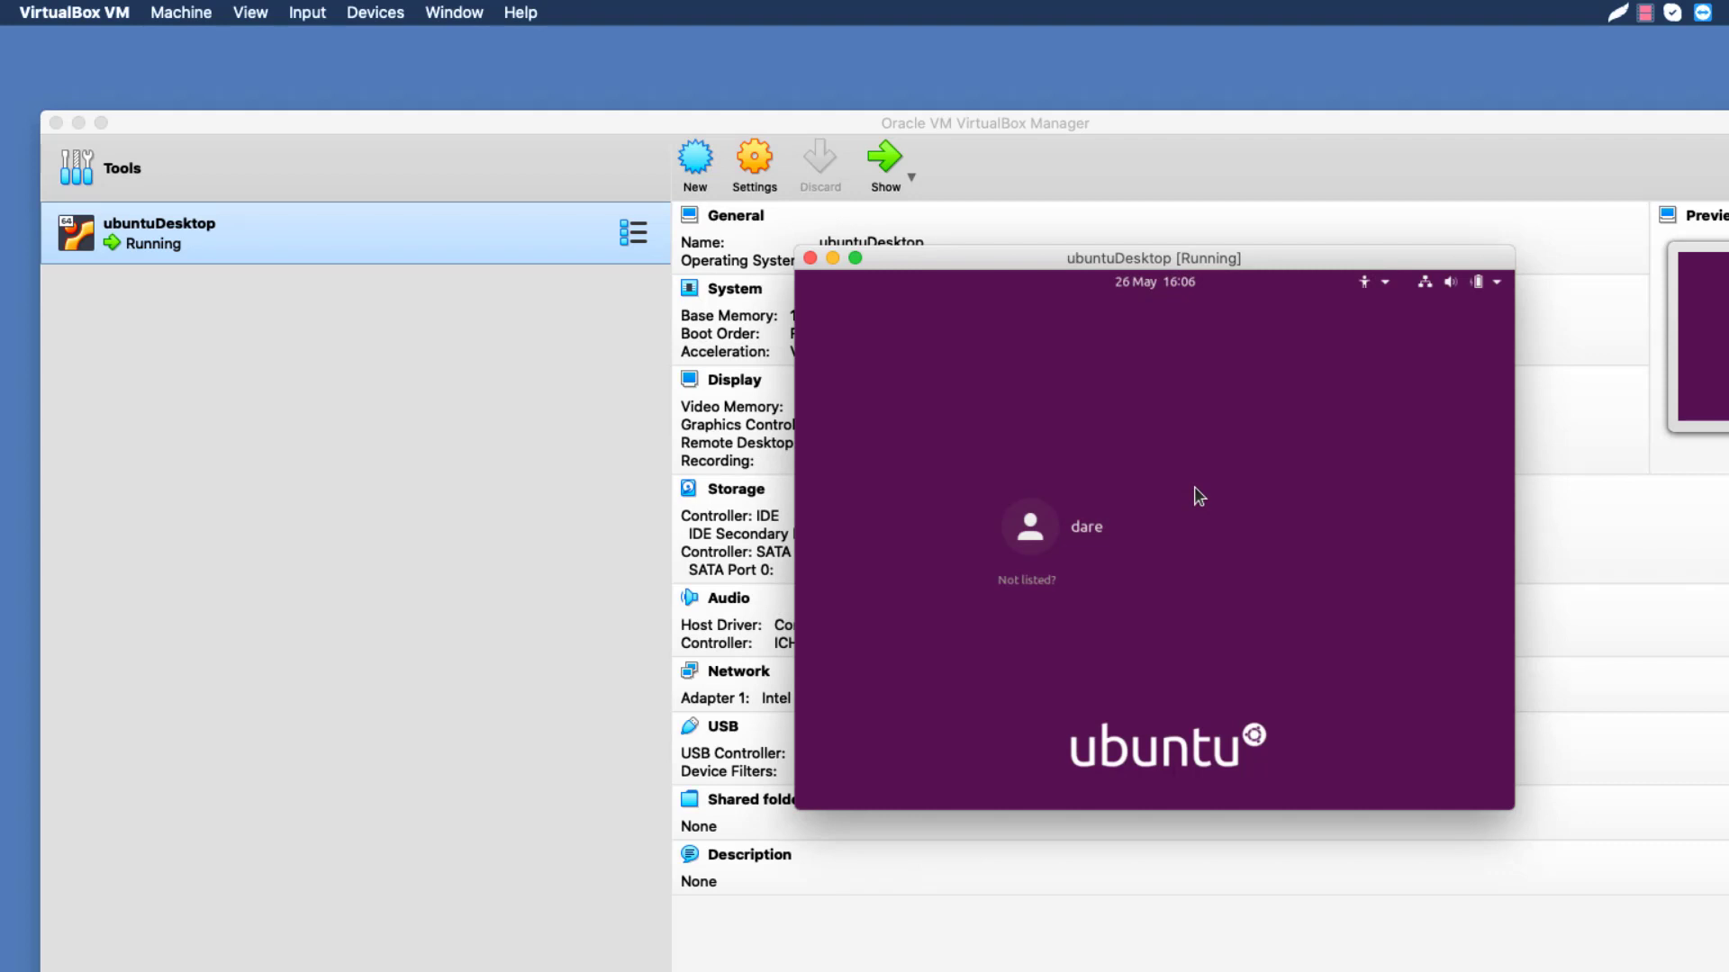
mouse_move(936, 320)
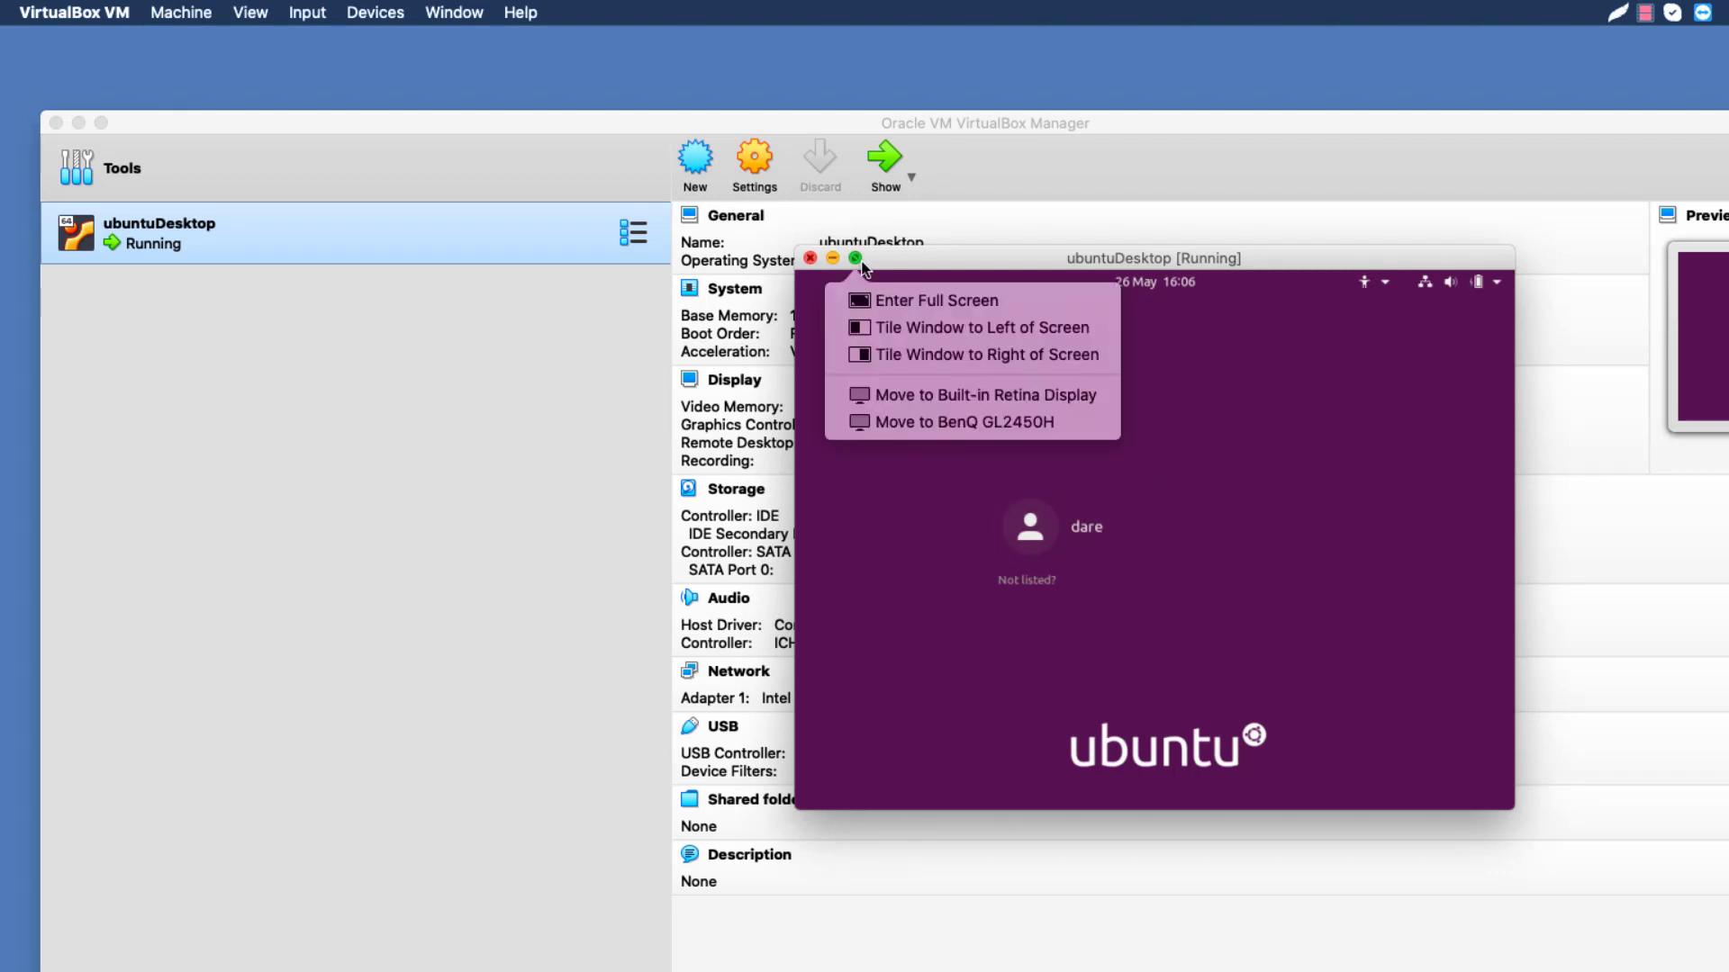
mouse_move(956, 272)
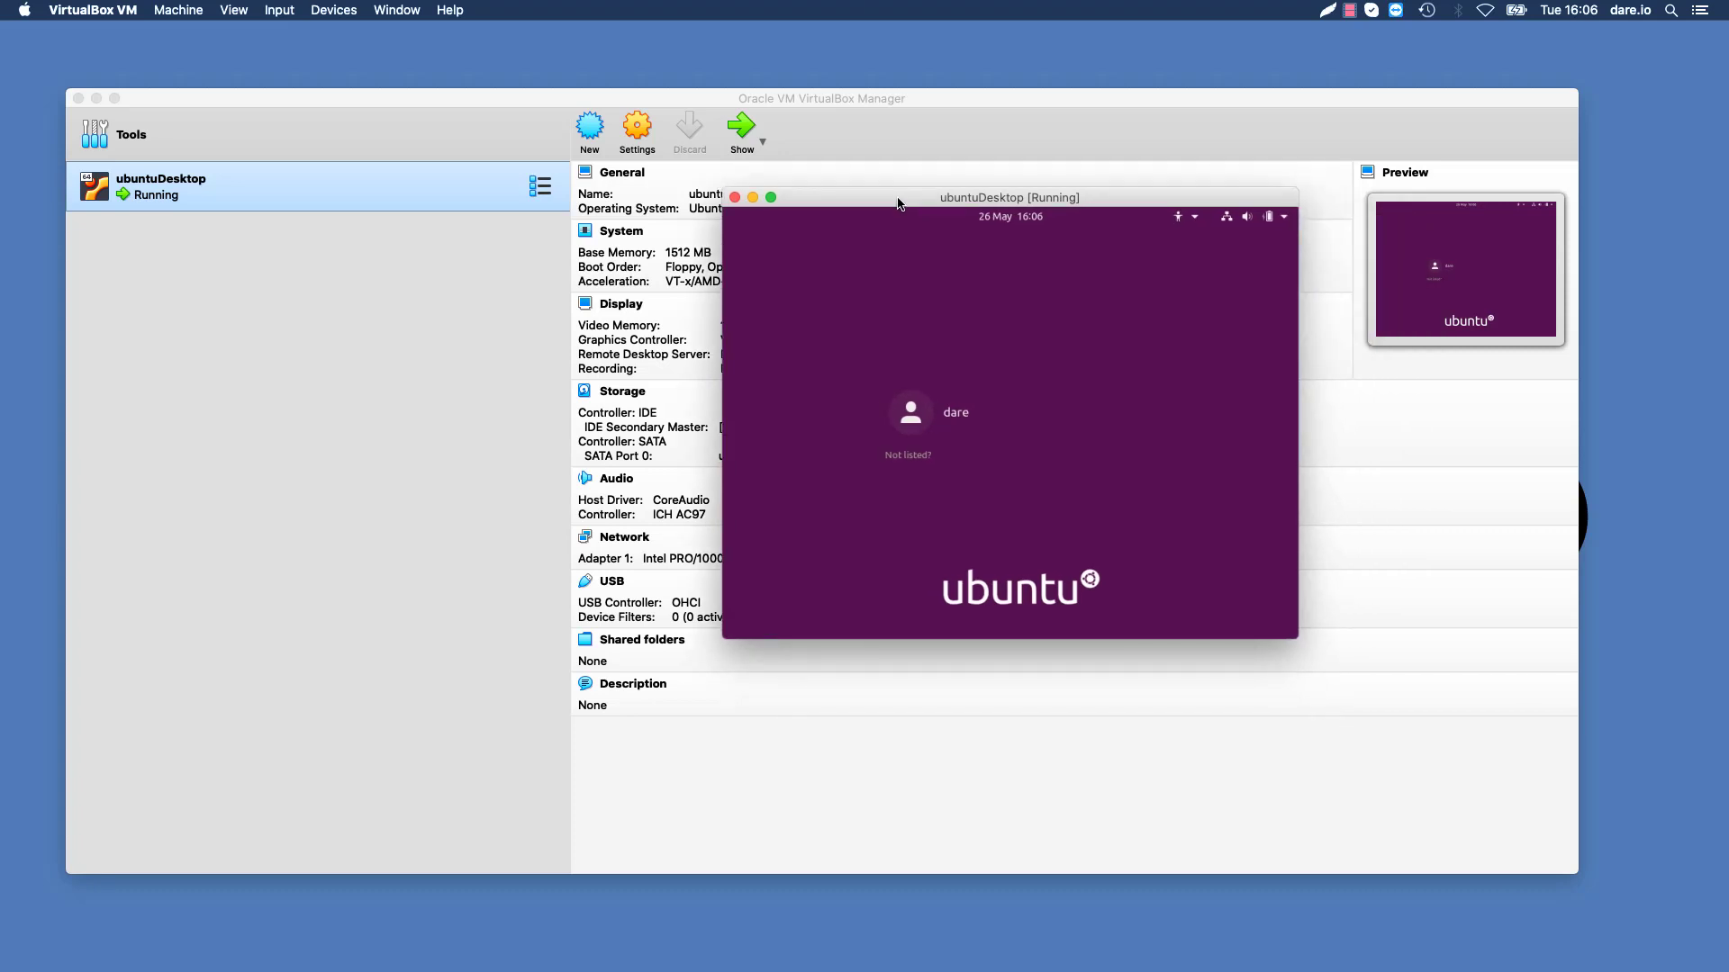
click(772, 198)
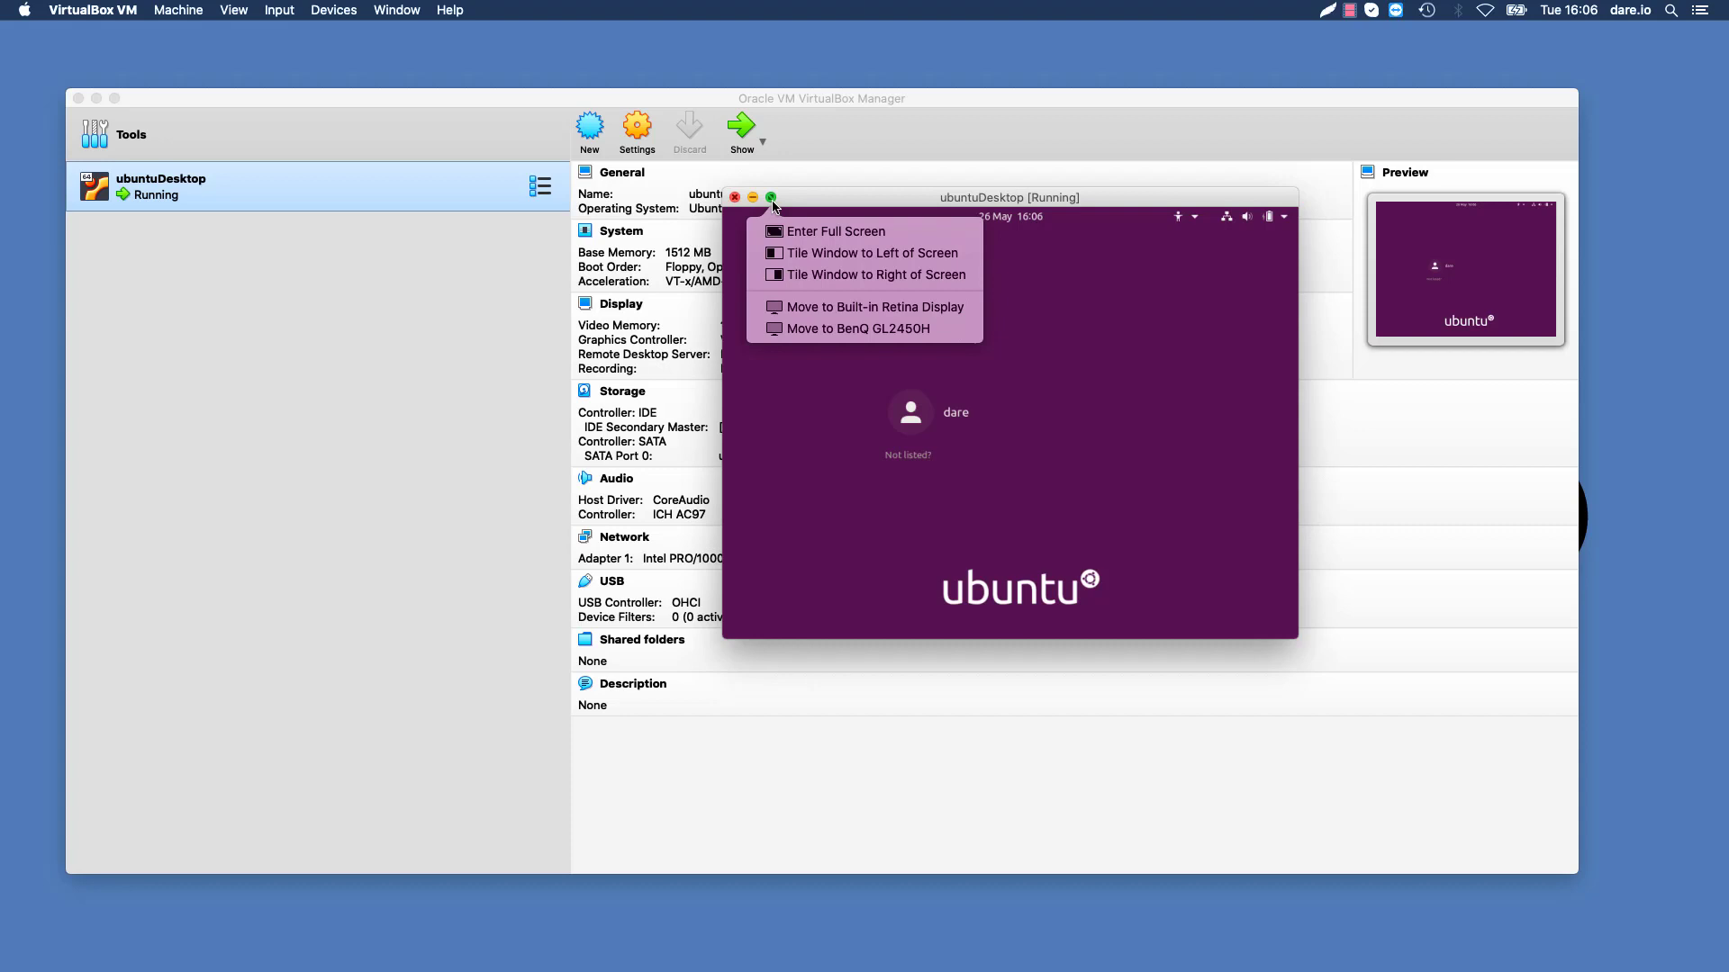
mouse_move(888, 213)
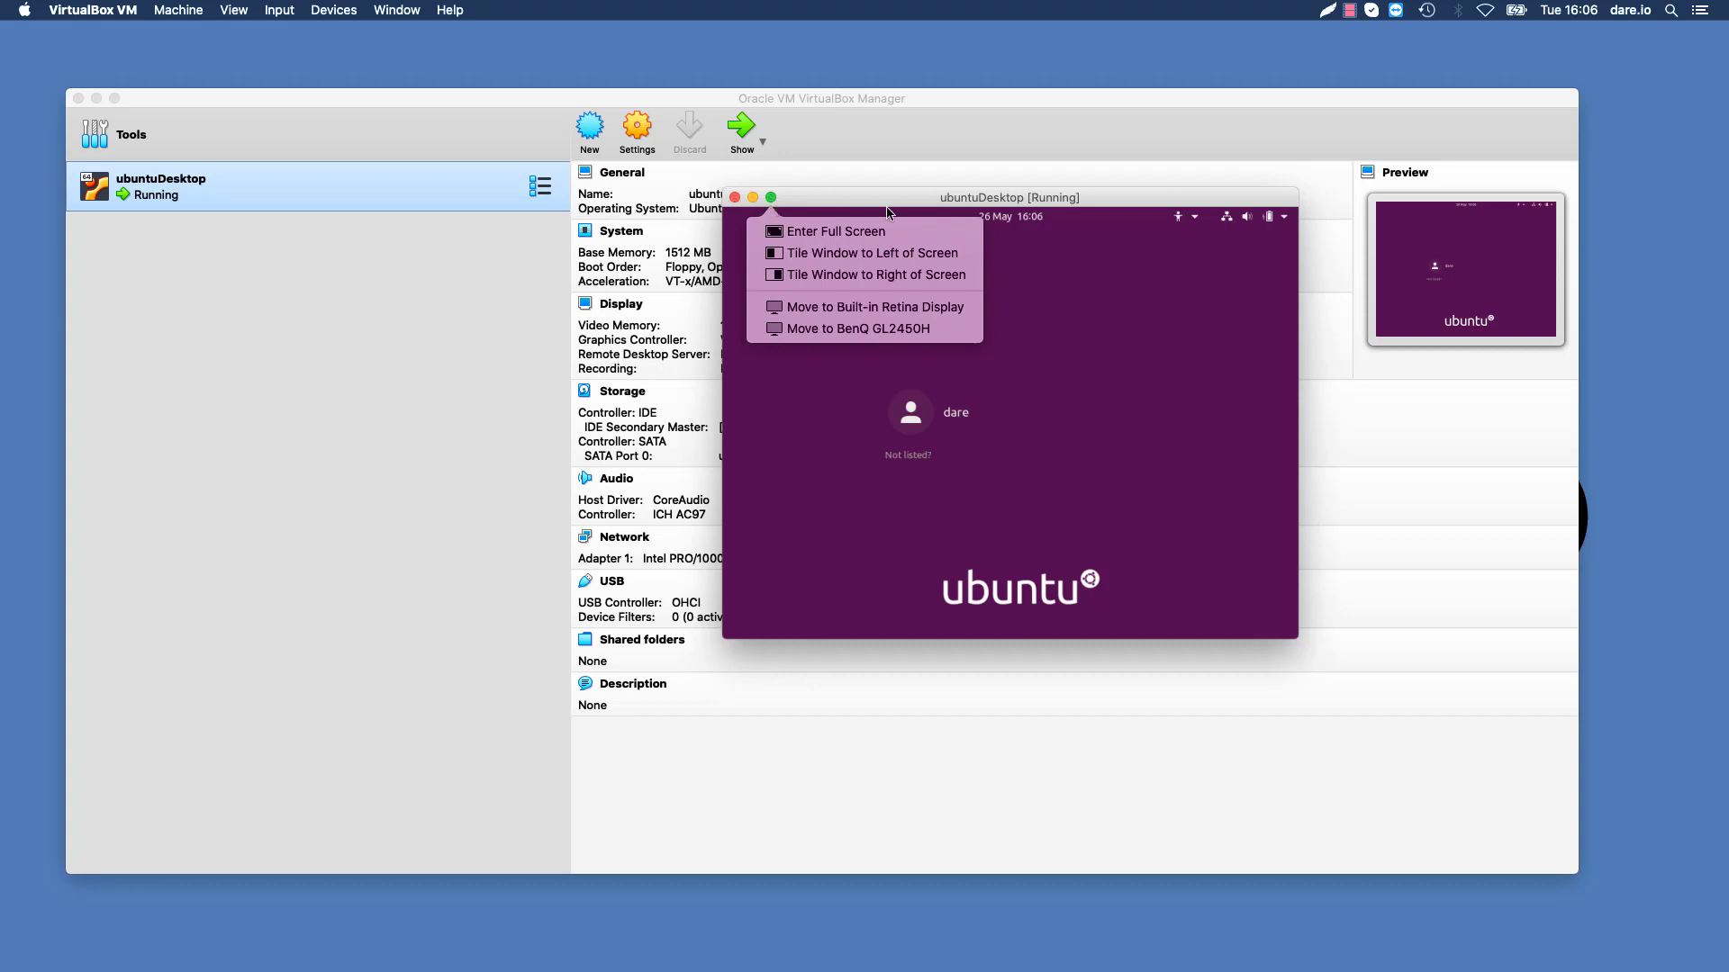
mouse_move(911, 214)
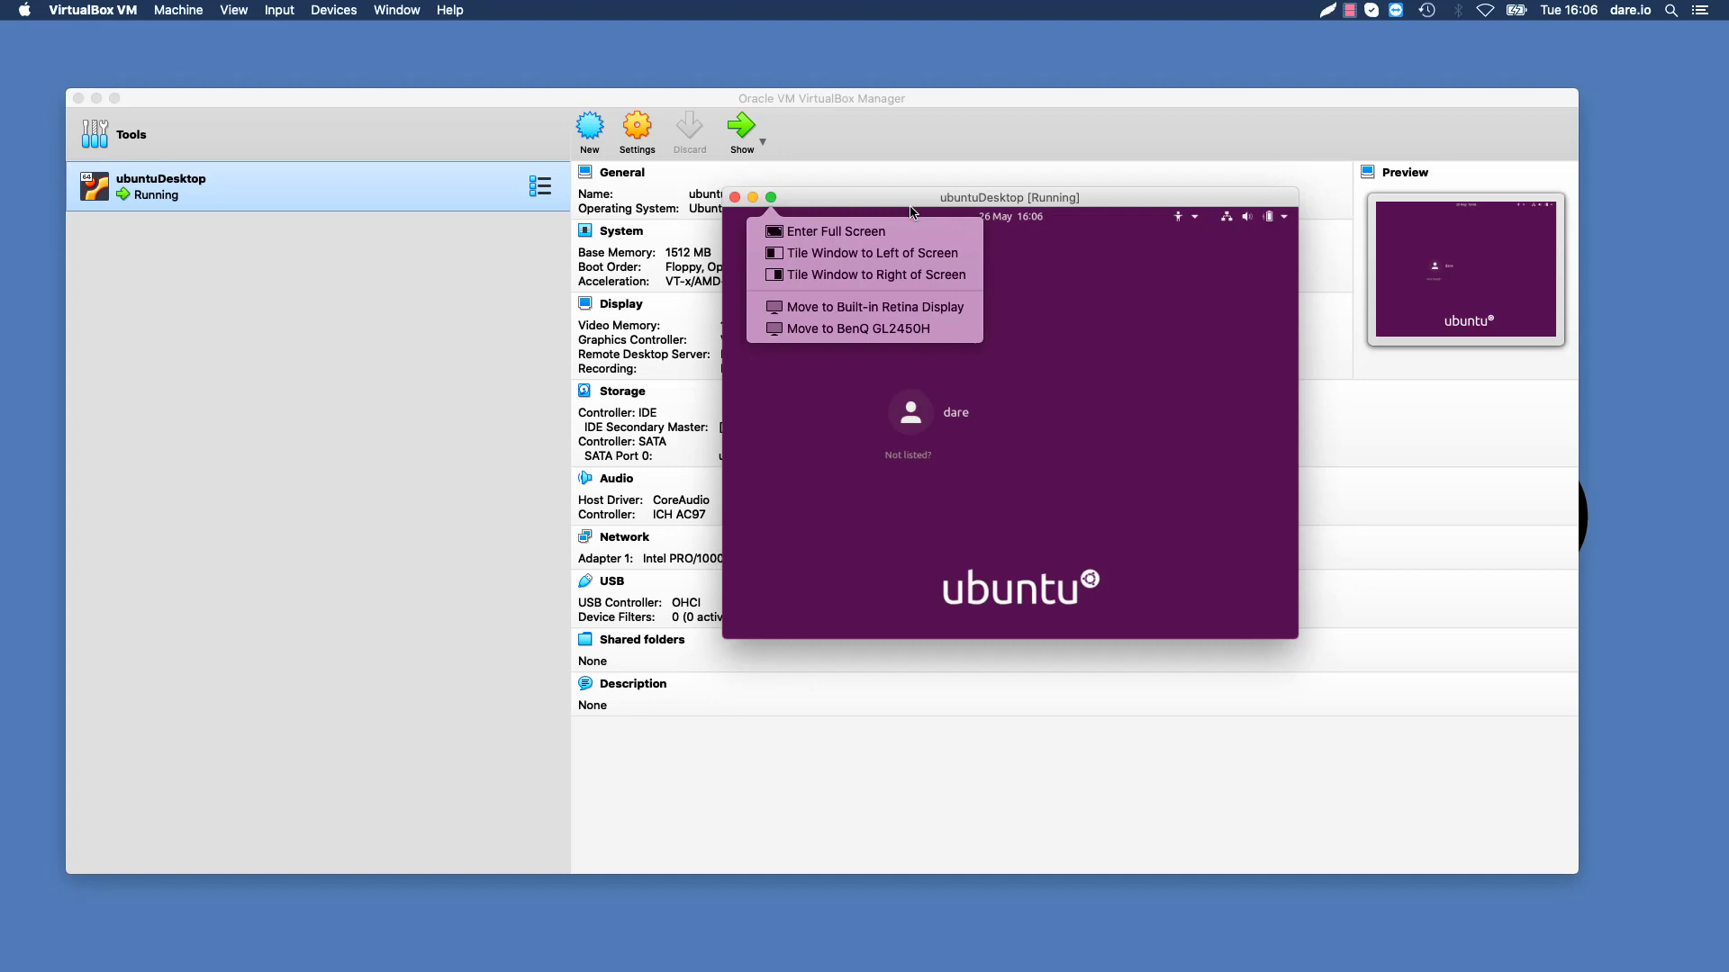
mouse_move(852, 413)
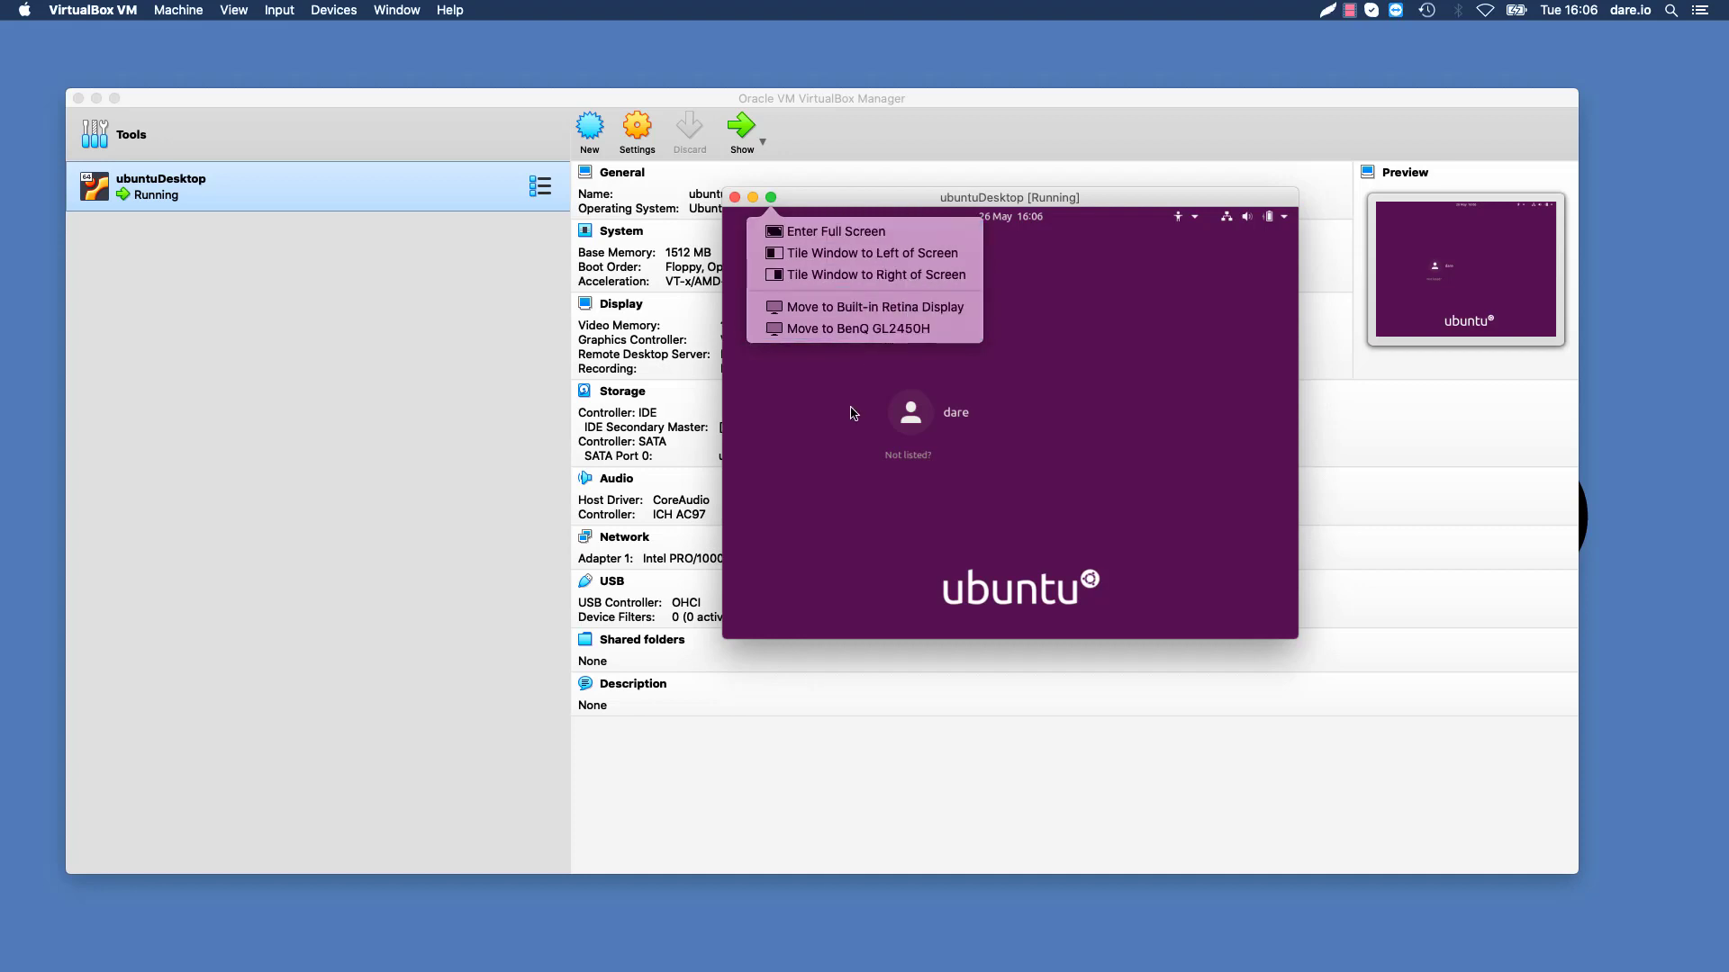
mouse_move(1177, 223)
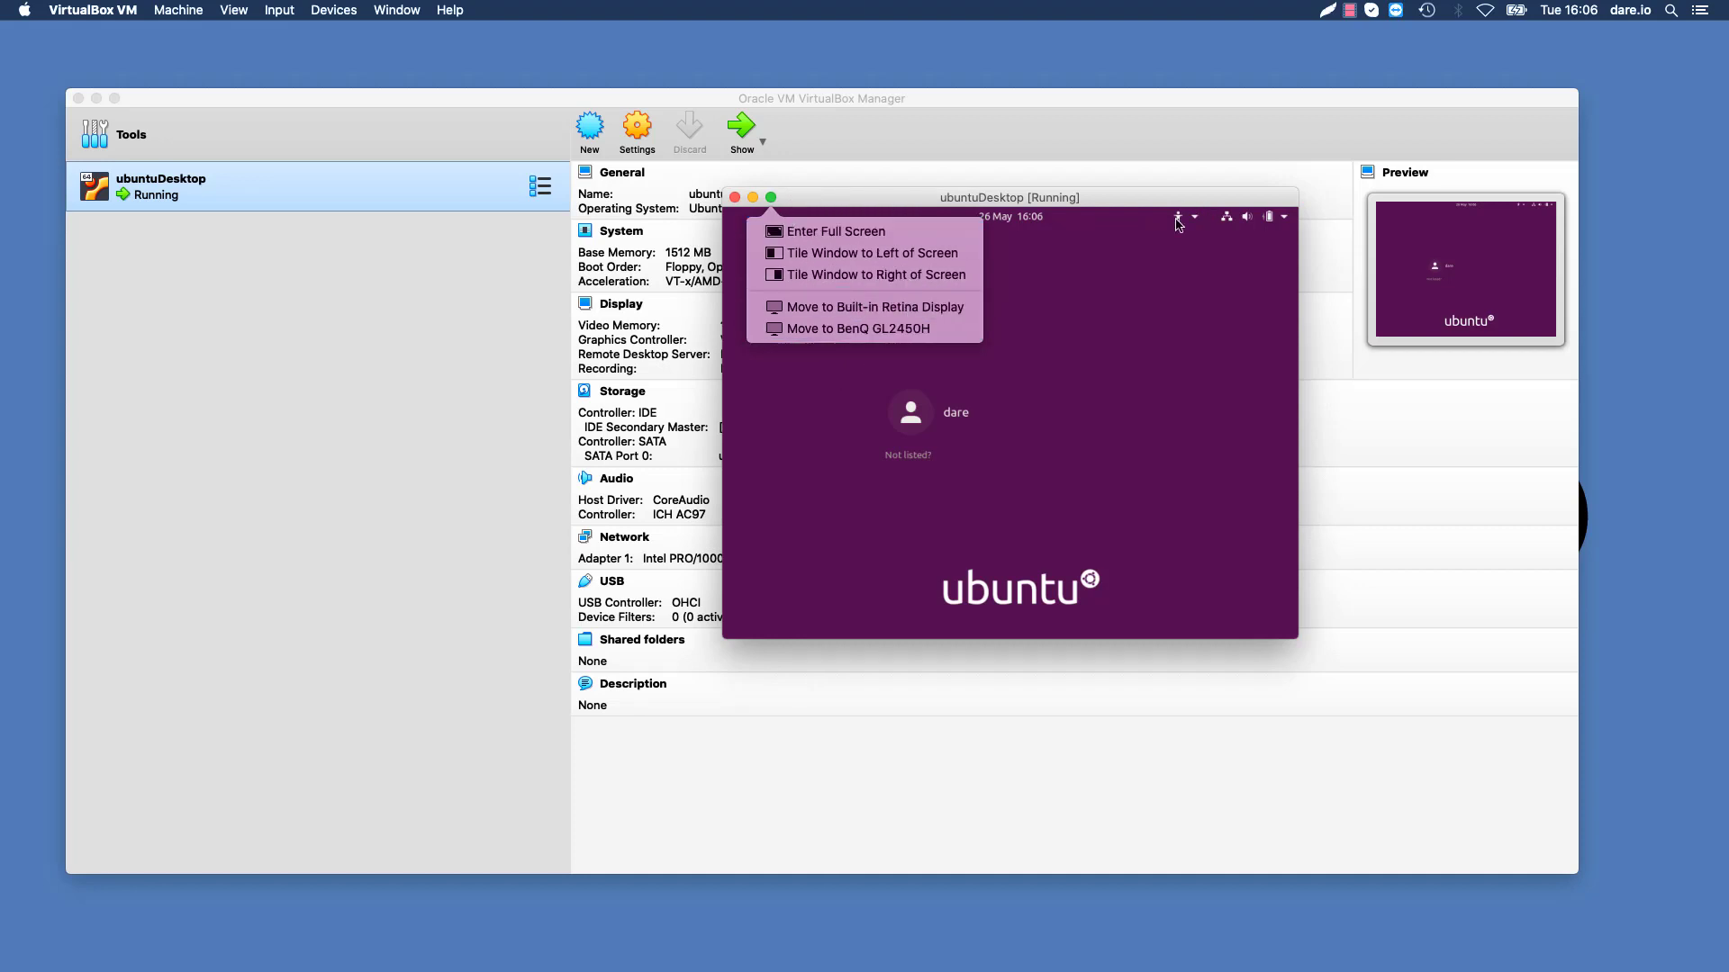
click(1064, 337)
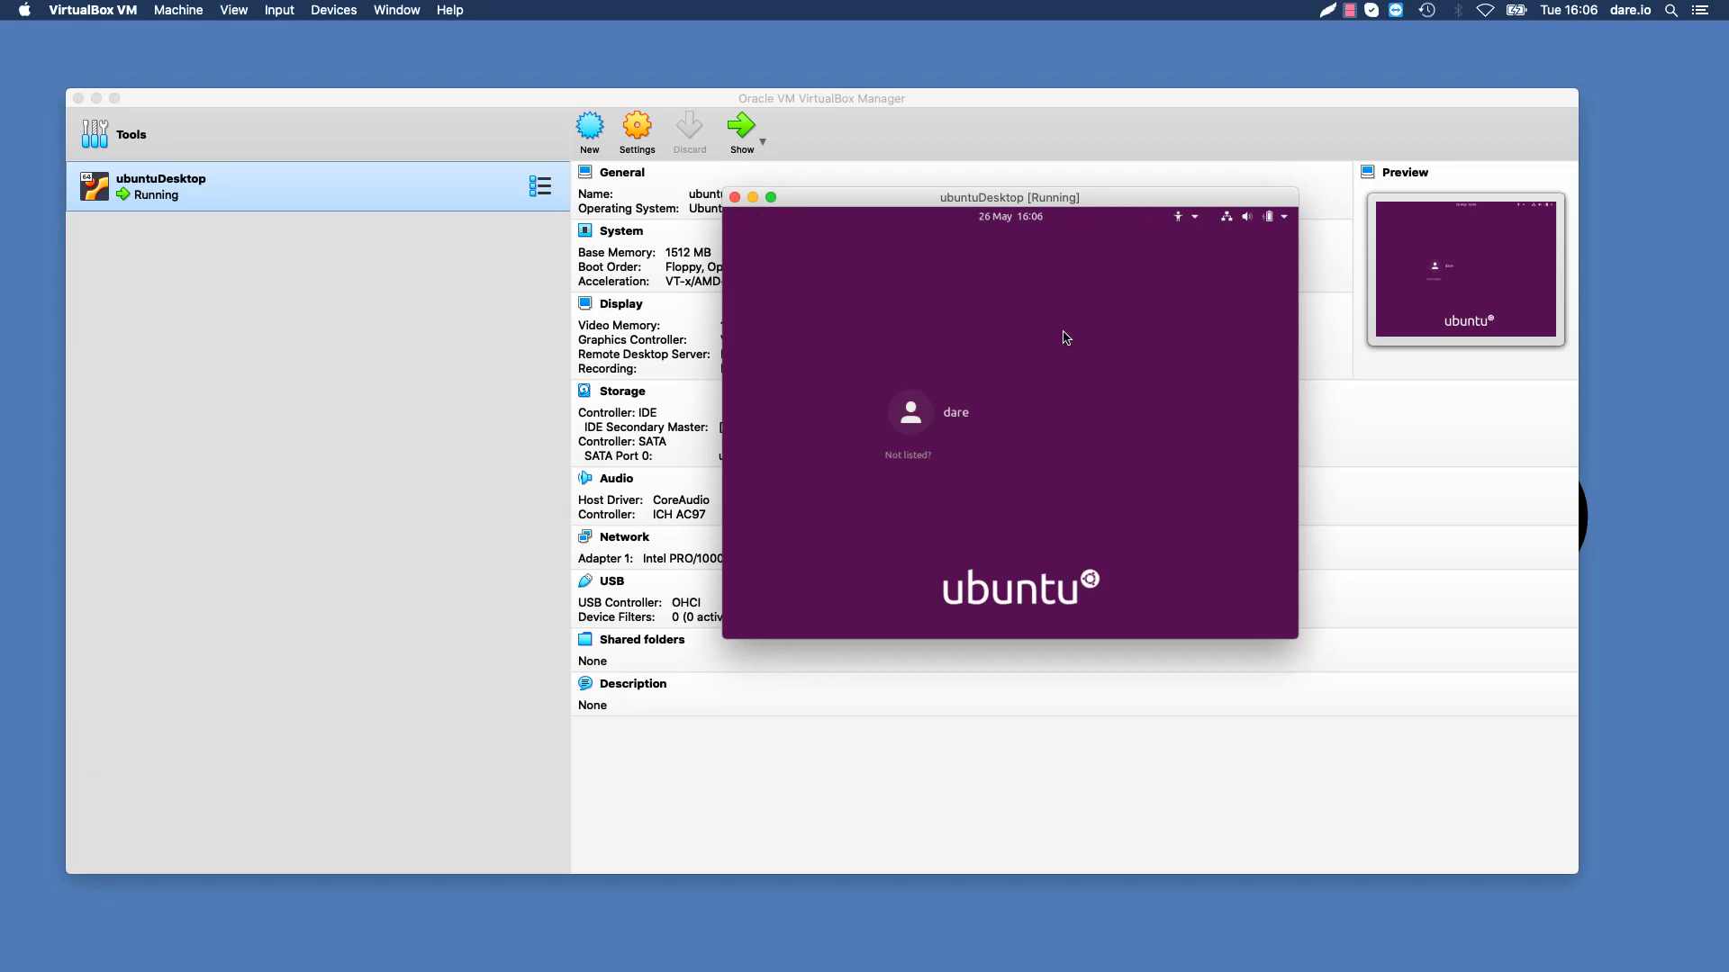
Sign in as the listed user and step through the Welcome to Ubuntu wizard: Skip, Next, Next, Done.
click(954, 411)
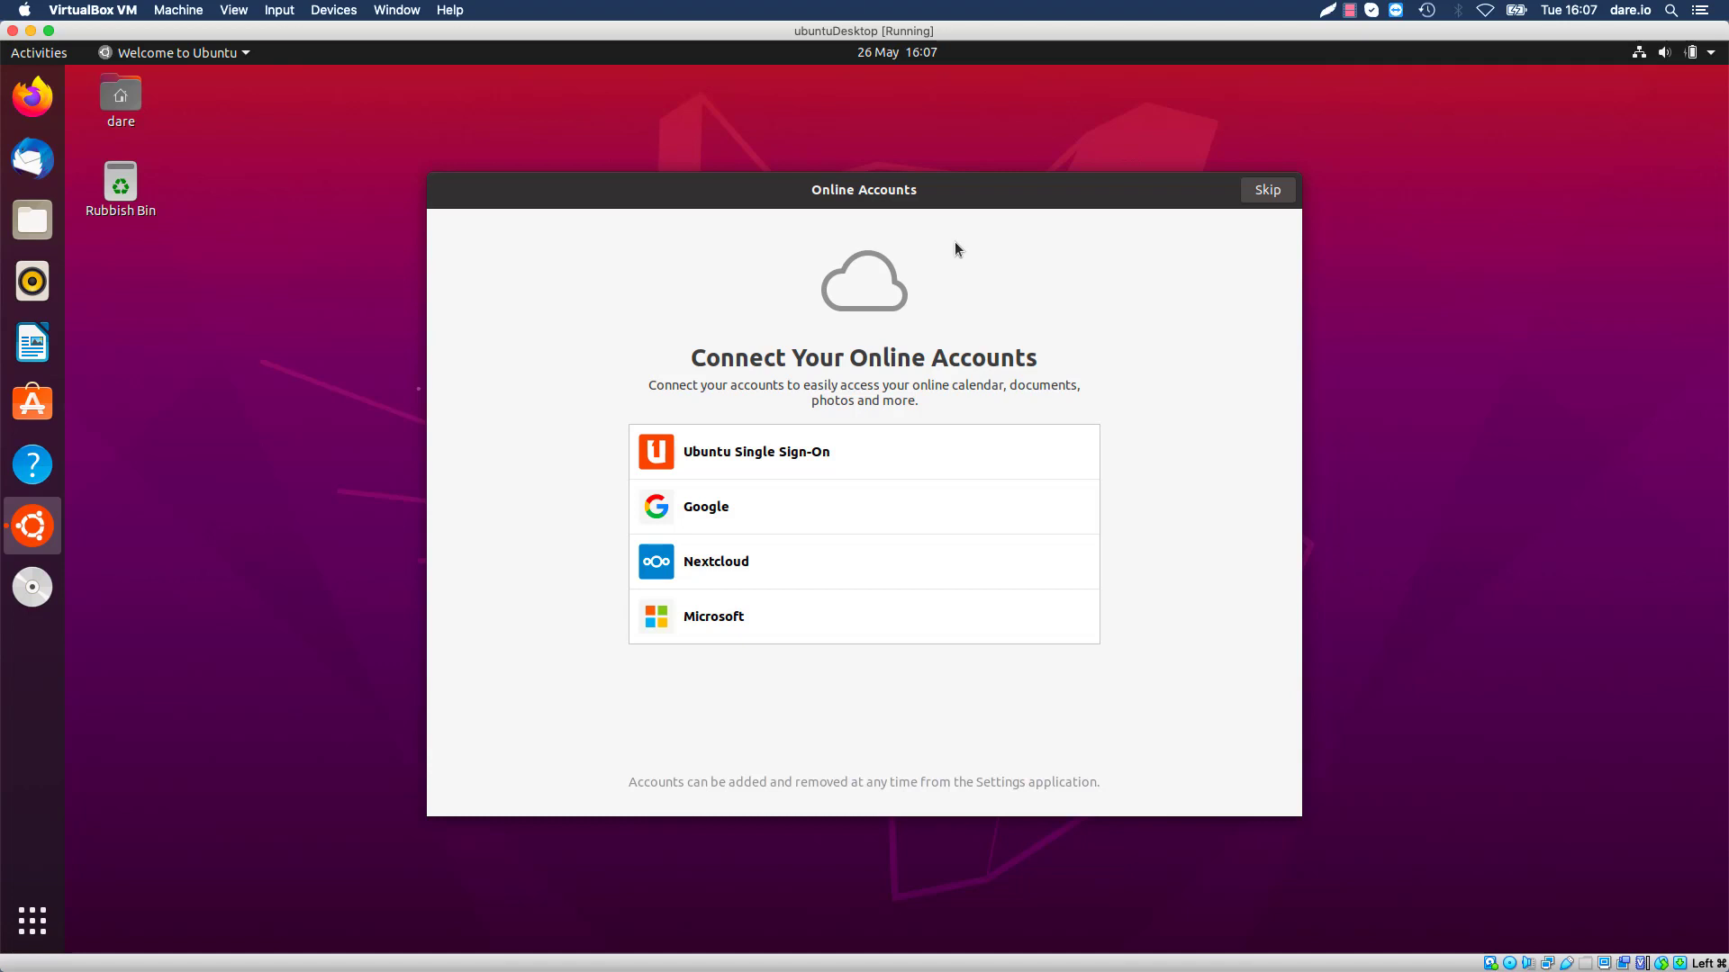
mouse_move(1347, 232)
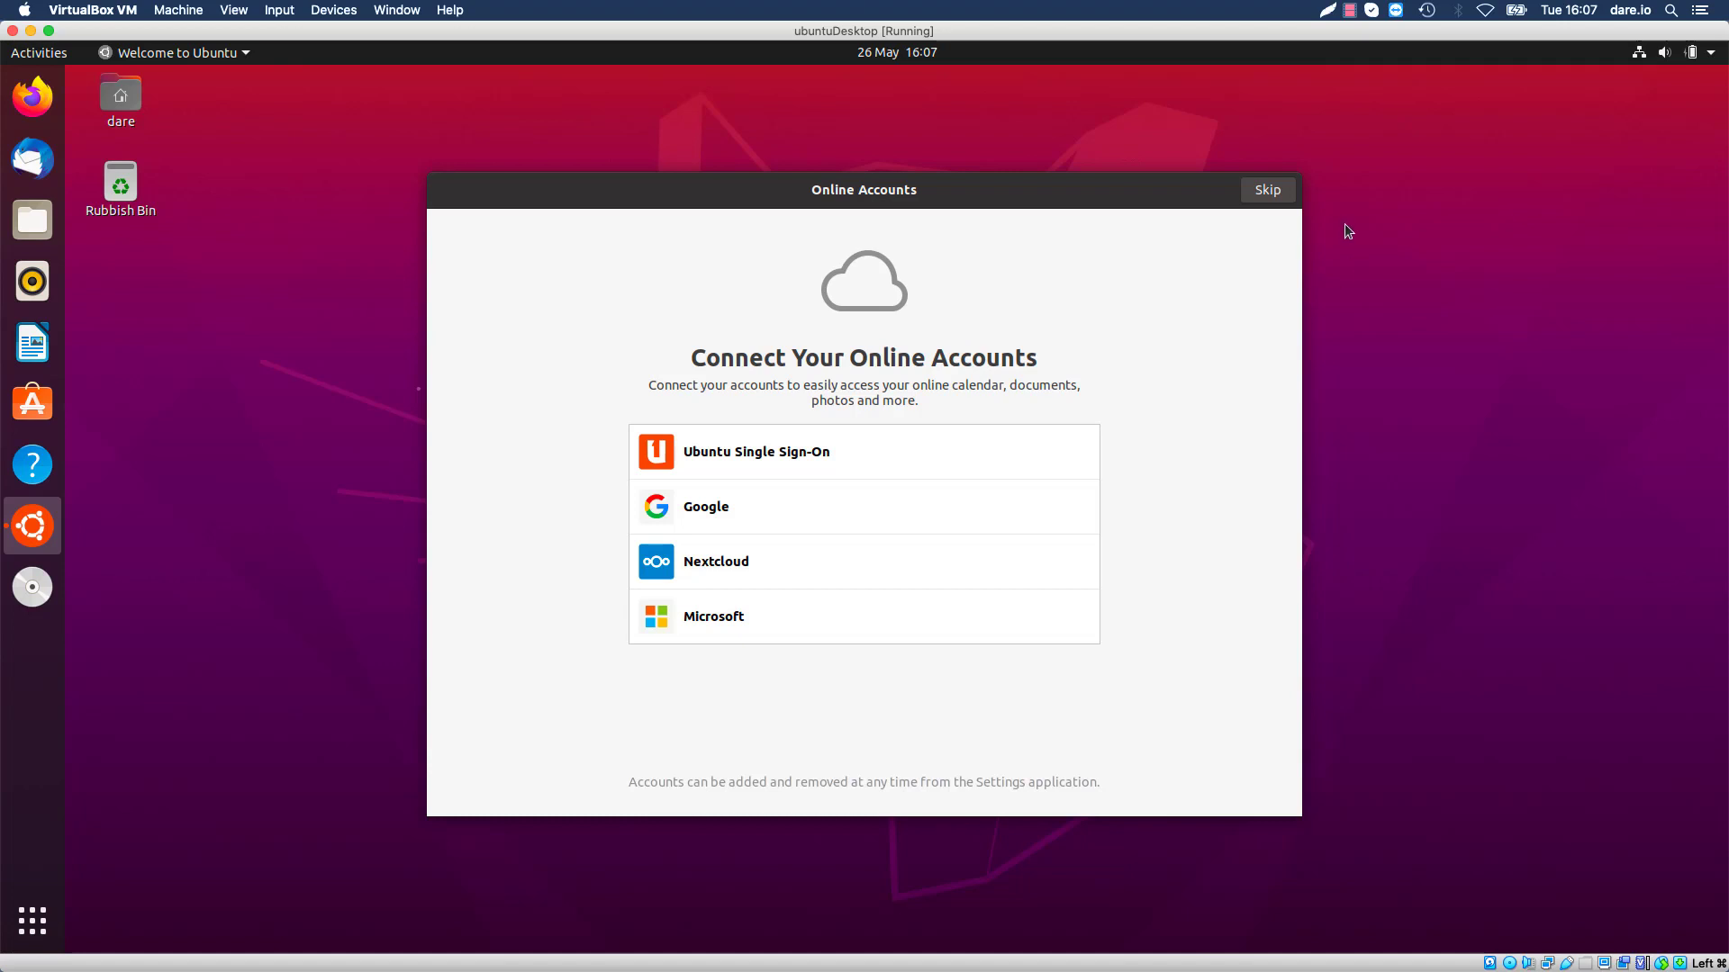
click(1266, 189)
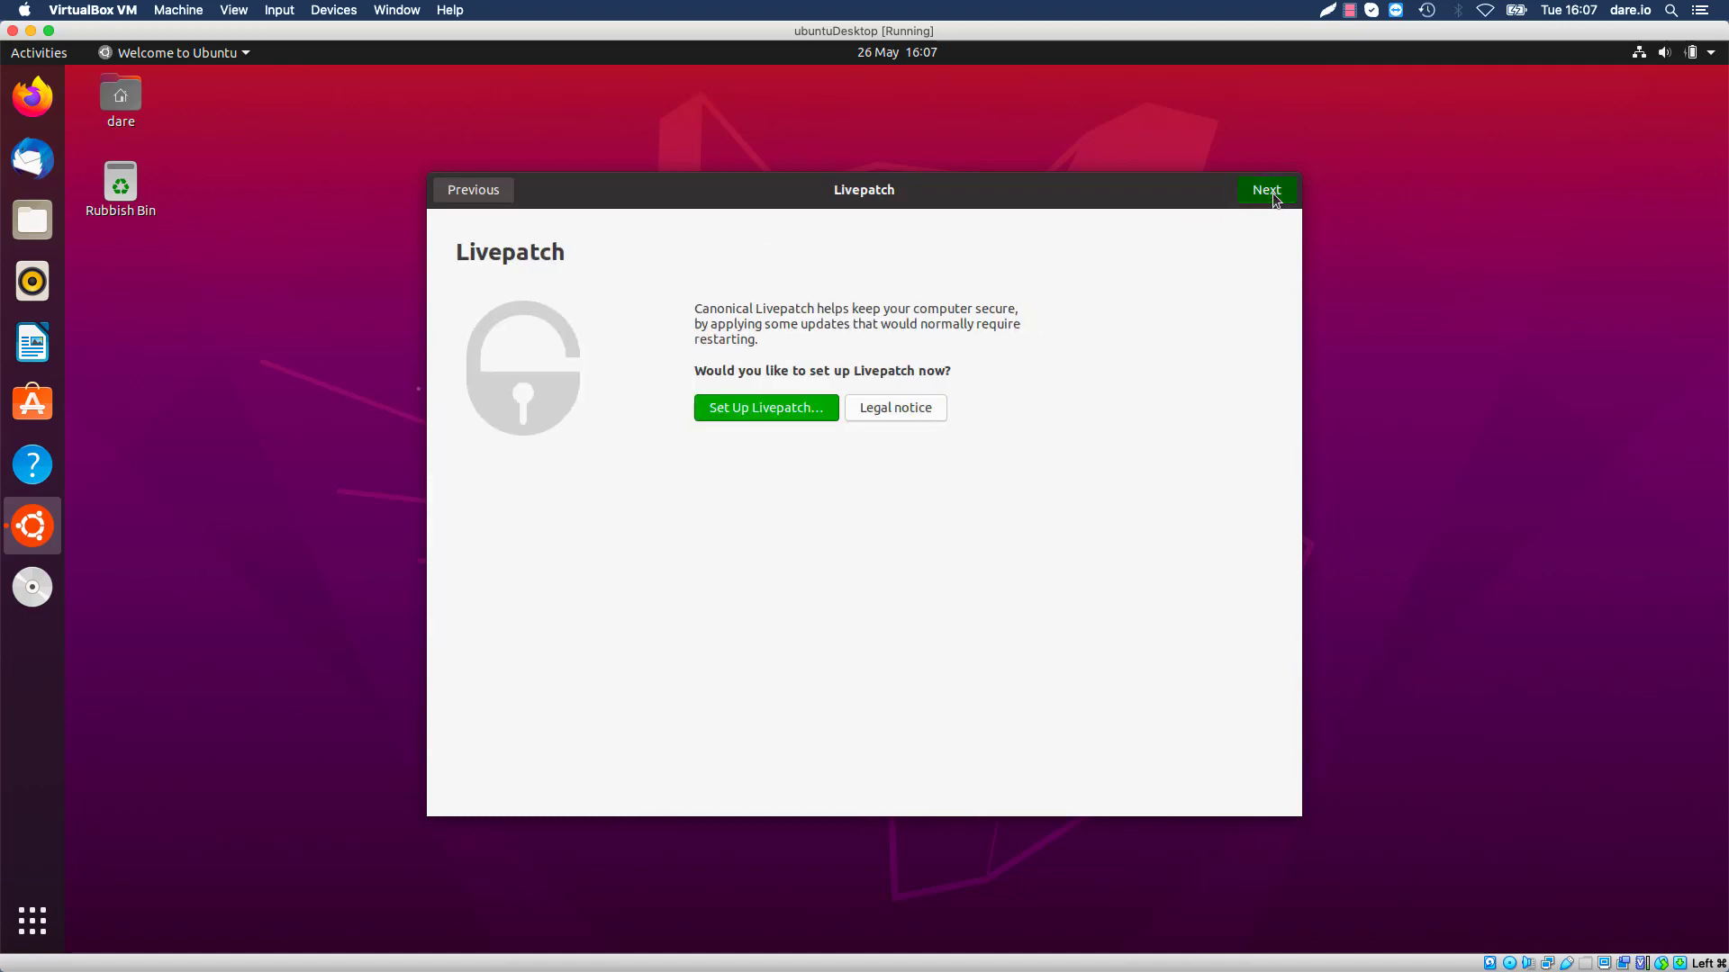
click(1264, 189)
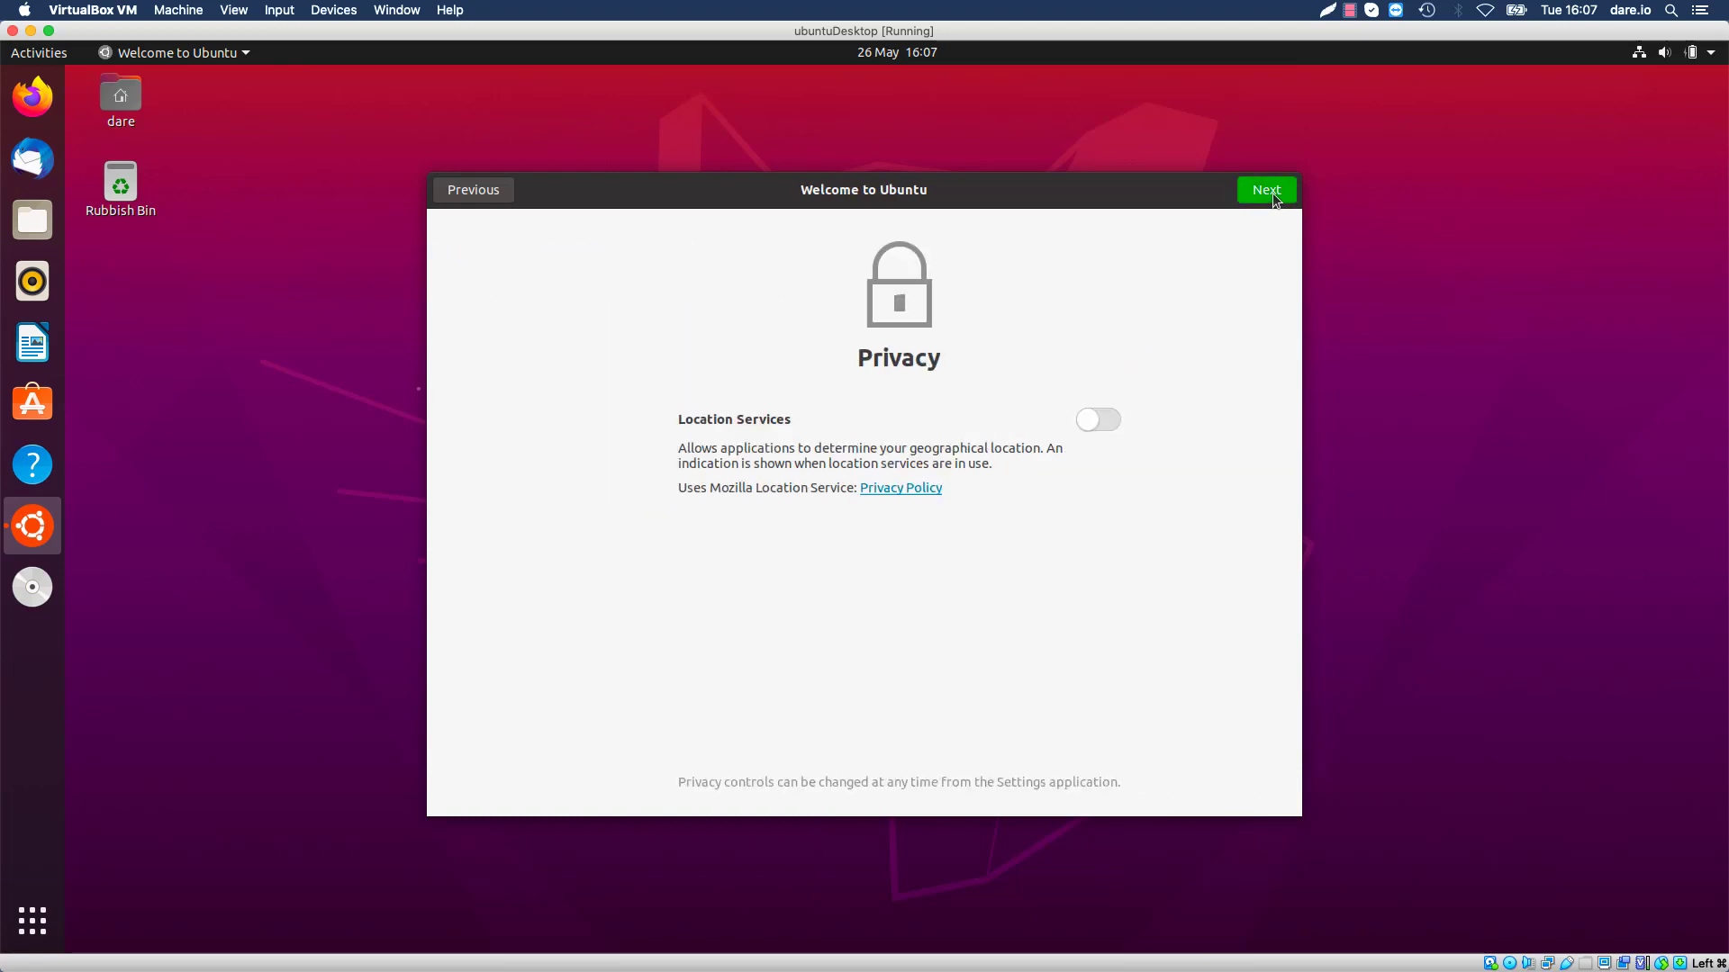
click(1264, 189)
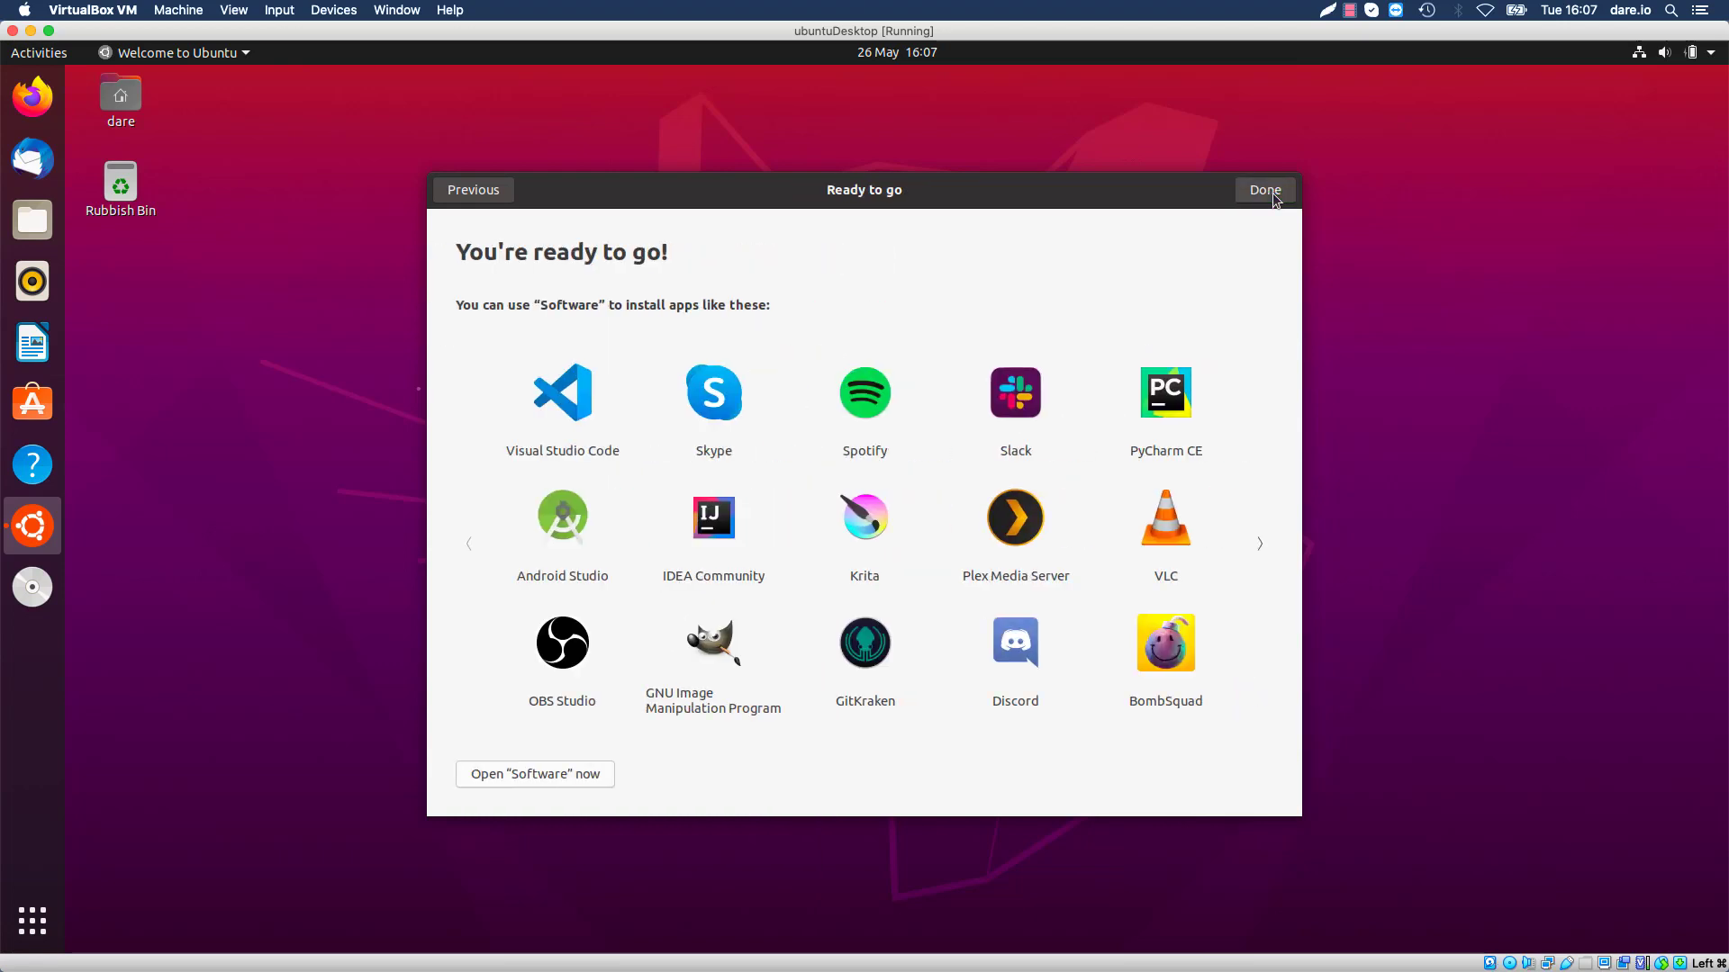
click(1264, 189)
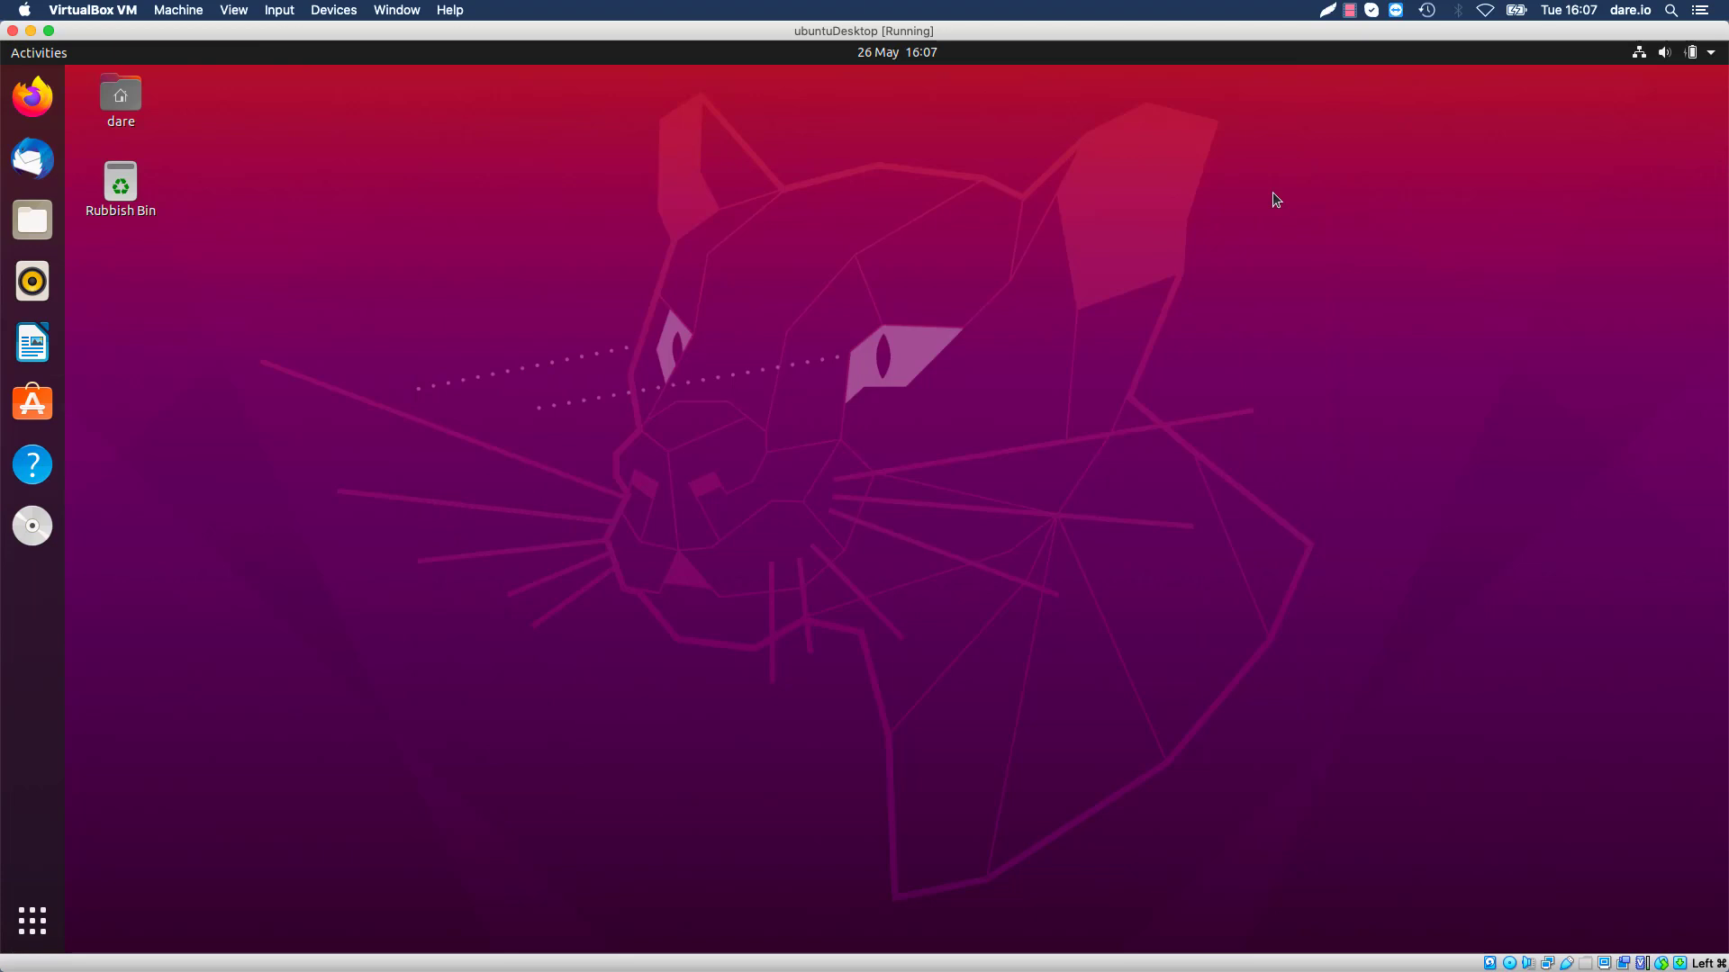
mouse_move(1016, 357)
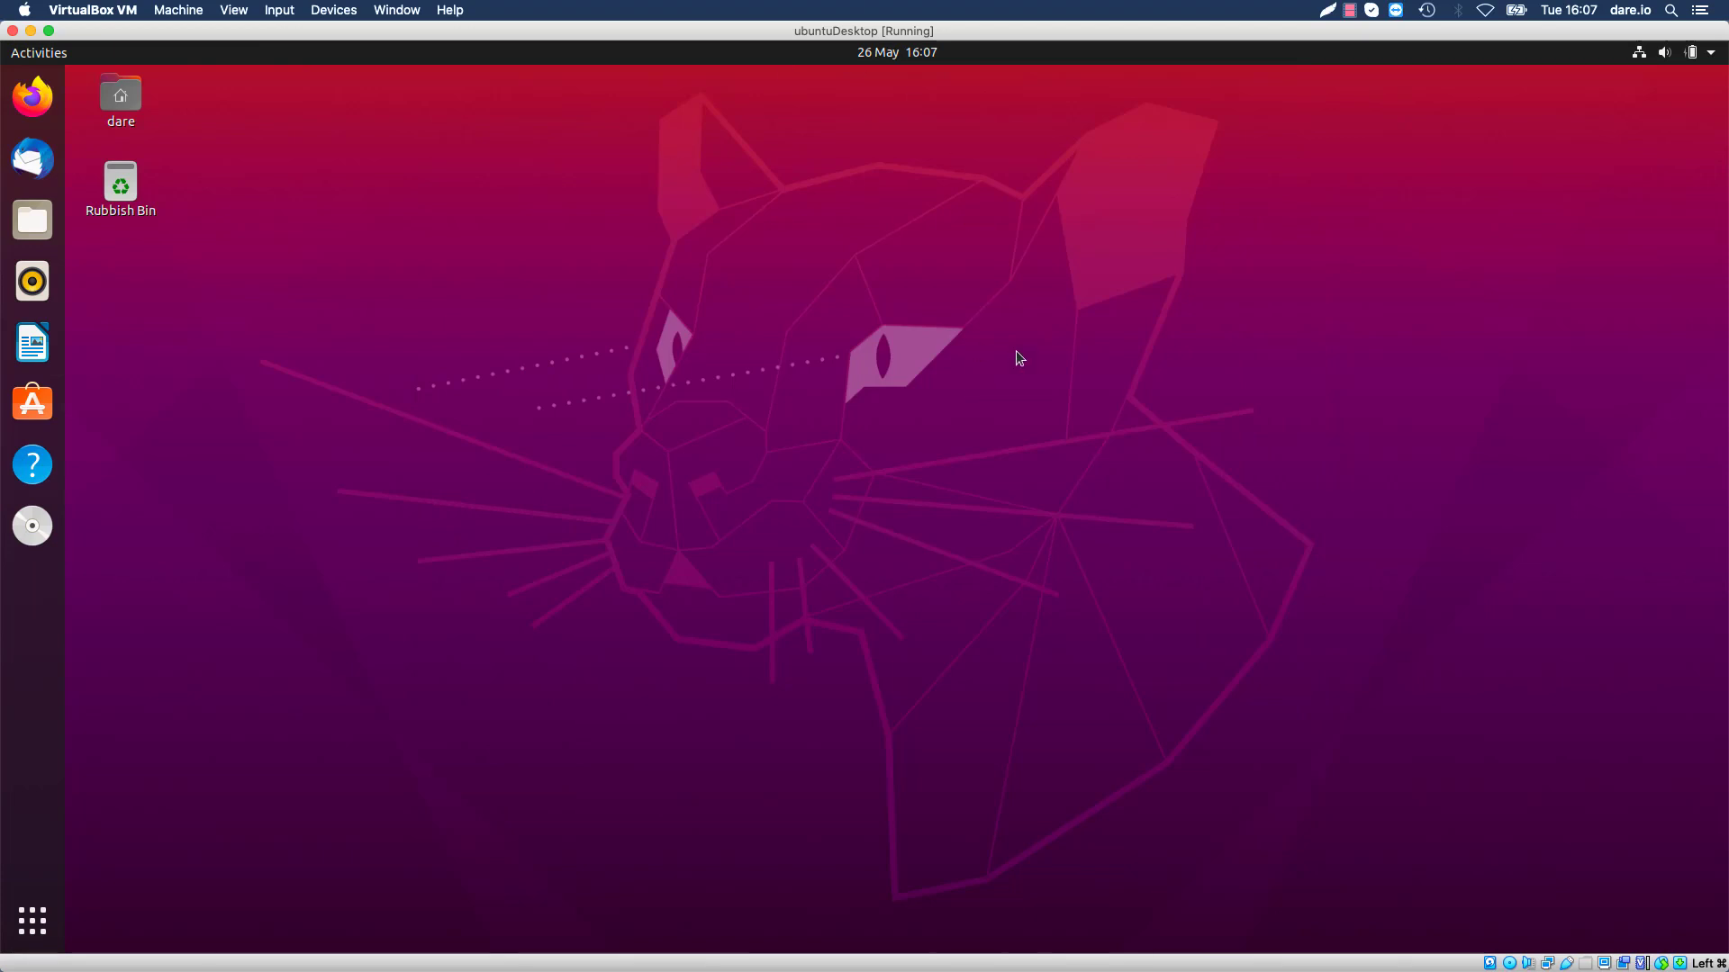
mouse_move(503, 429)
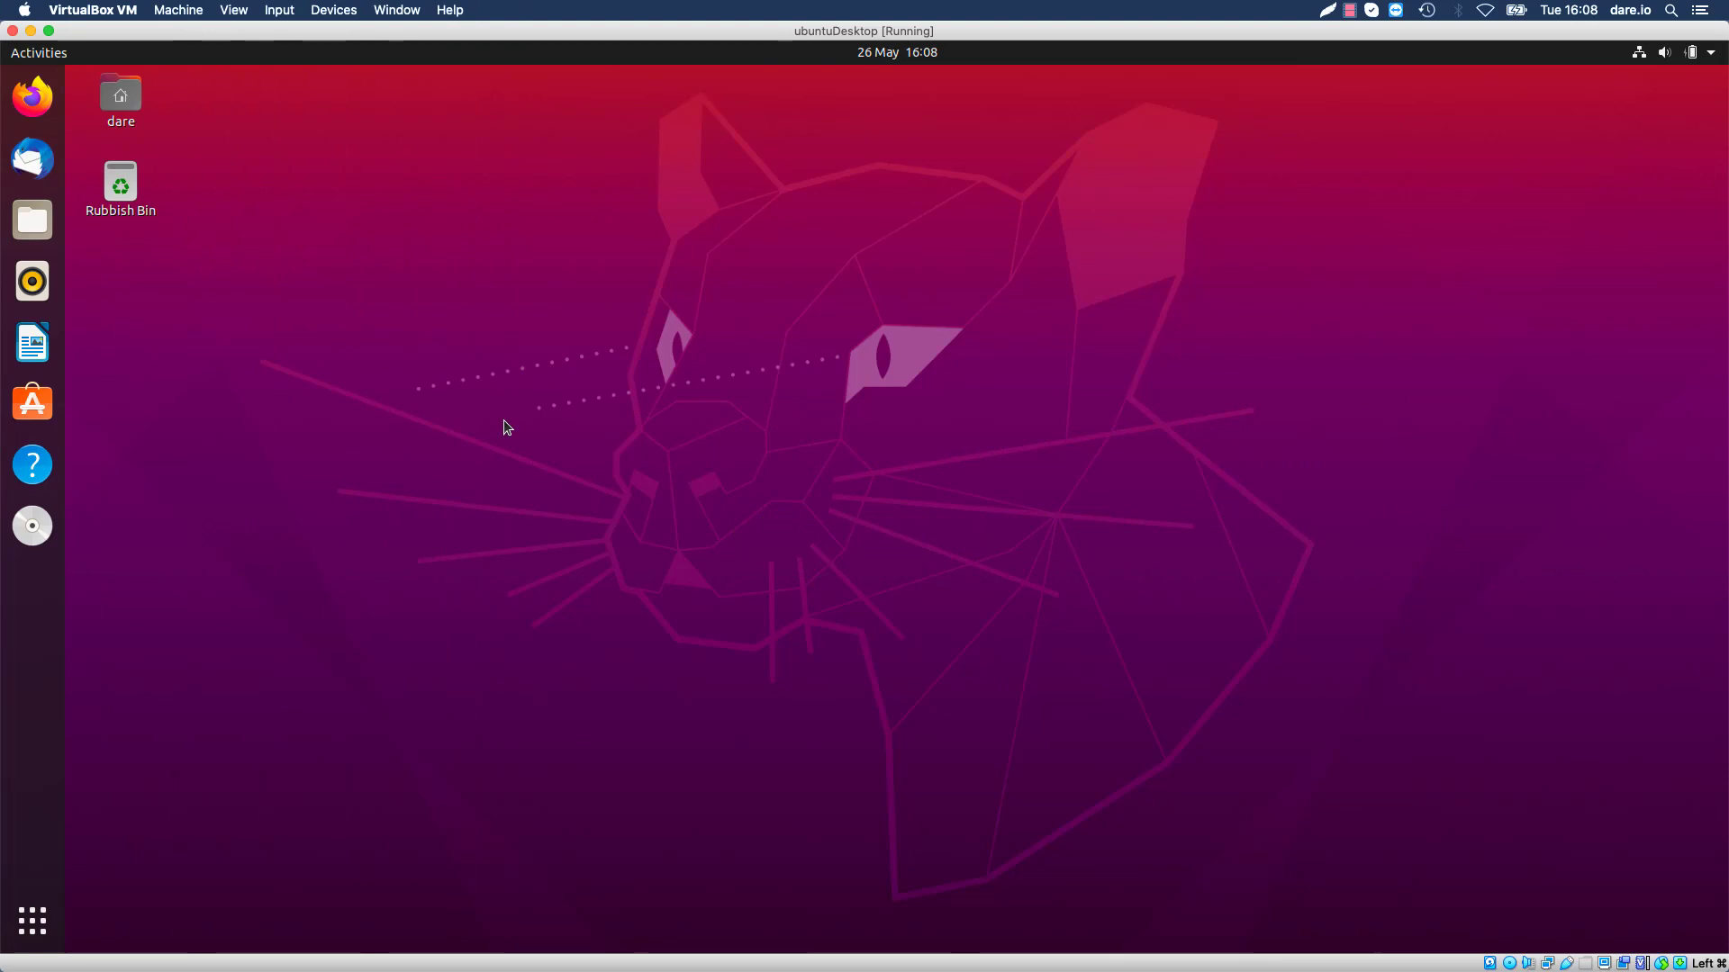
mouse_move(479, 290)
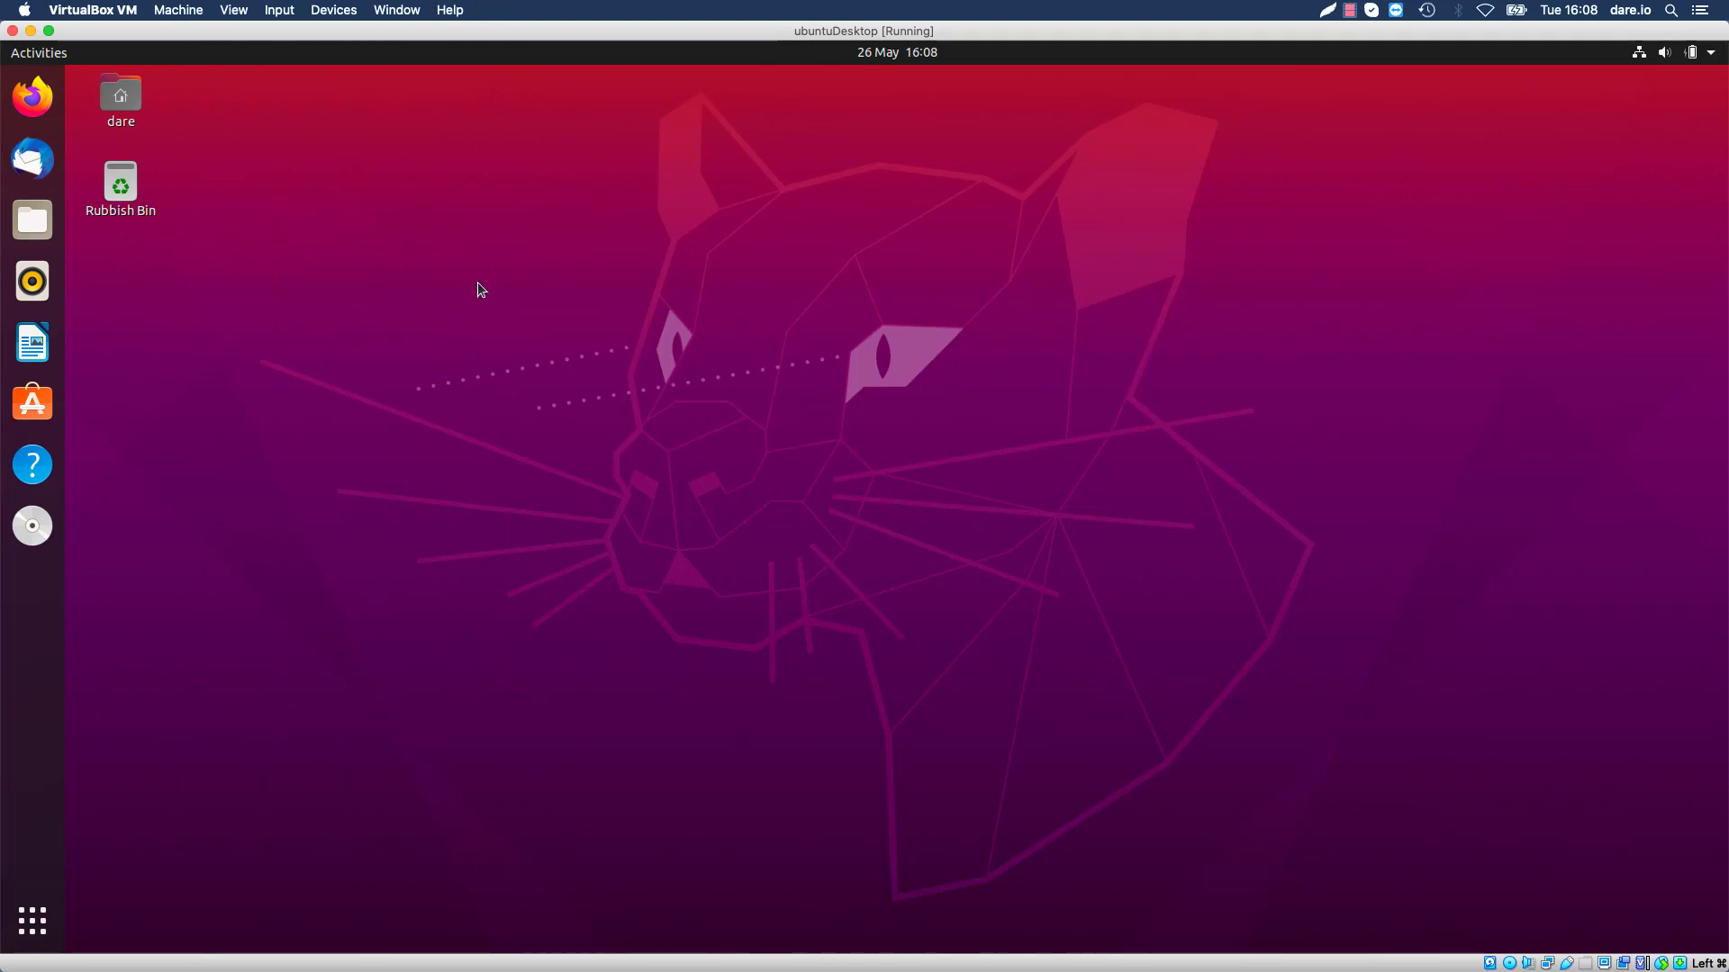
mouse_move(684, 386)
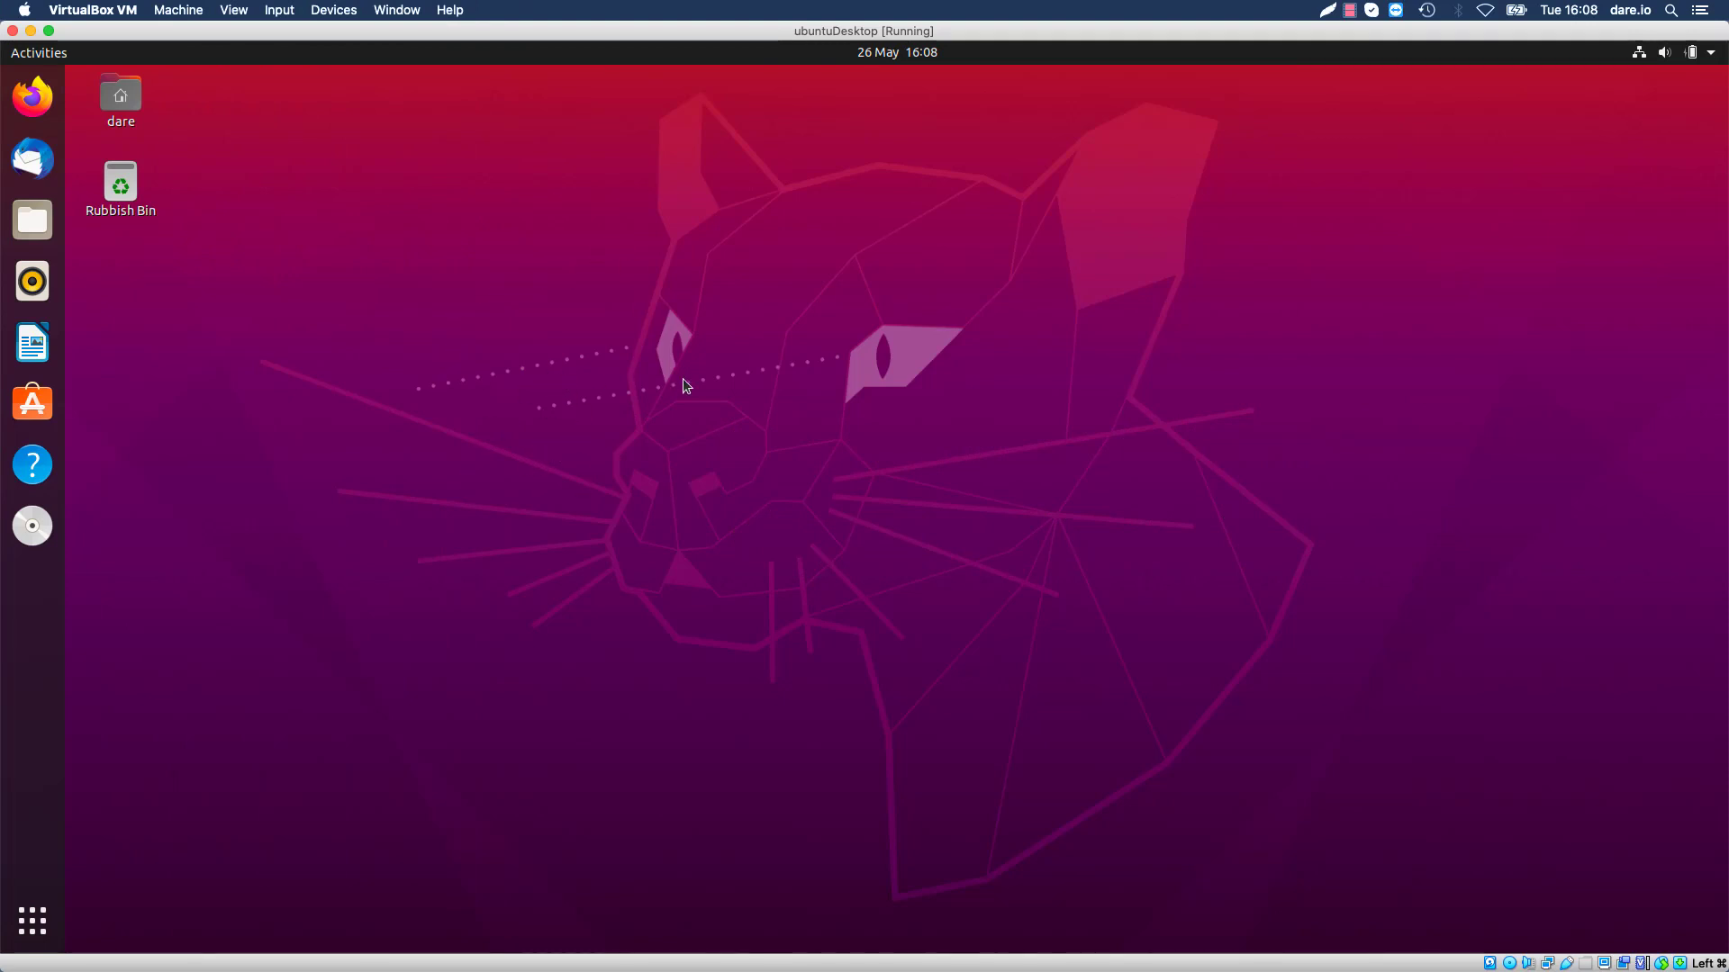
mouse_move(463, 436)
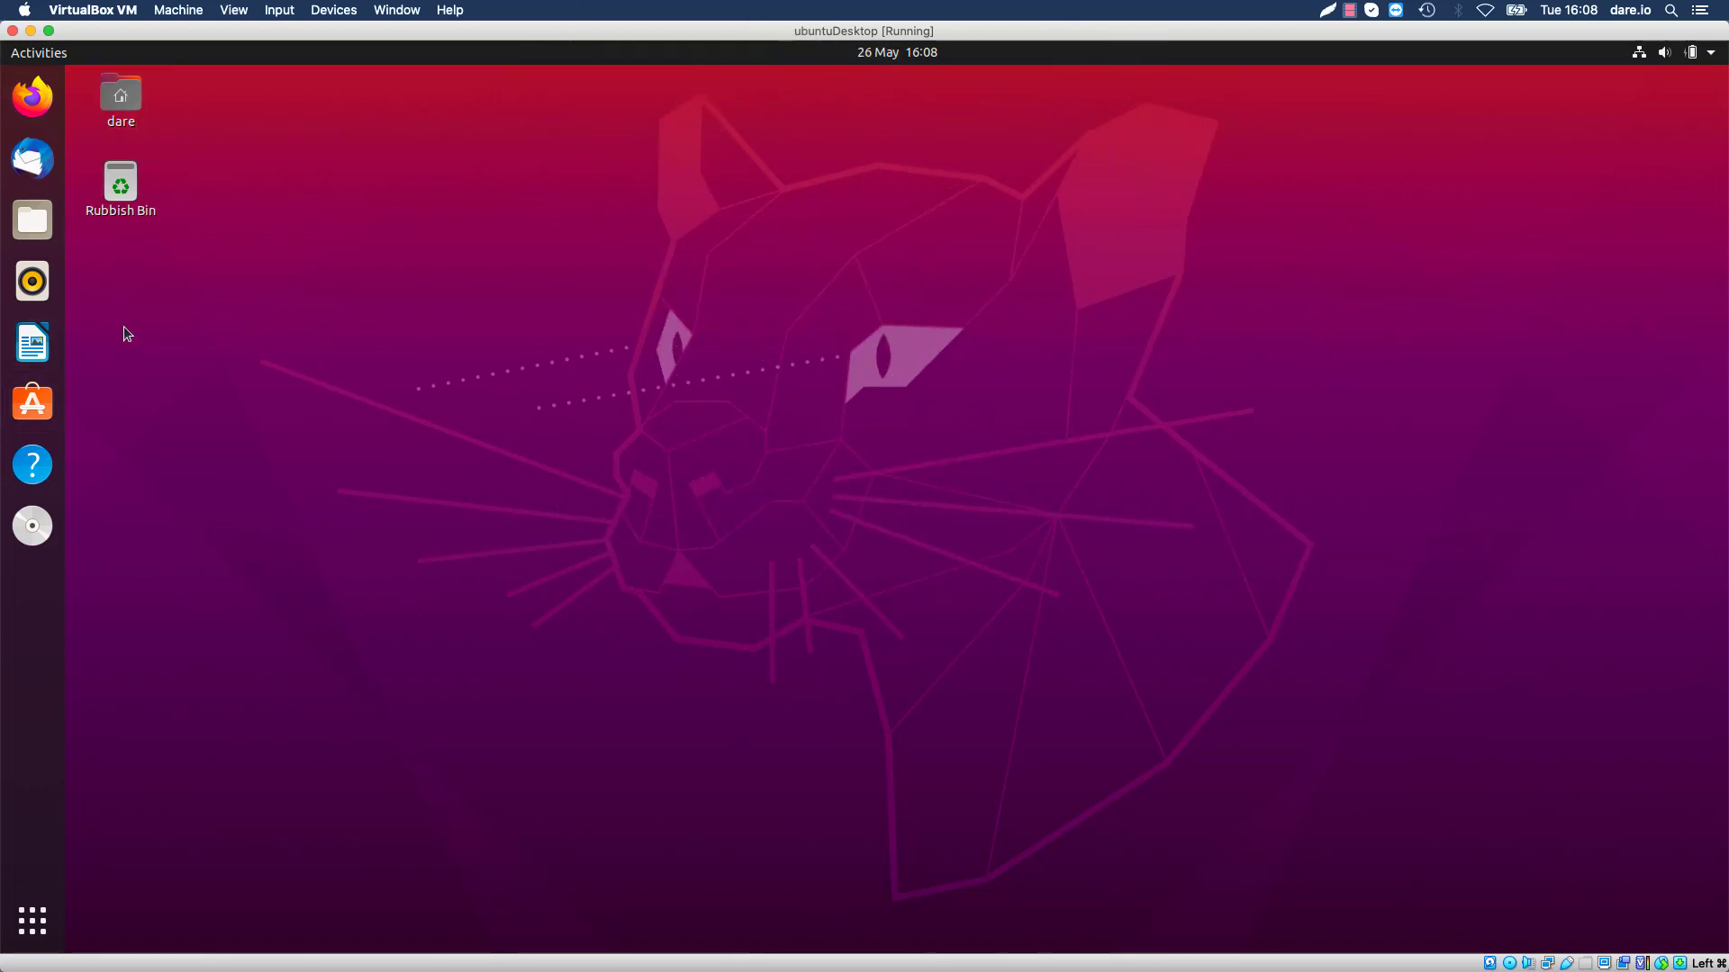
mouse_move(717, 412)
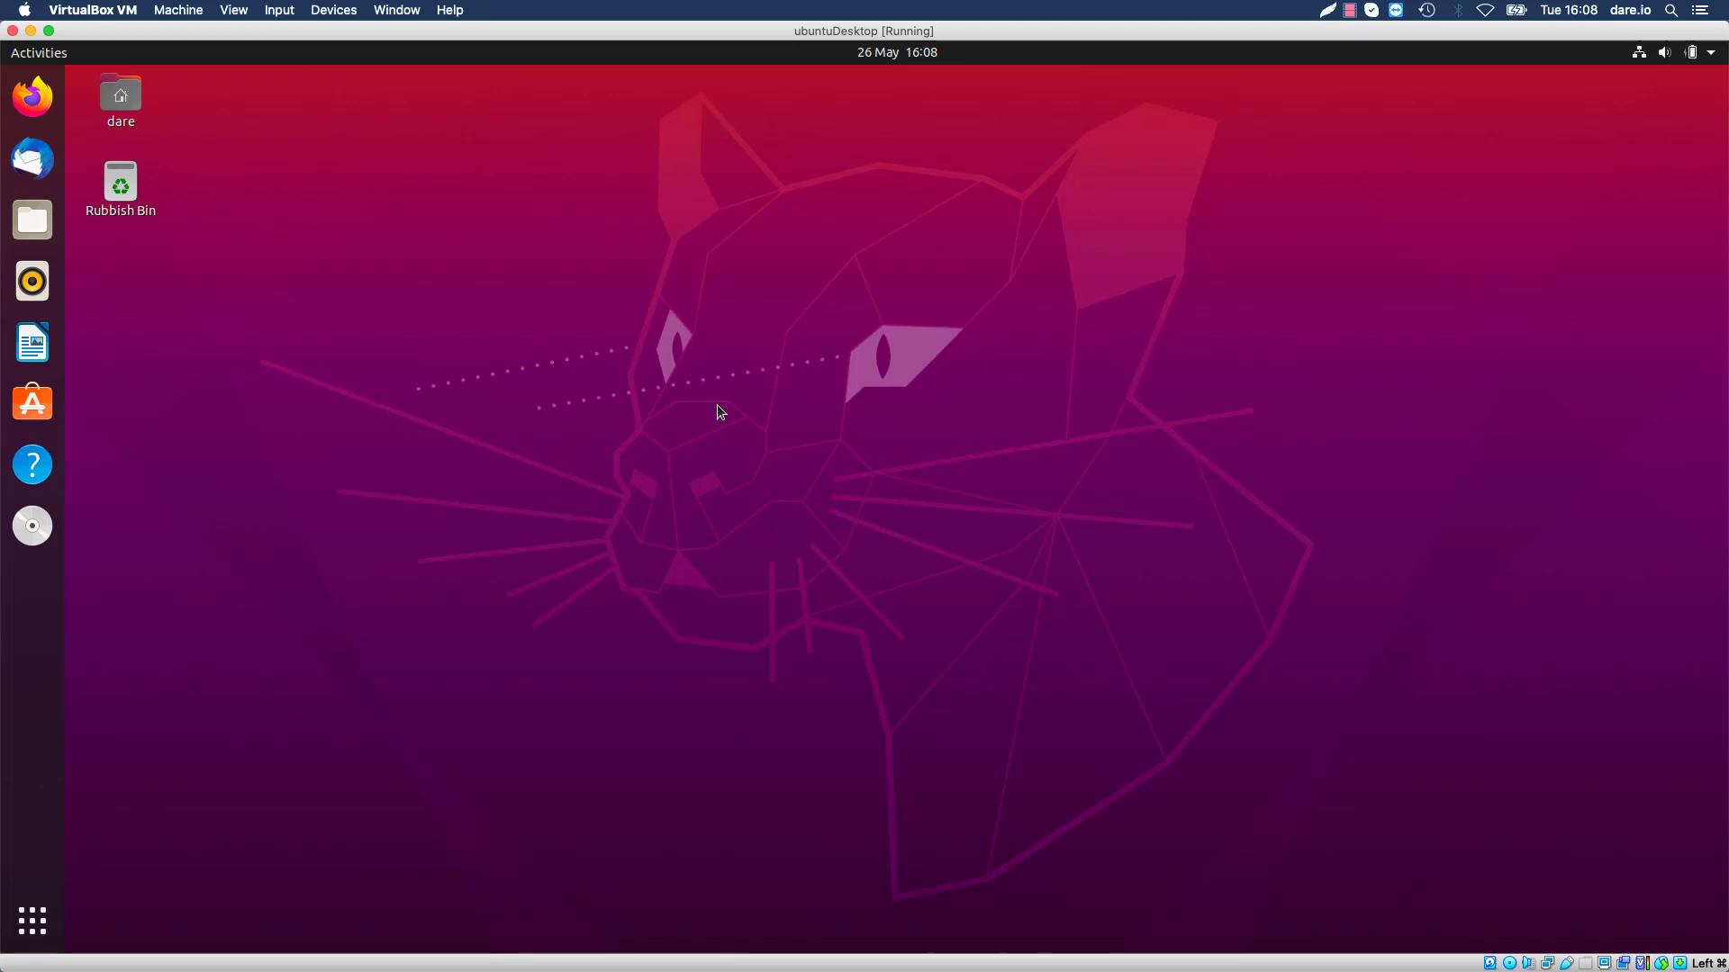
mouse_move(612, 569)
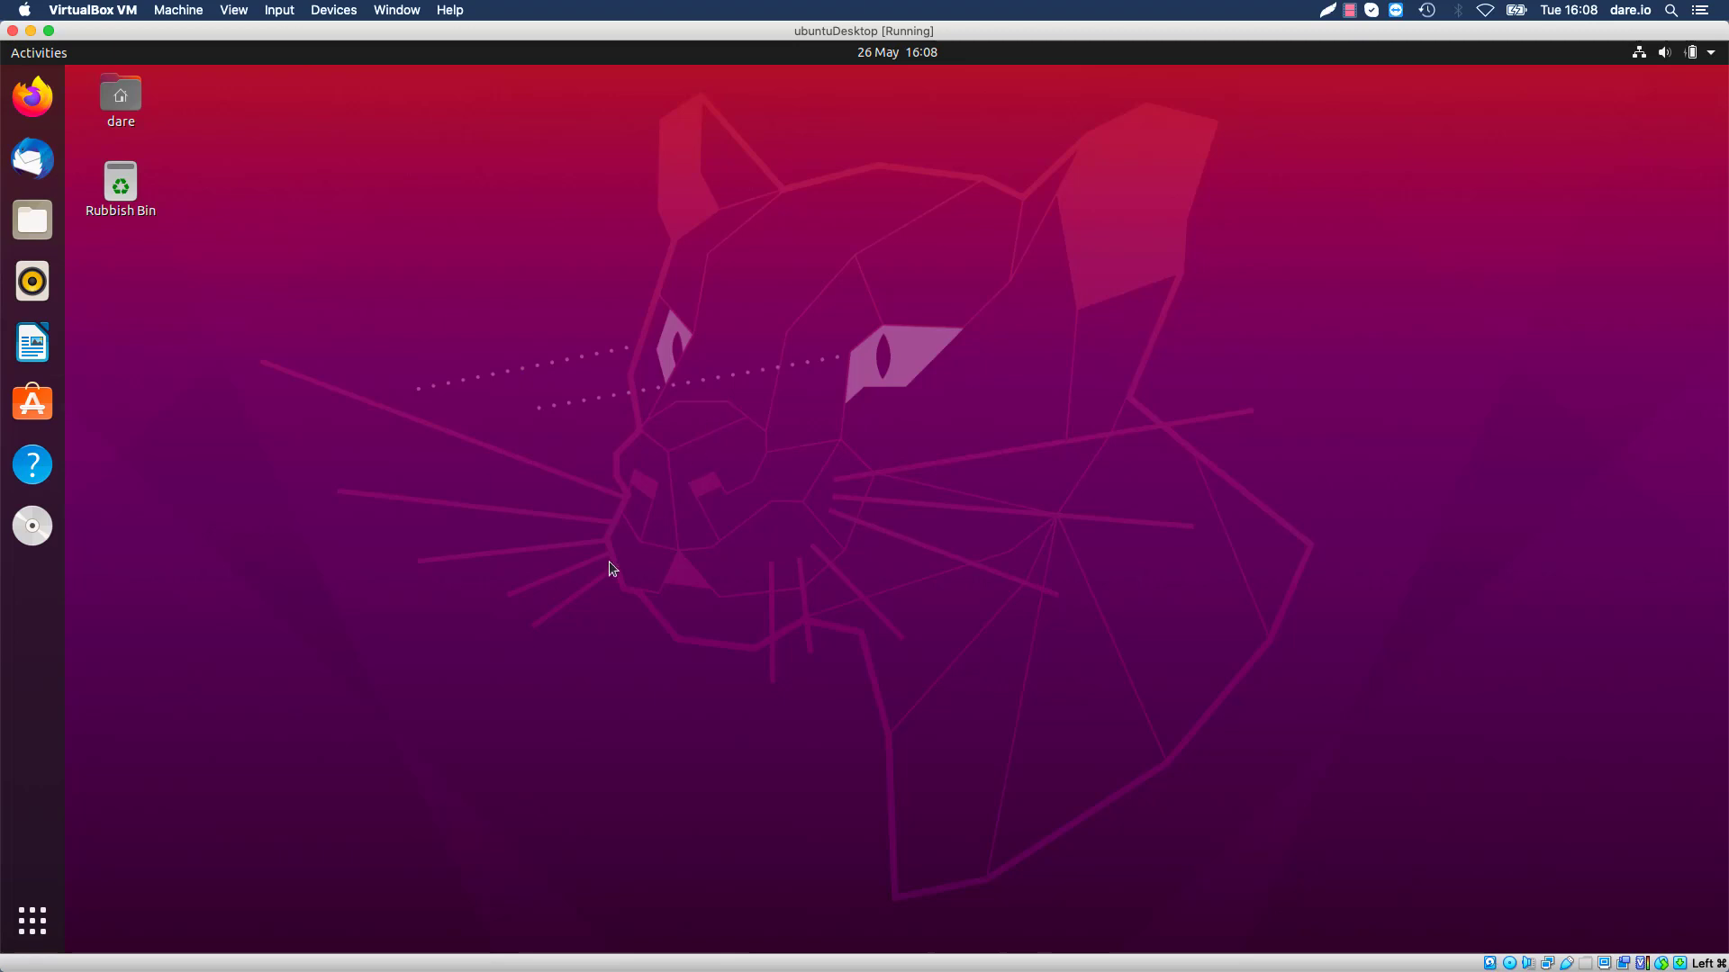
mouse_move(109, 881)
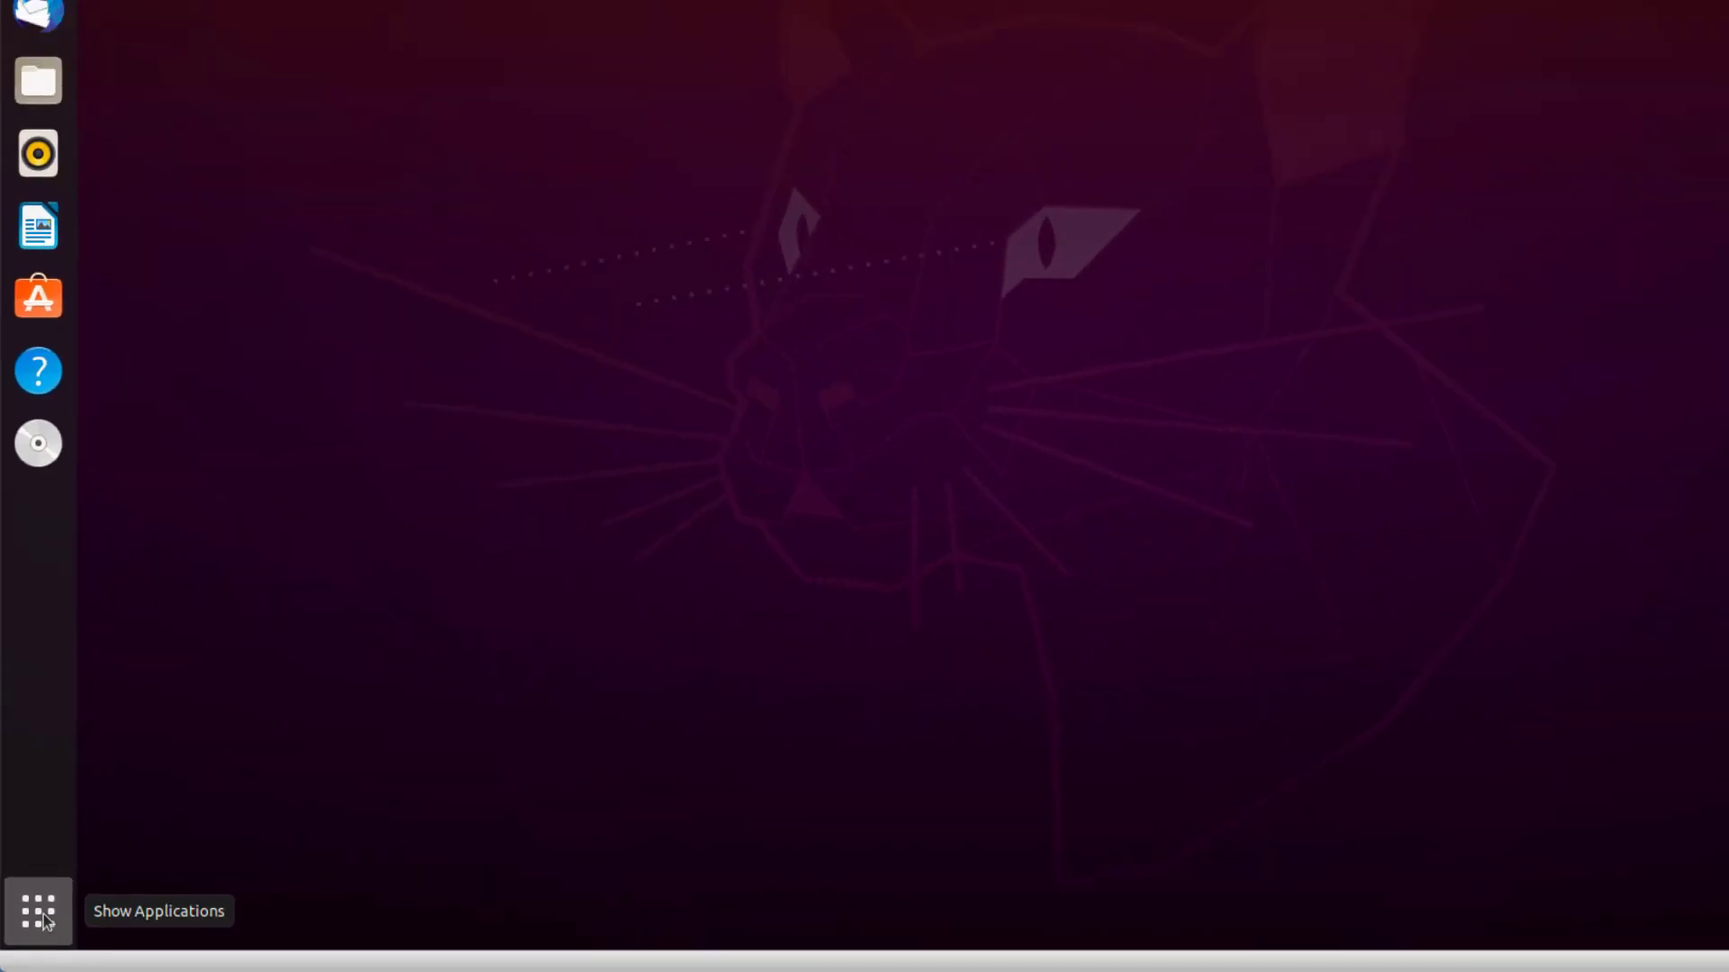
Search the applications for 'terminal' to launch a Terminal window.
click(38, 911)
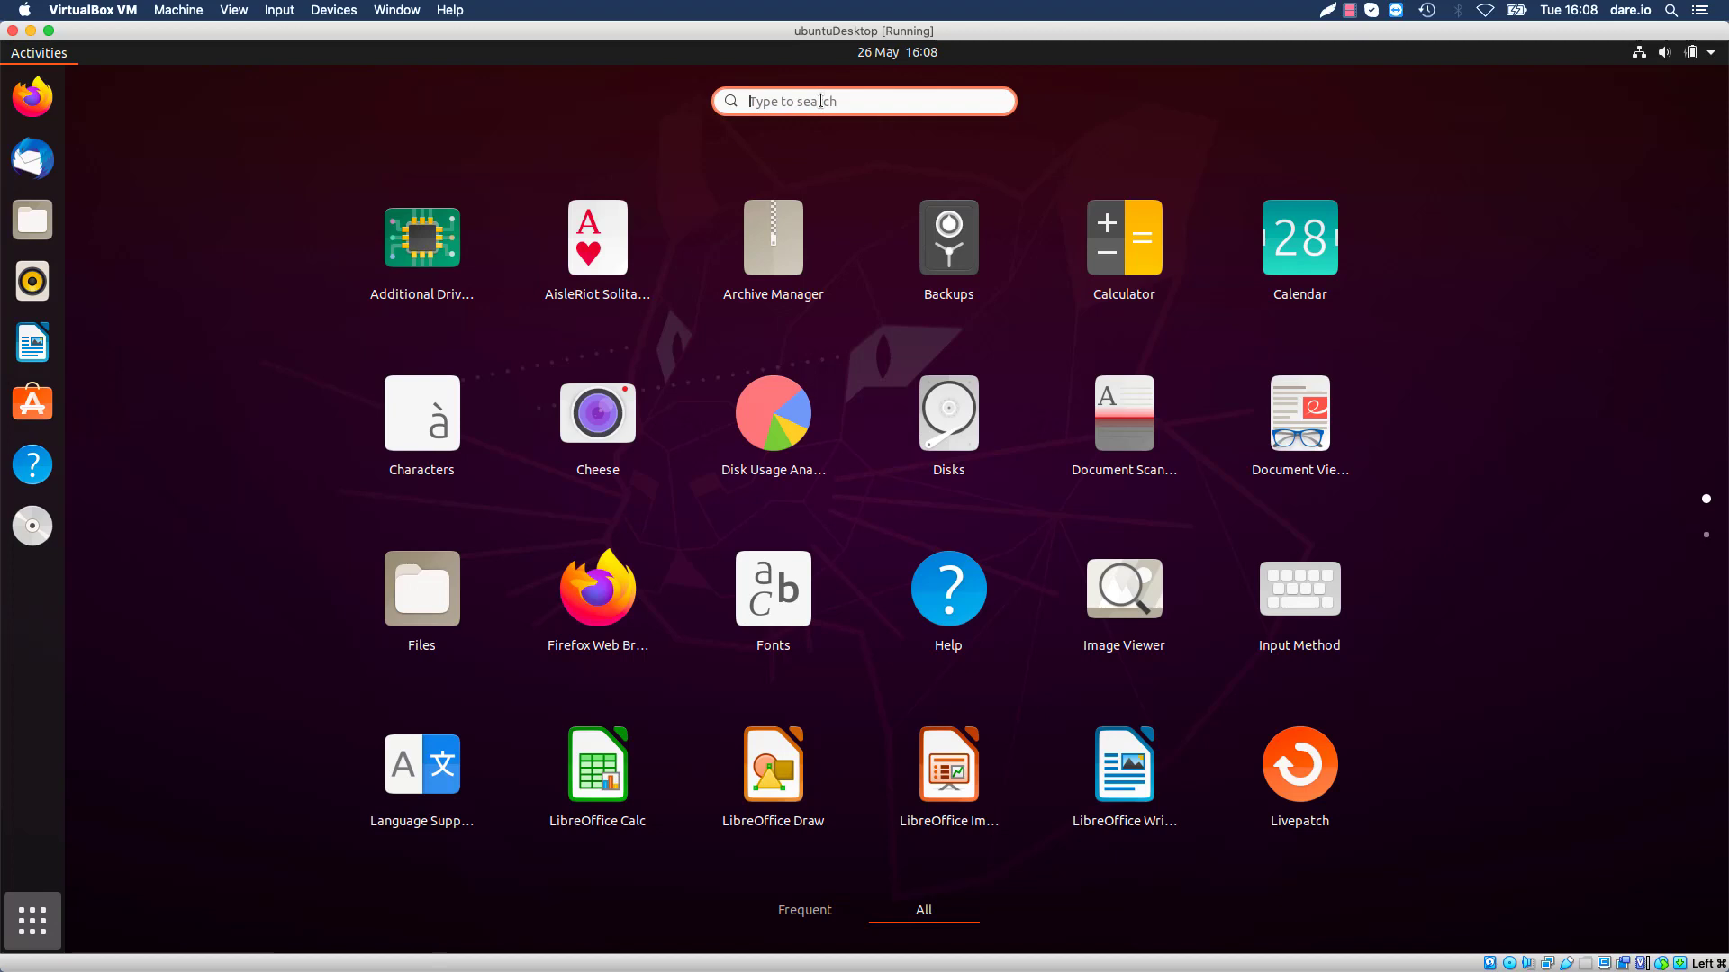
text(terminal)
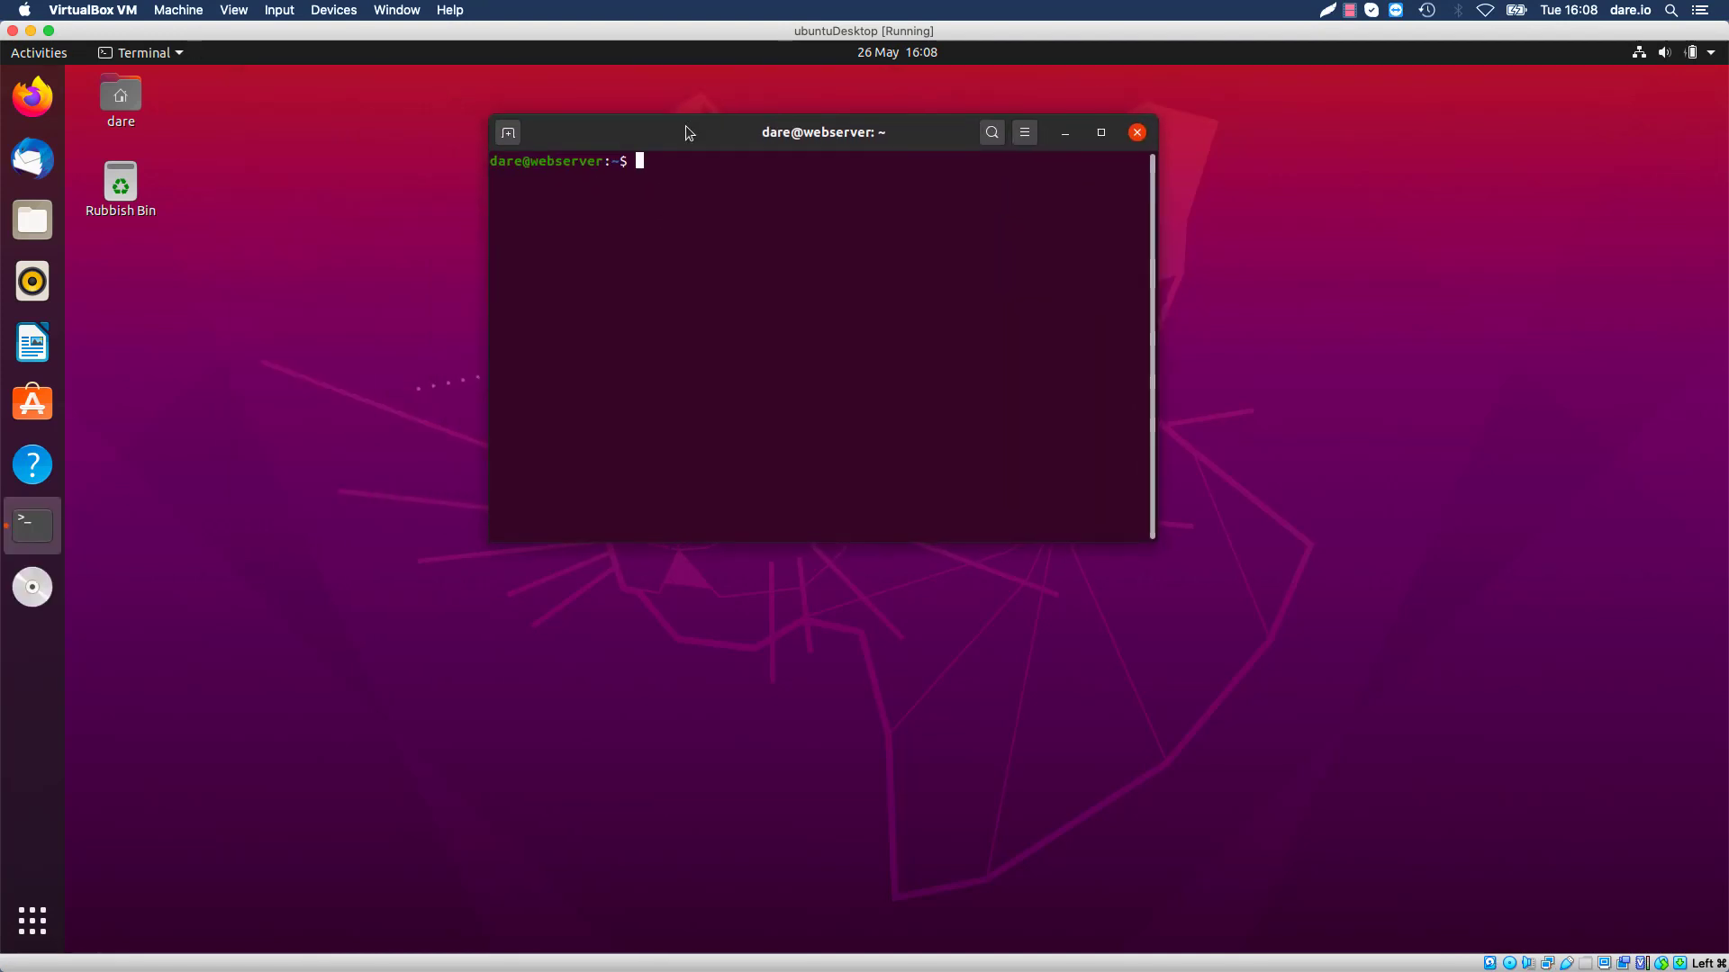
mouse_move(593, 304)
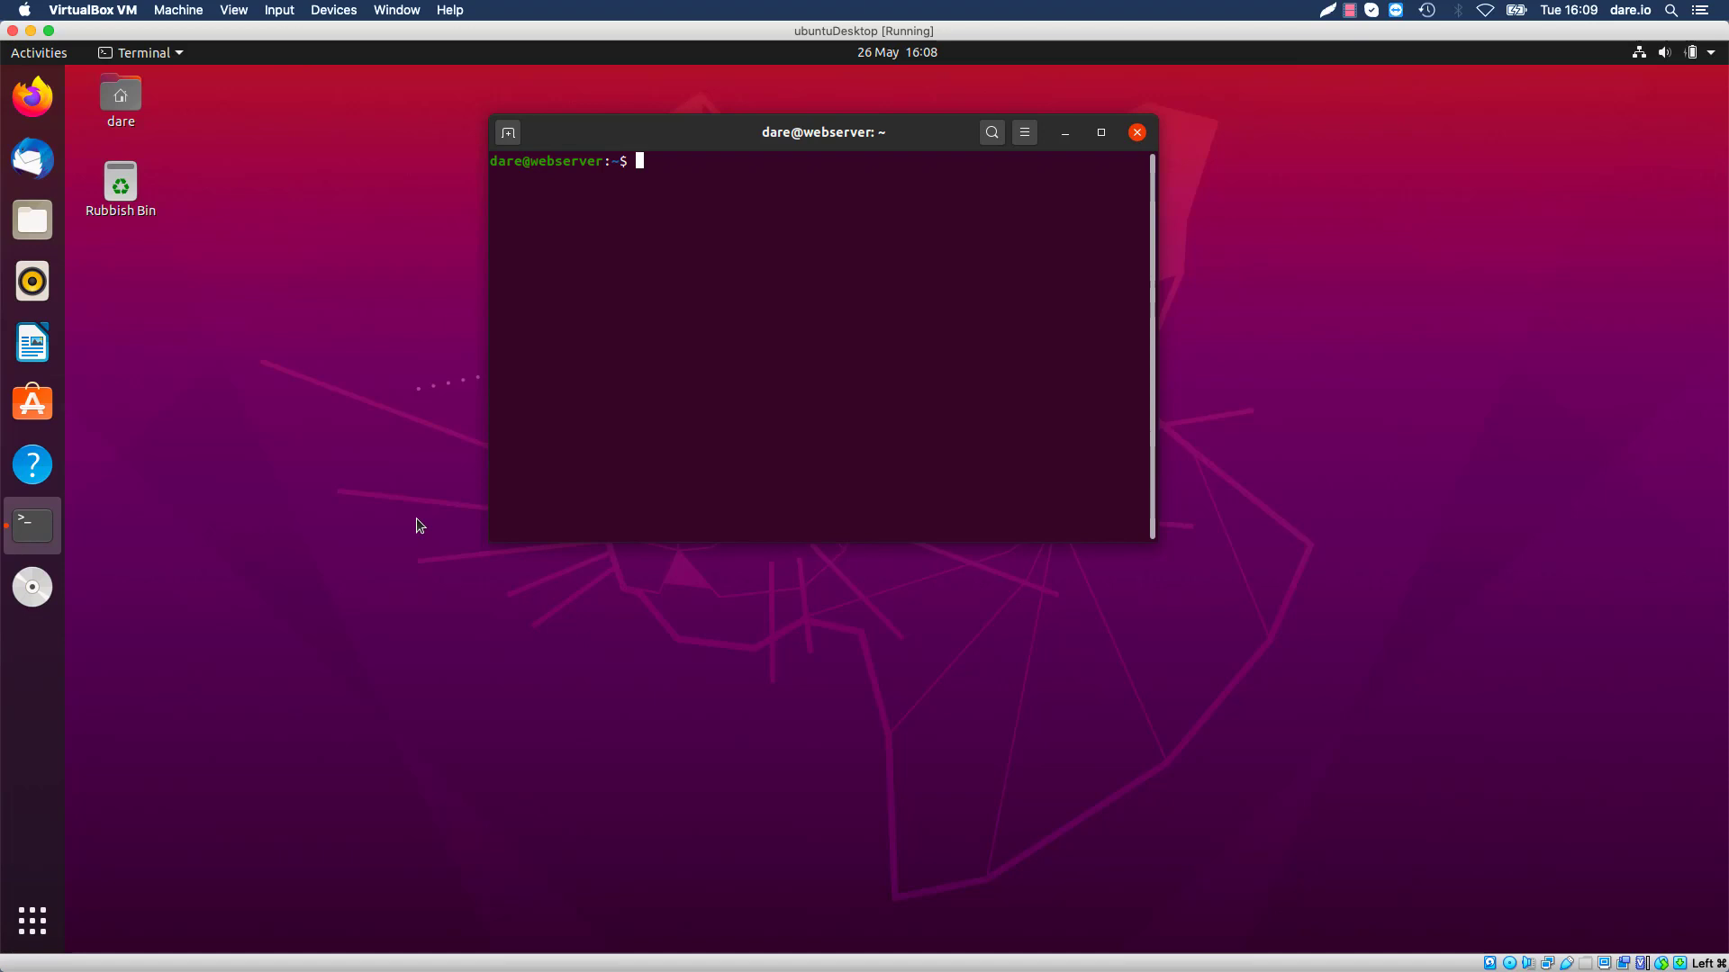
mouse_move(32, 97)
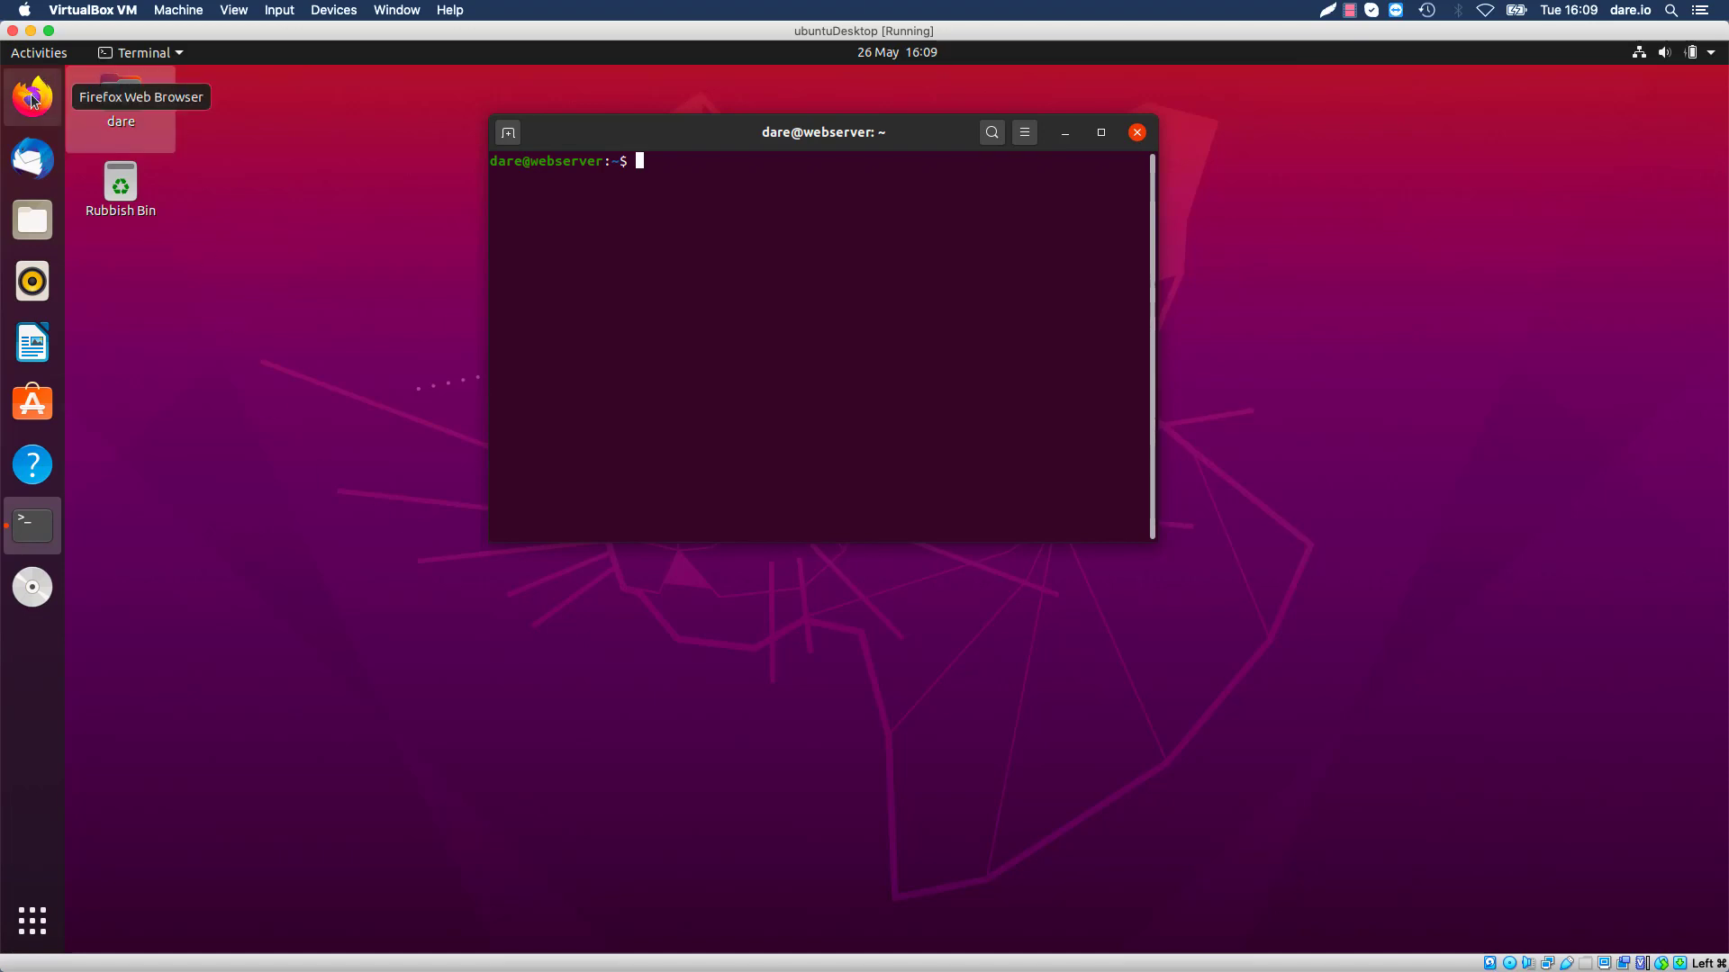
Launch Firefox from the dock and navigate to 'google' from the address bar.
click(31, 96)
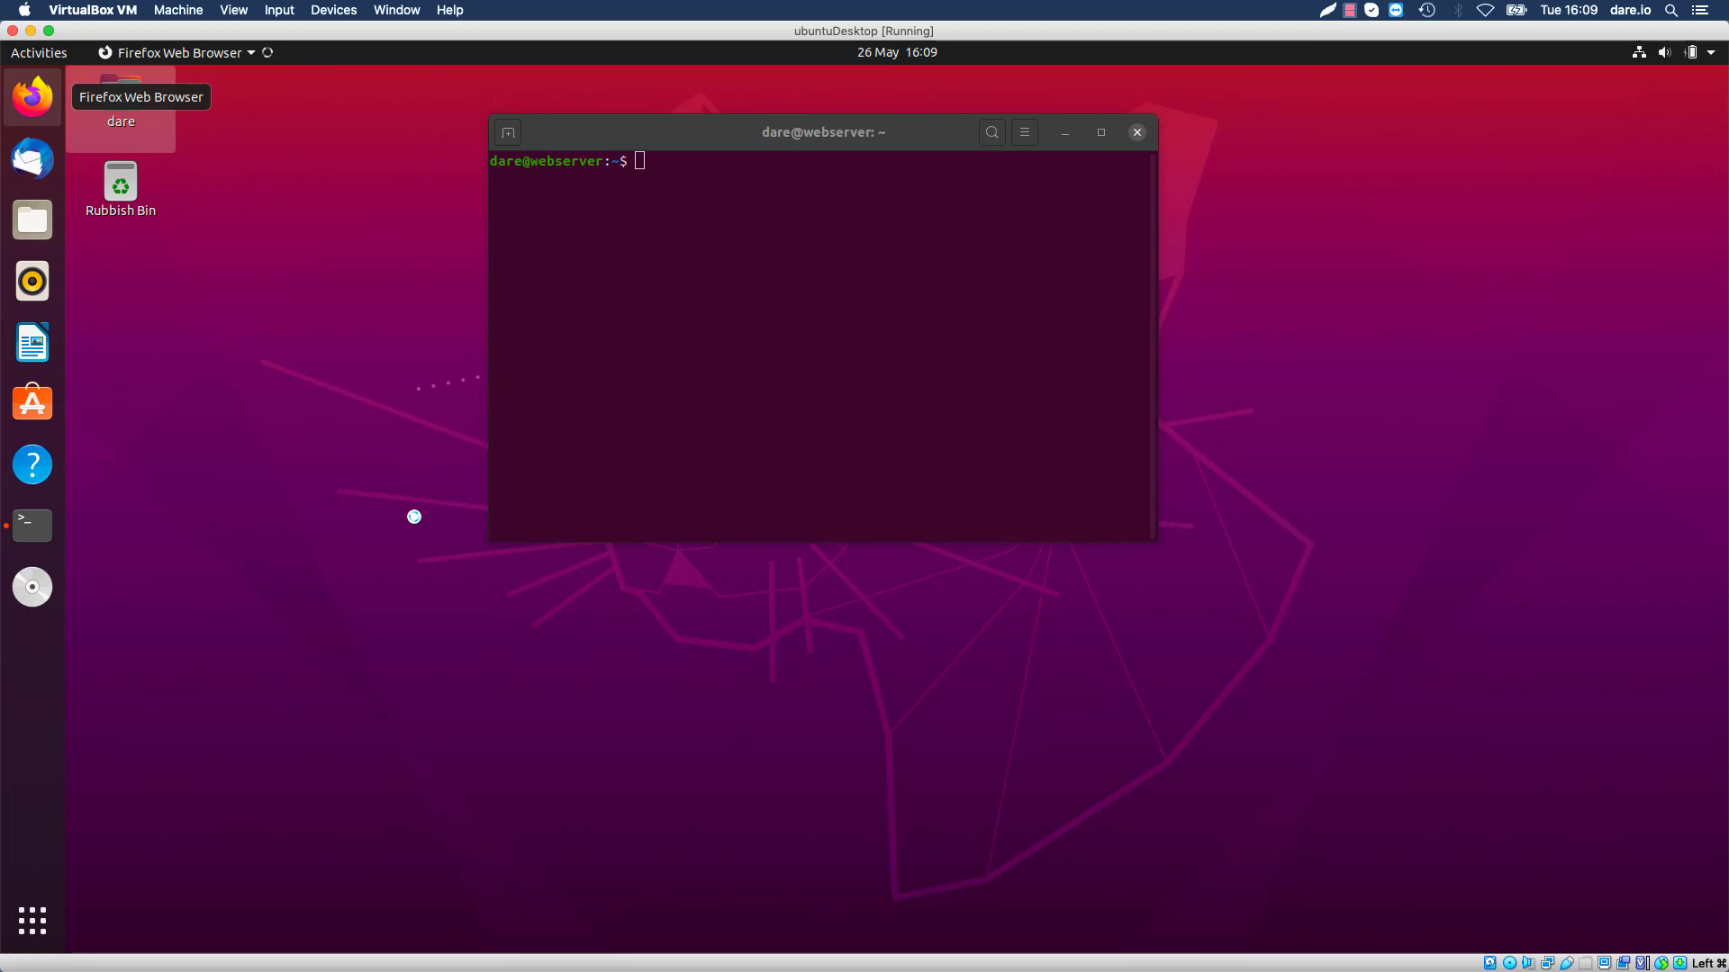
mouse_move(121, 187)
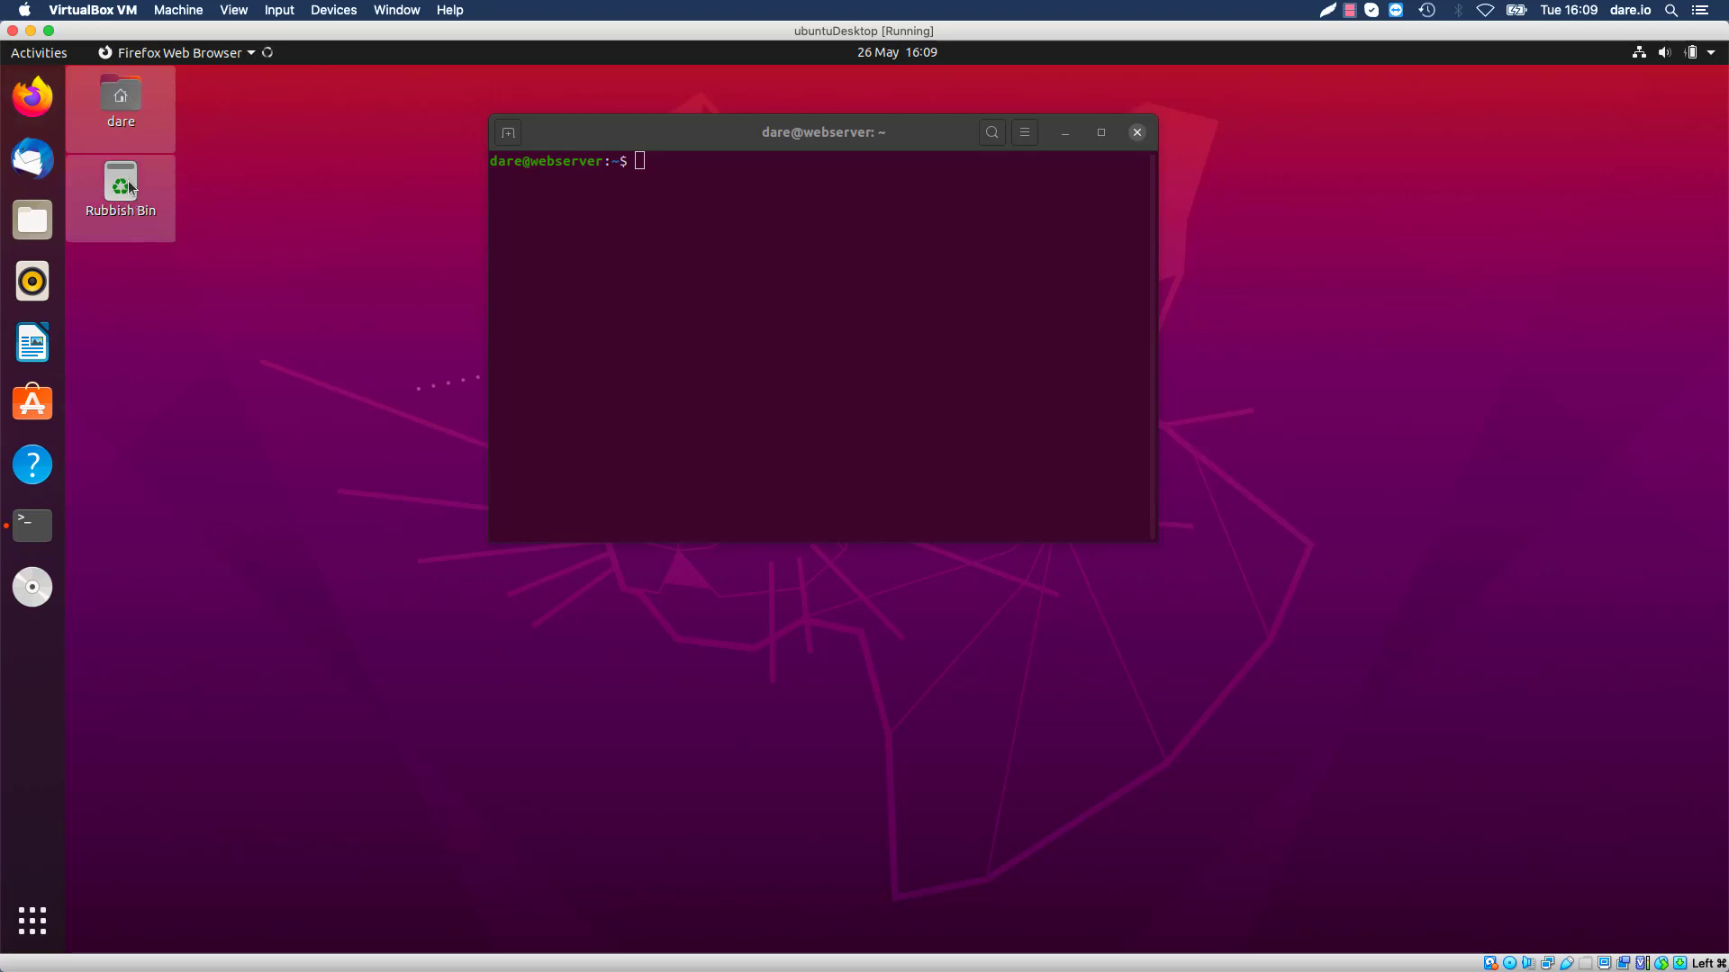
mouse_move(32, 524)
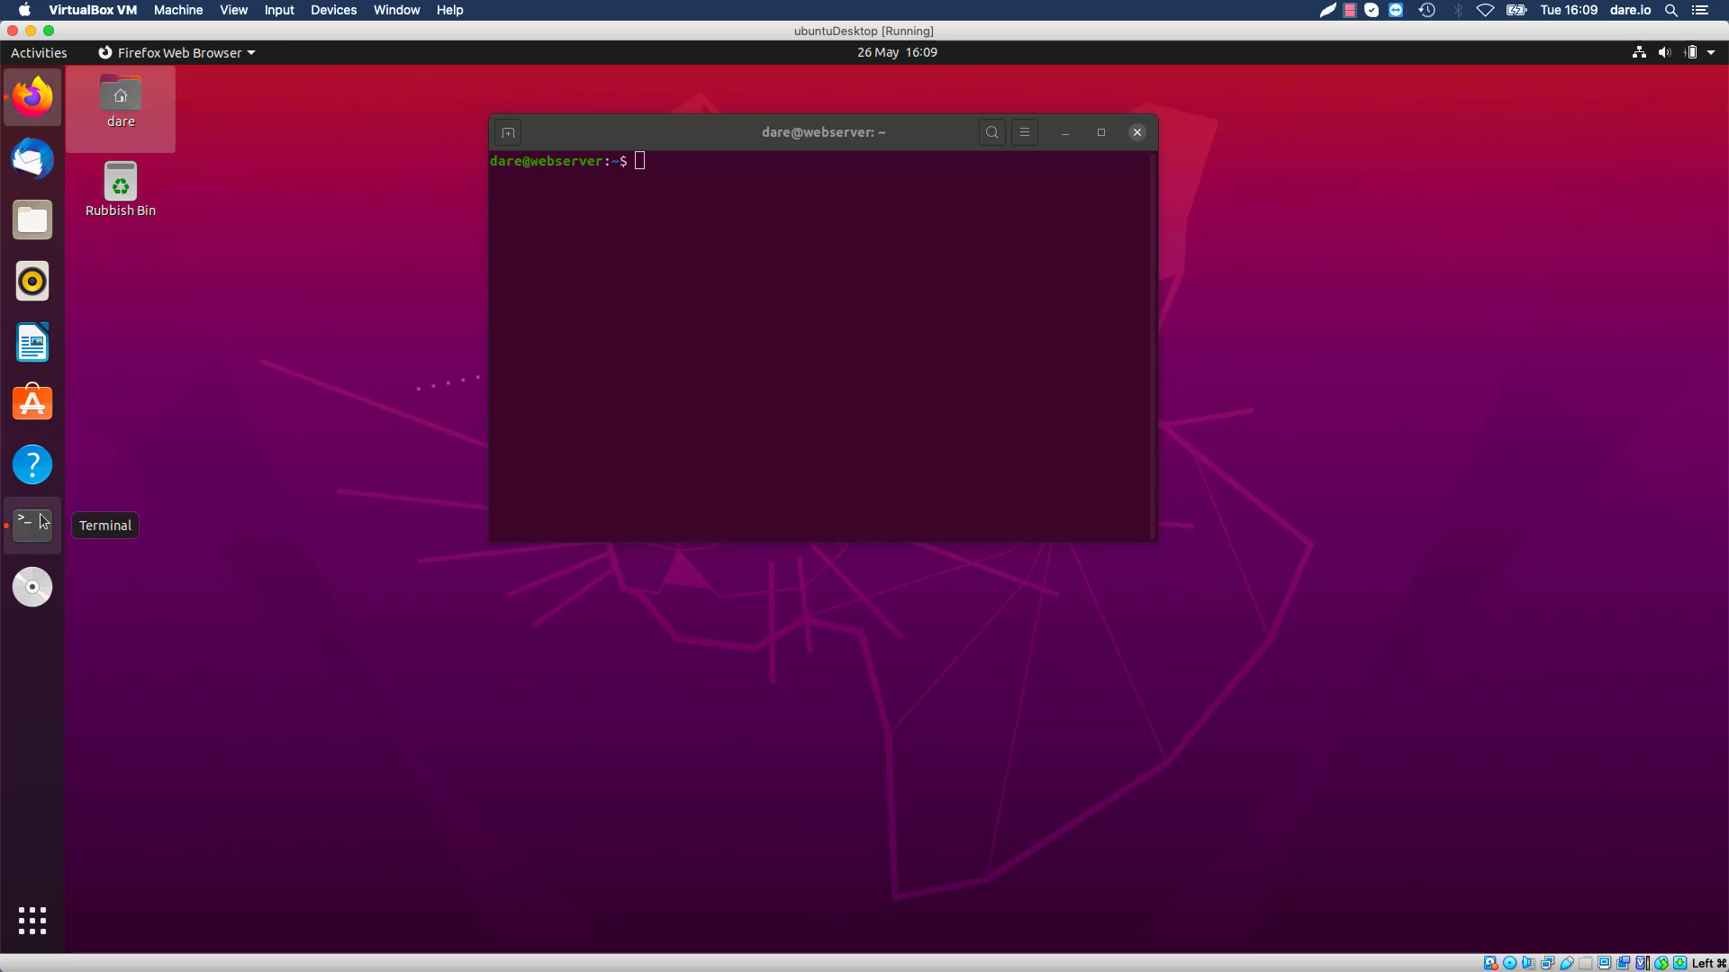
mouse_move(32, 410)
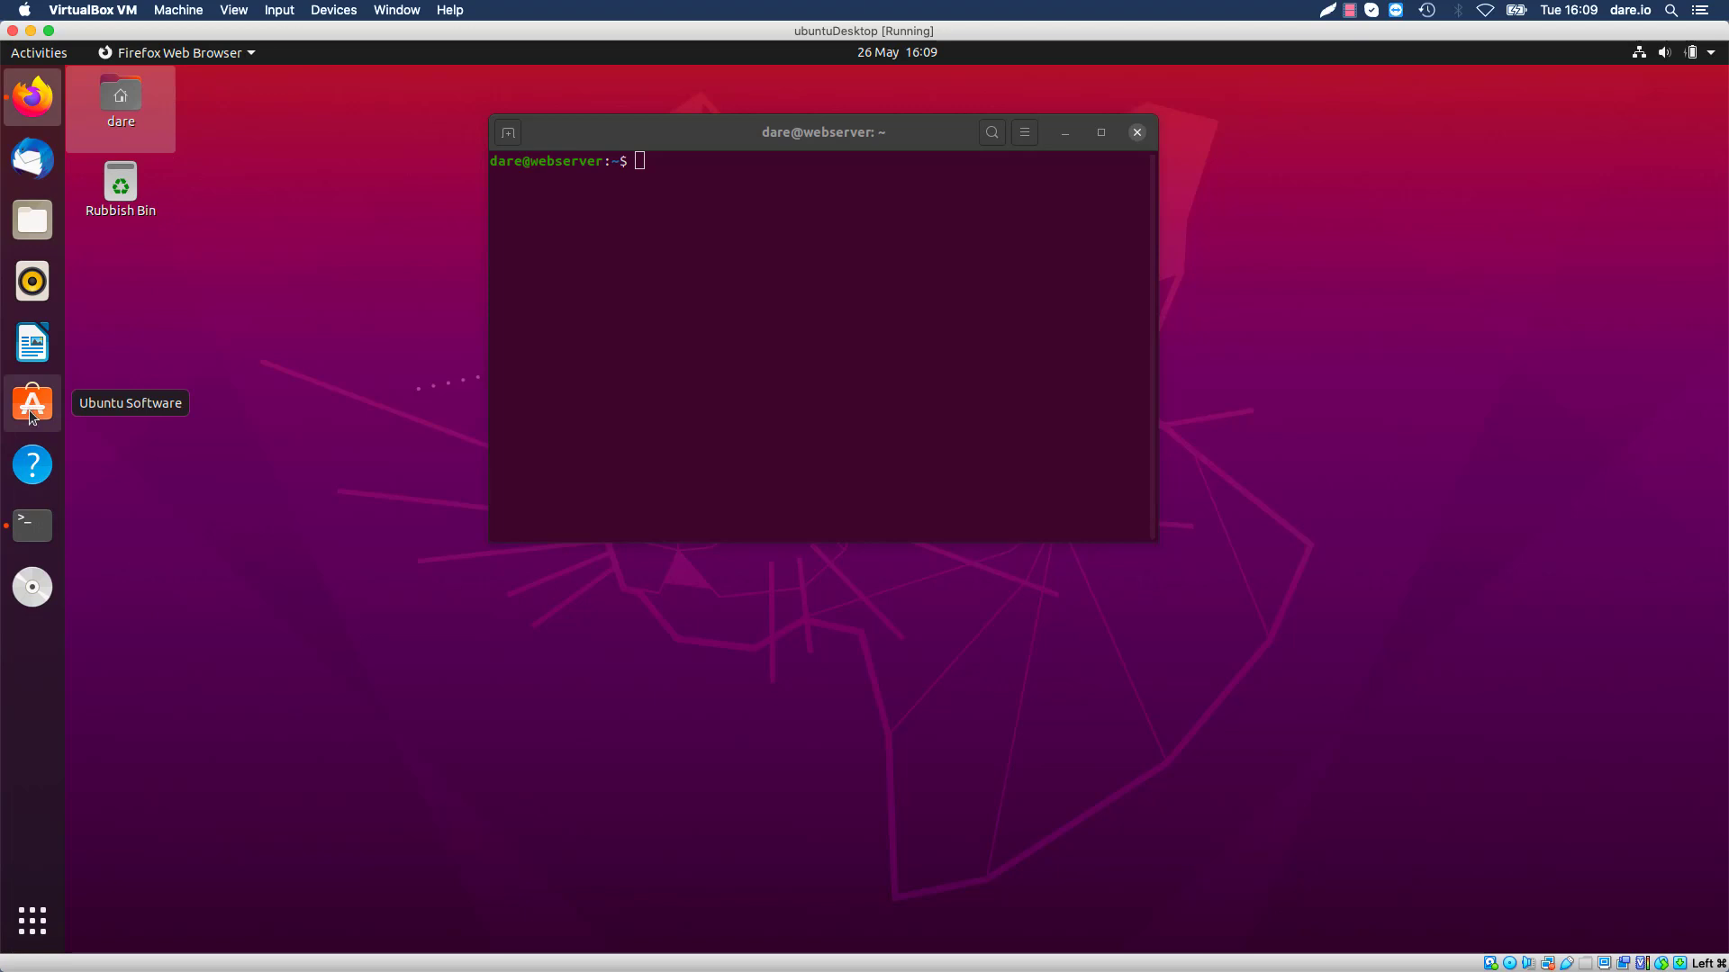
click(32, 97)
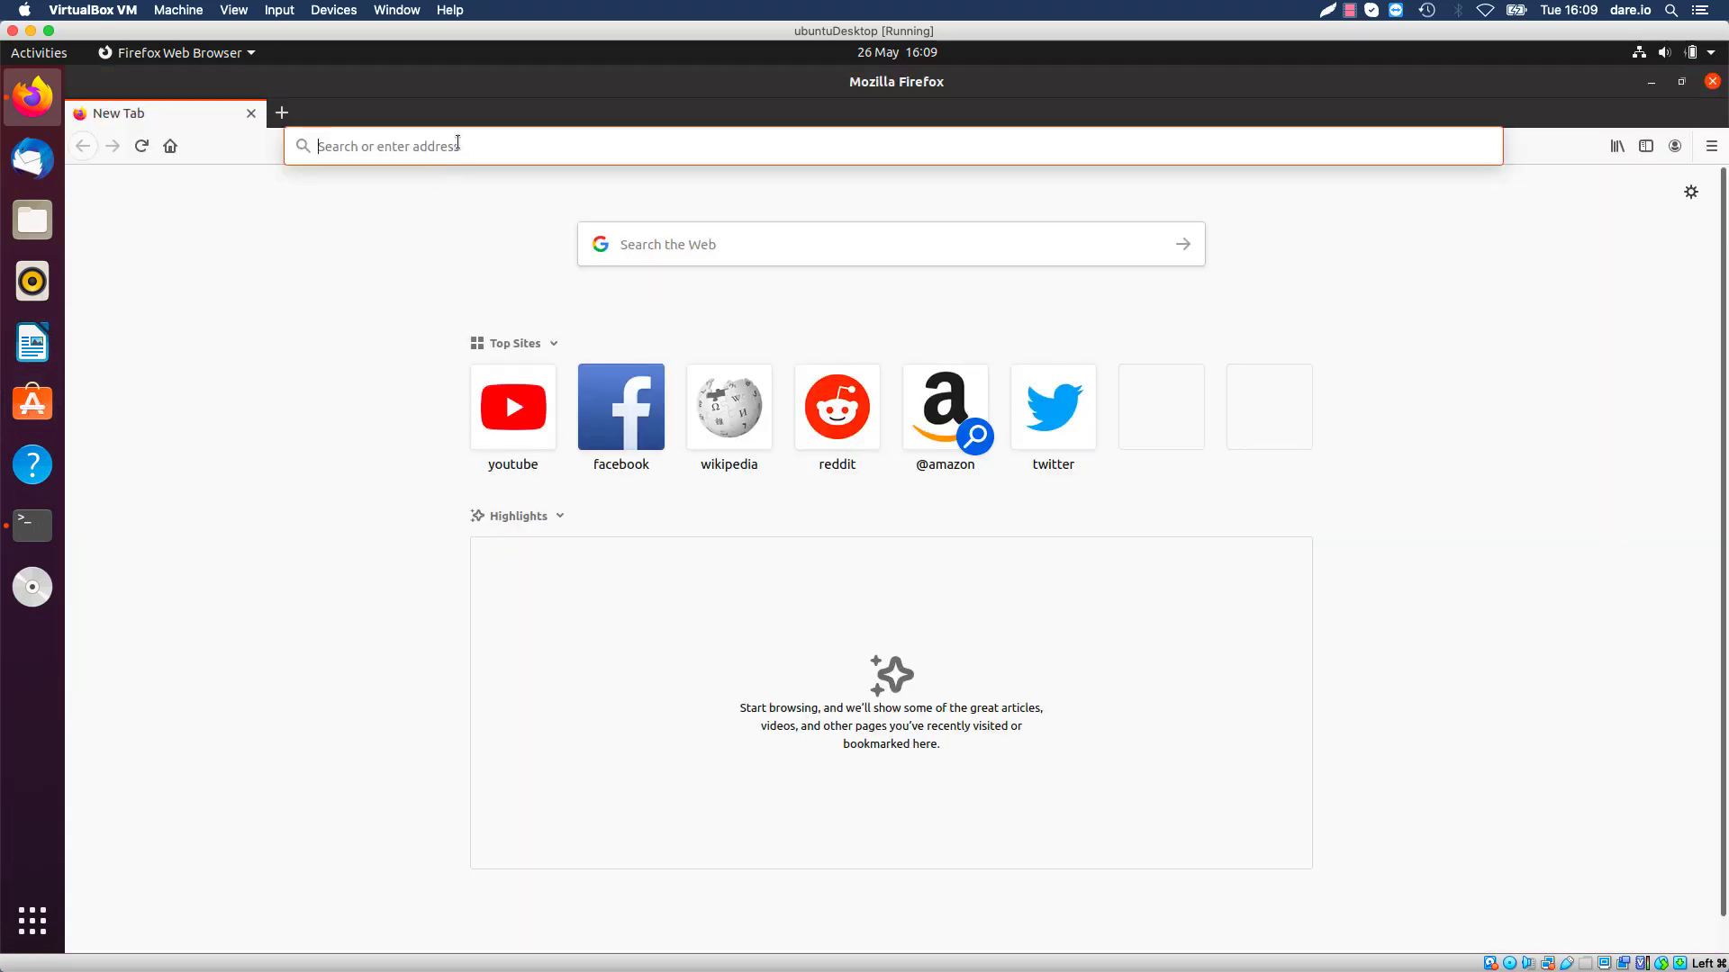
text(google)
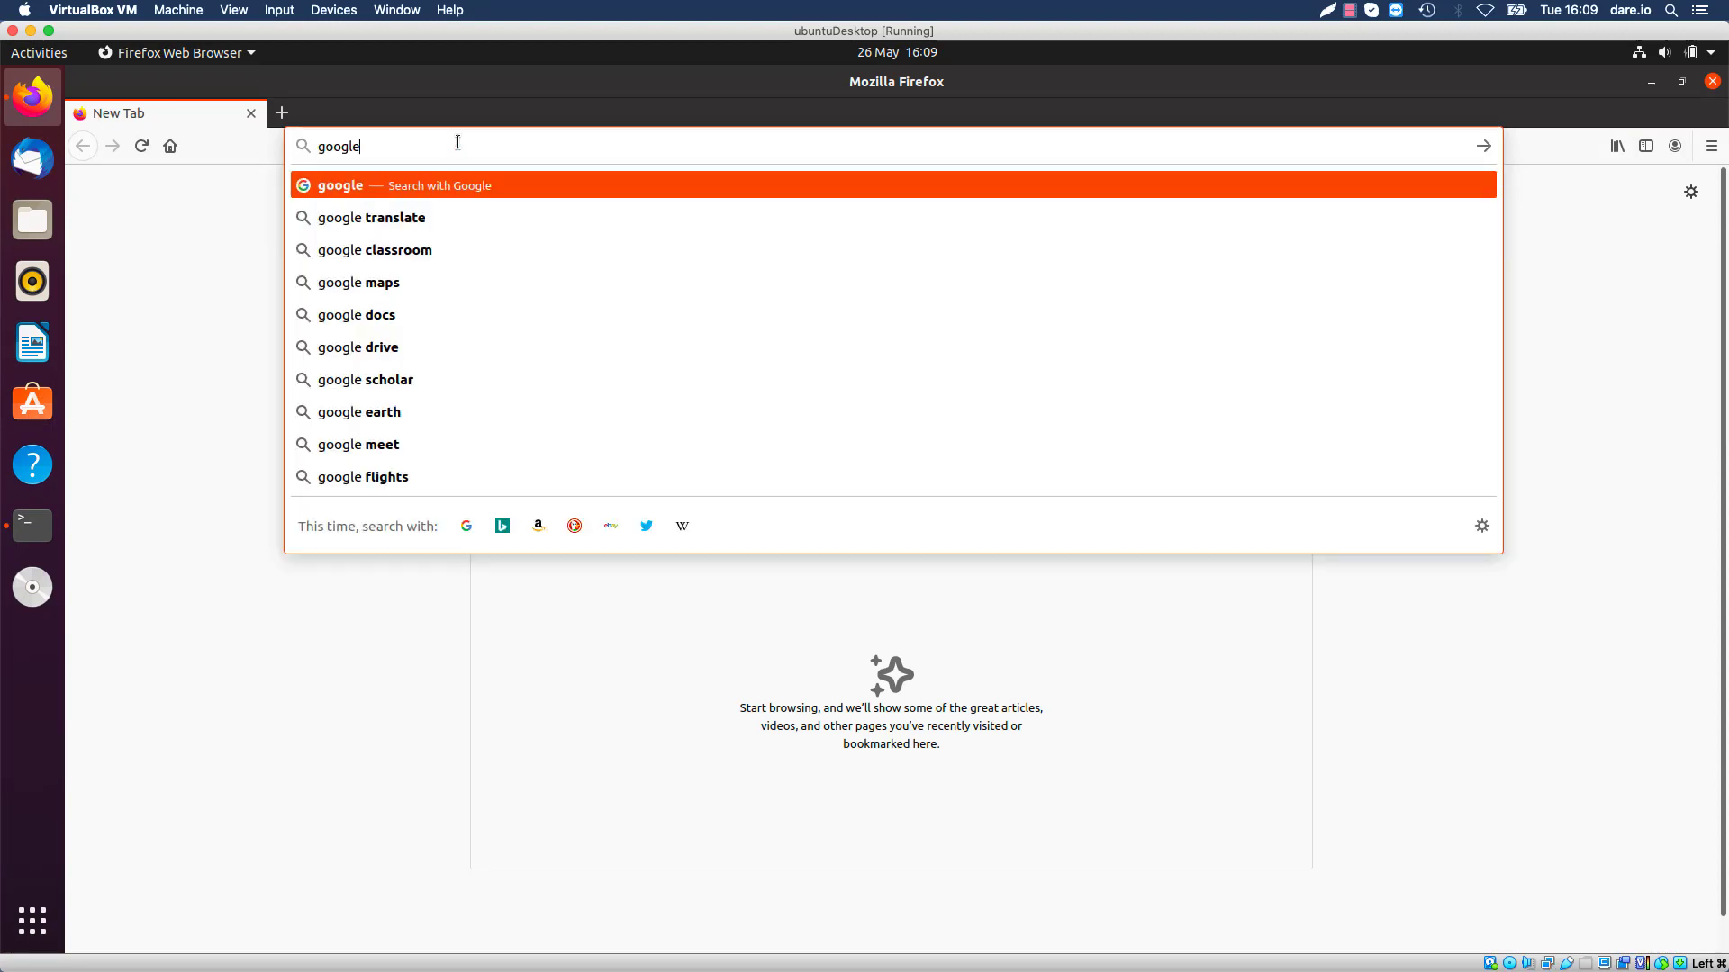
key(Return)
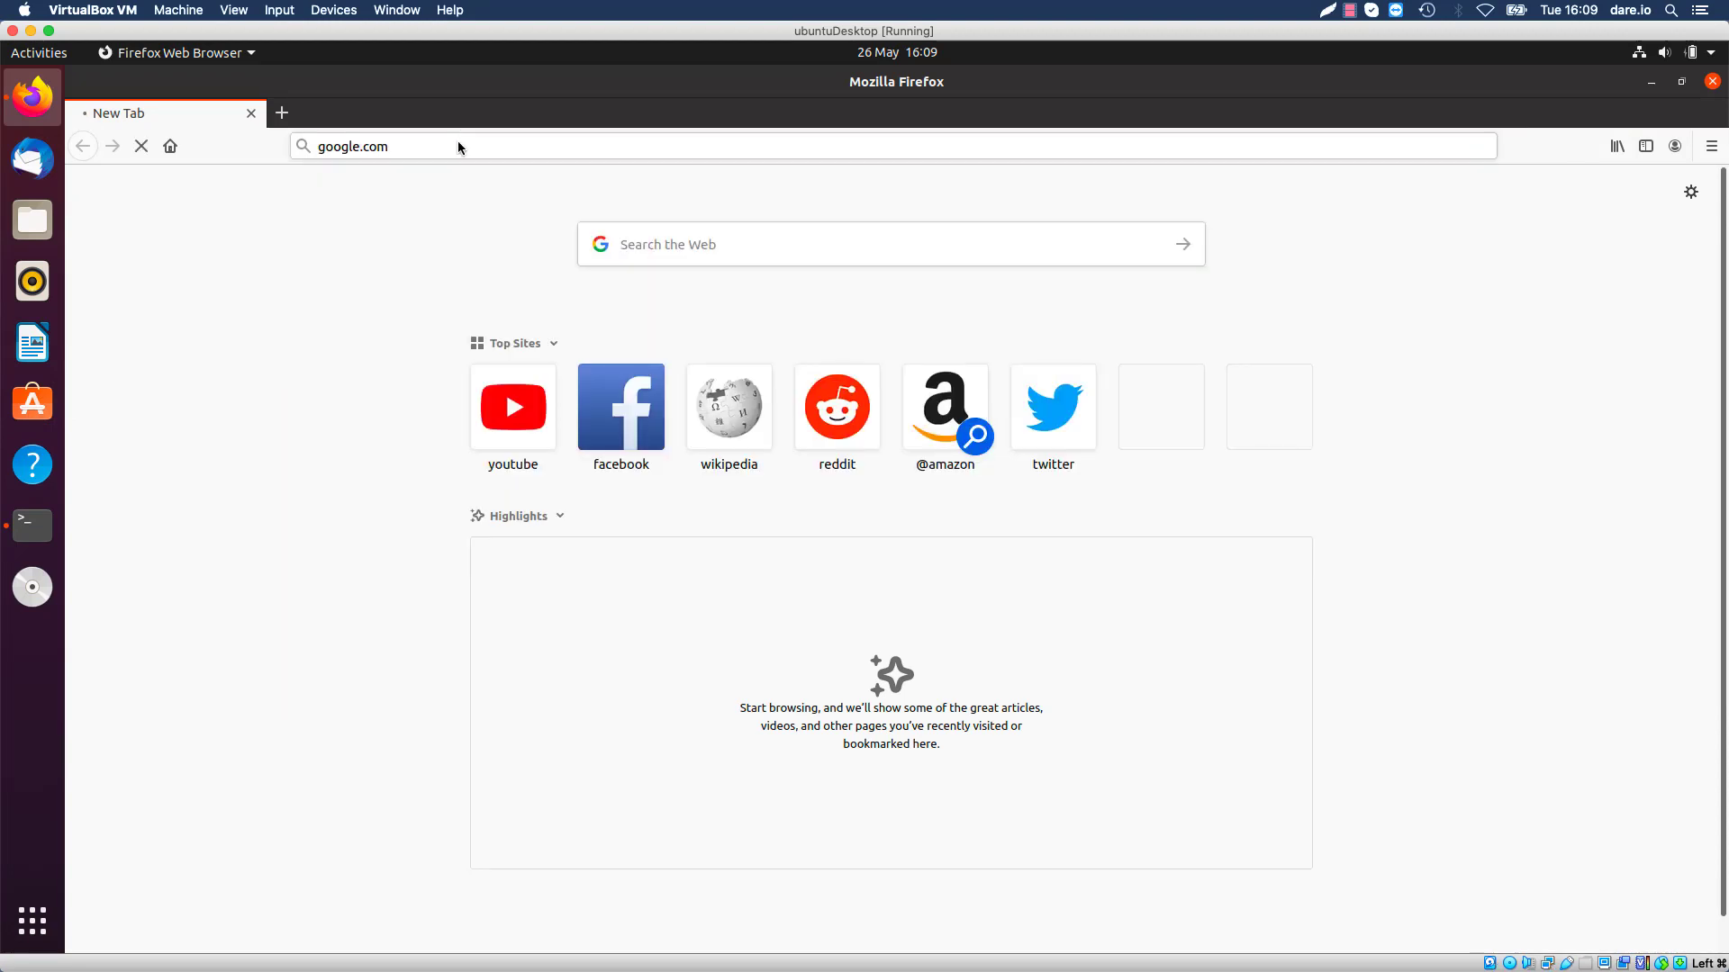
key(Return)
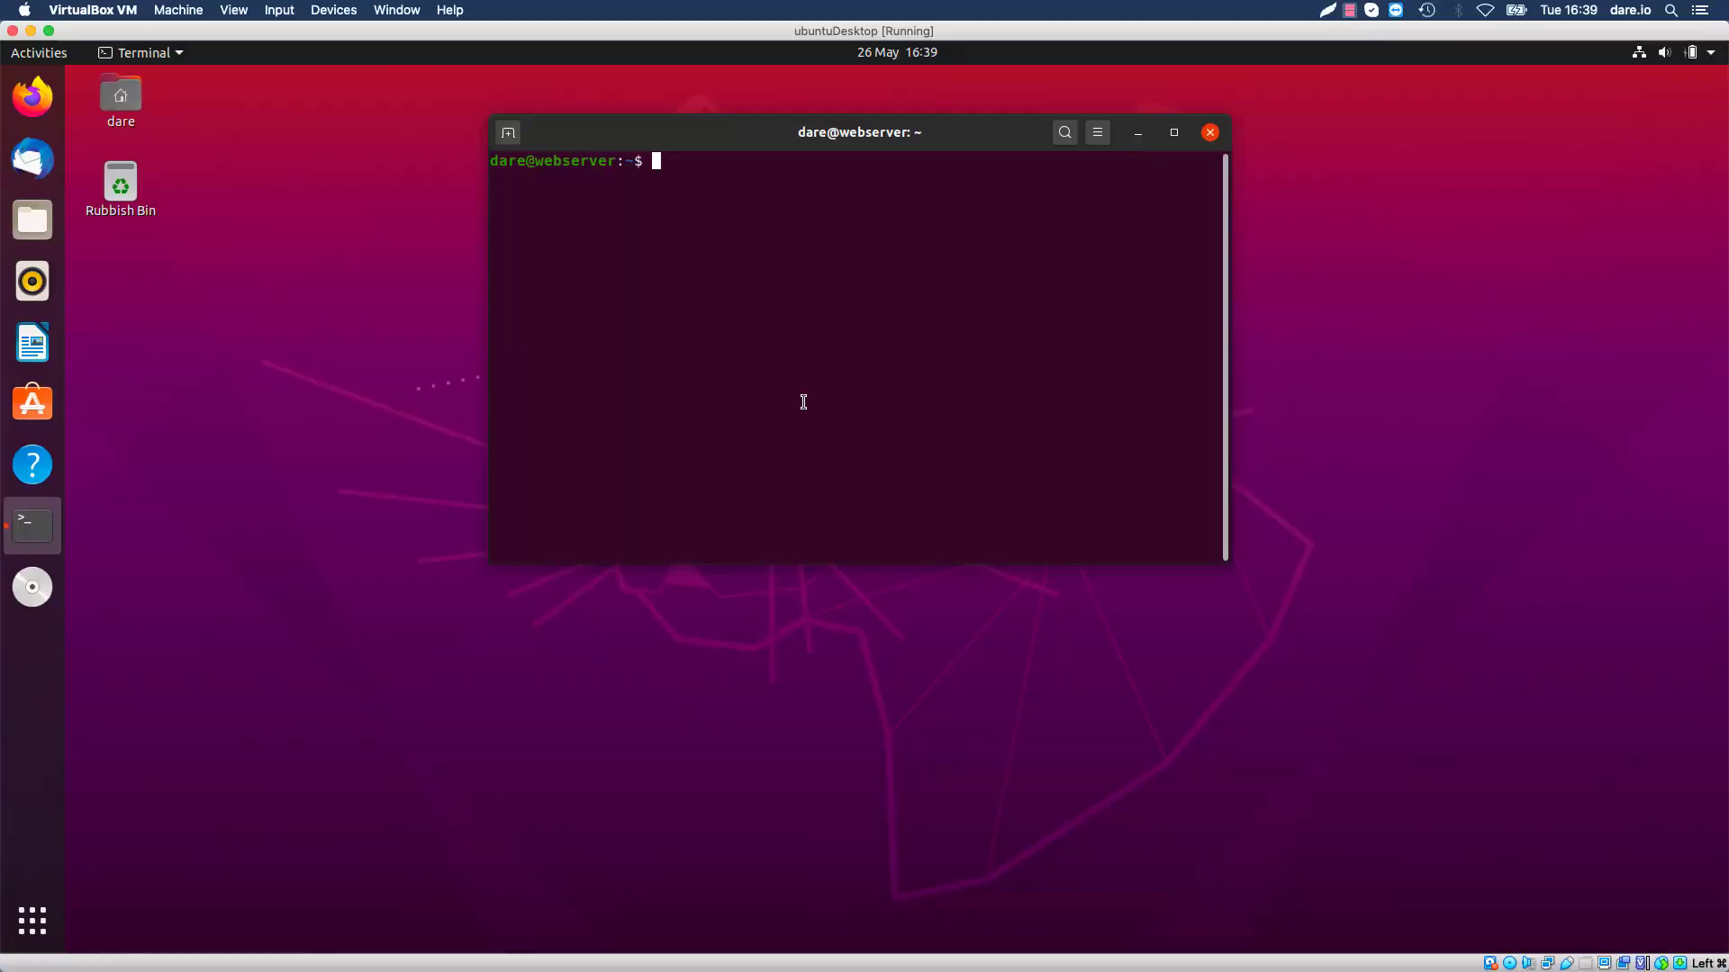
mouse_move(766, 308)
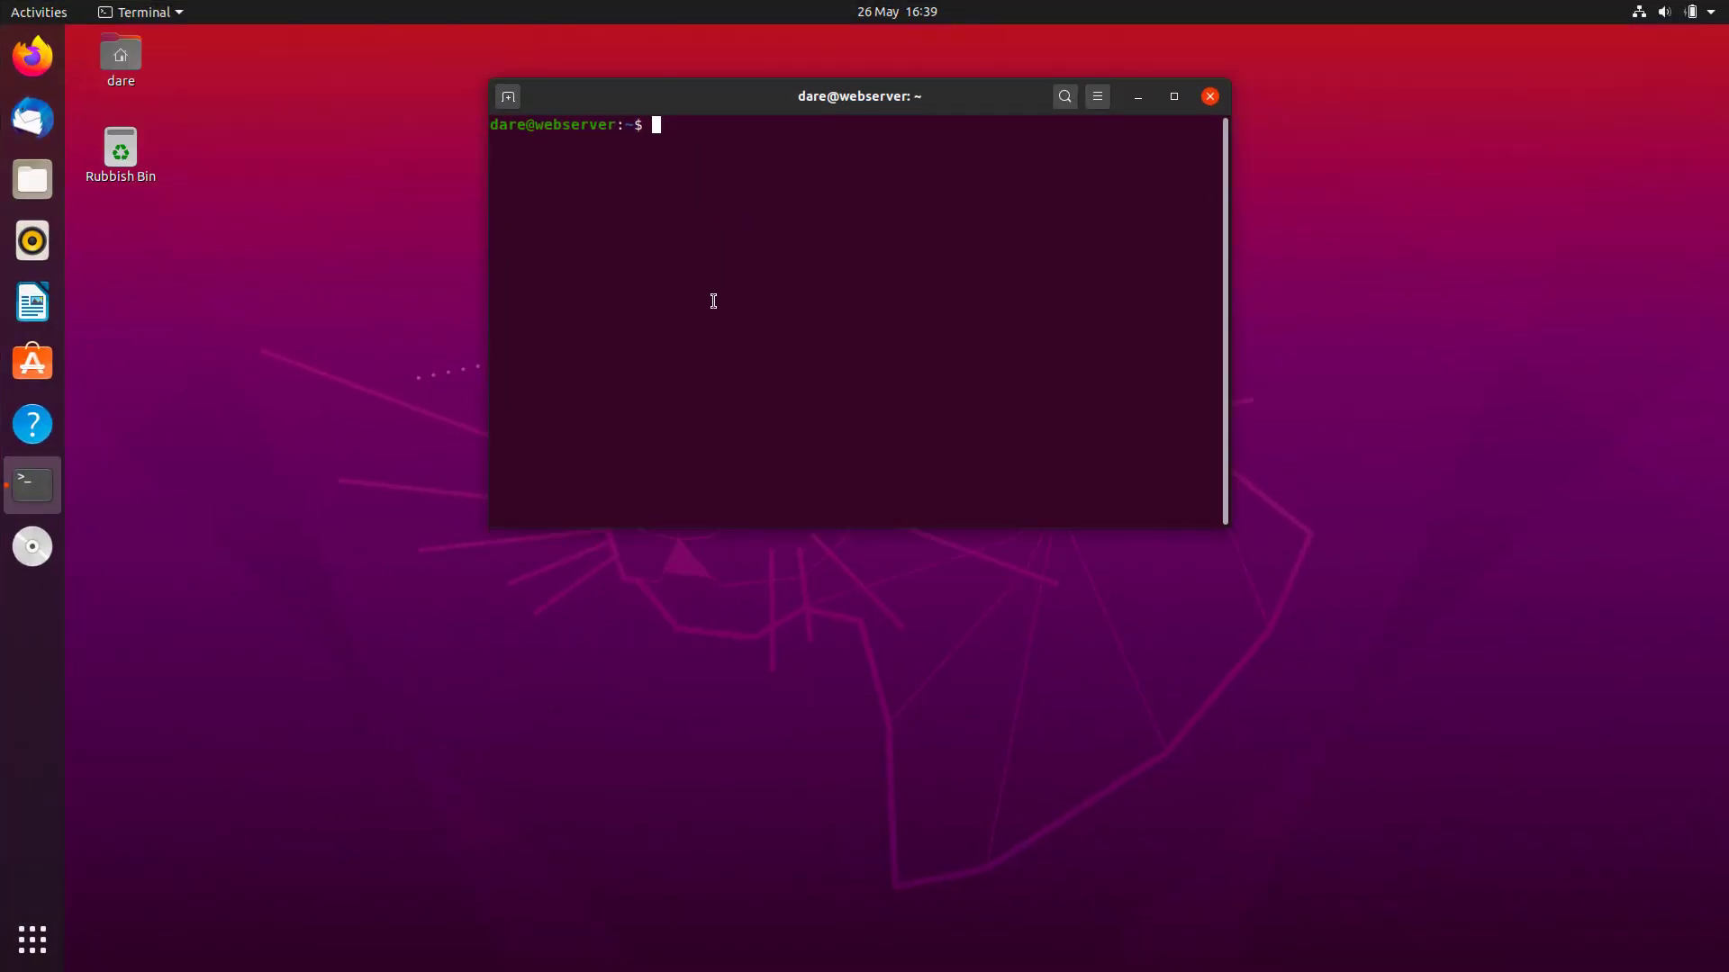
mouse_move(684, 263)
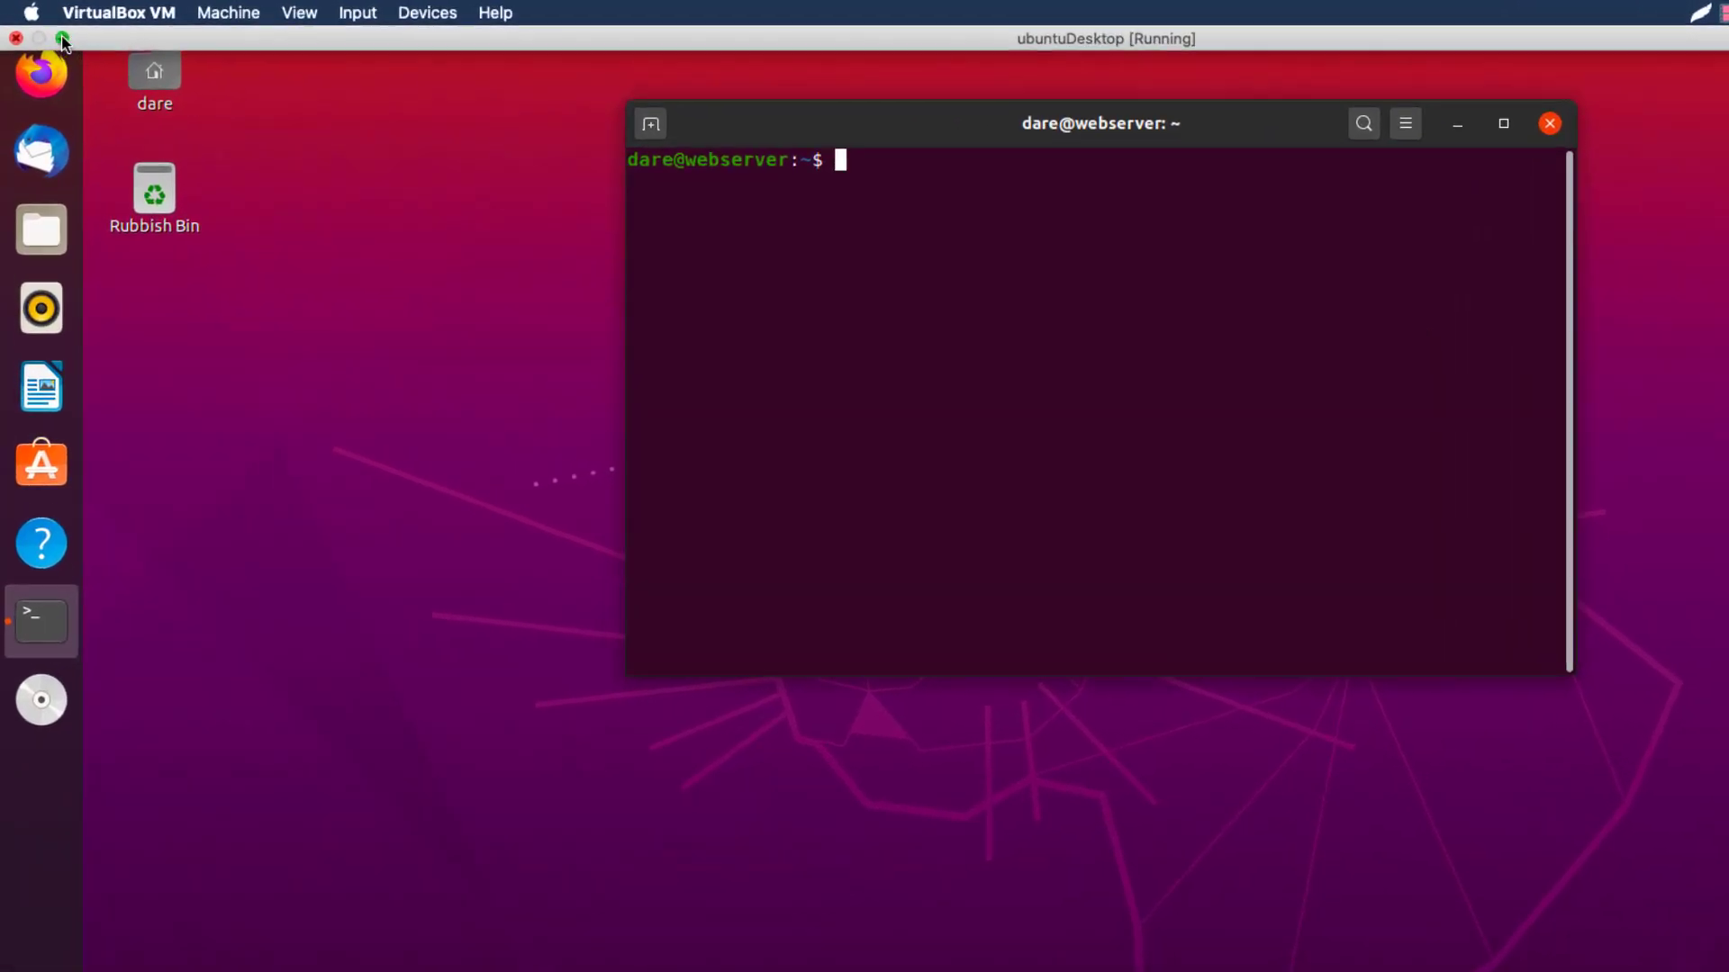
Use the VM window's green button menu to choose Exit Full Screen.
click(63, 37)
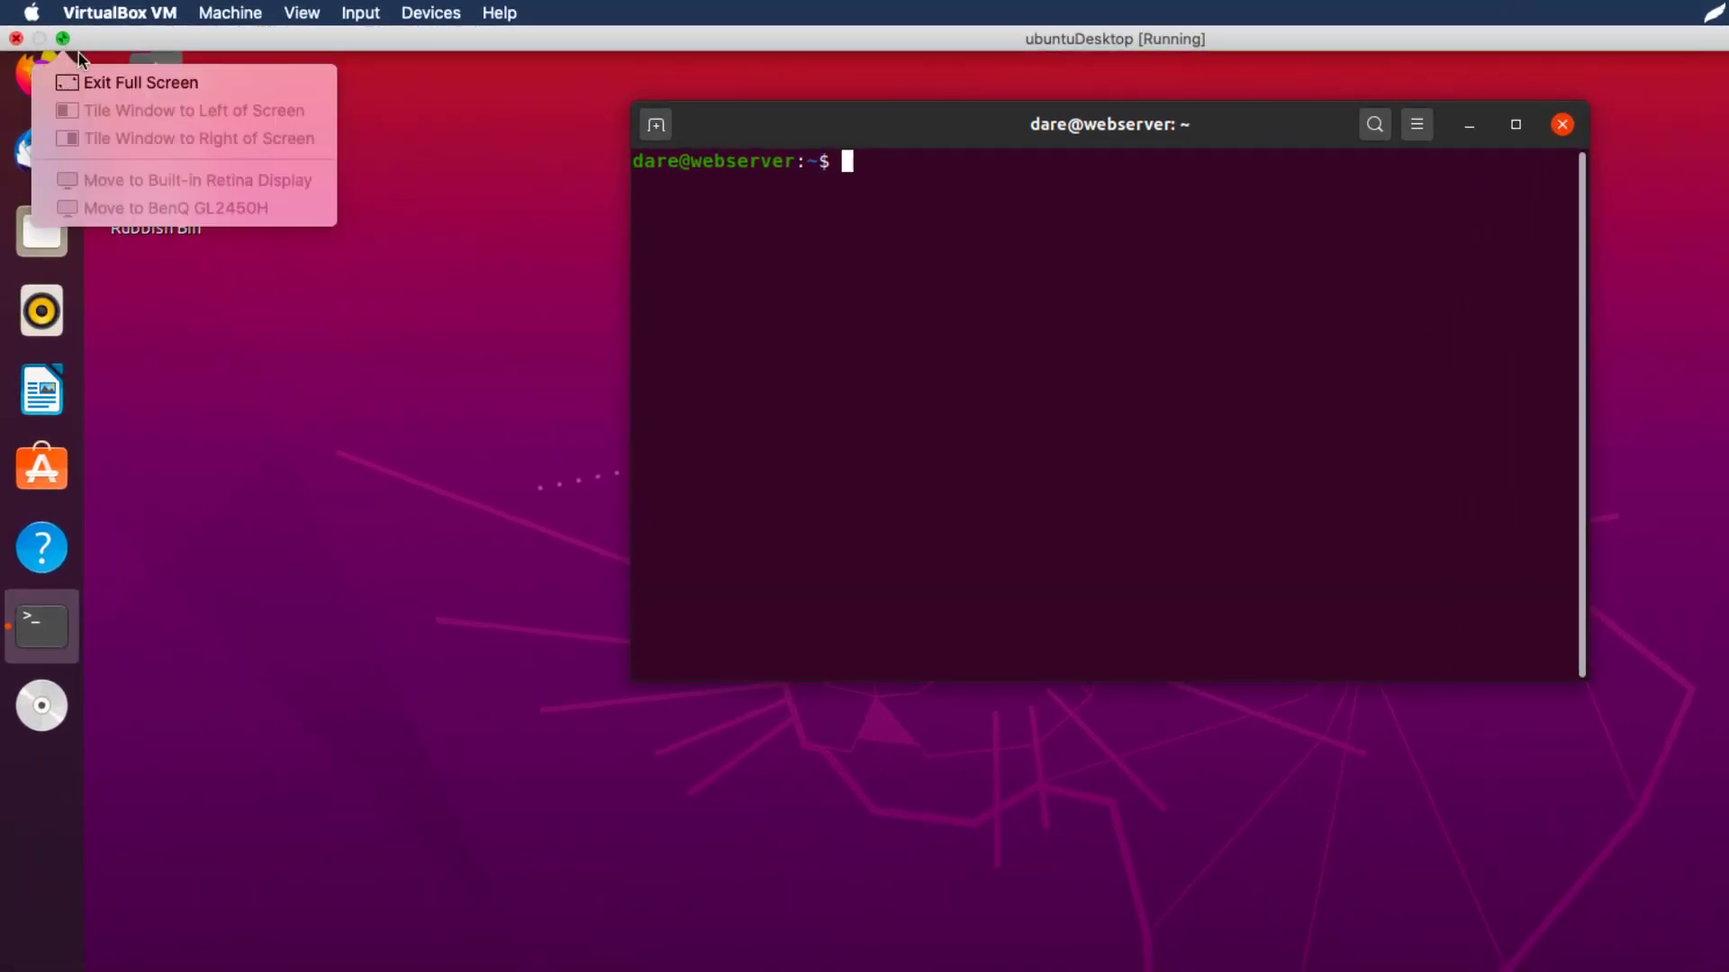
mouse_move(564, 131)
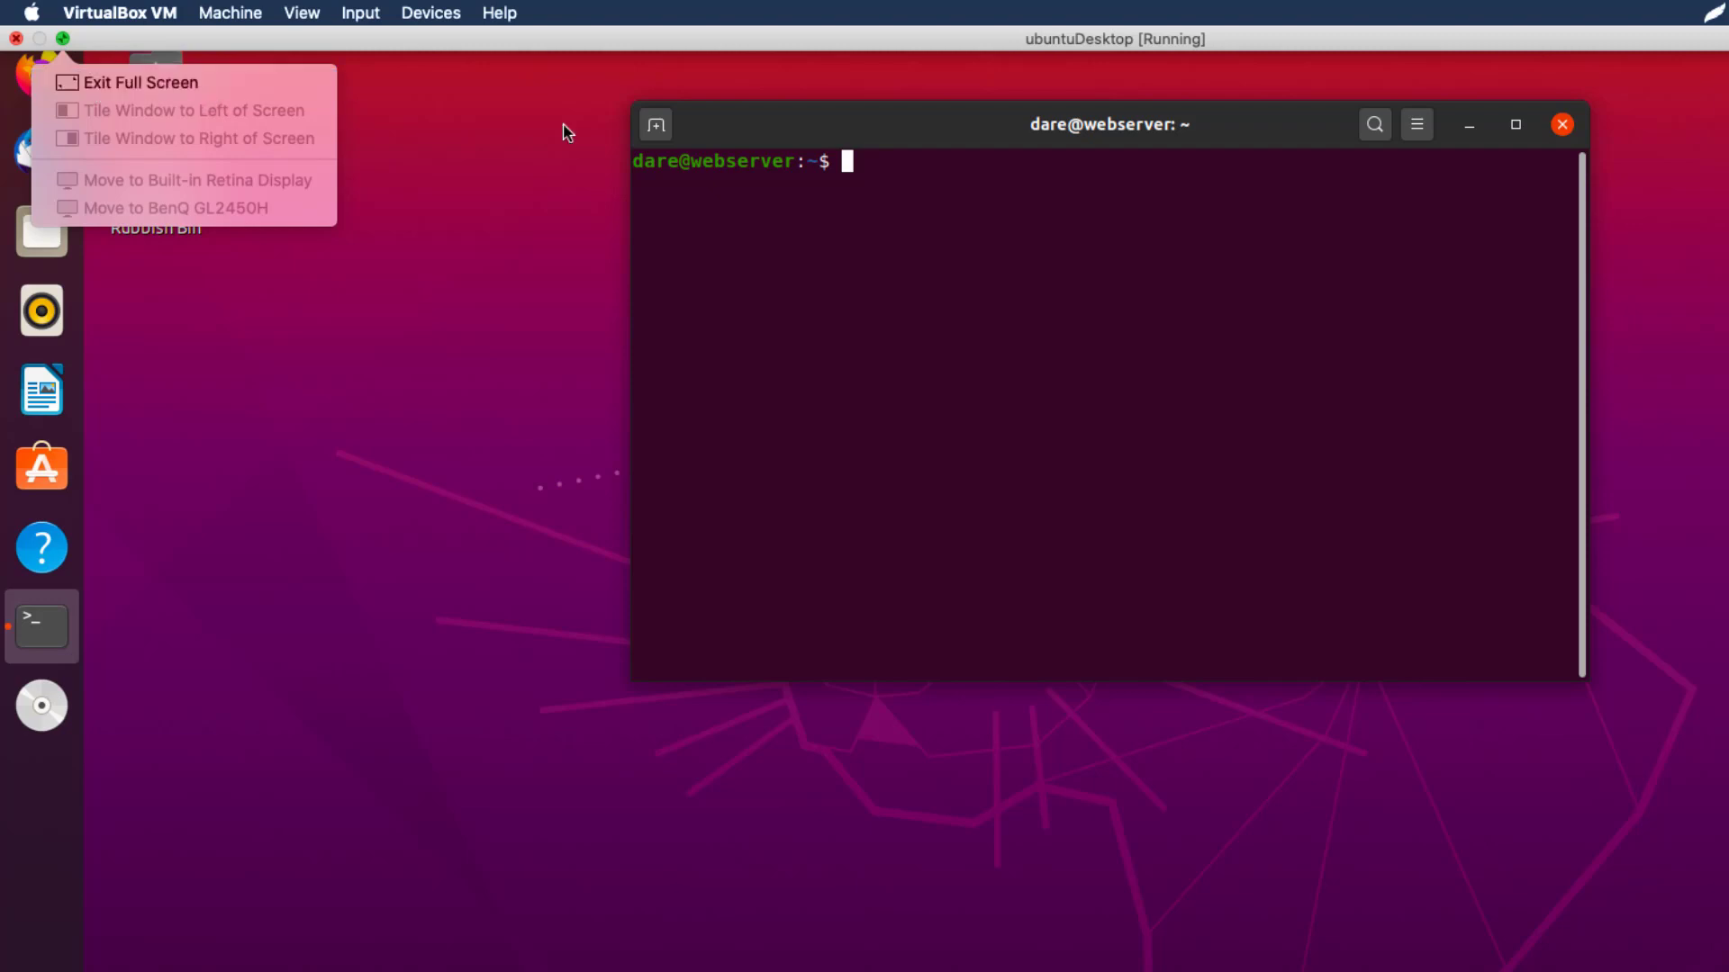
click(140, 81)
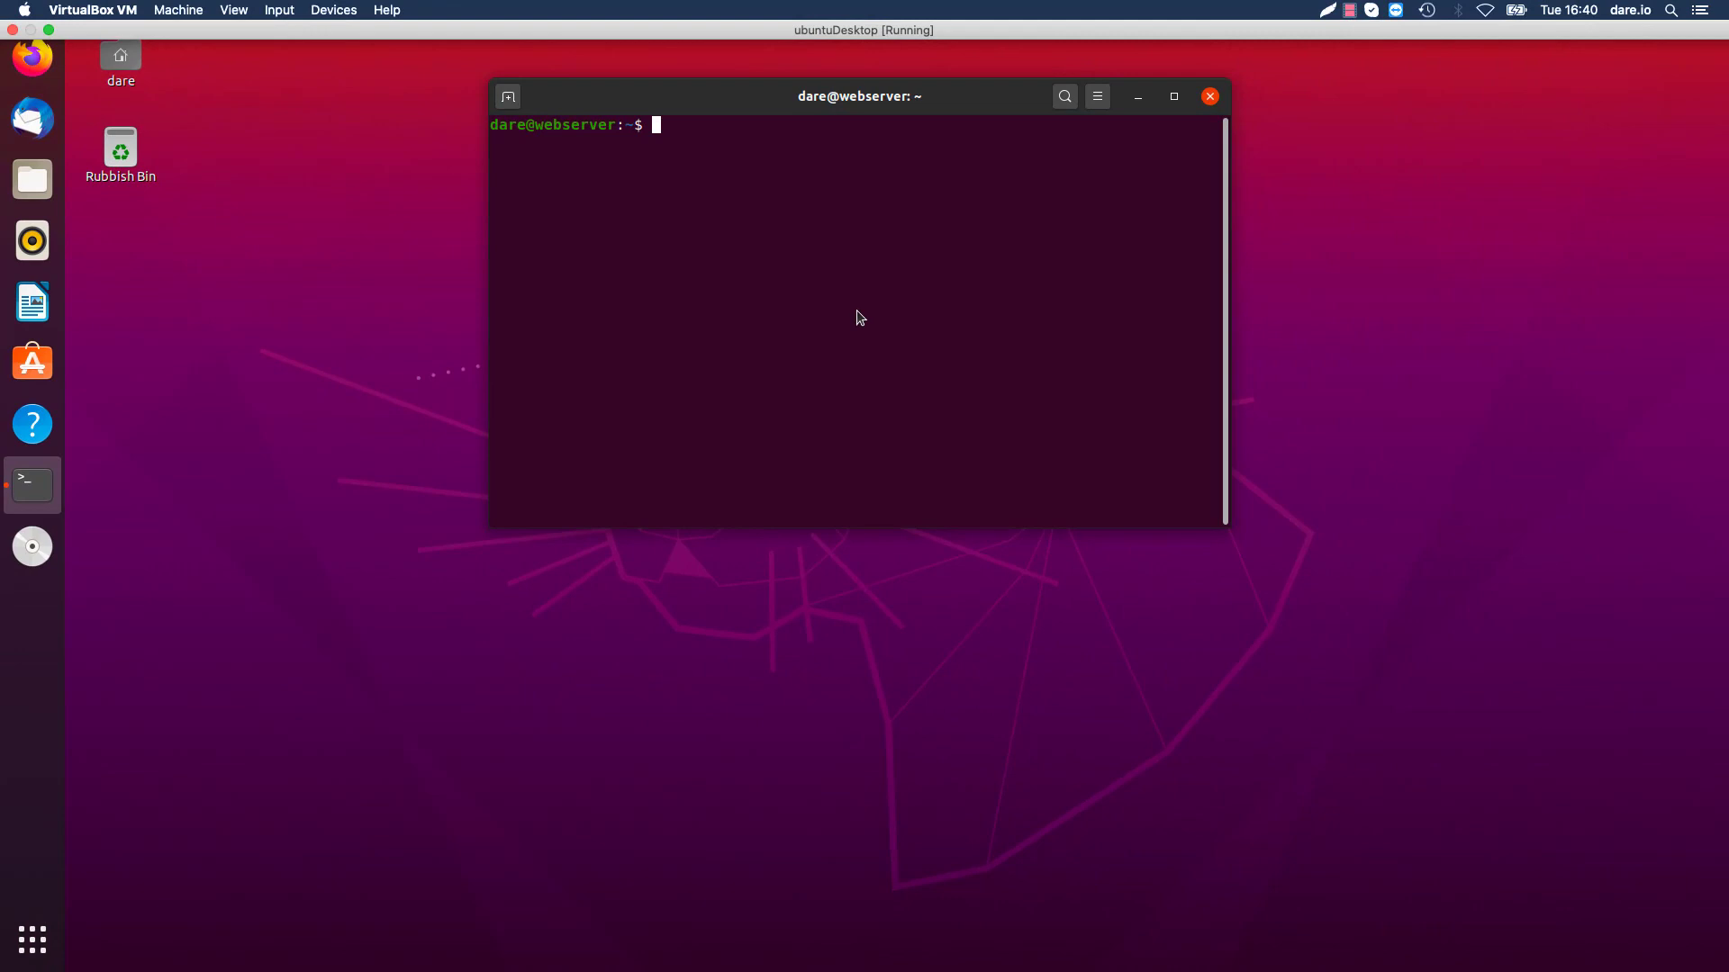
In the terminal profile Preferences, set the cursor shape to I-Beam.
right_click(769, 200)
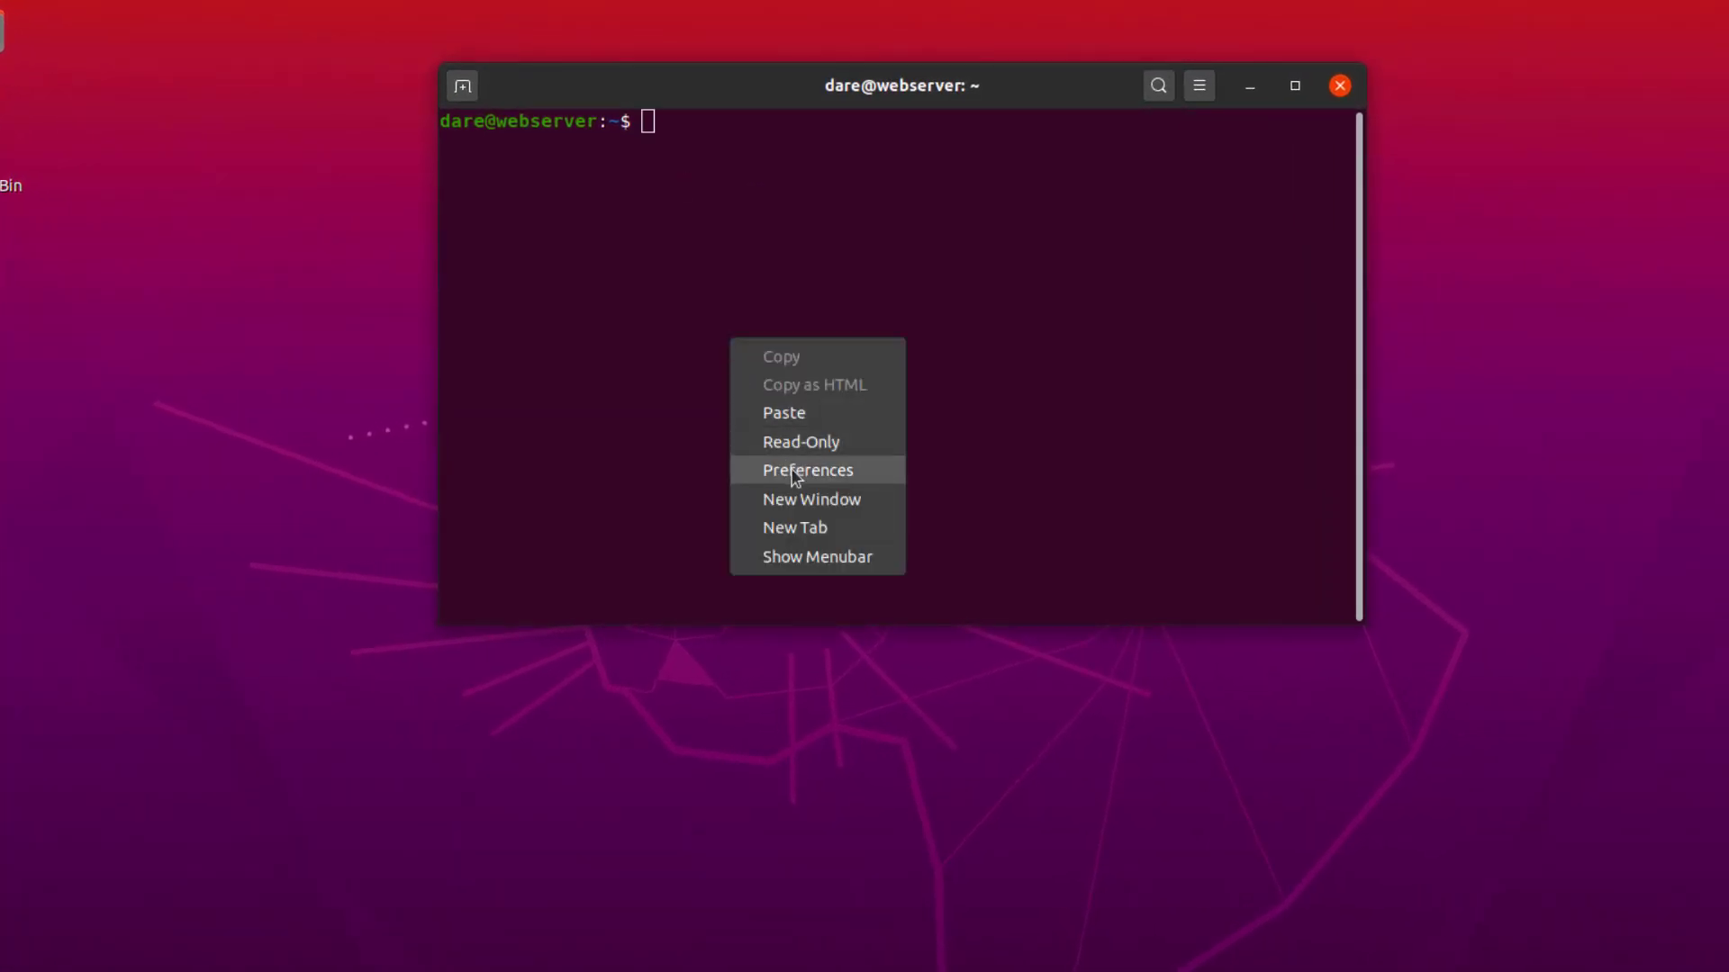
click(806, 470)
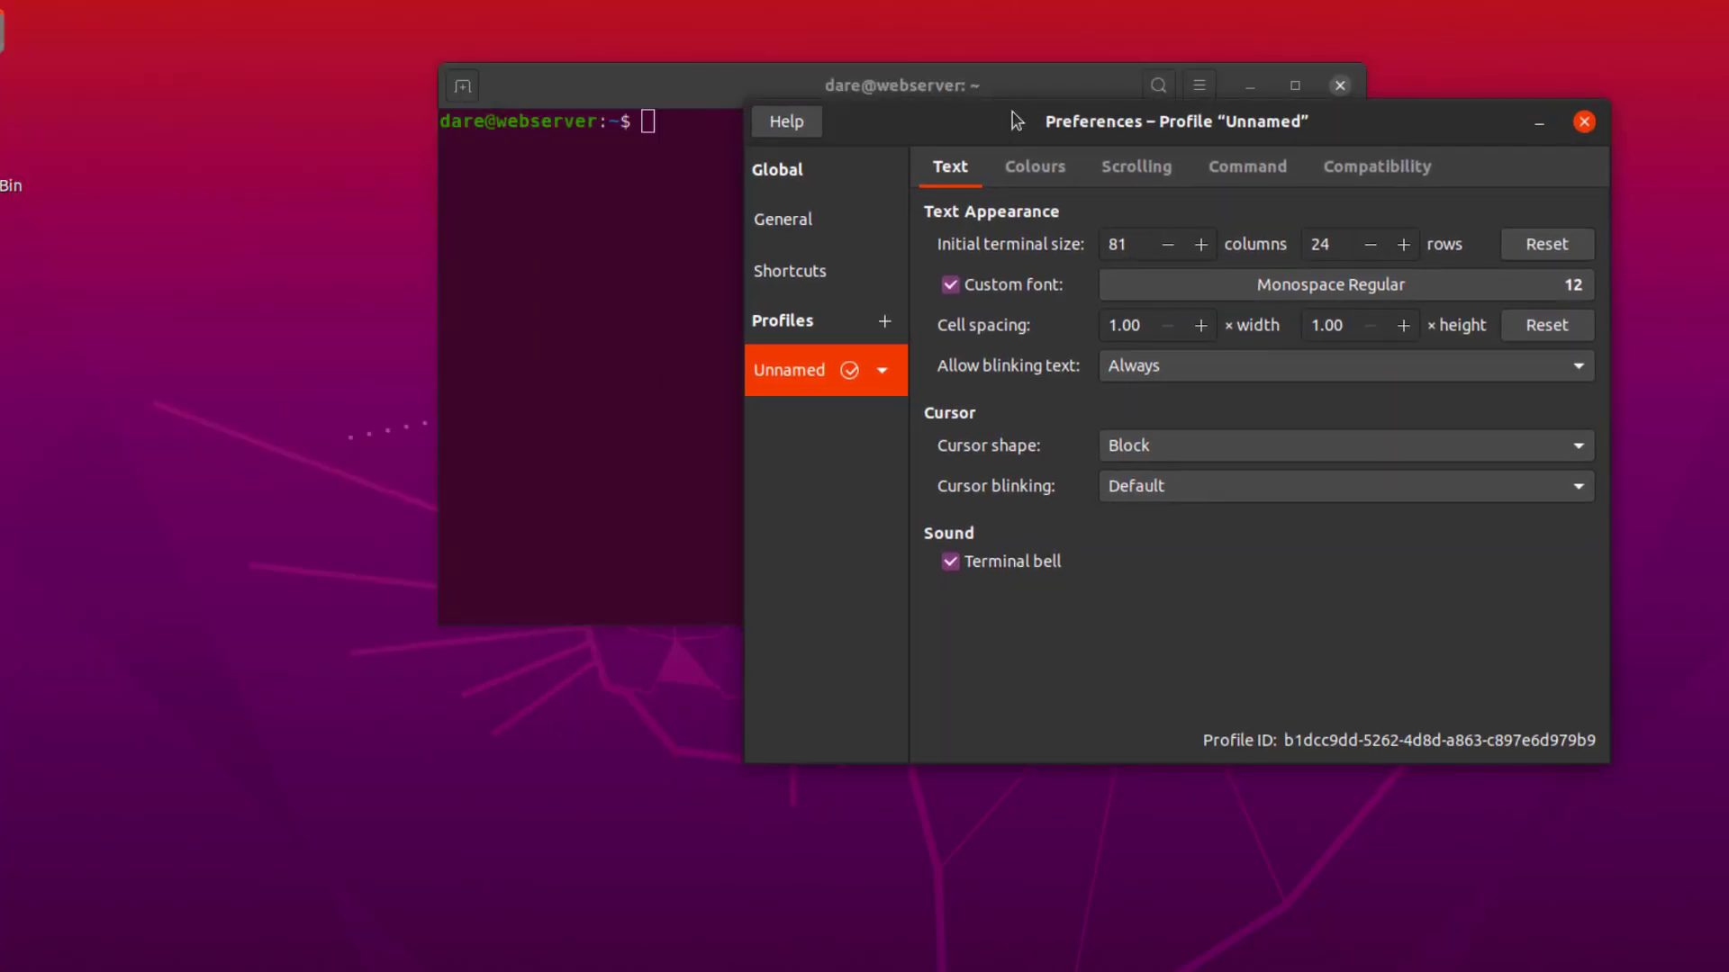
mouse_move(950, 428)
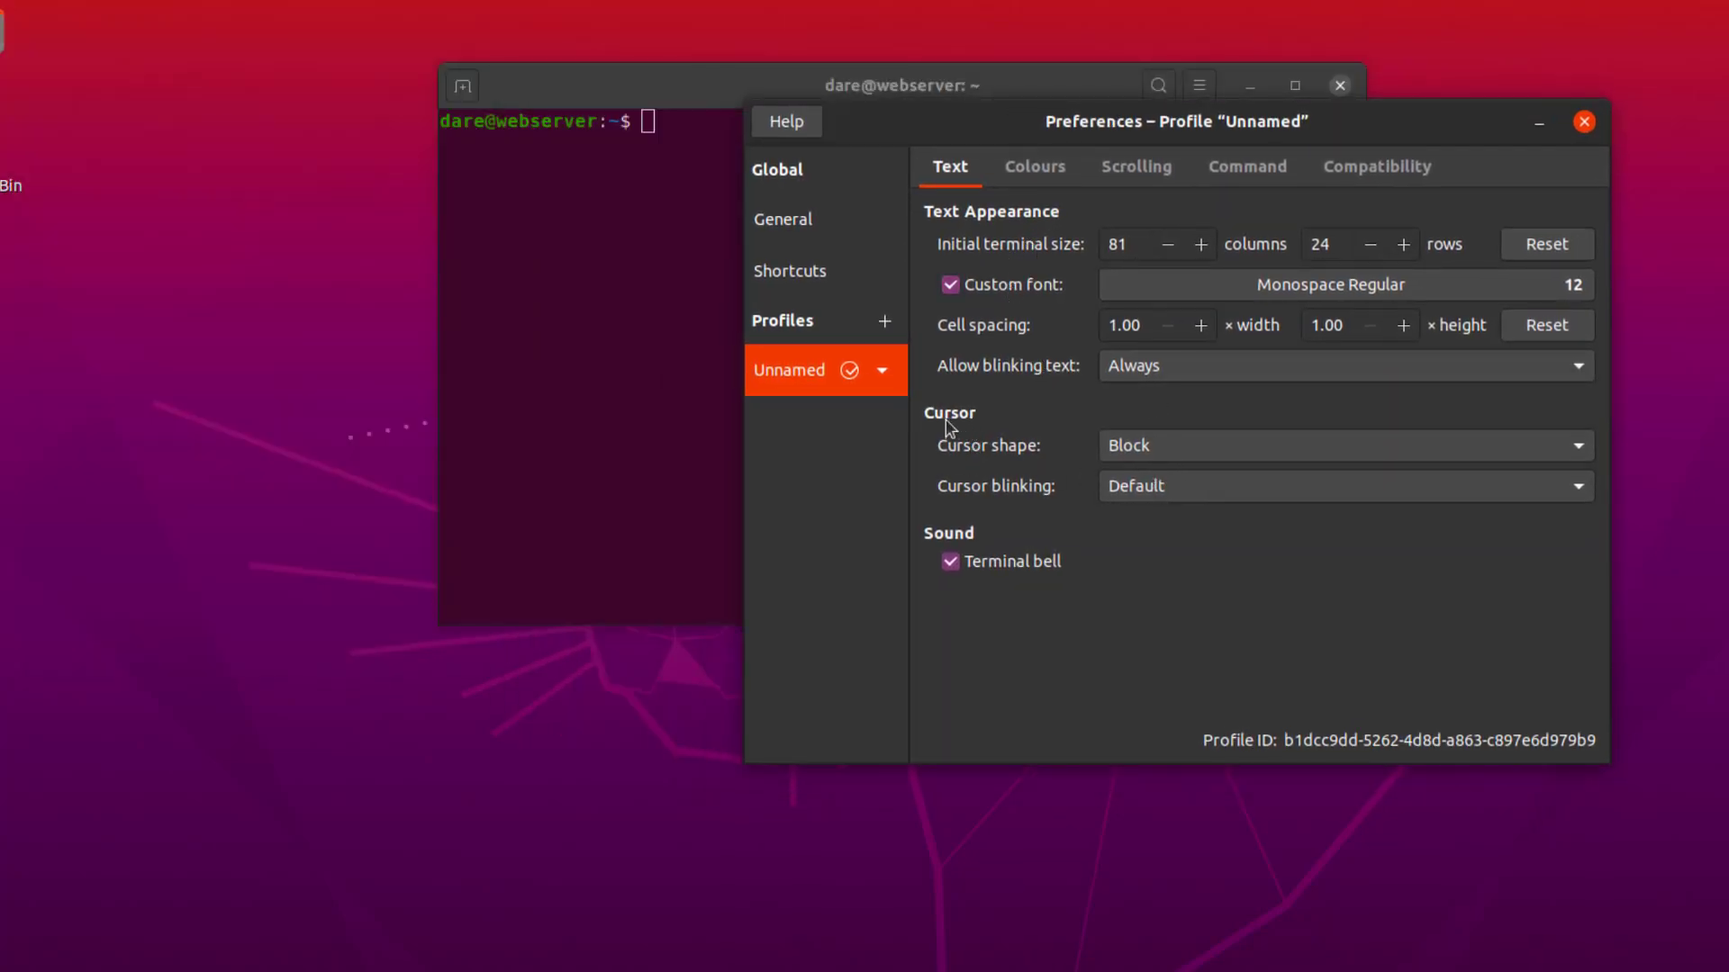
click(1343, 445)
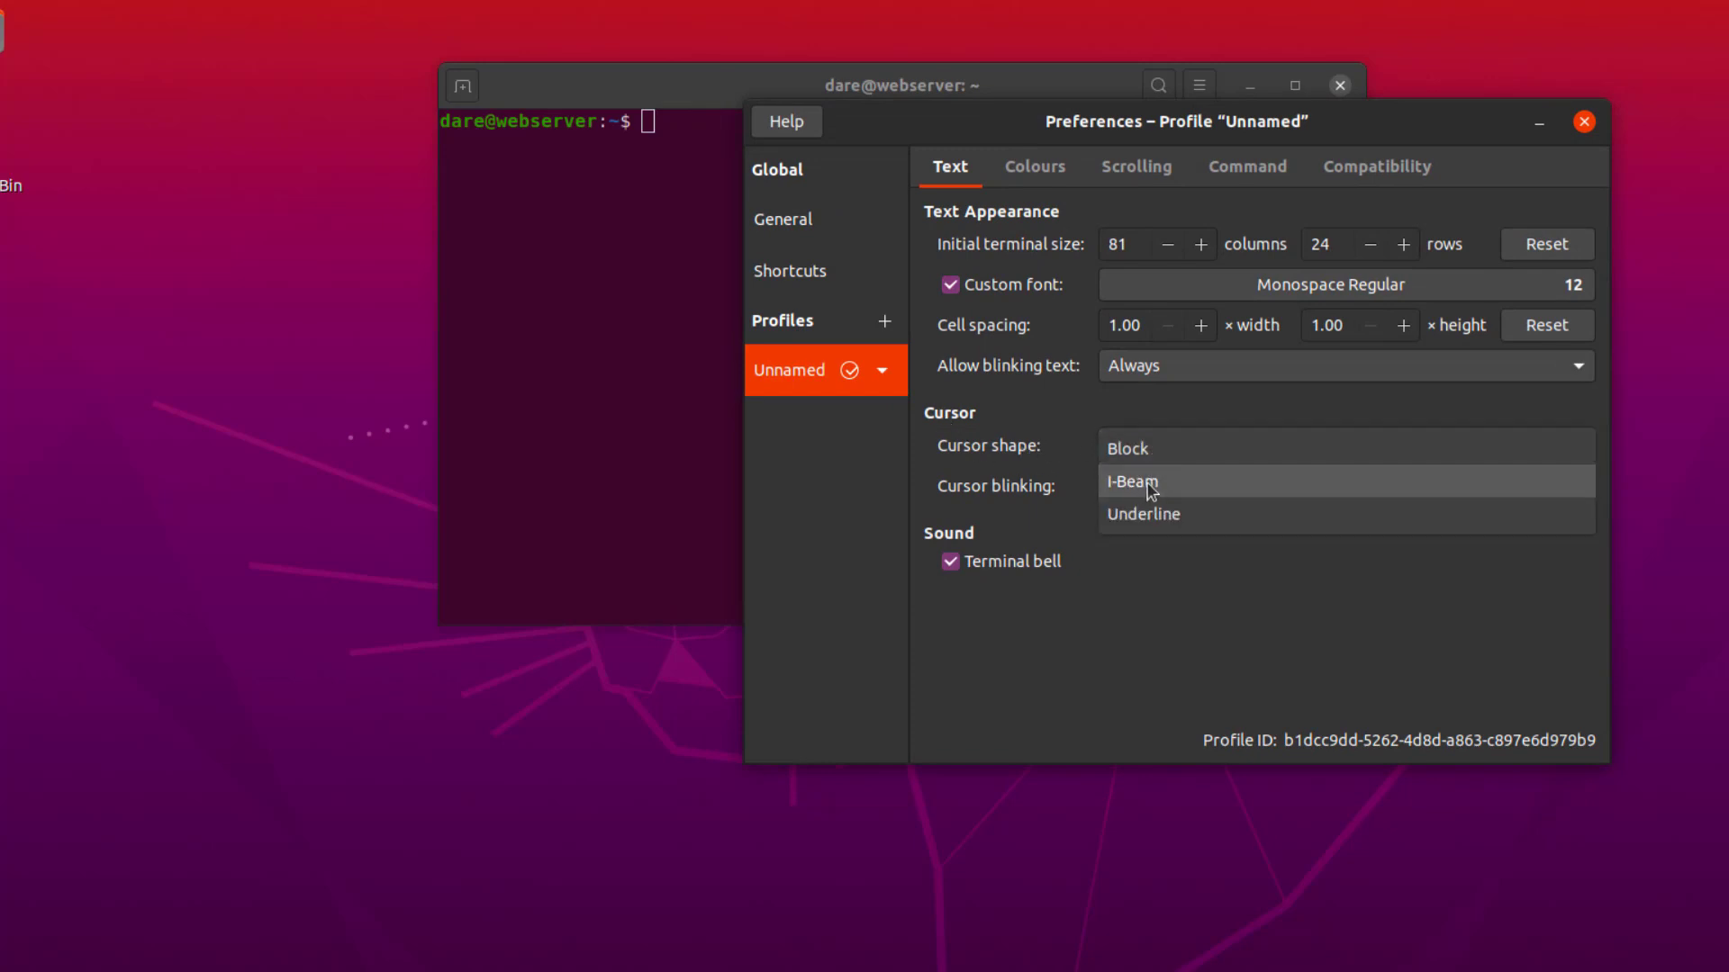
click(1129, 483)
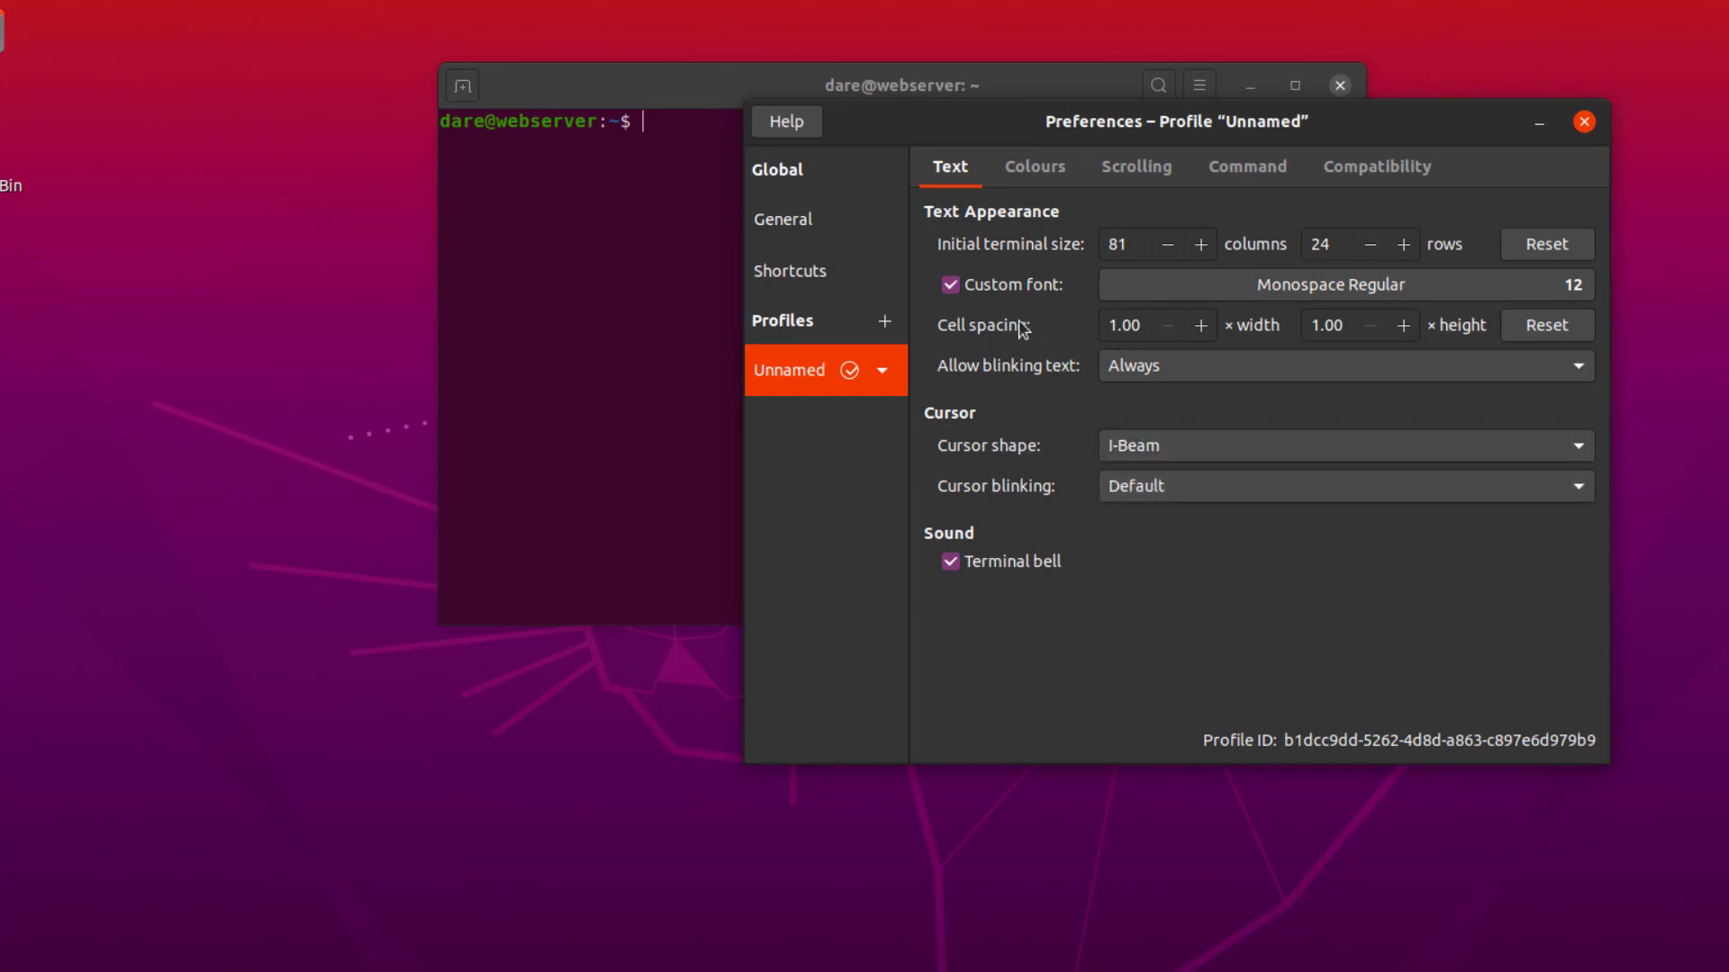
mouse_move(1237, 274)
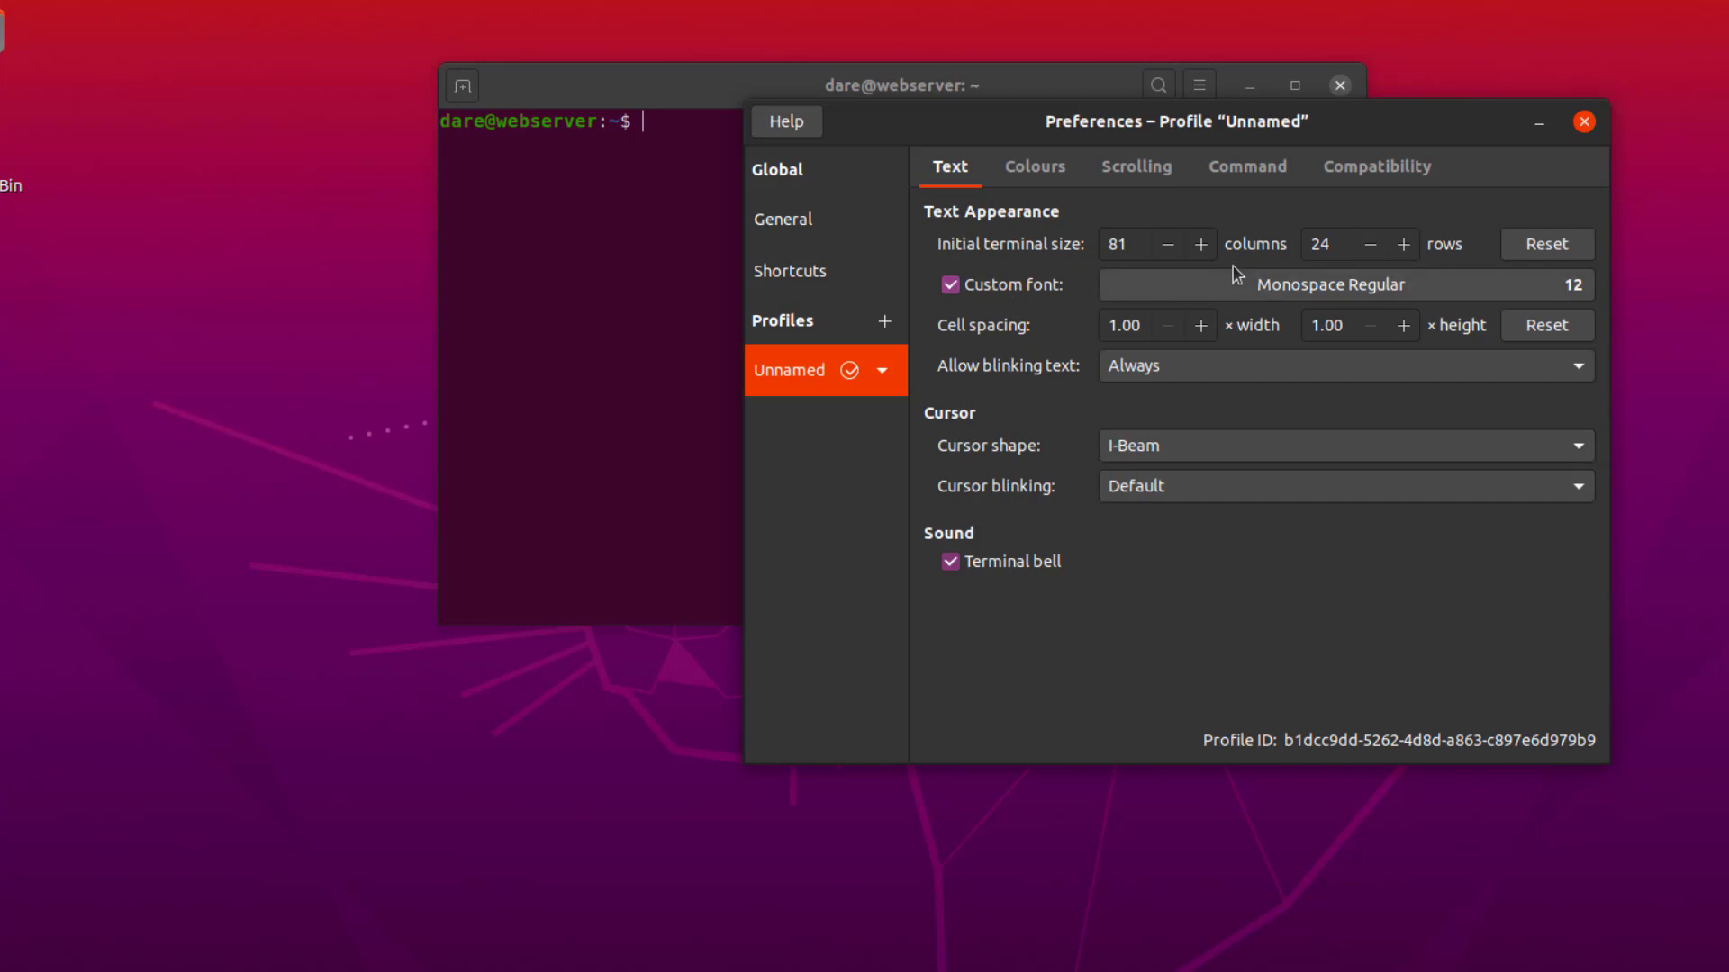
Enable a custom font and raise Monospace Regular to size 17.
click(1329, 285)
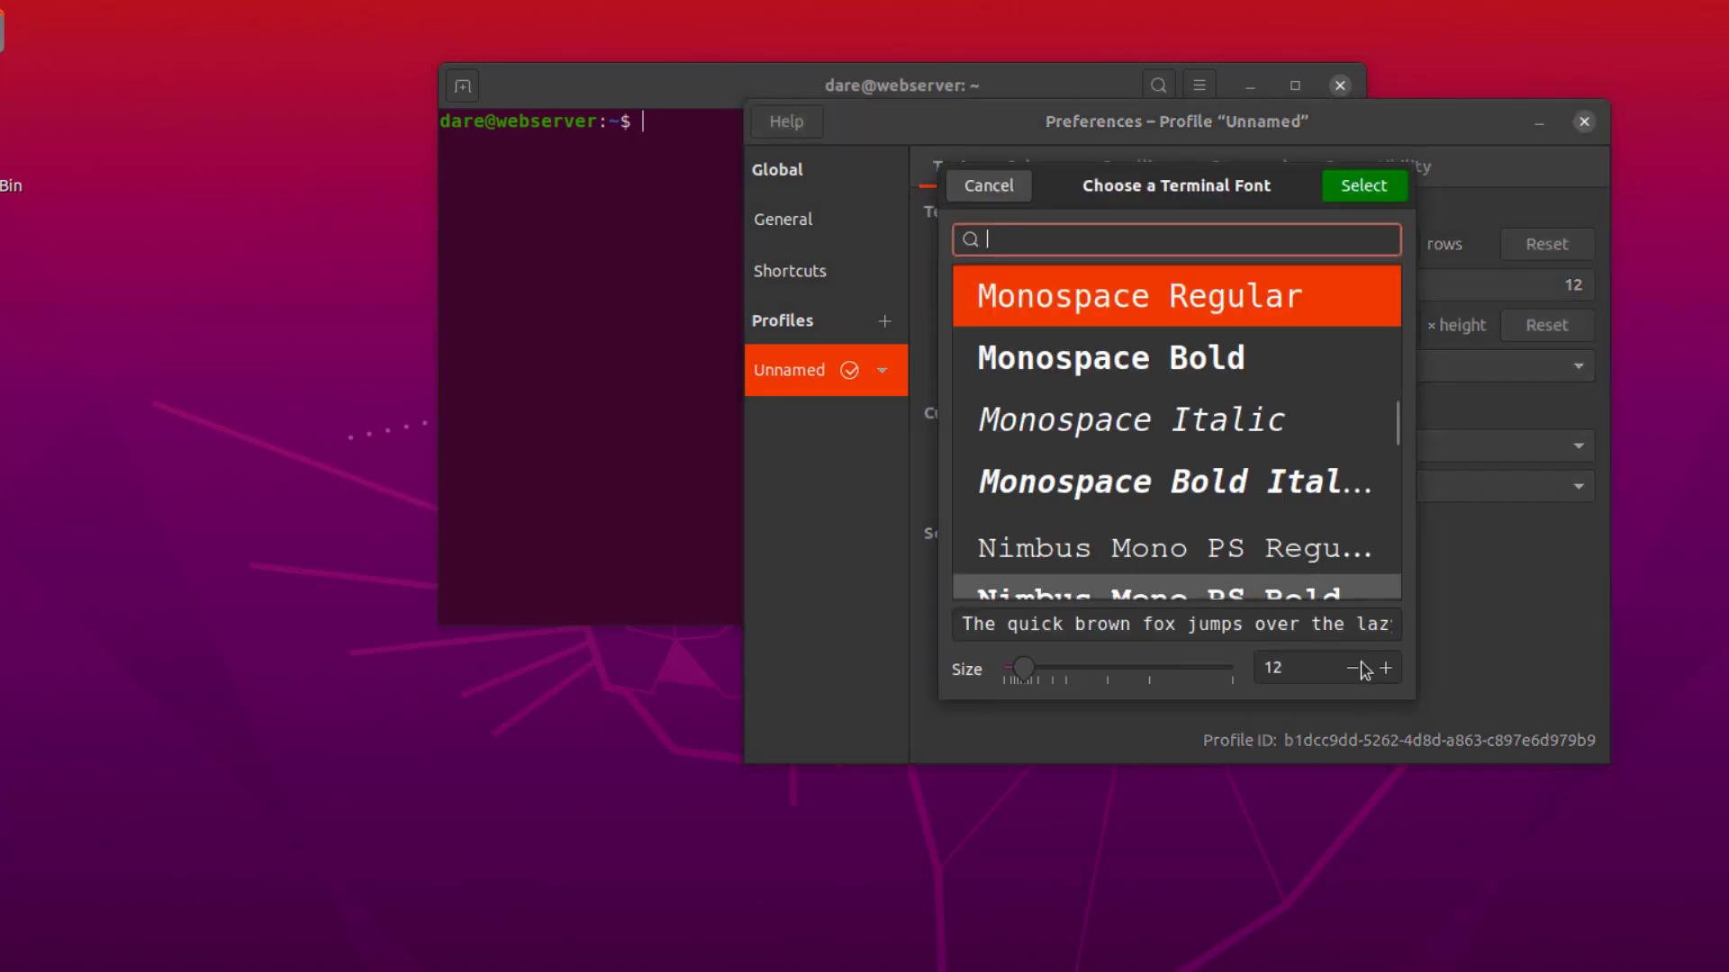
click(1385, 670)
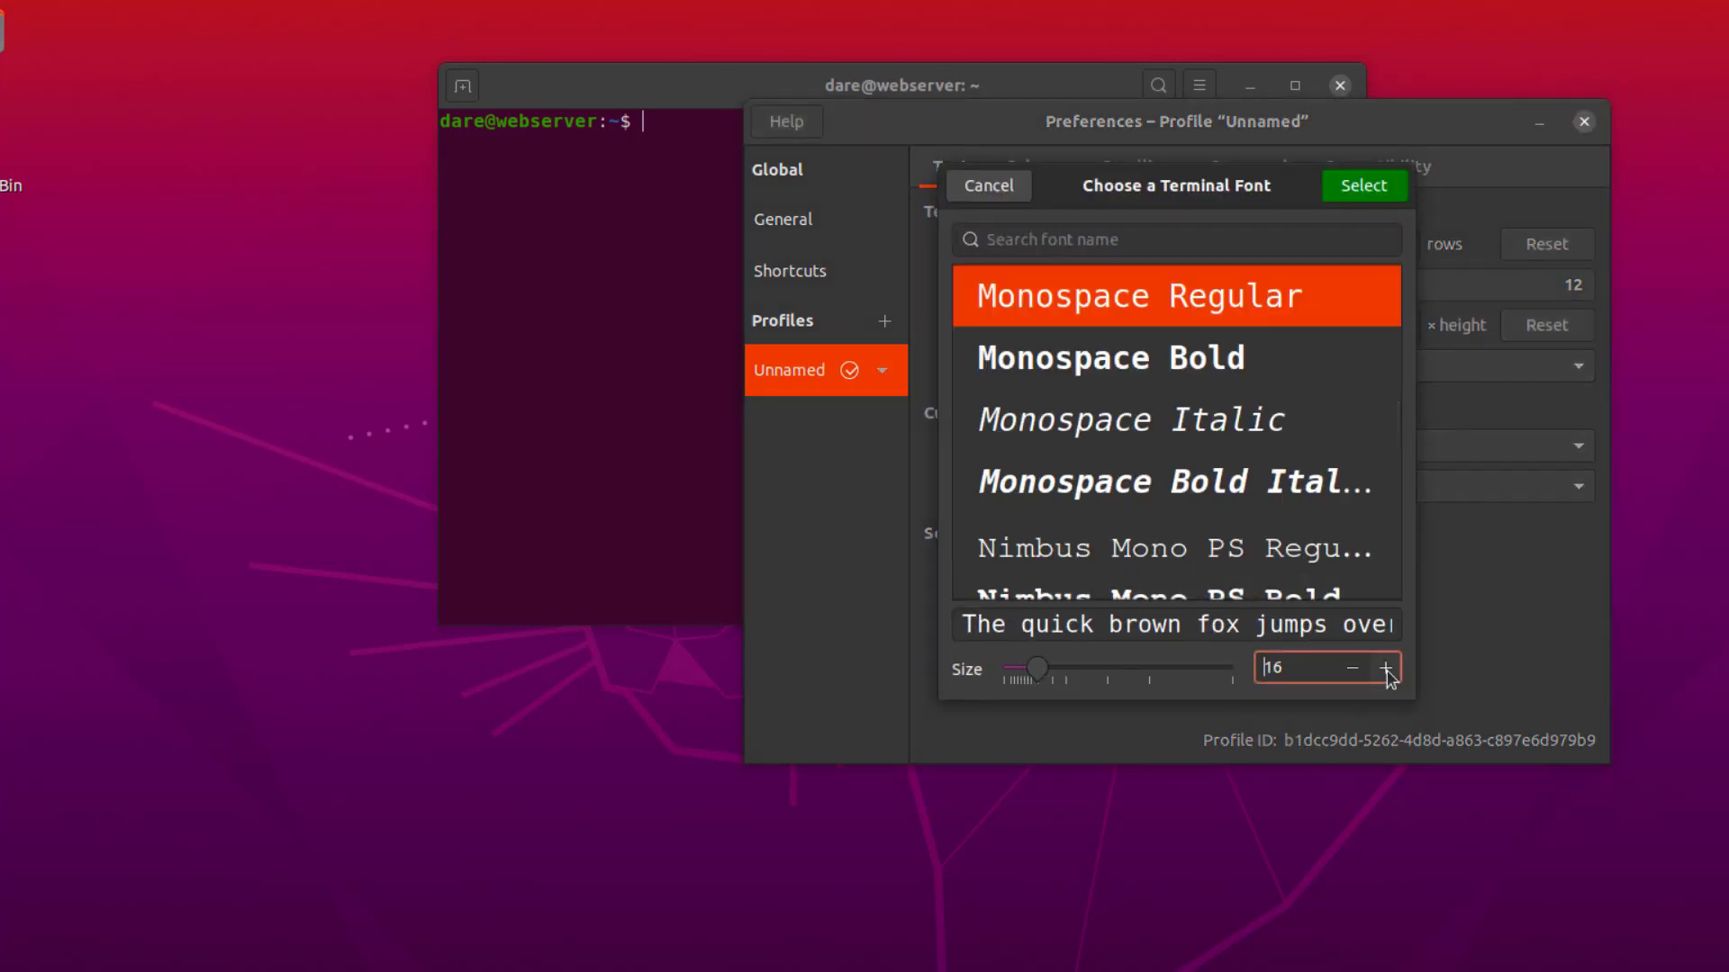
click(1363, 186)
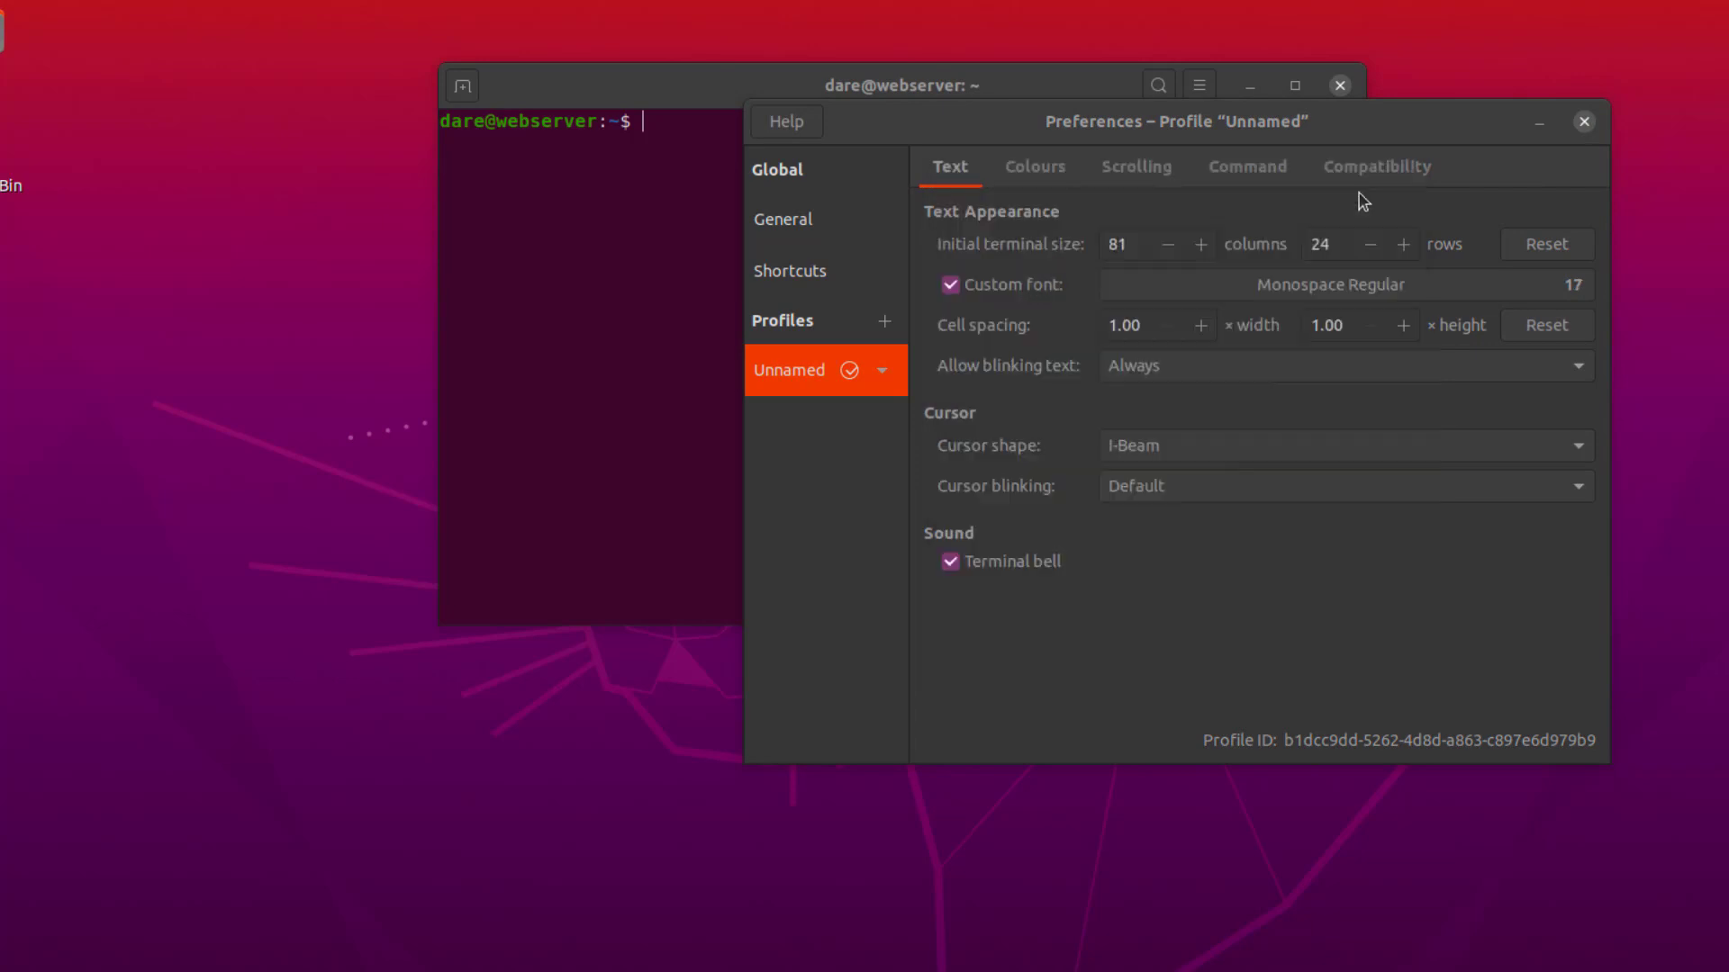
mouse_move(1585, 122)
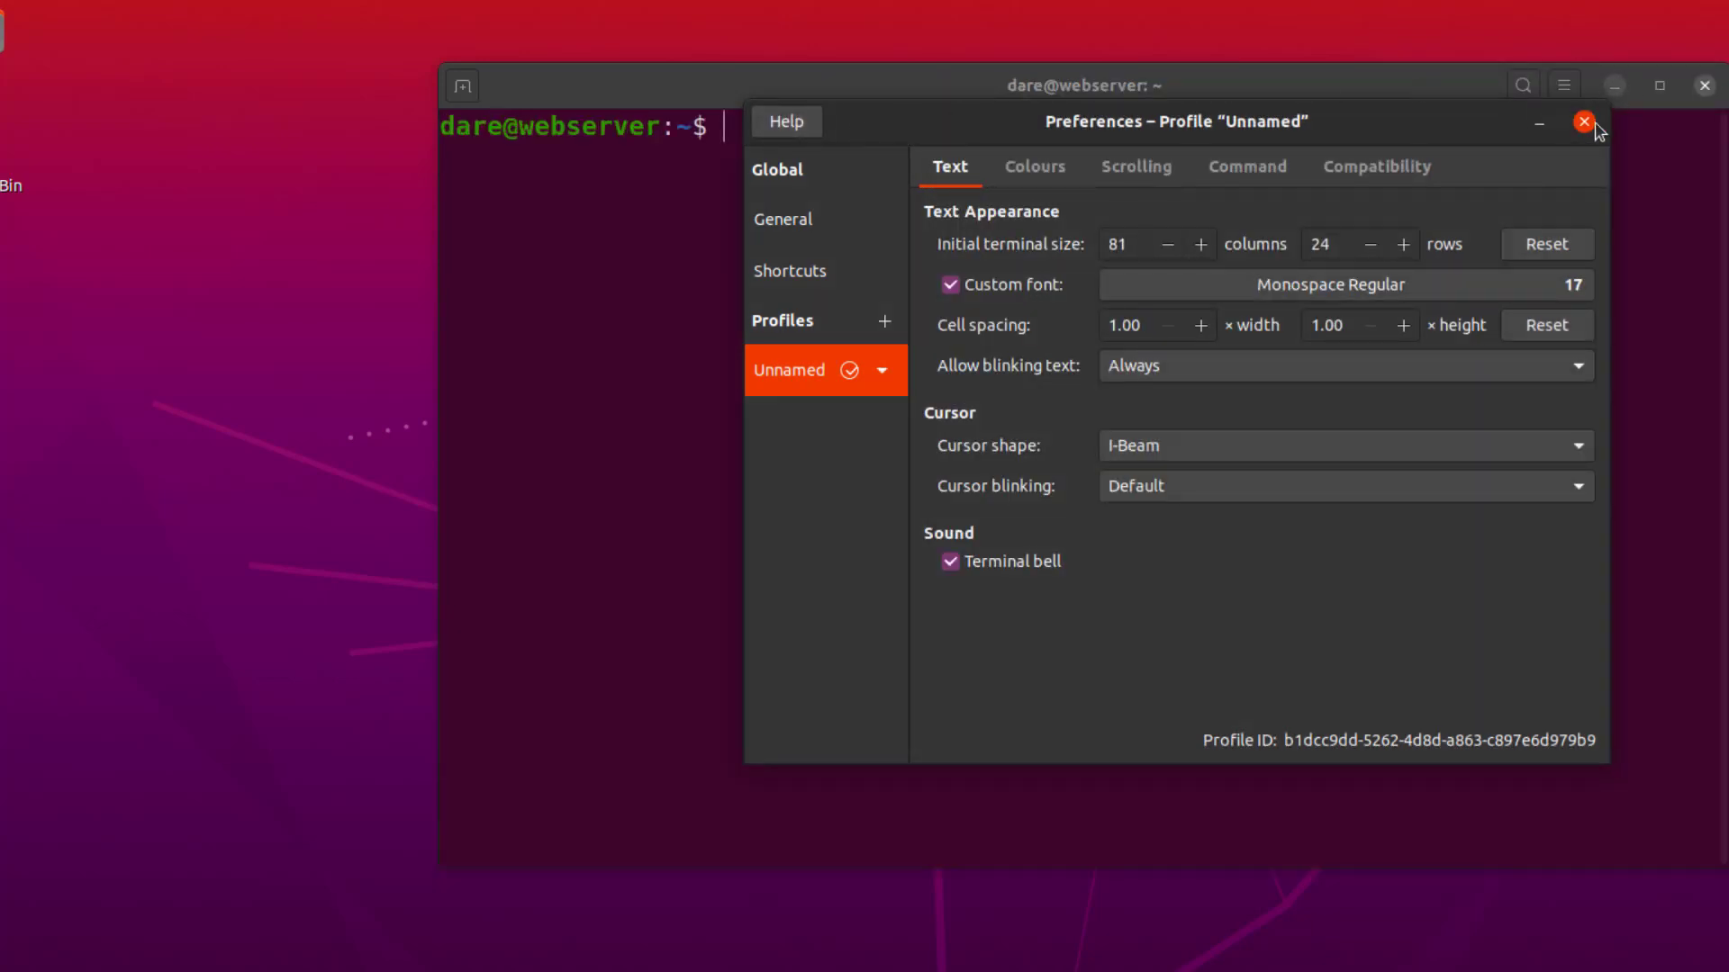
click(1585, 123)
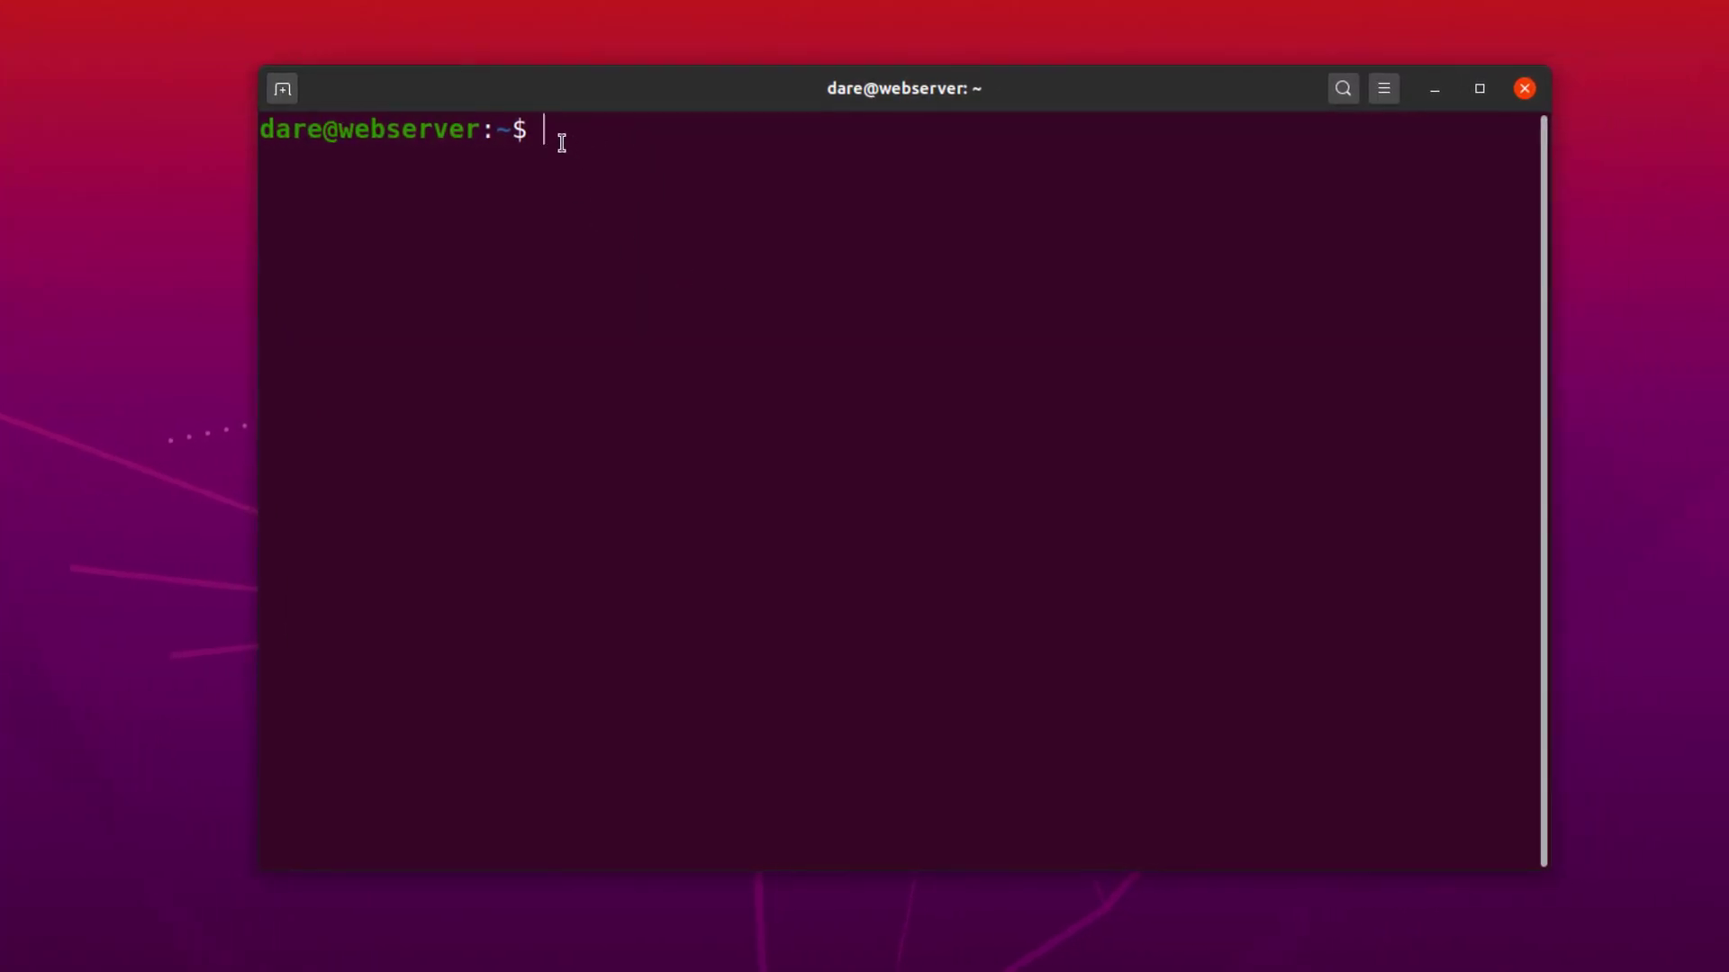
mouse_move(585, 265)
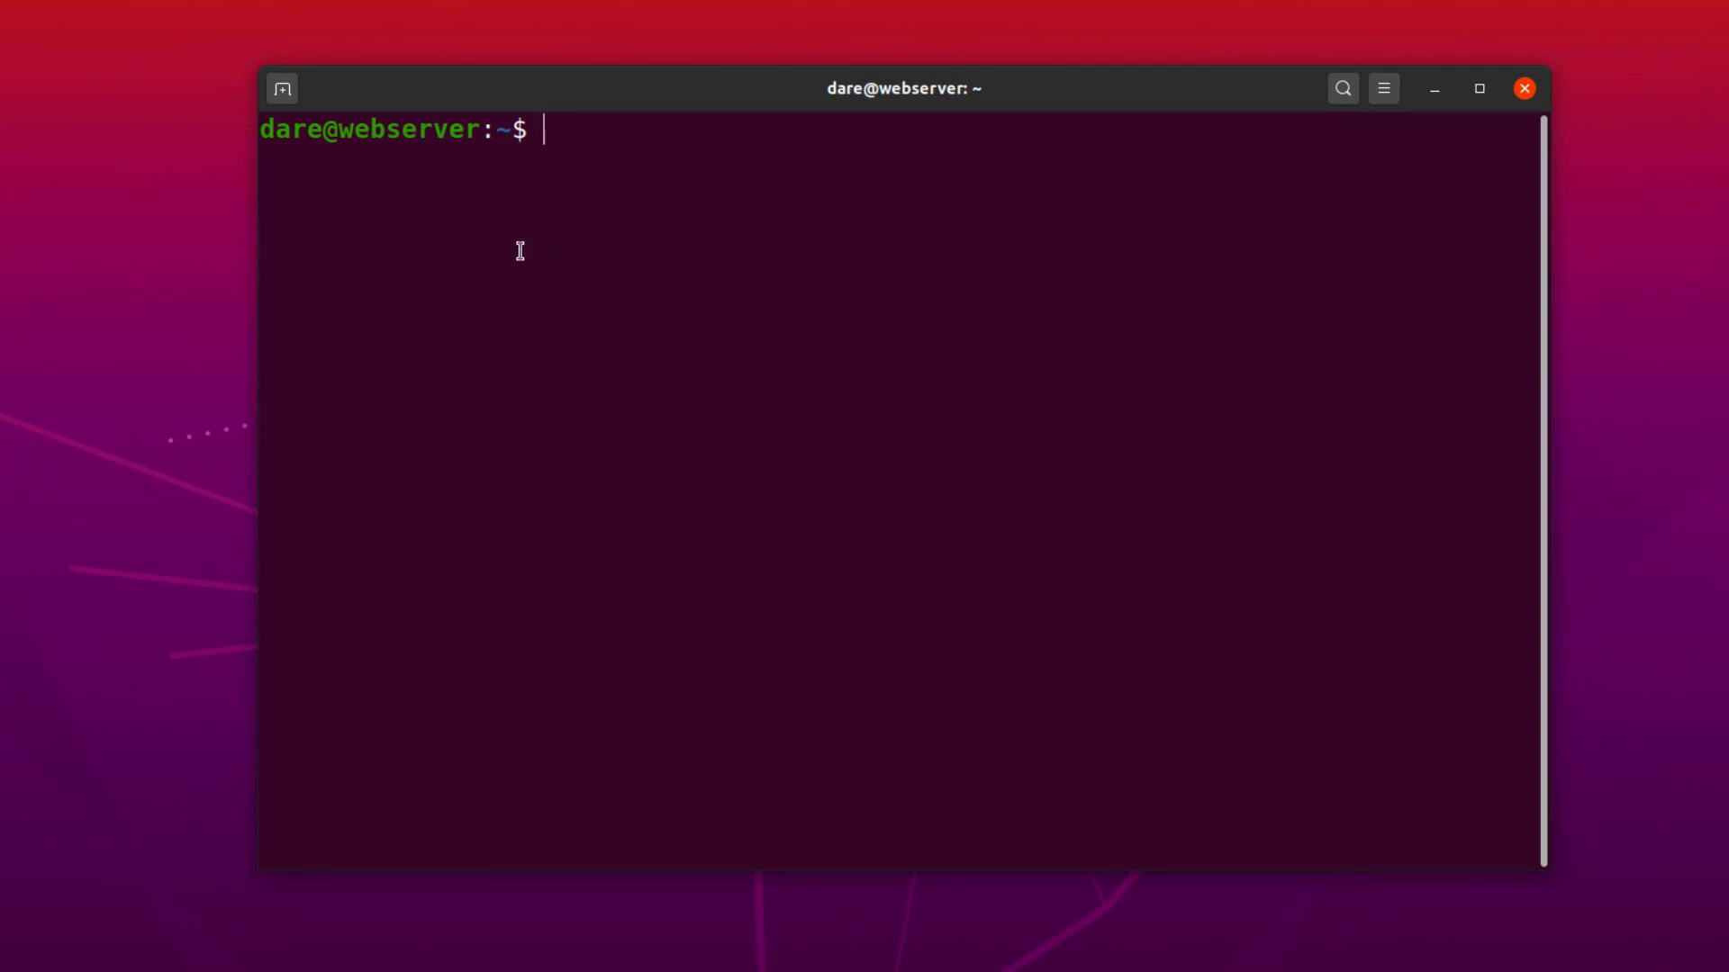
double_click(300, 129)
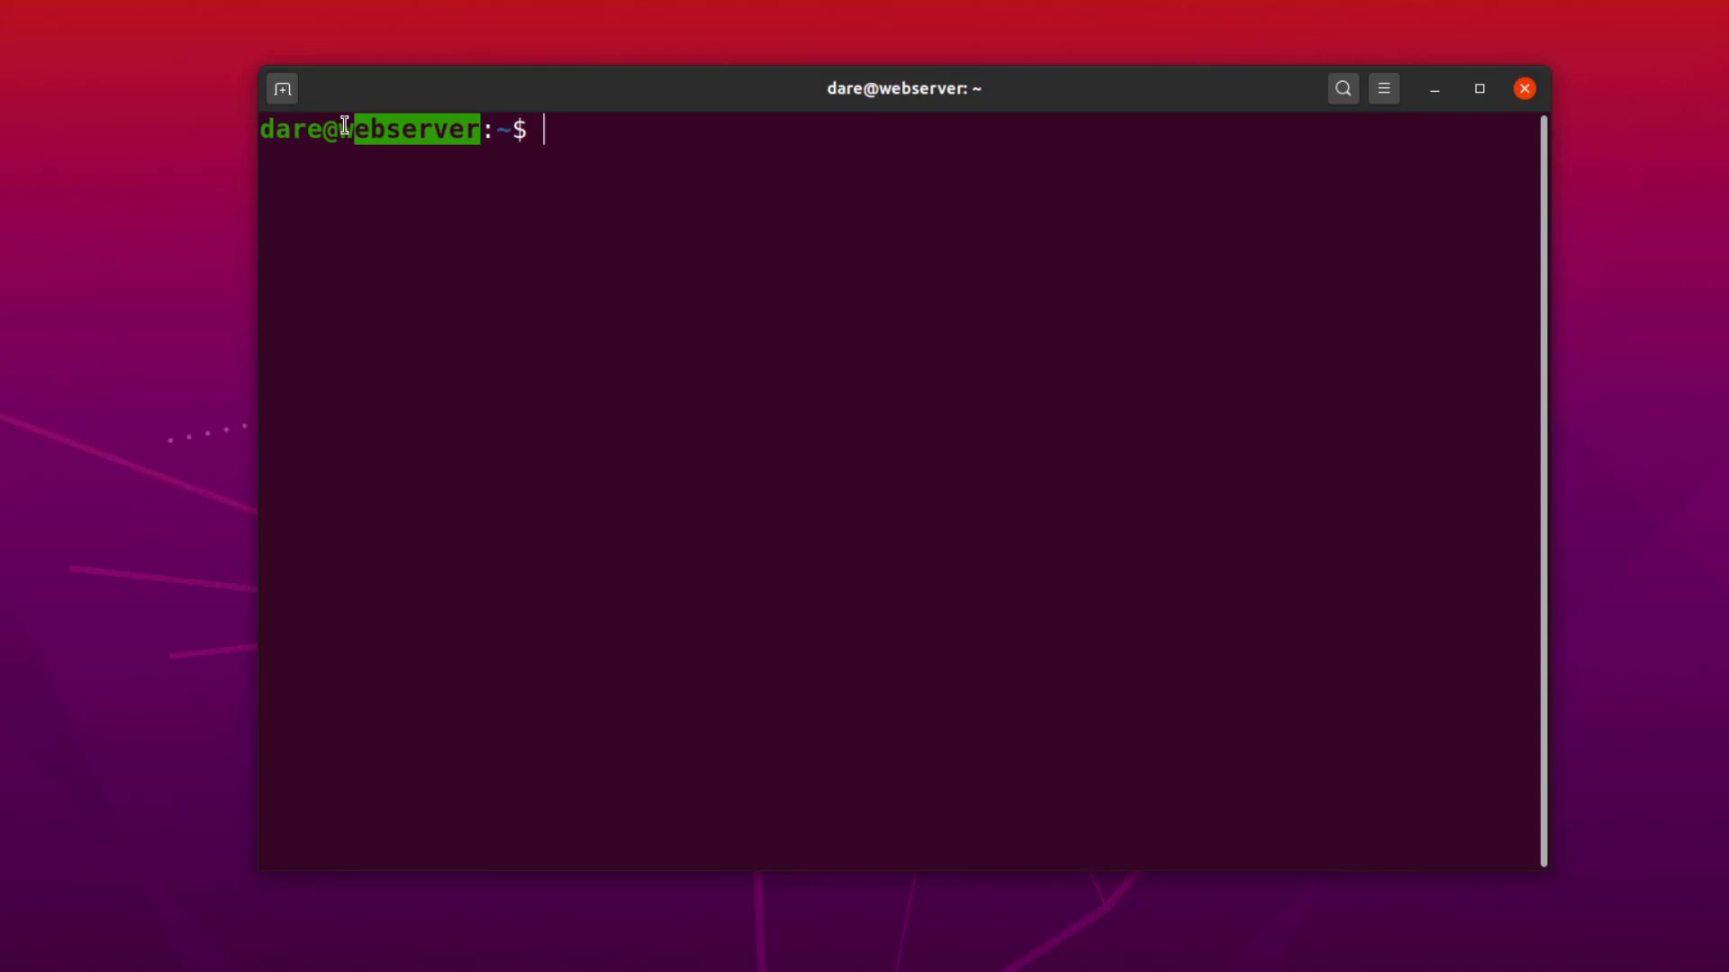
mouse_move(501, 144)
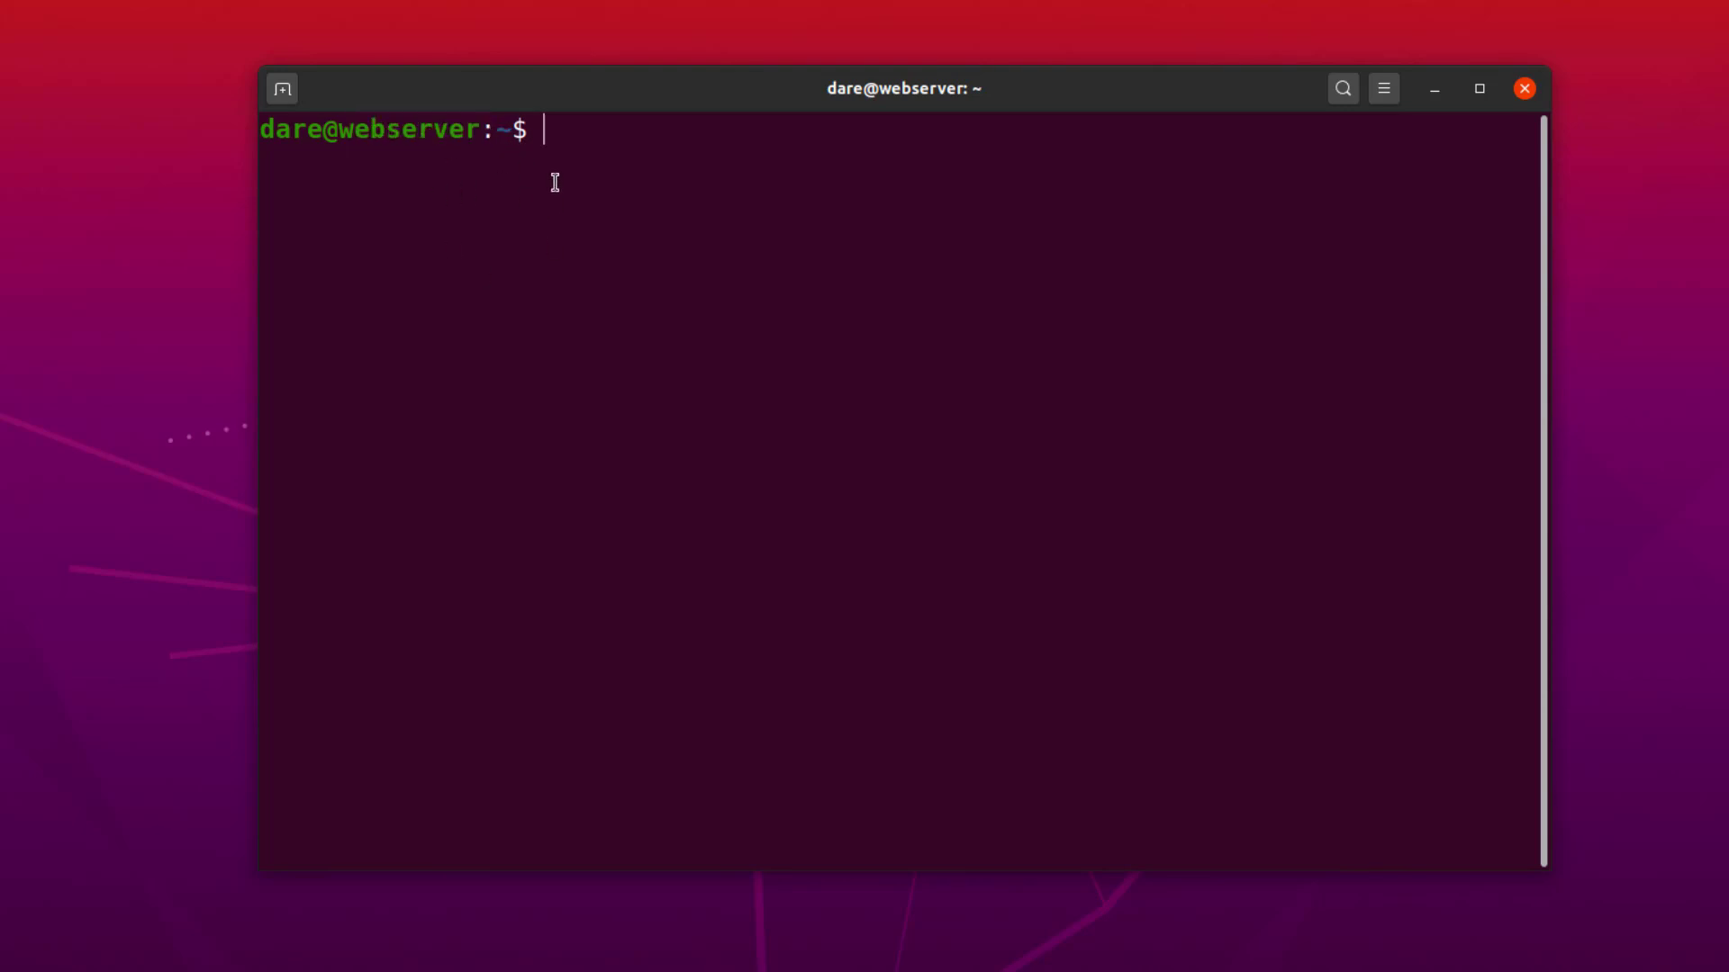
mouse_move(498, 130)
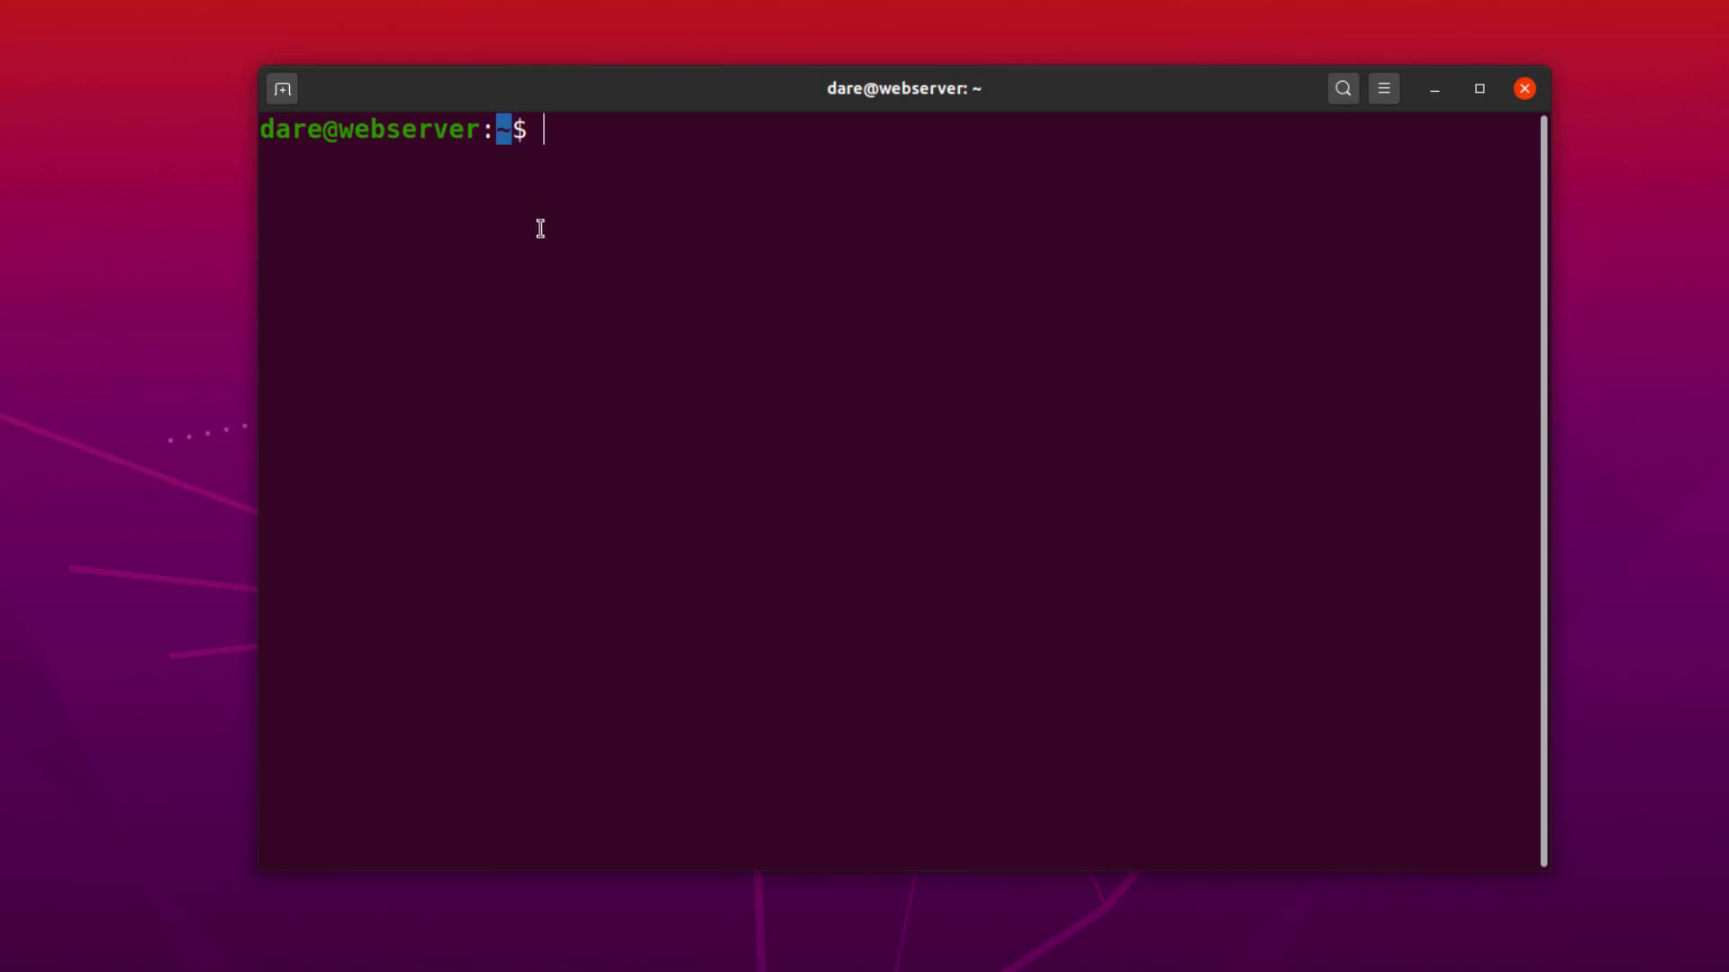
mouse_move(504, 130)
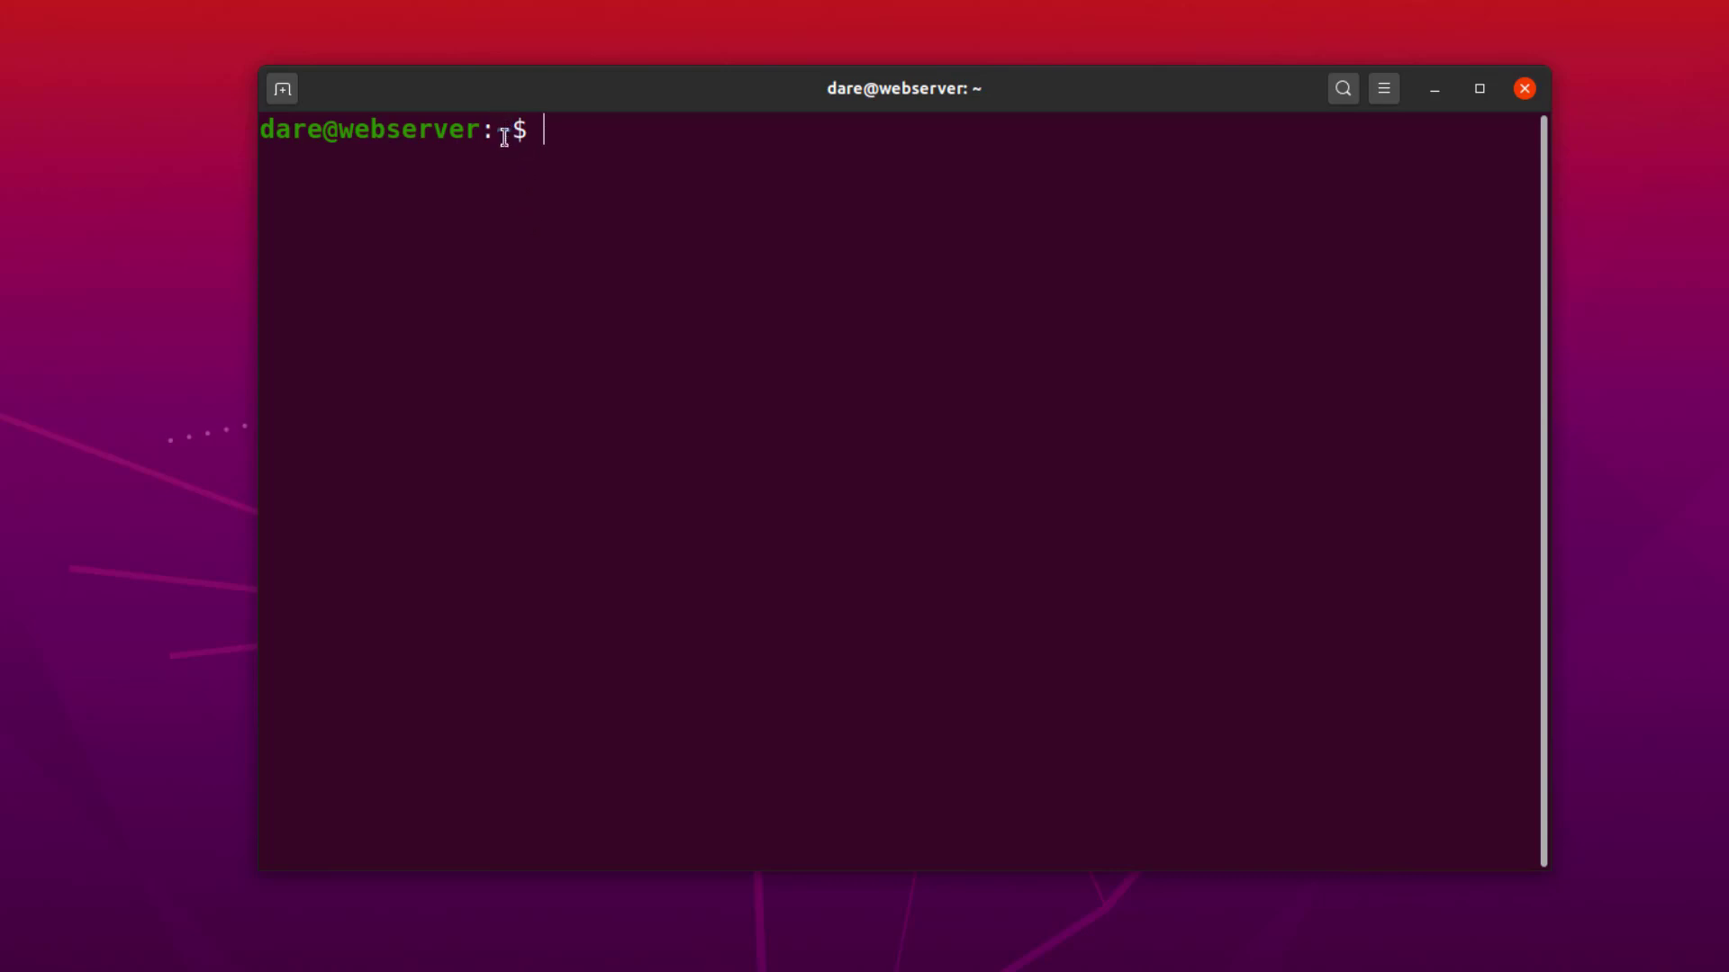
mouse_move(556, 312)
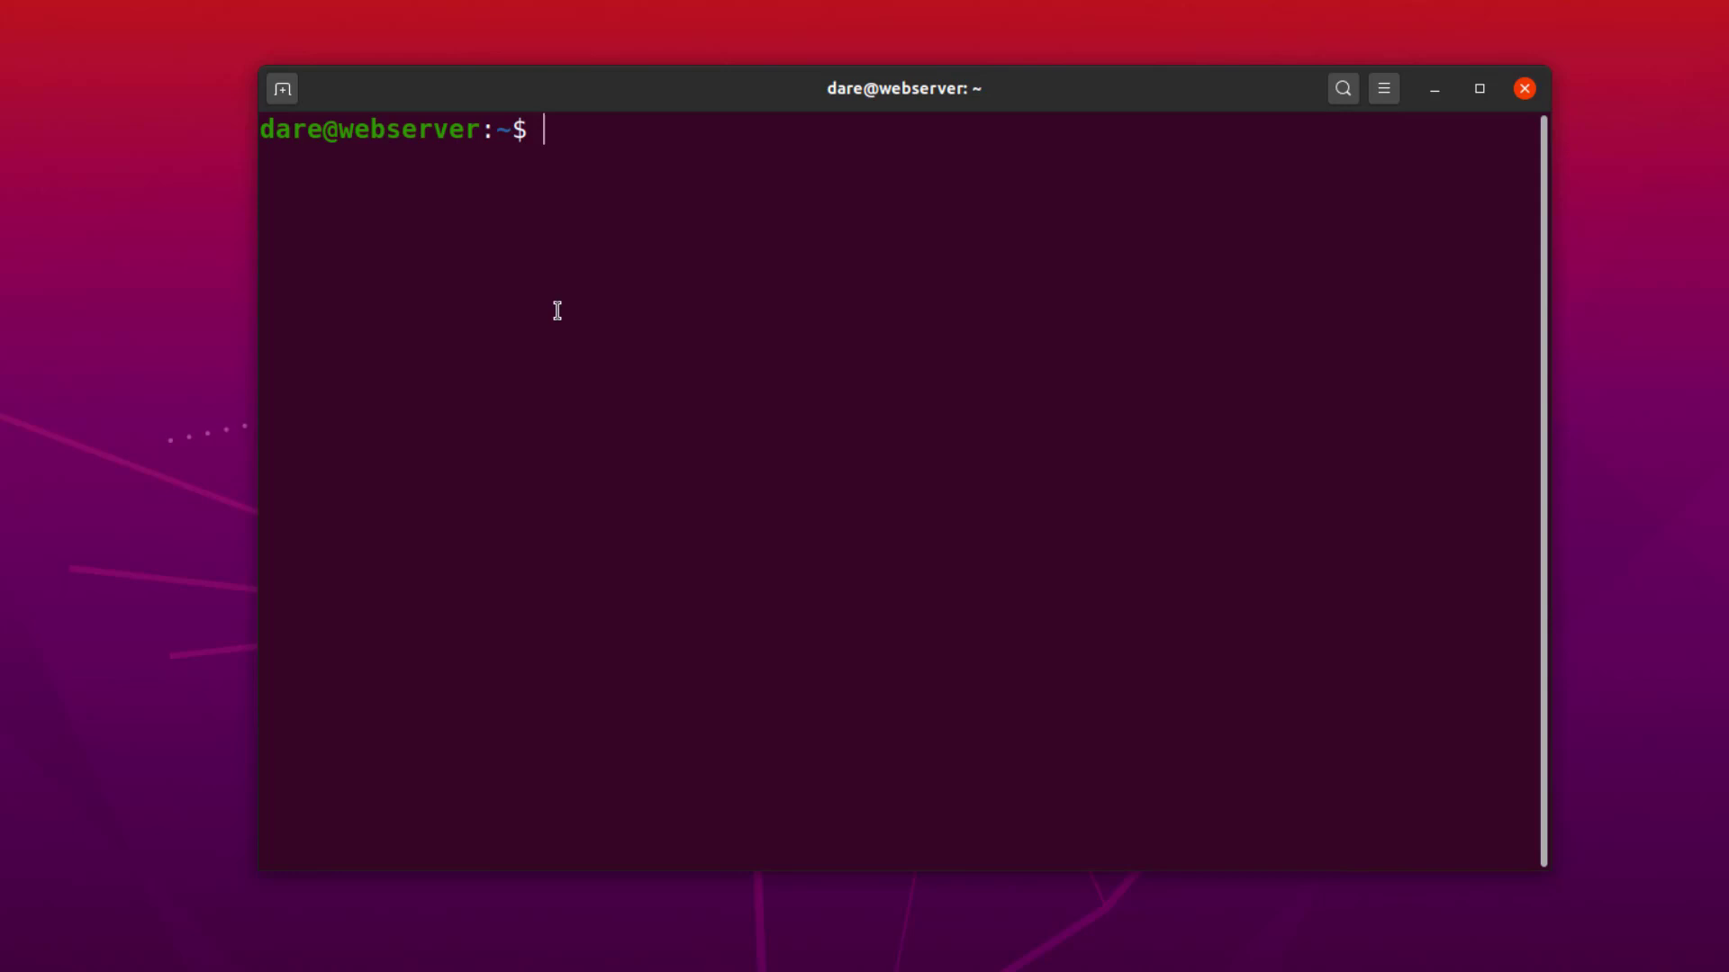
mouse_move(528, 126)
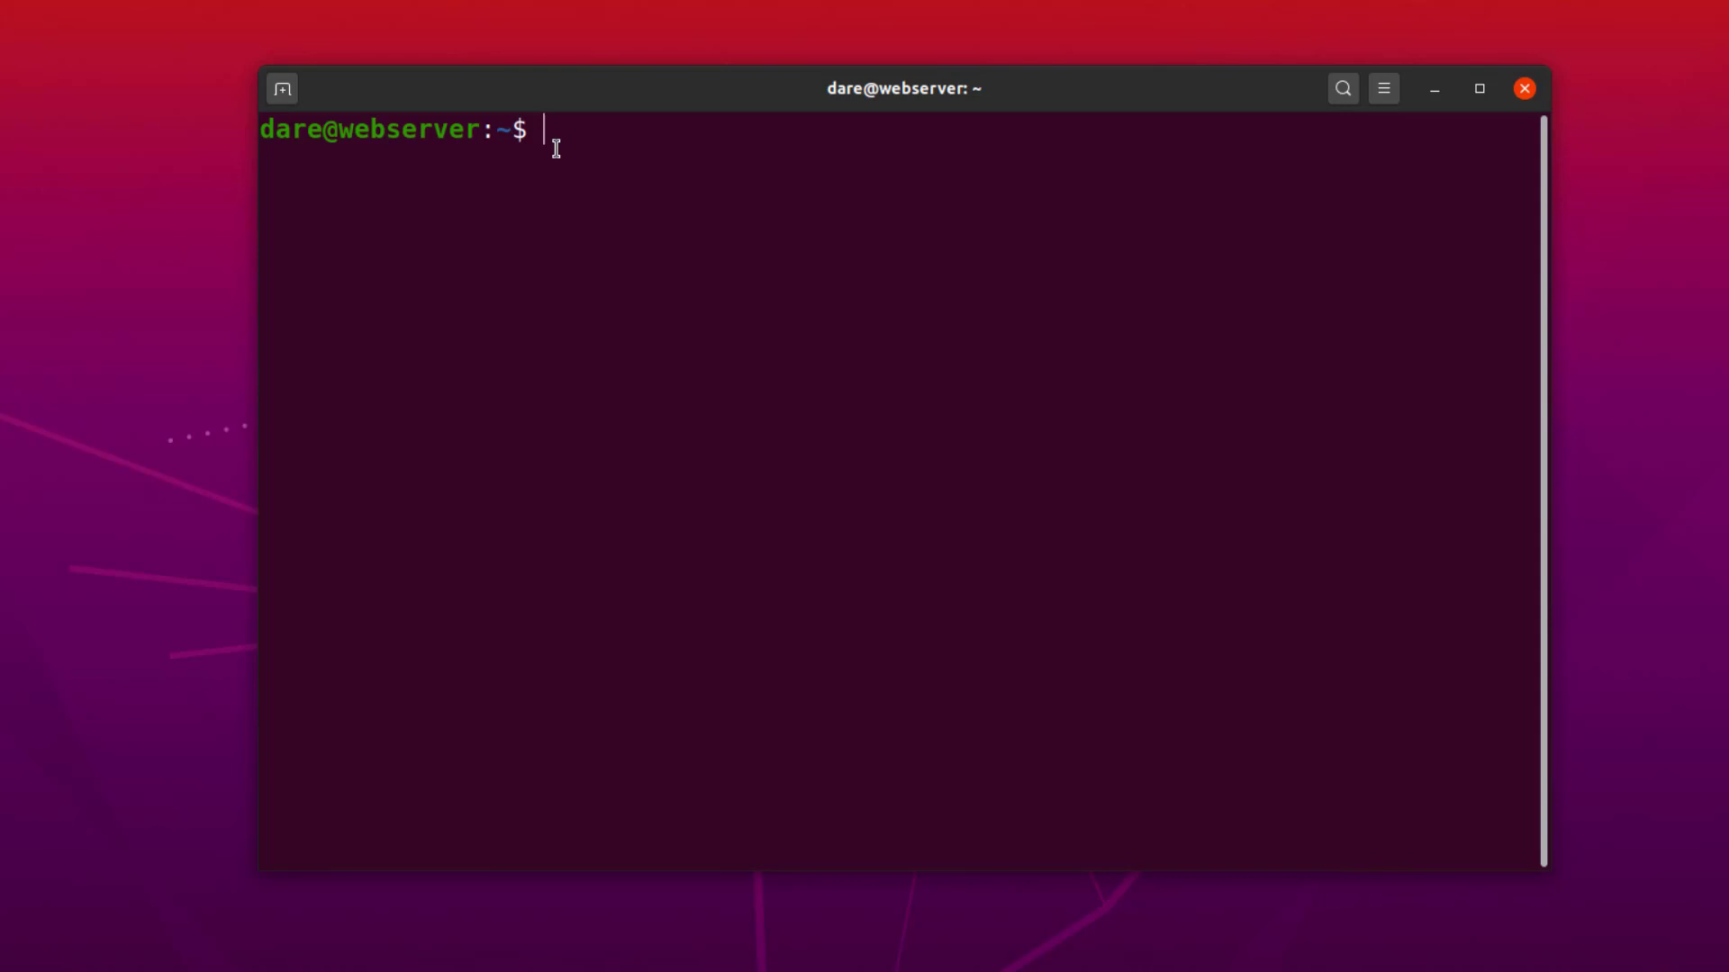
mouse_move(321, 128)
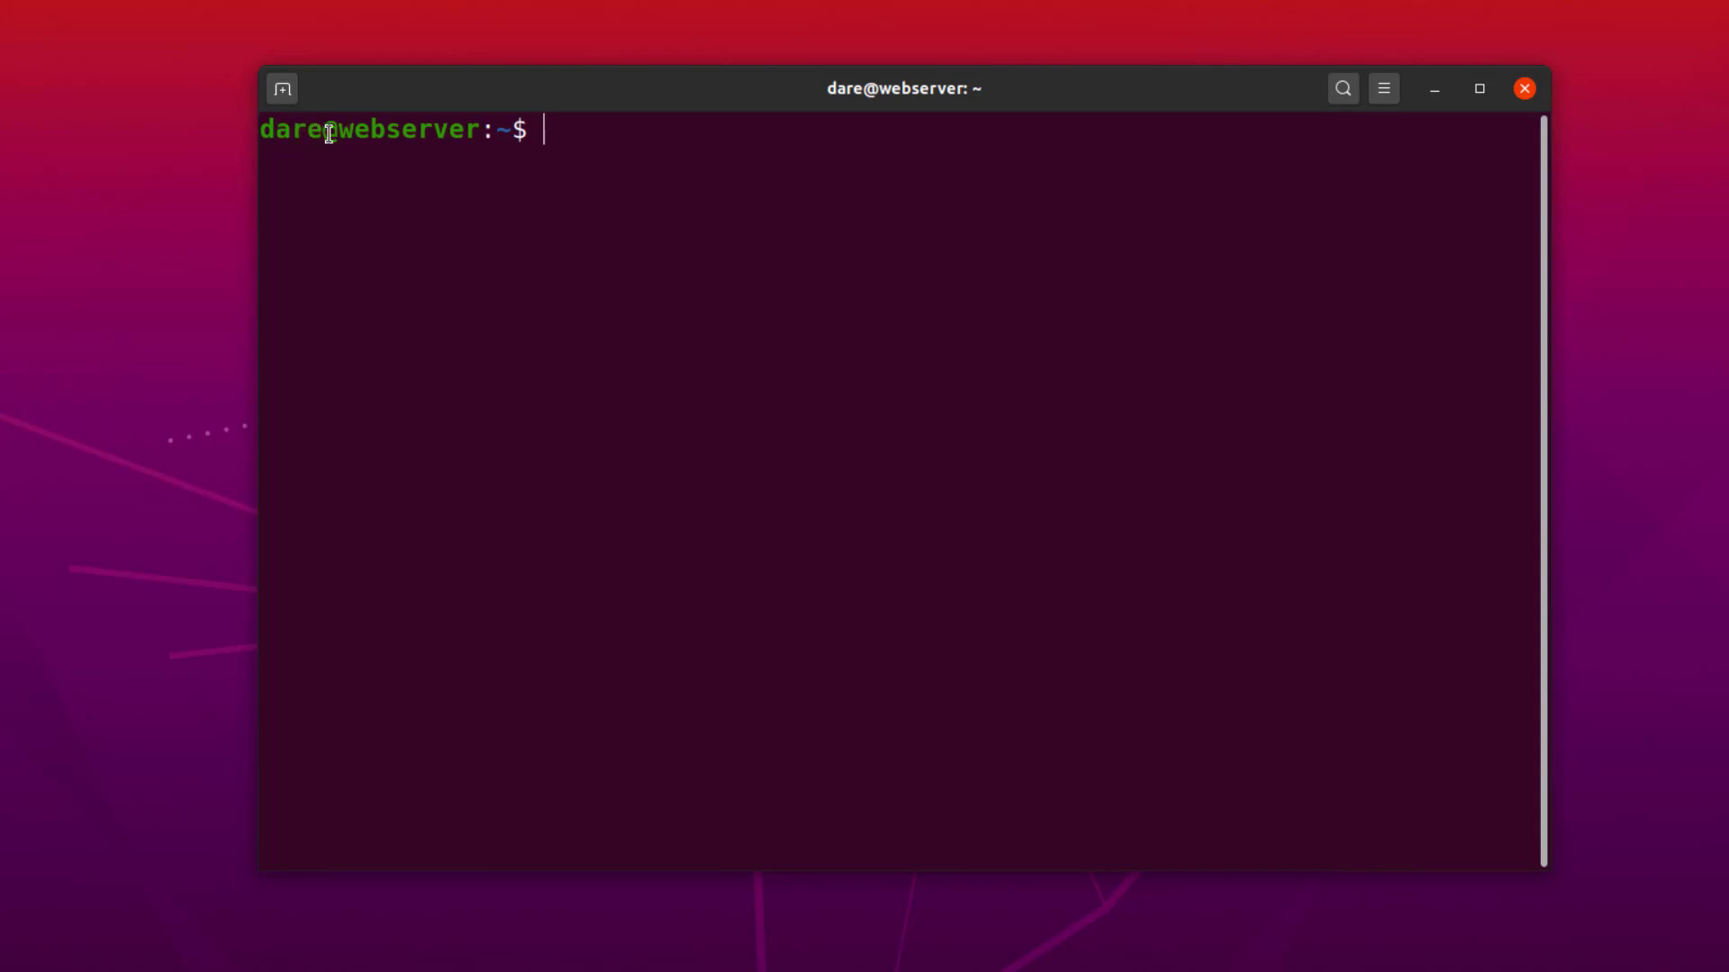
mouse_move(490, 207)
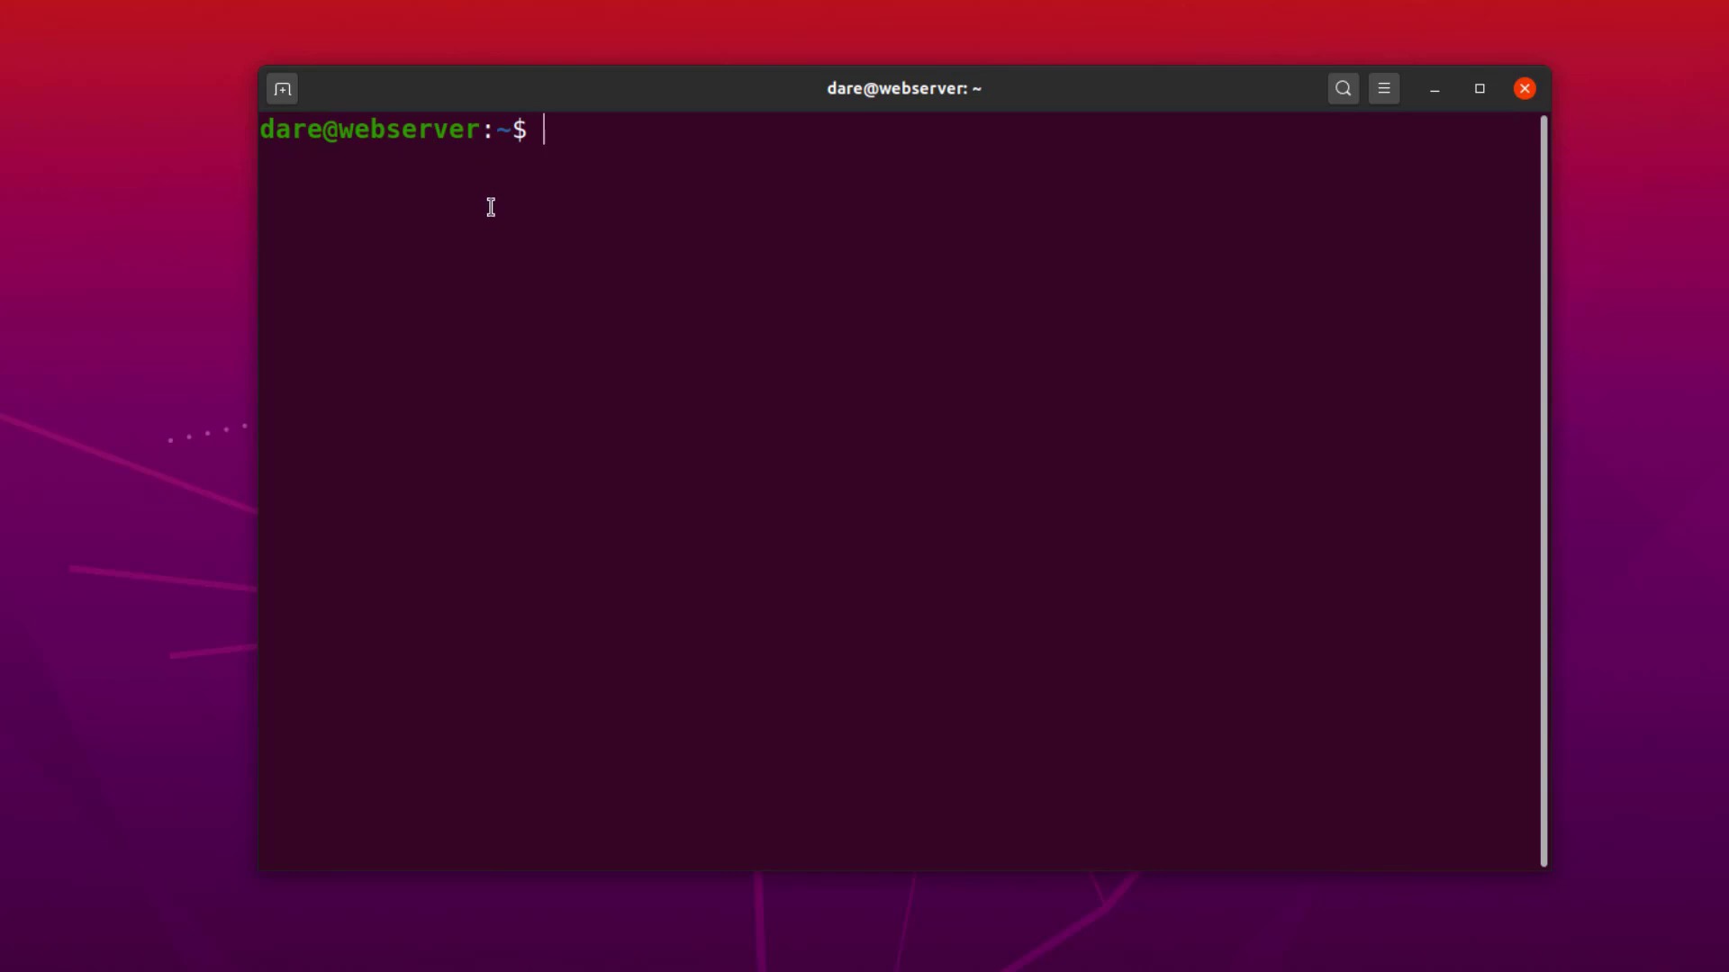
mouse_move(470, 130)
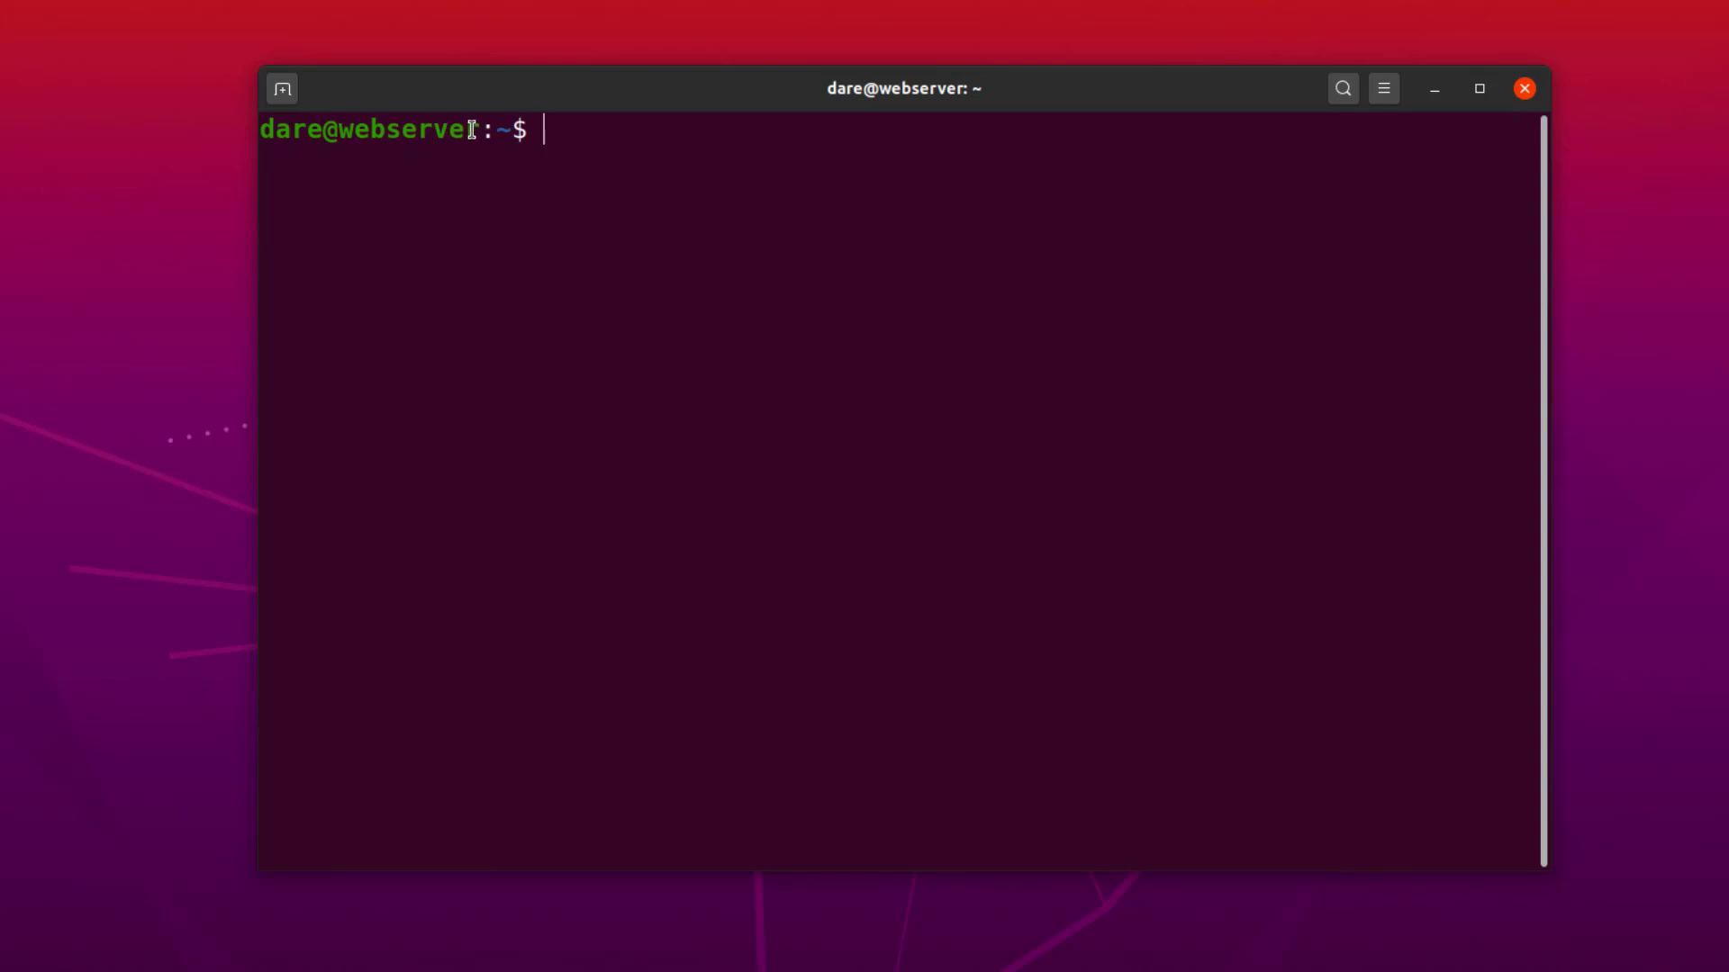
double_click(409, 130)
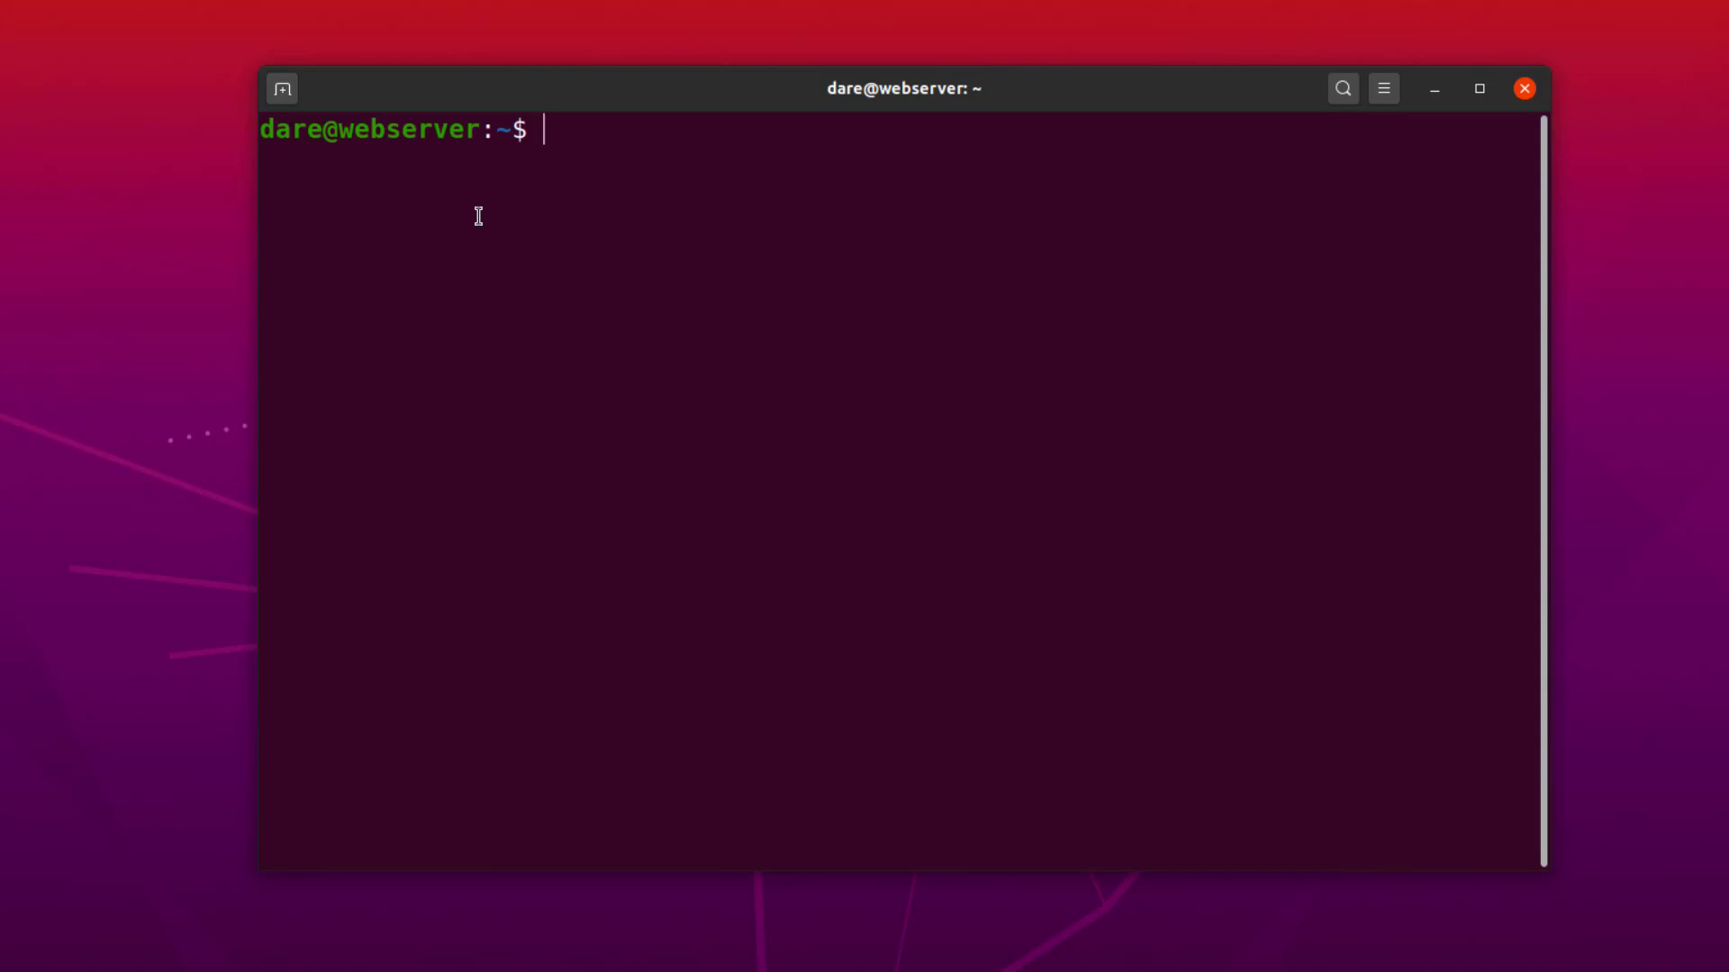
mouse_move(502, 130)
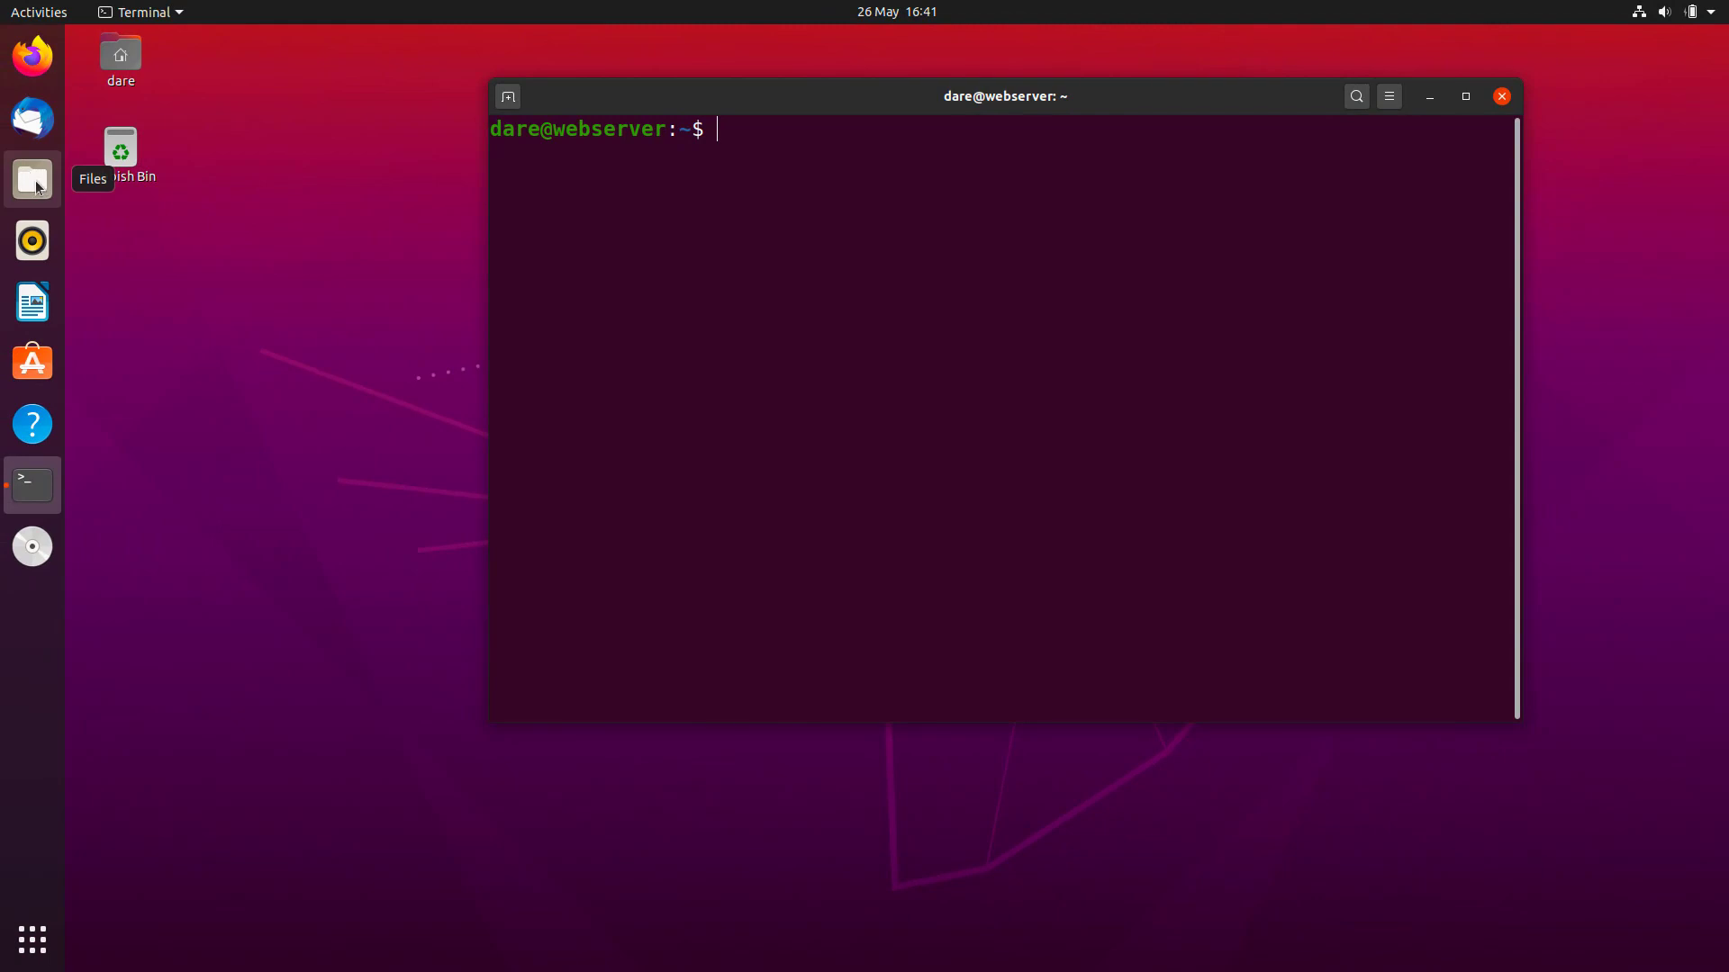
Launch Files from the dock onto the Home folder beside the terminal.
click(32, 180)
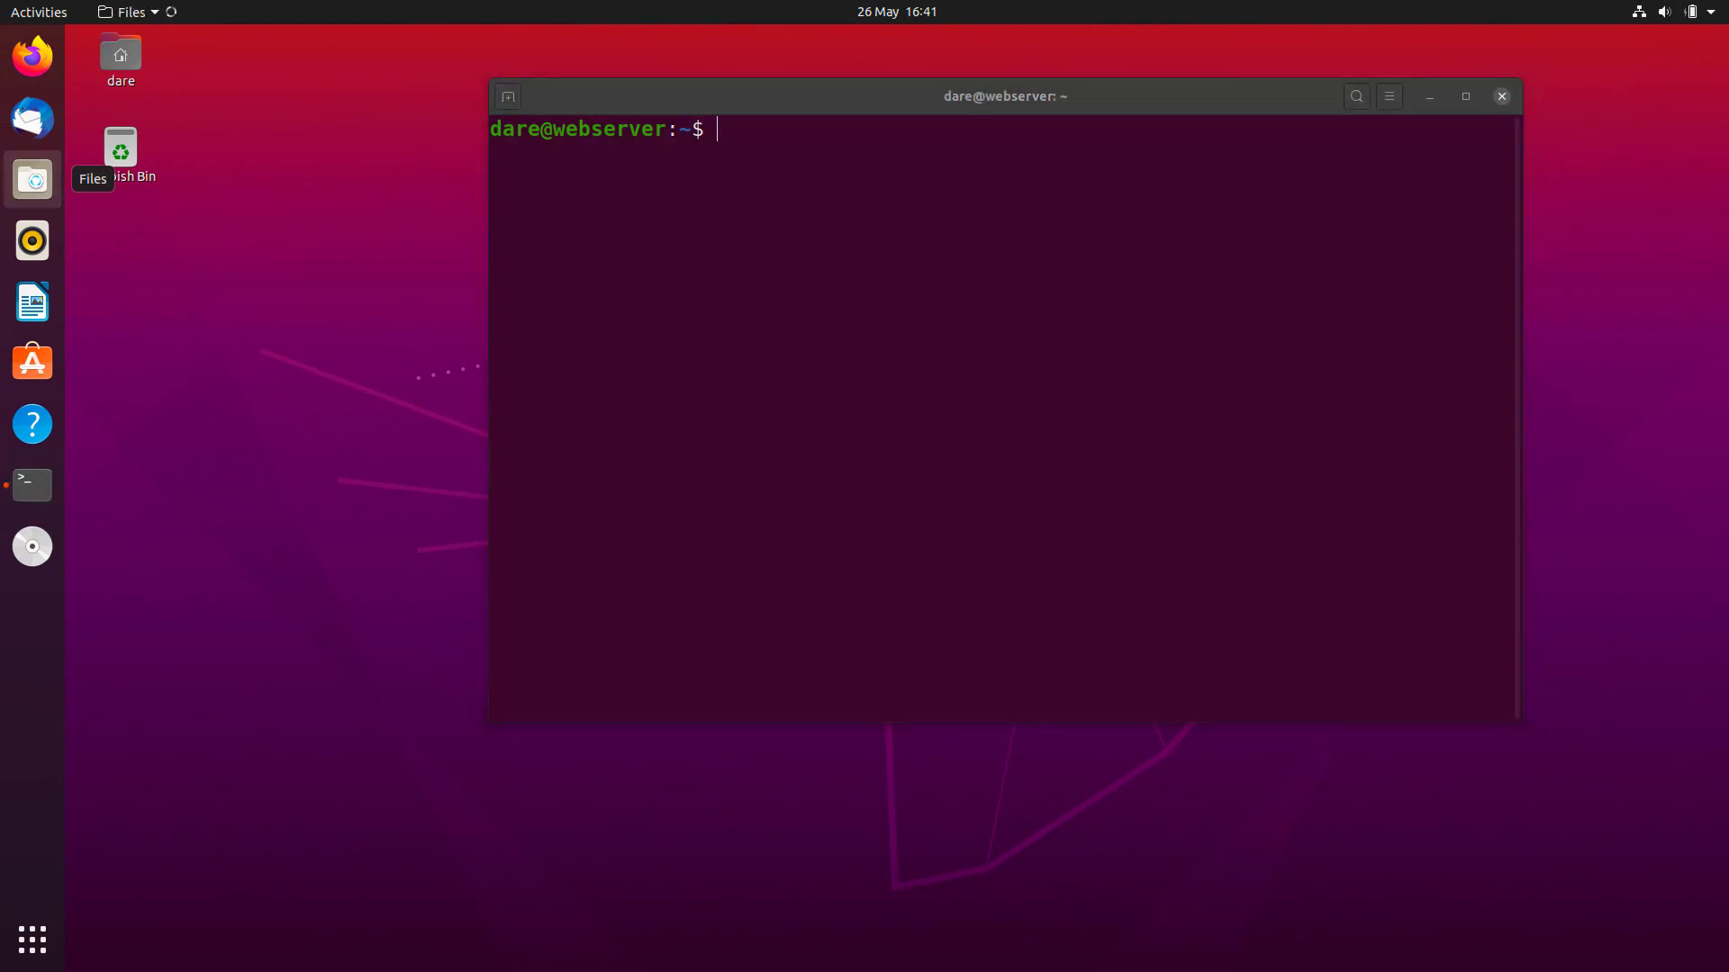
click(30, 178)
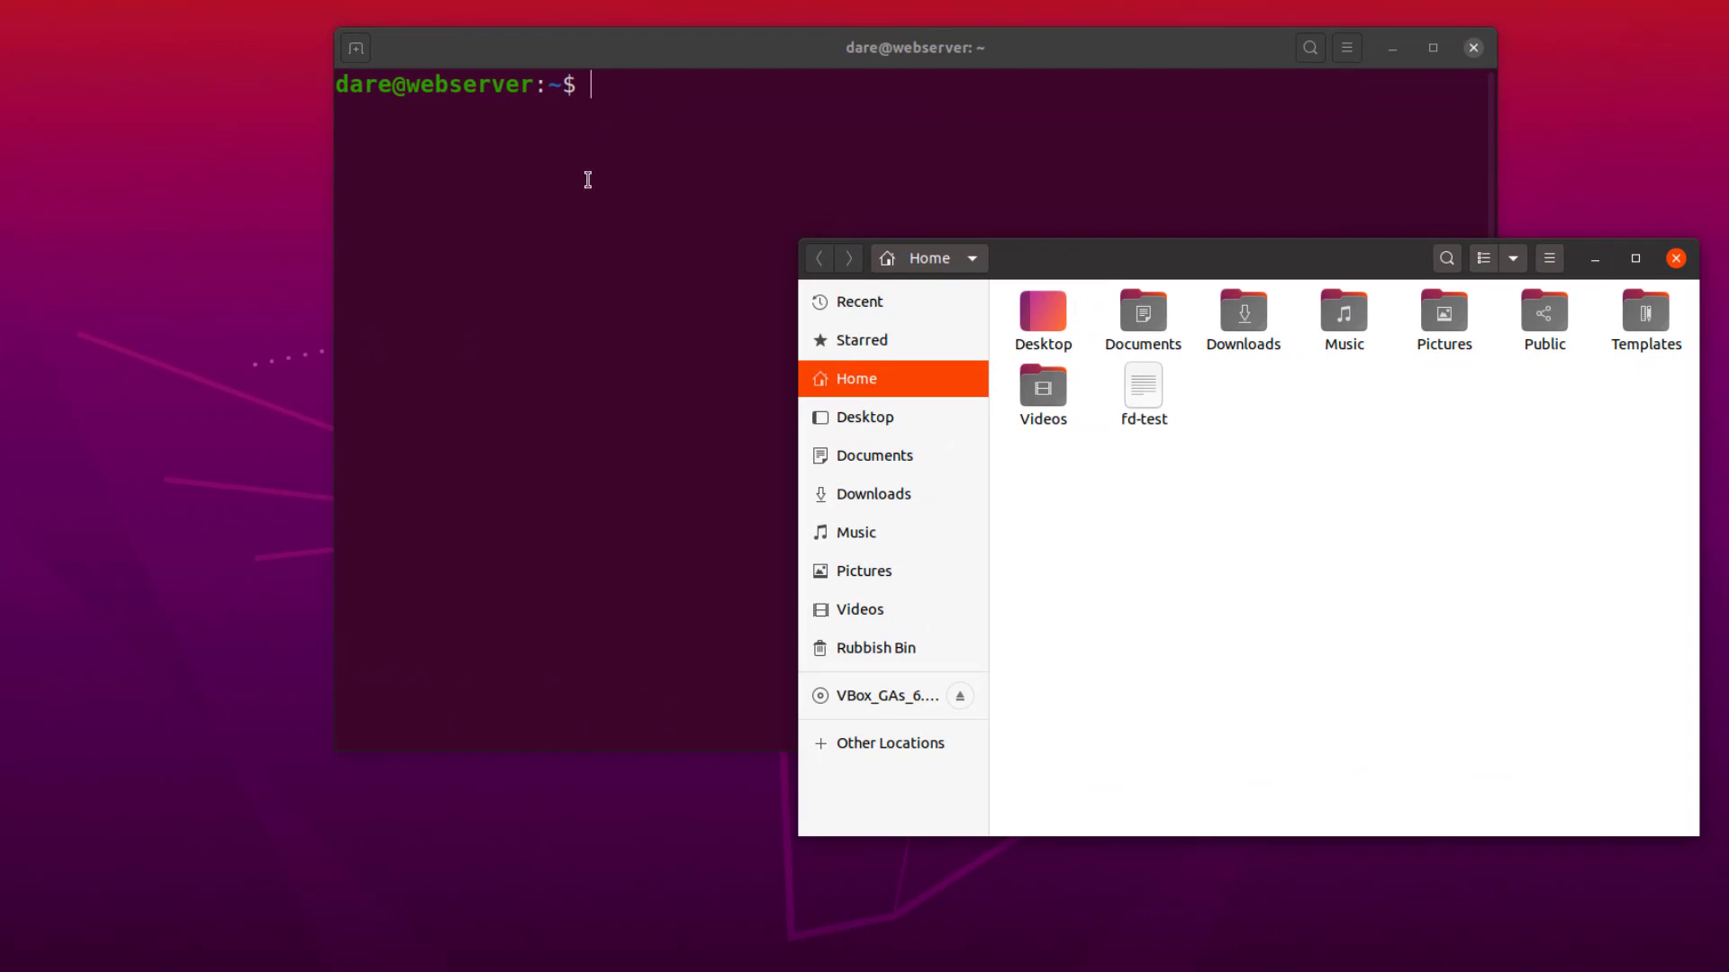
mouse_move(848, 392)
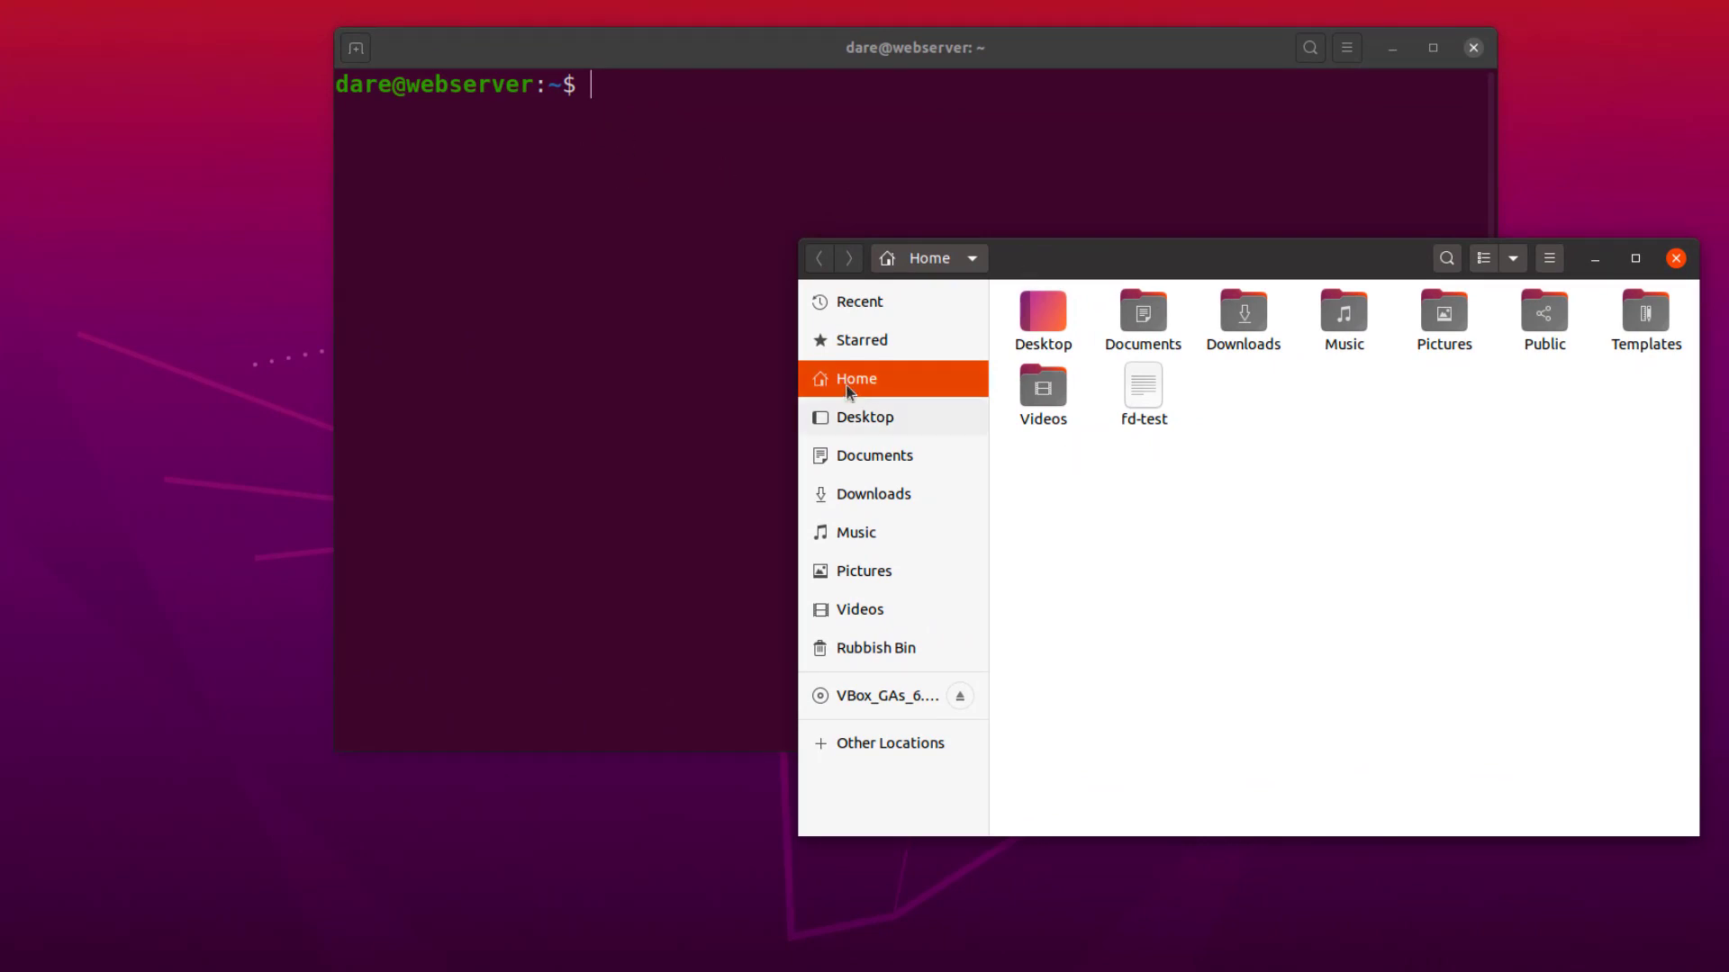
mouse_move(854, 383)
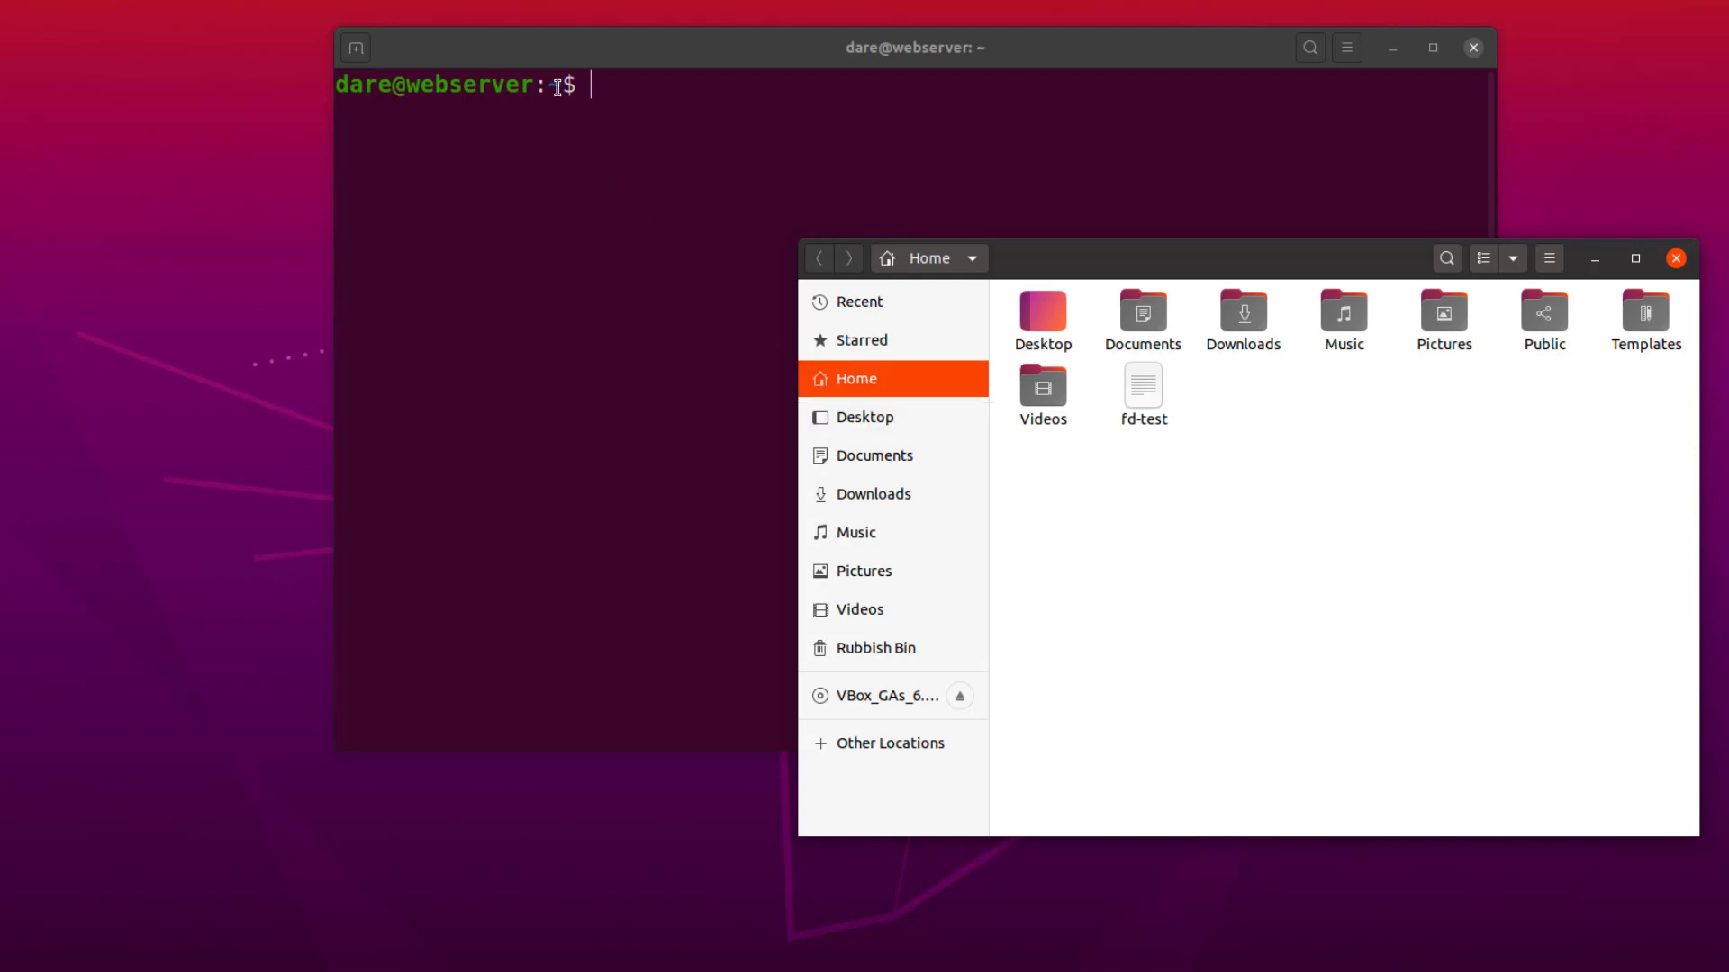
mouse_move(619, 110)
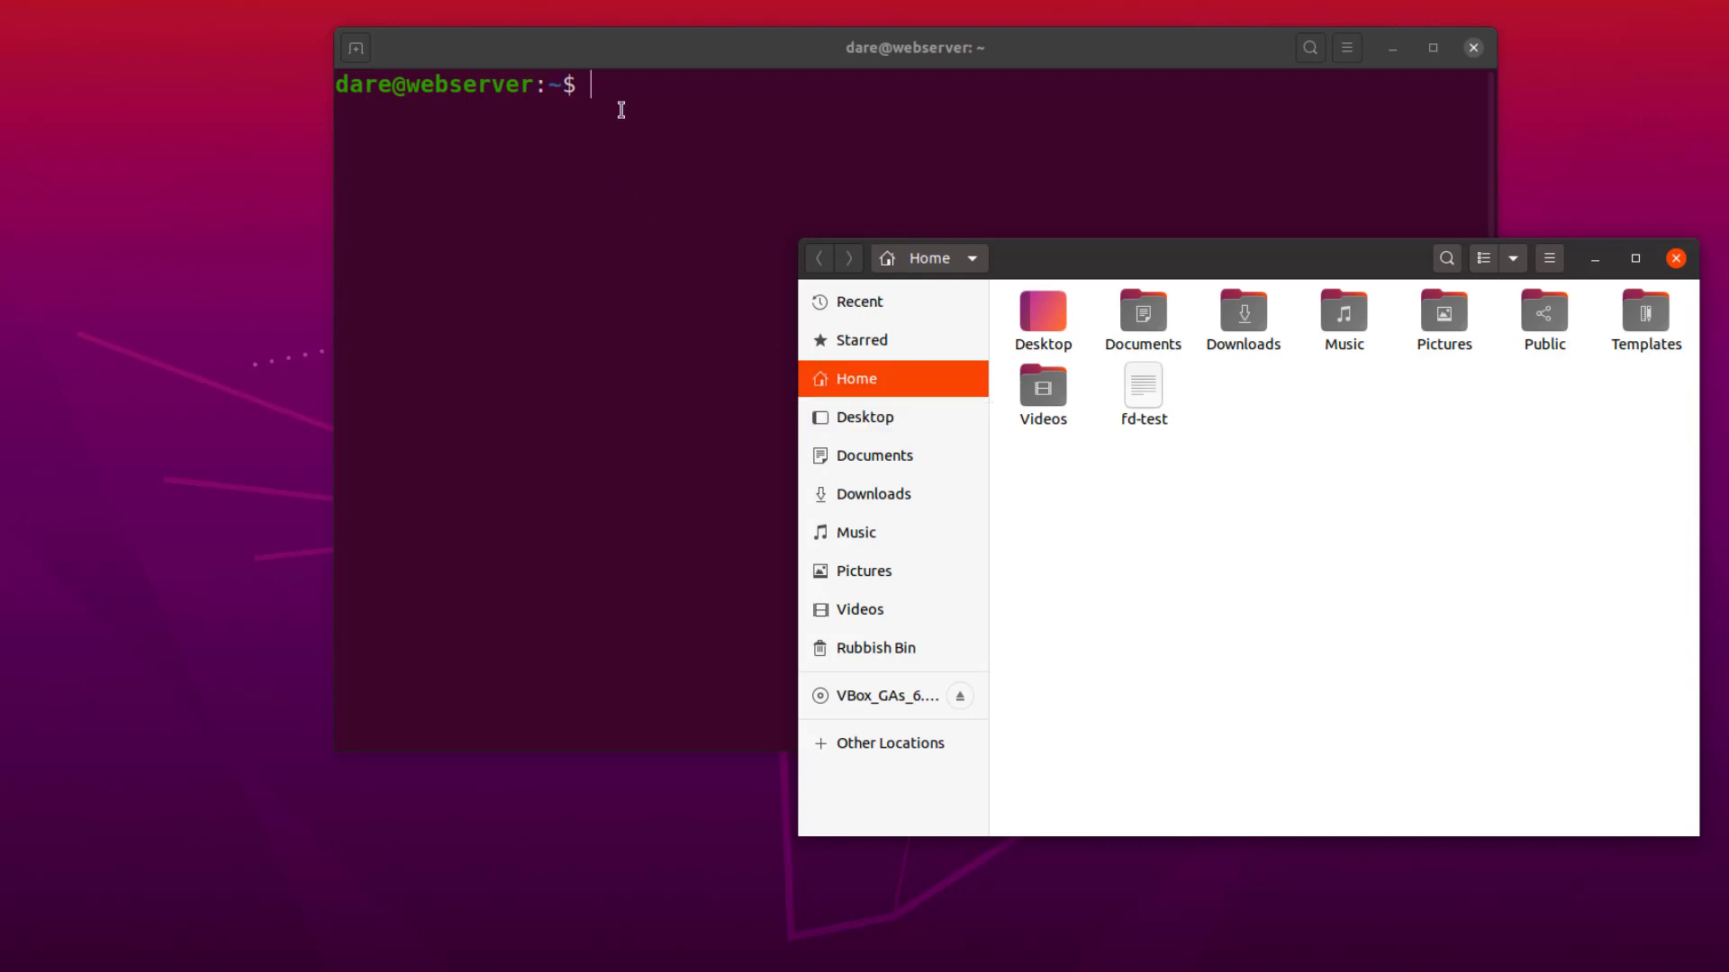
Run pwd in the terminal to print /home/dare.
text(pw)
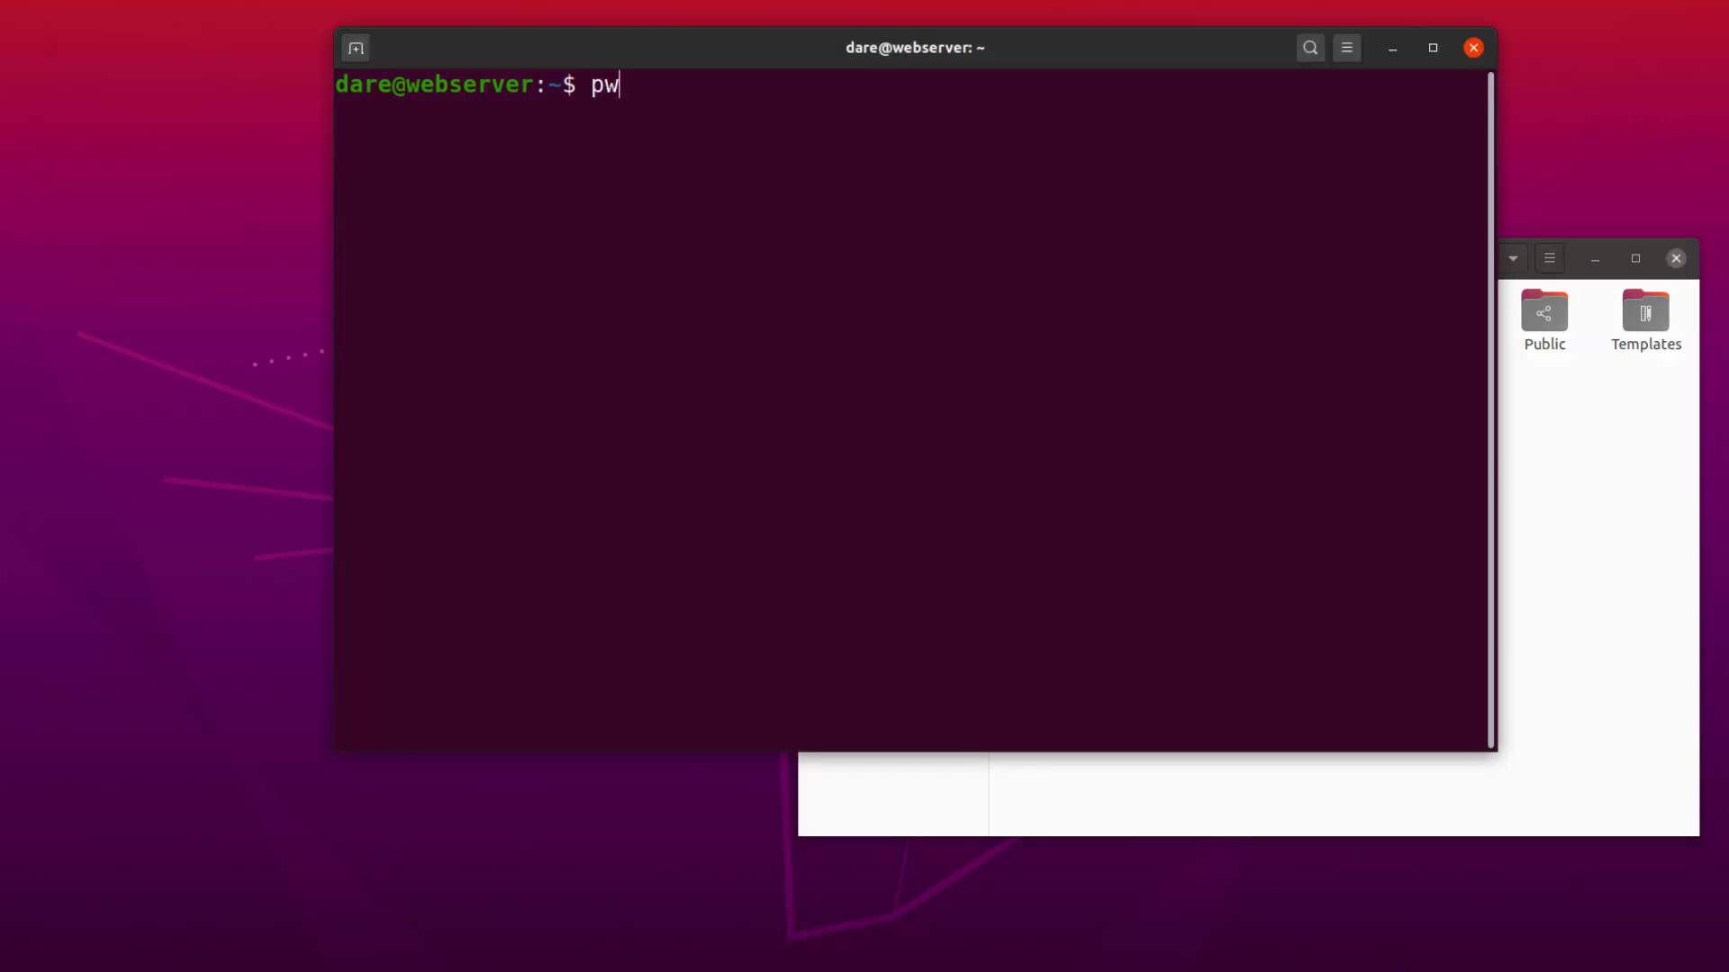
key(Return)
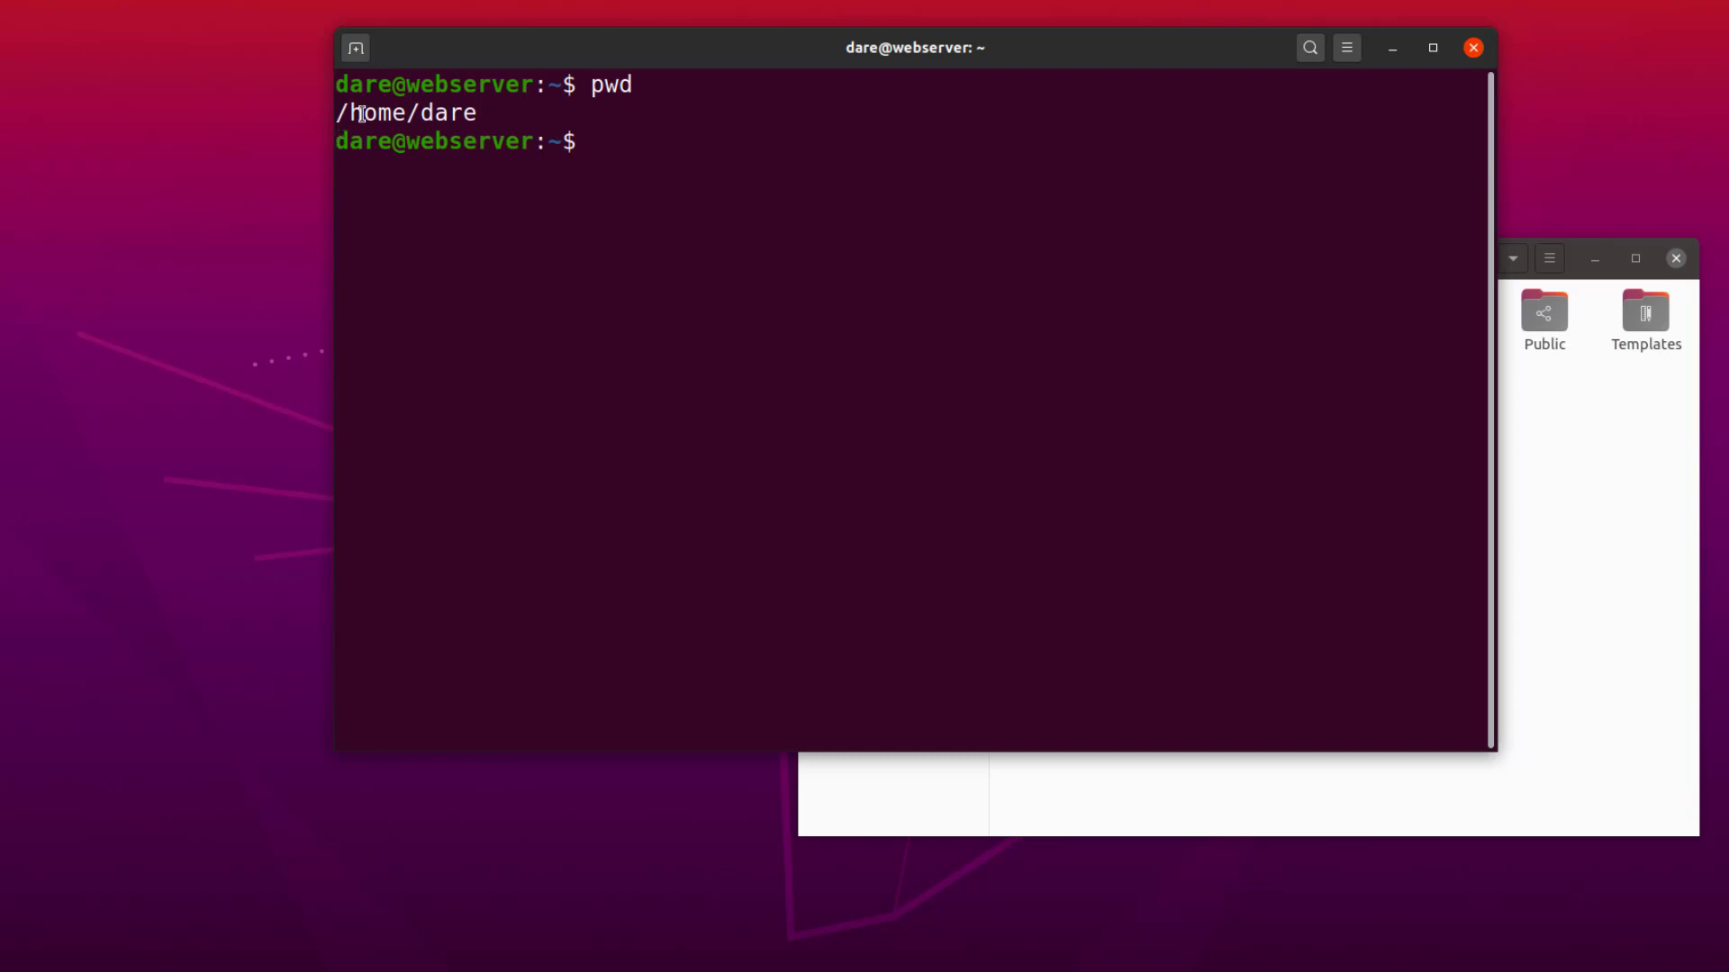
mouse_move(535, 102)
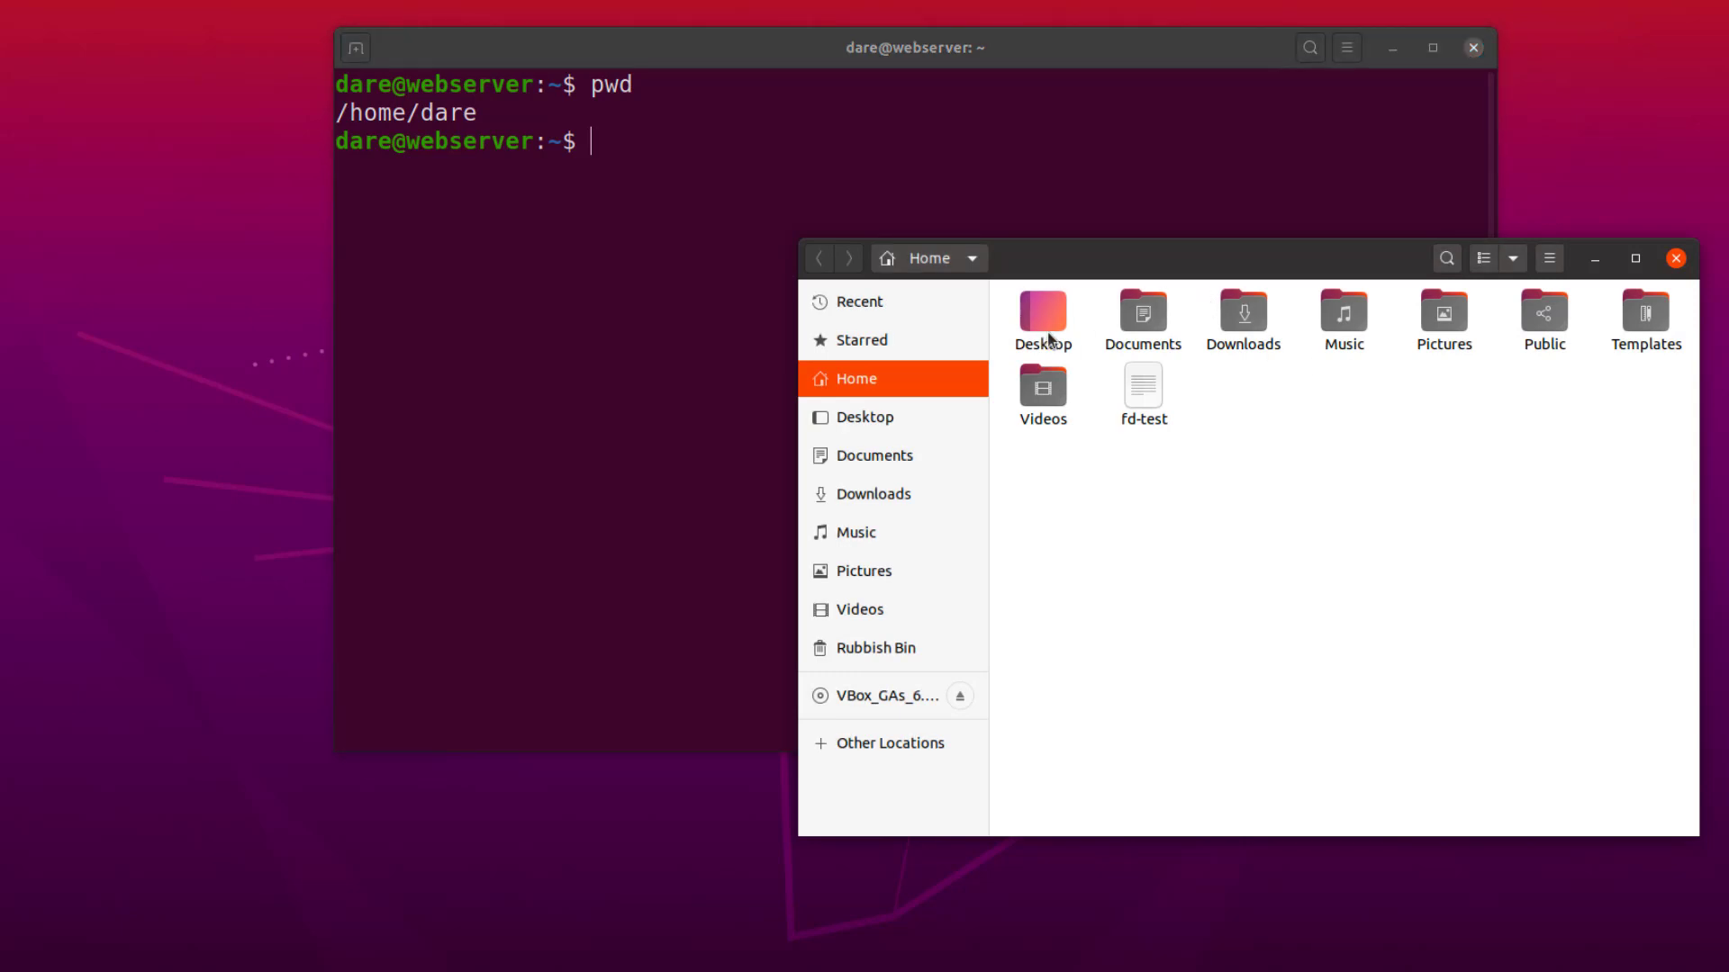
mouse_move(893, 378)
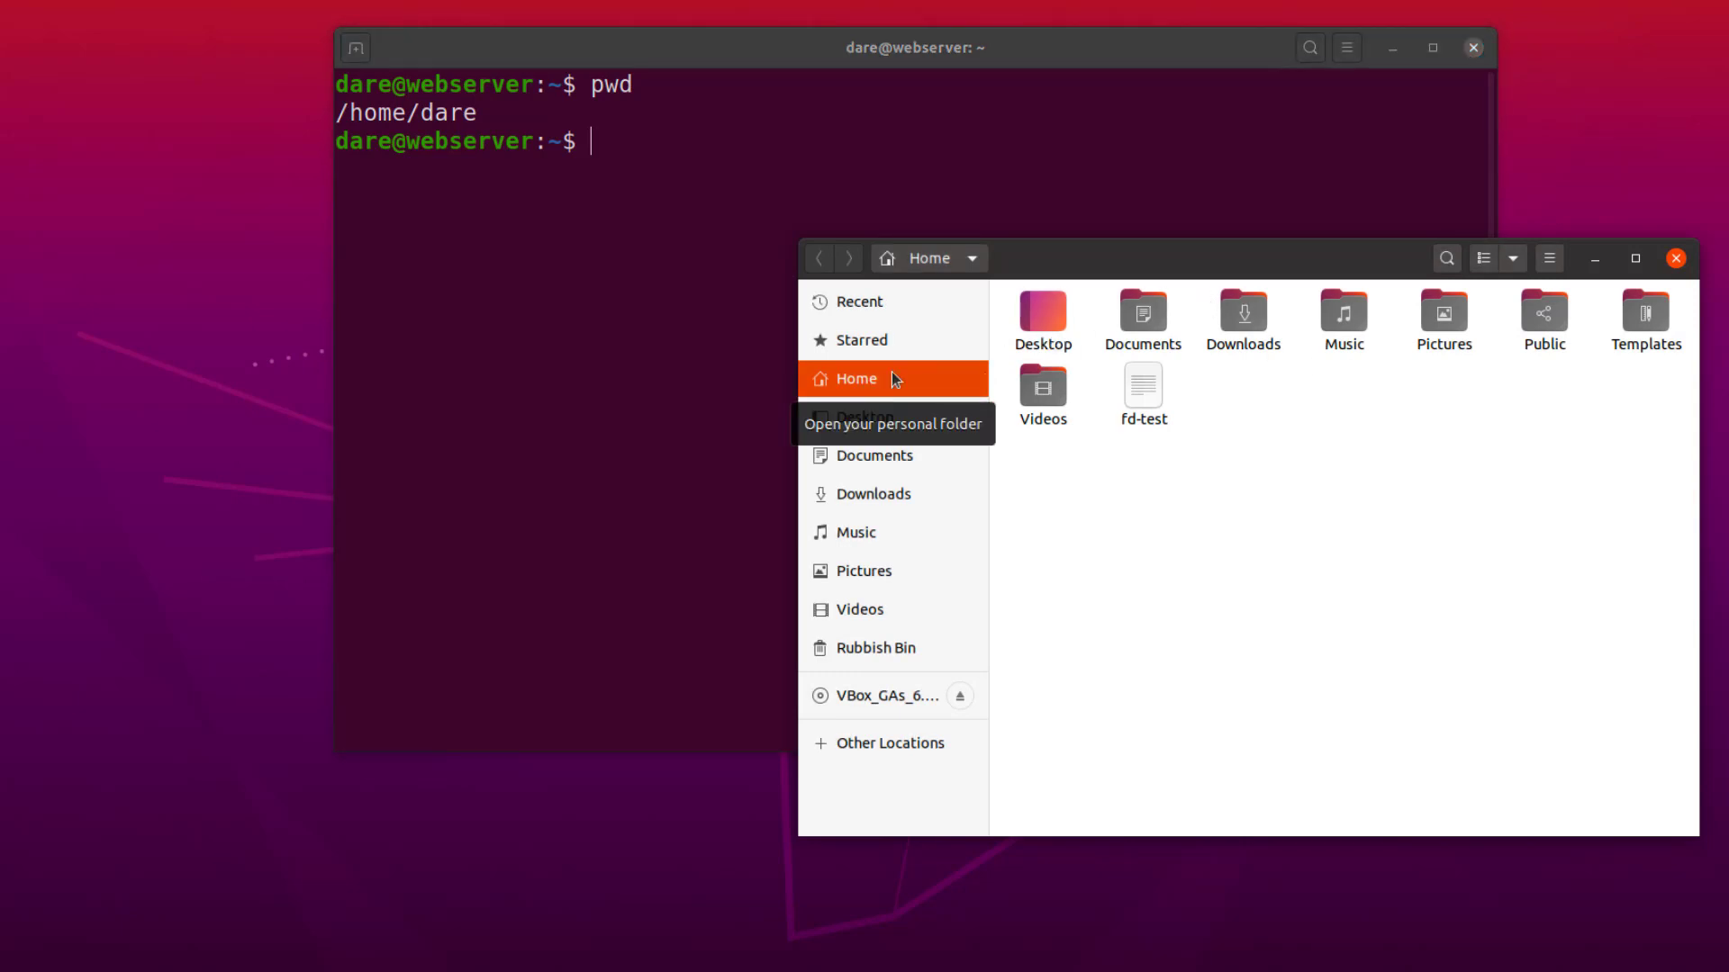
mouse_move(1382, 453)
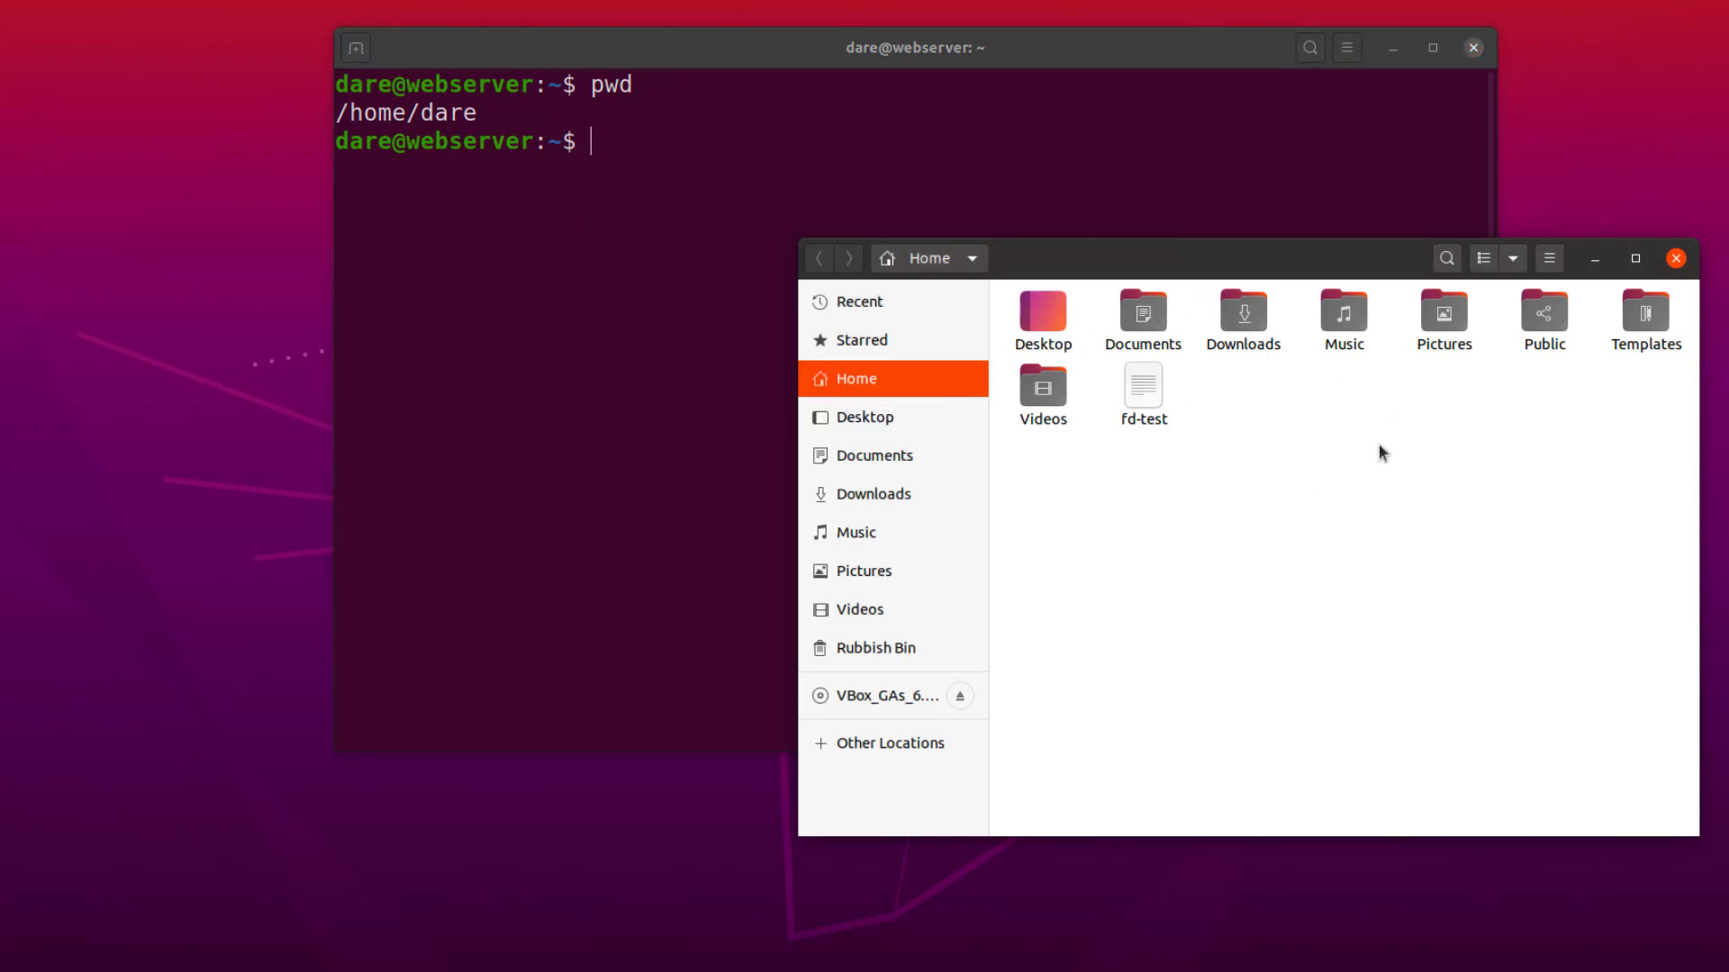
mouse_move(1345, 389)
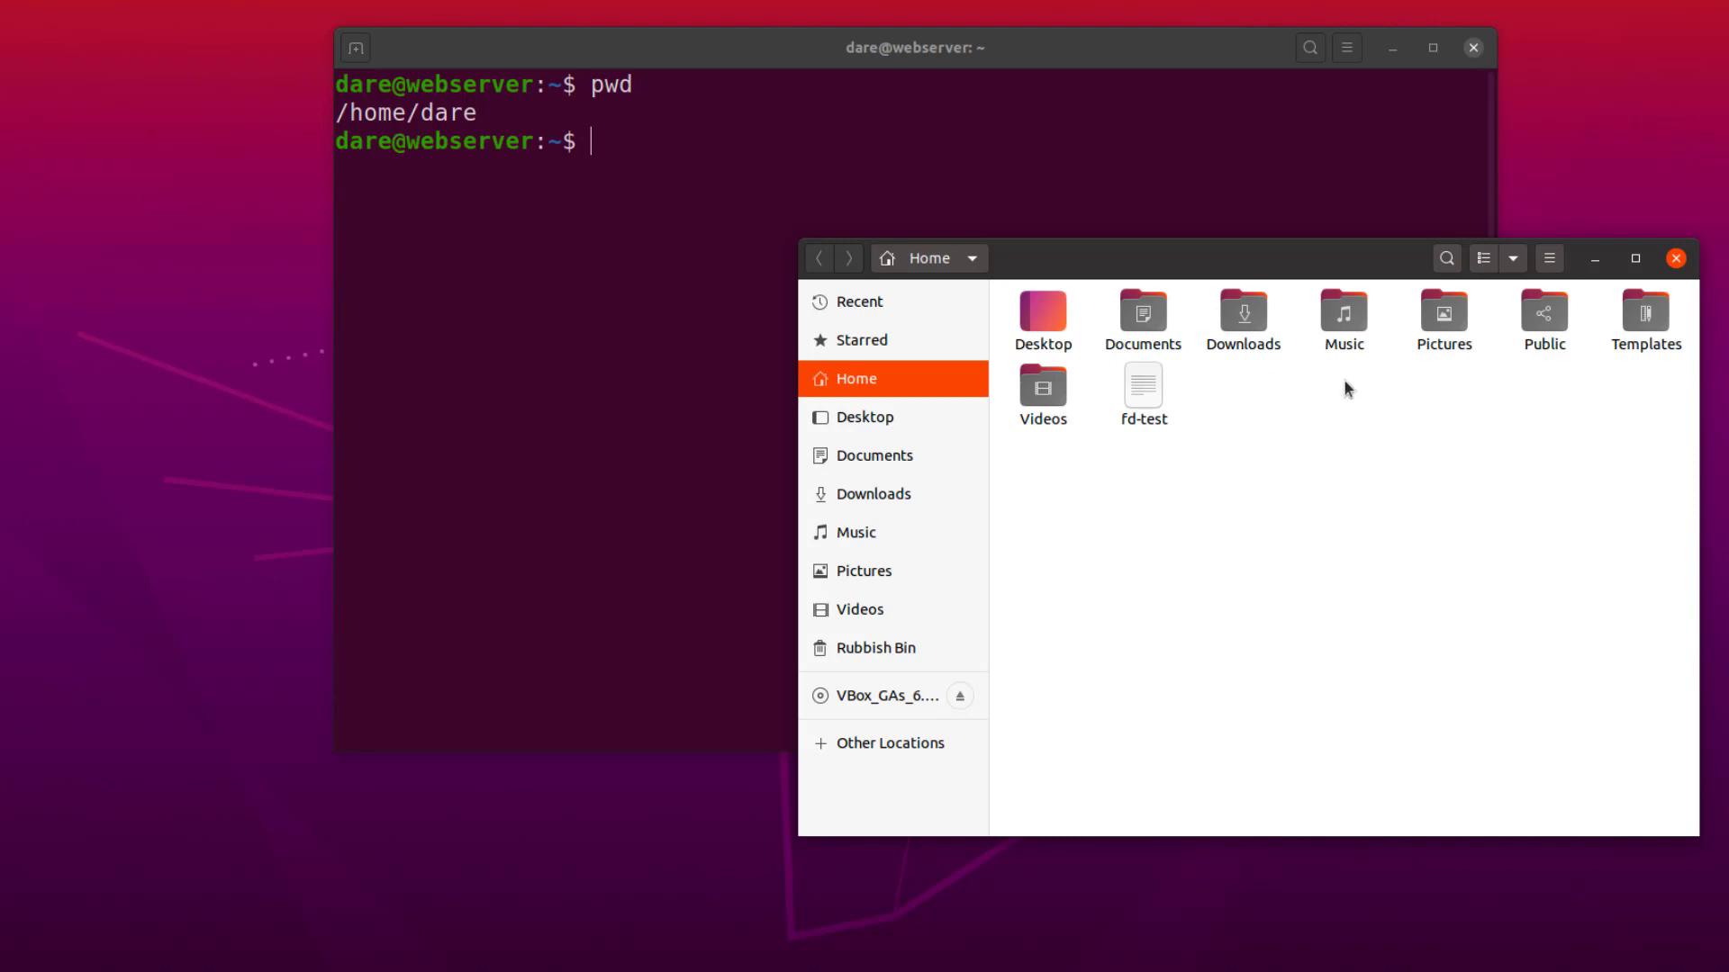
mouse_move(1043, 380)
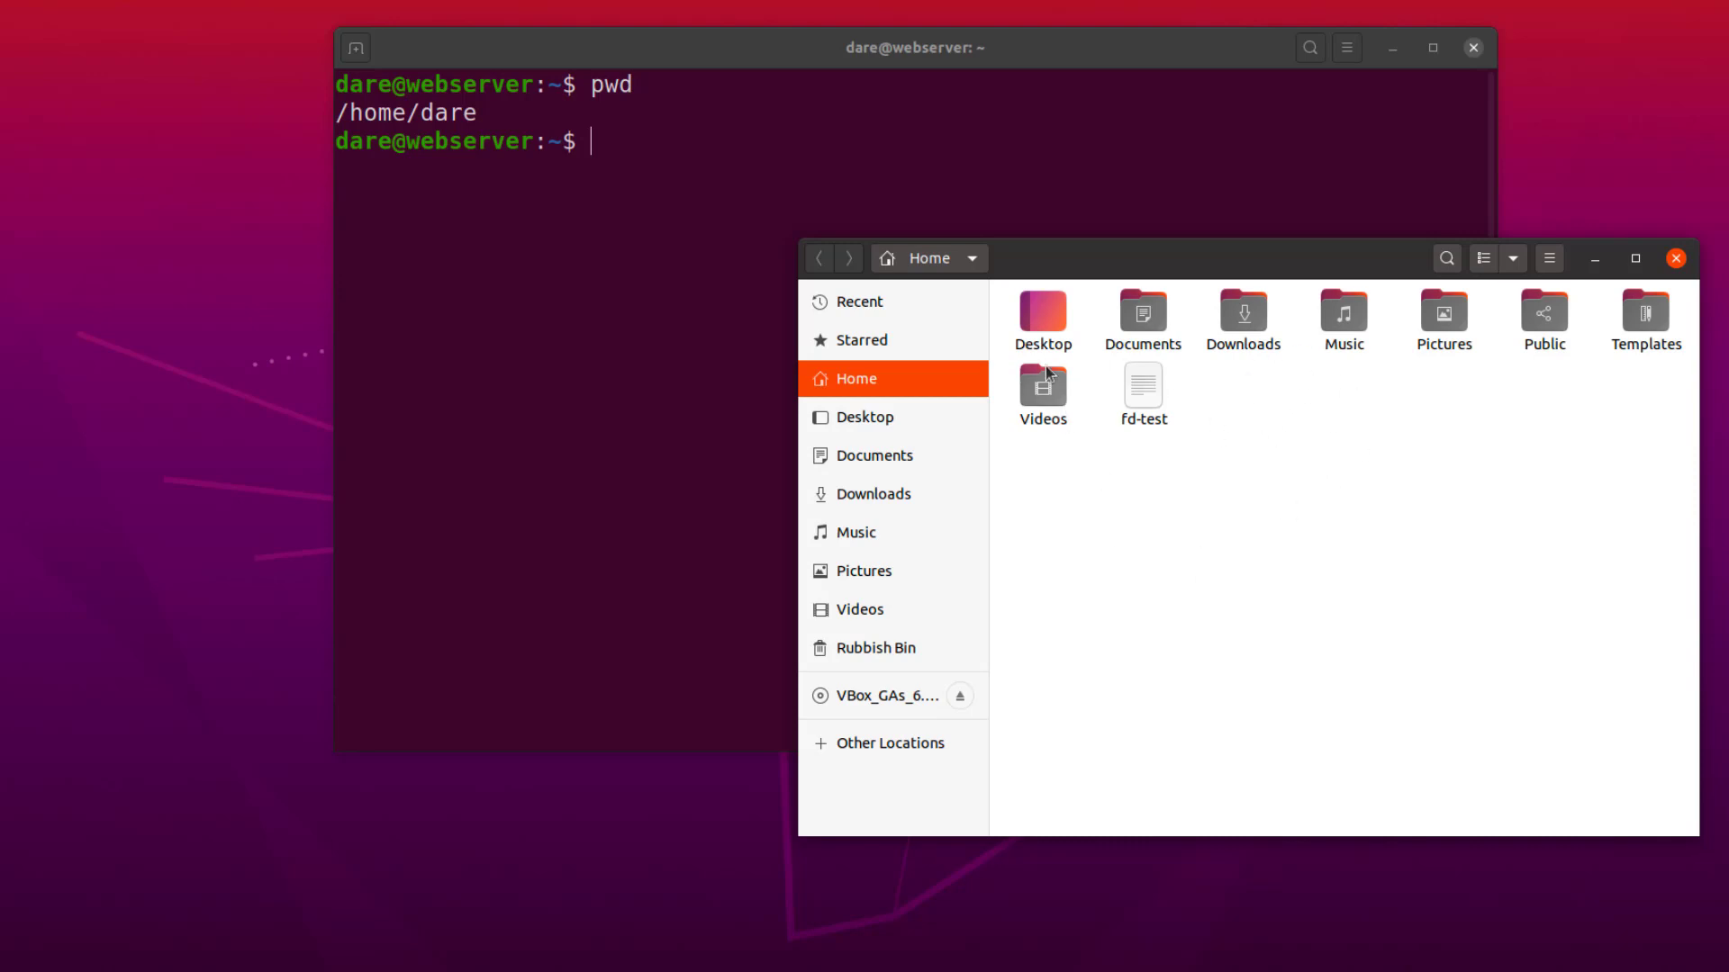
mouse_move(1298, 443)
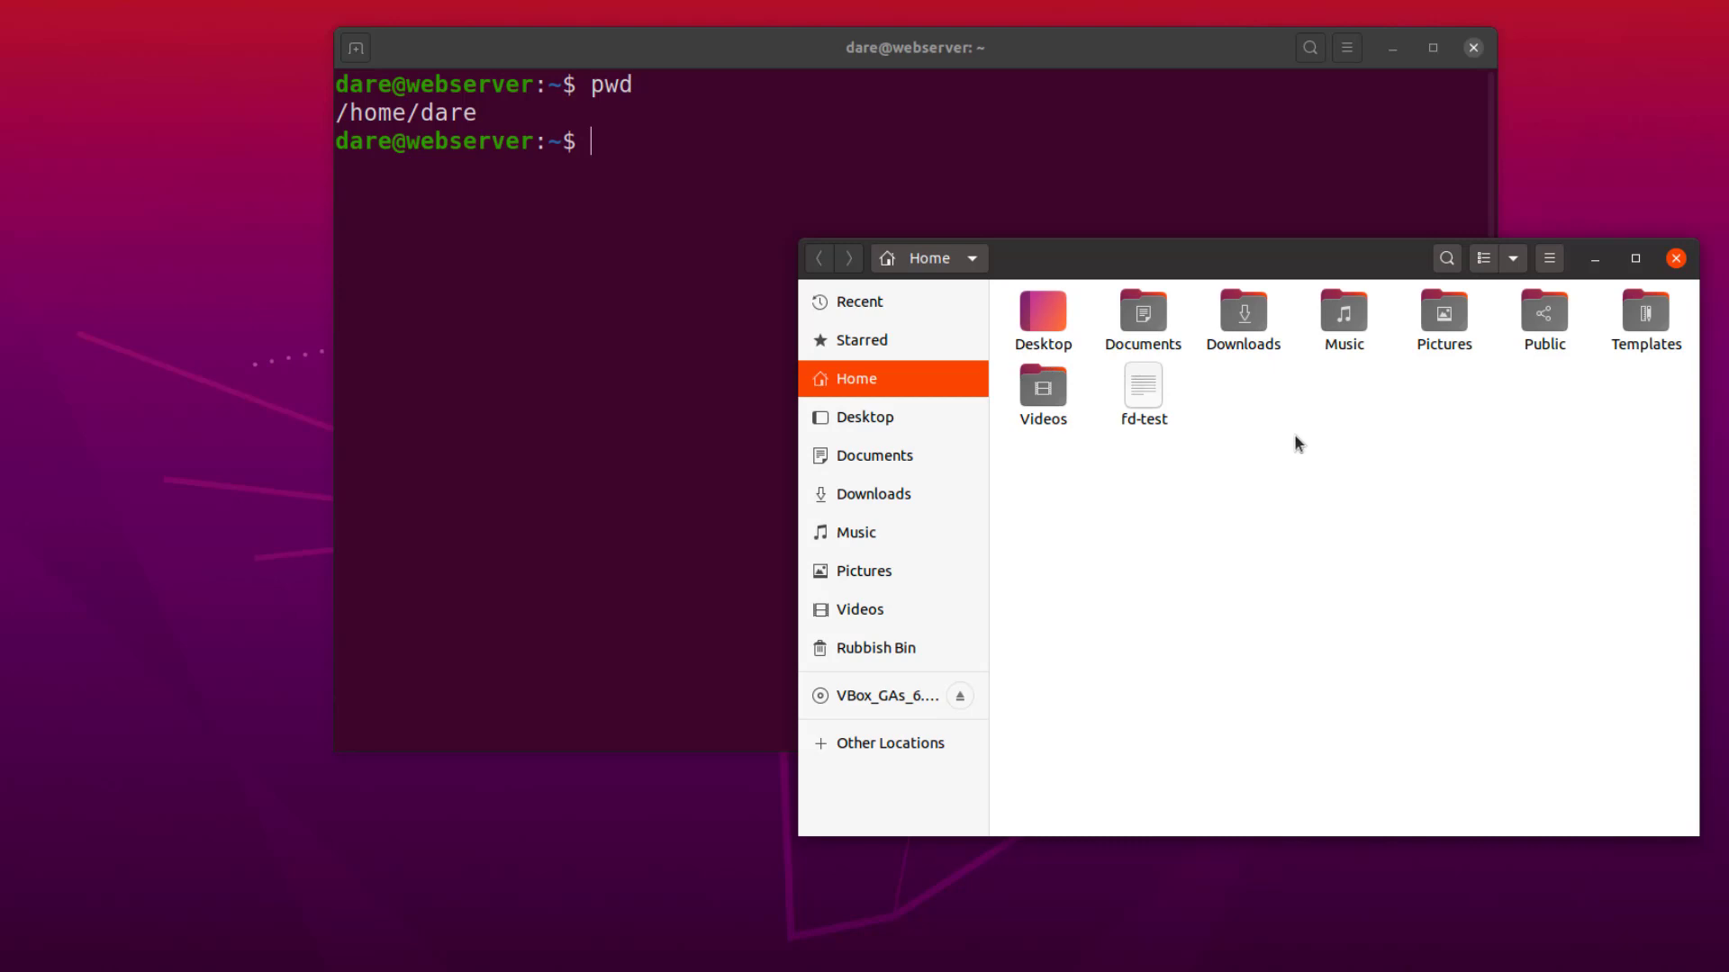
mouse_move(1293, 326)
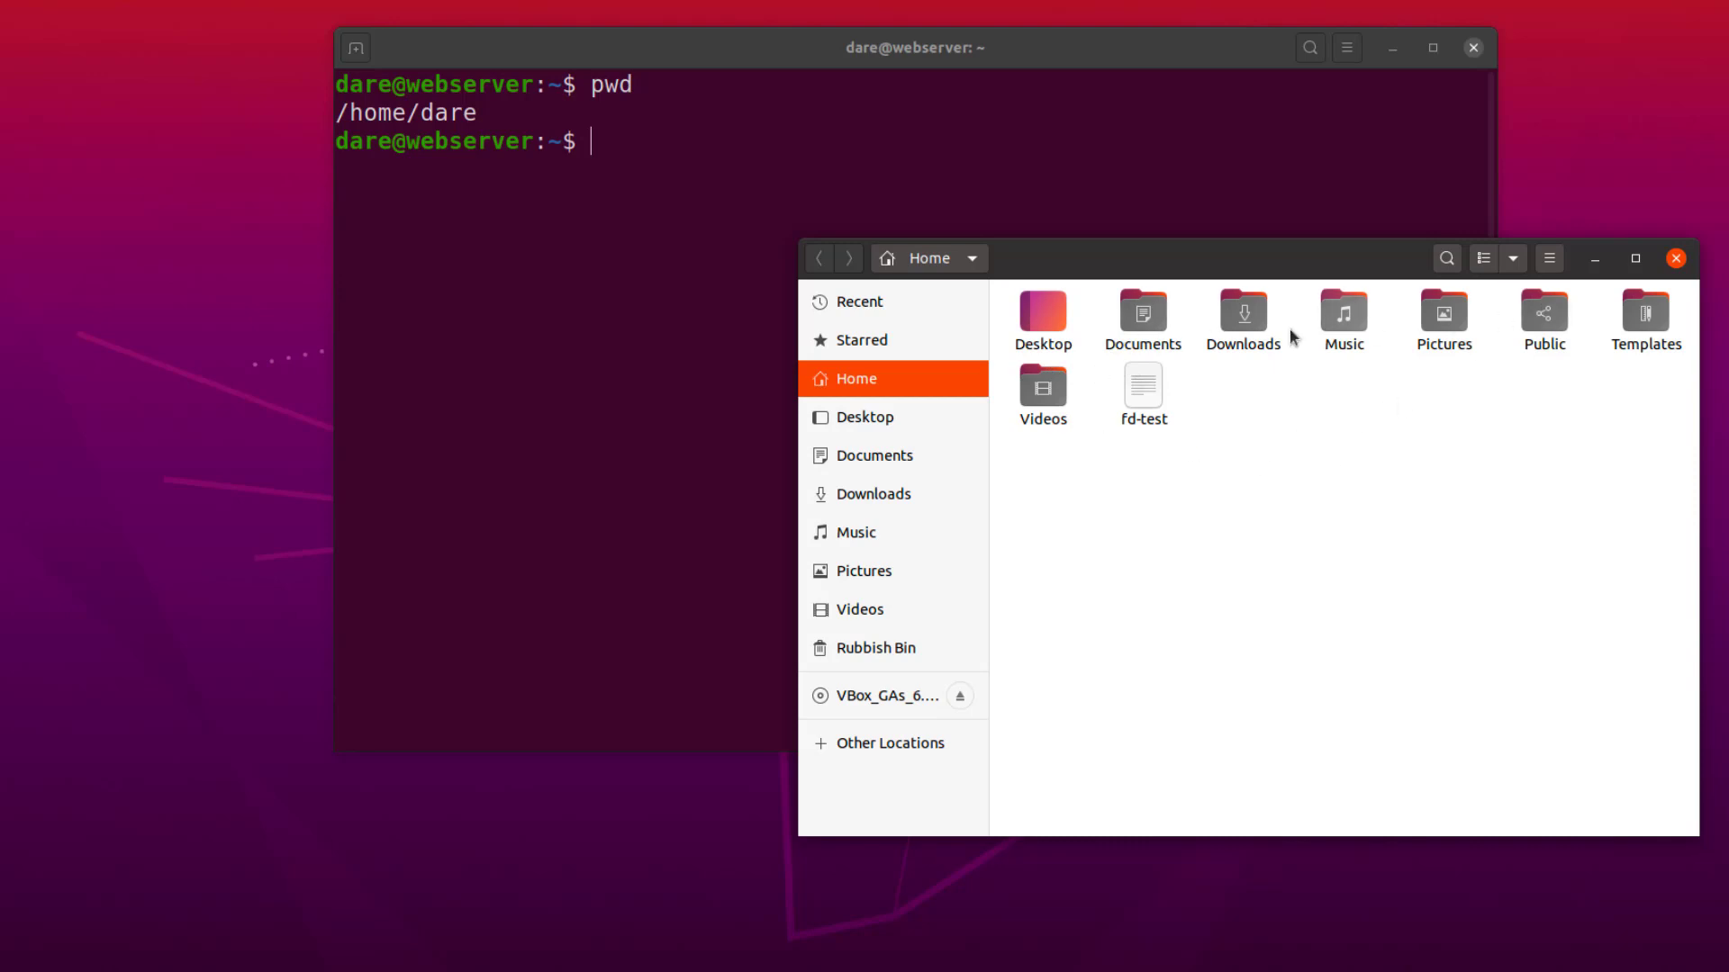
mouse_move(1389, 411)
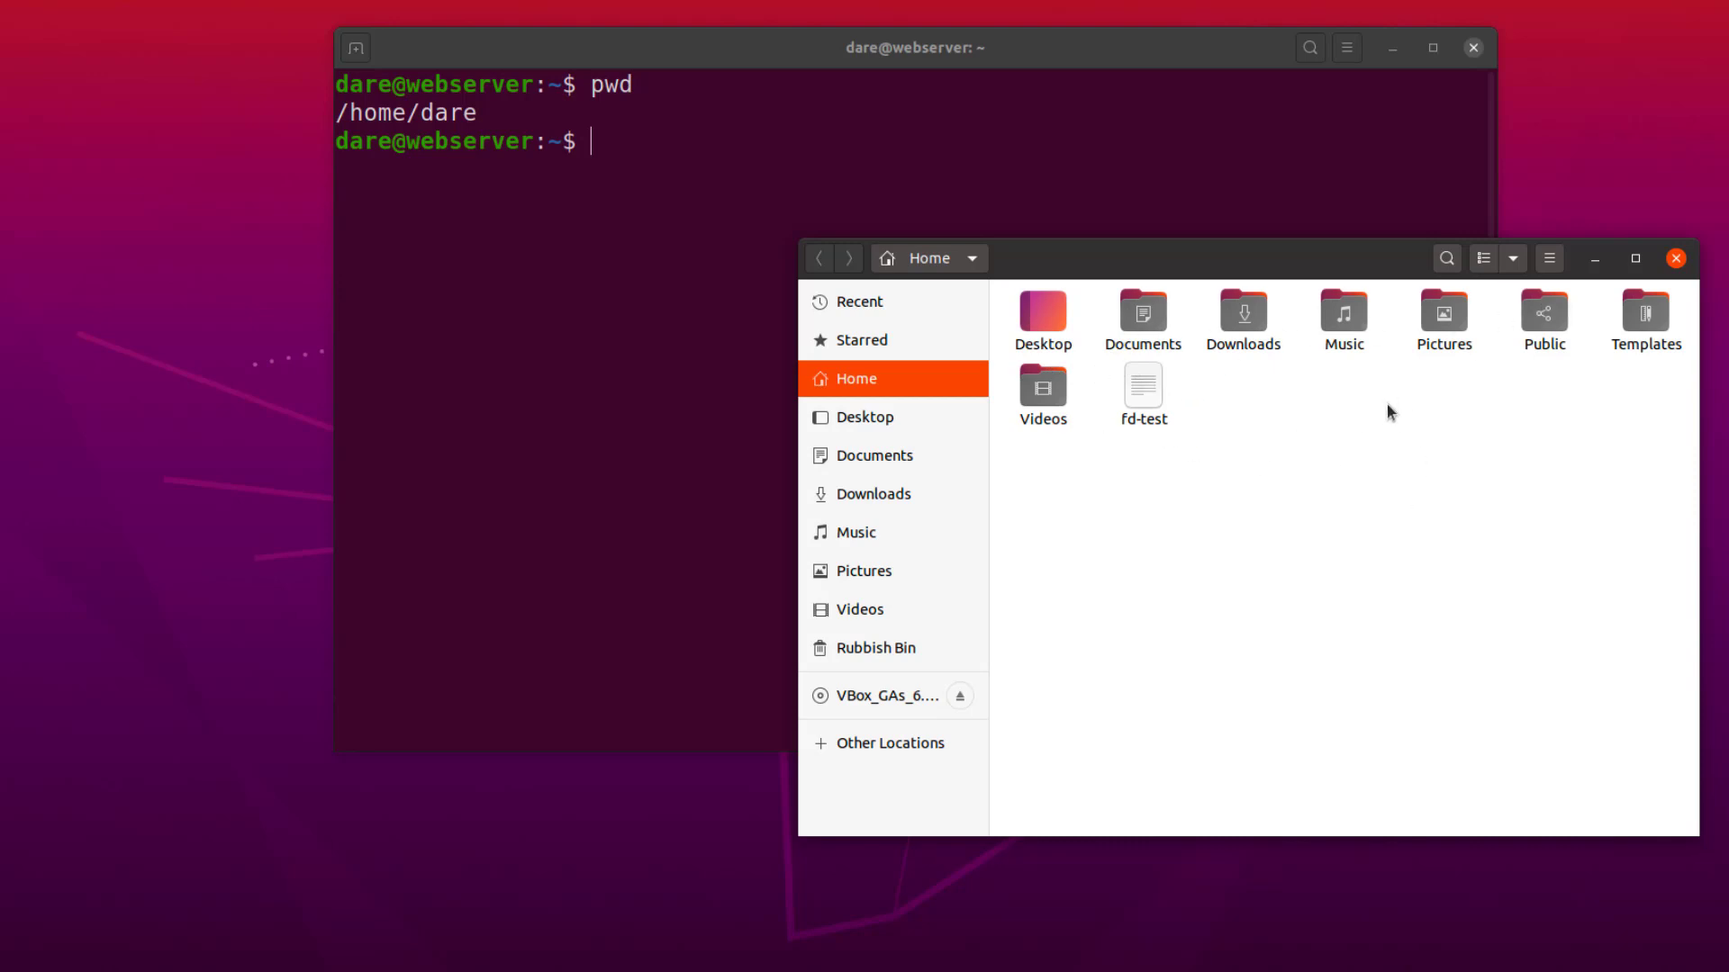
mouse_move(693, 238)
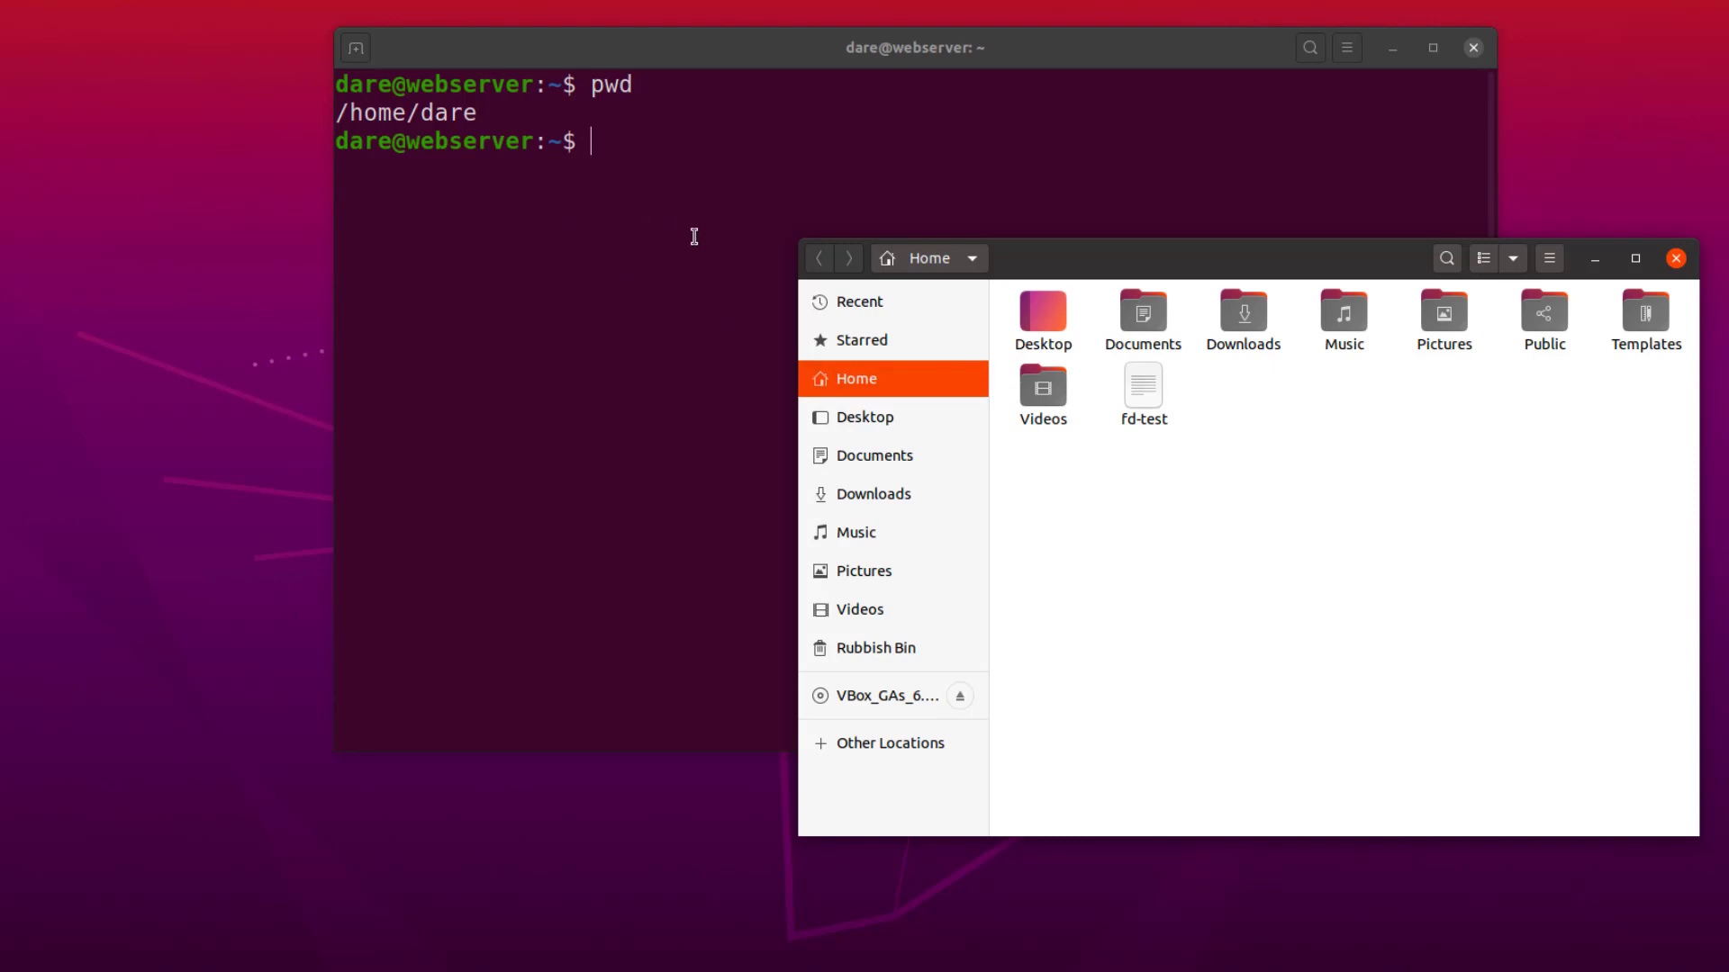
mouse_move(1180, 429)
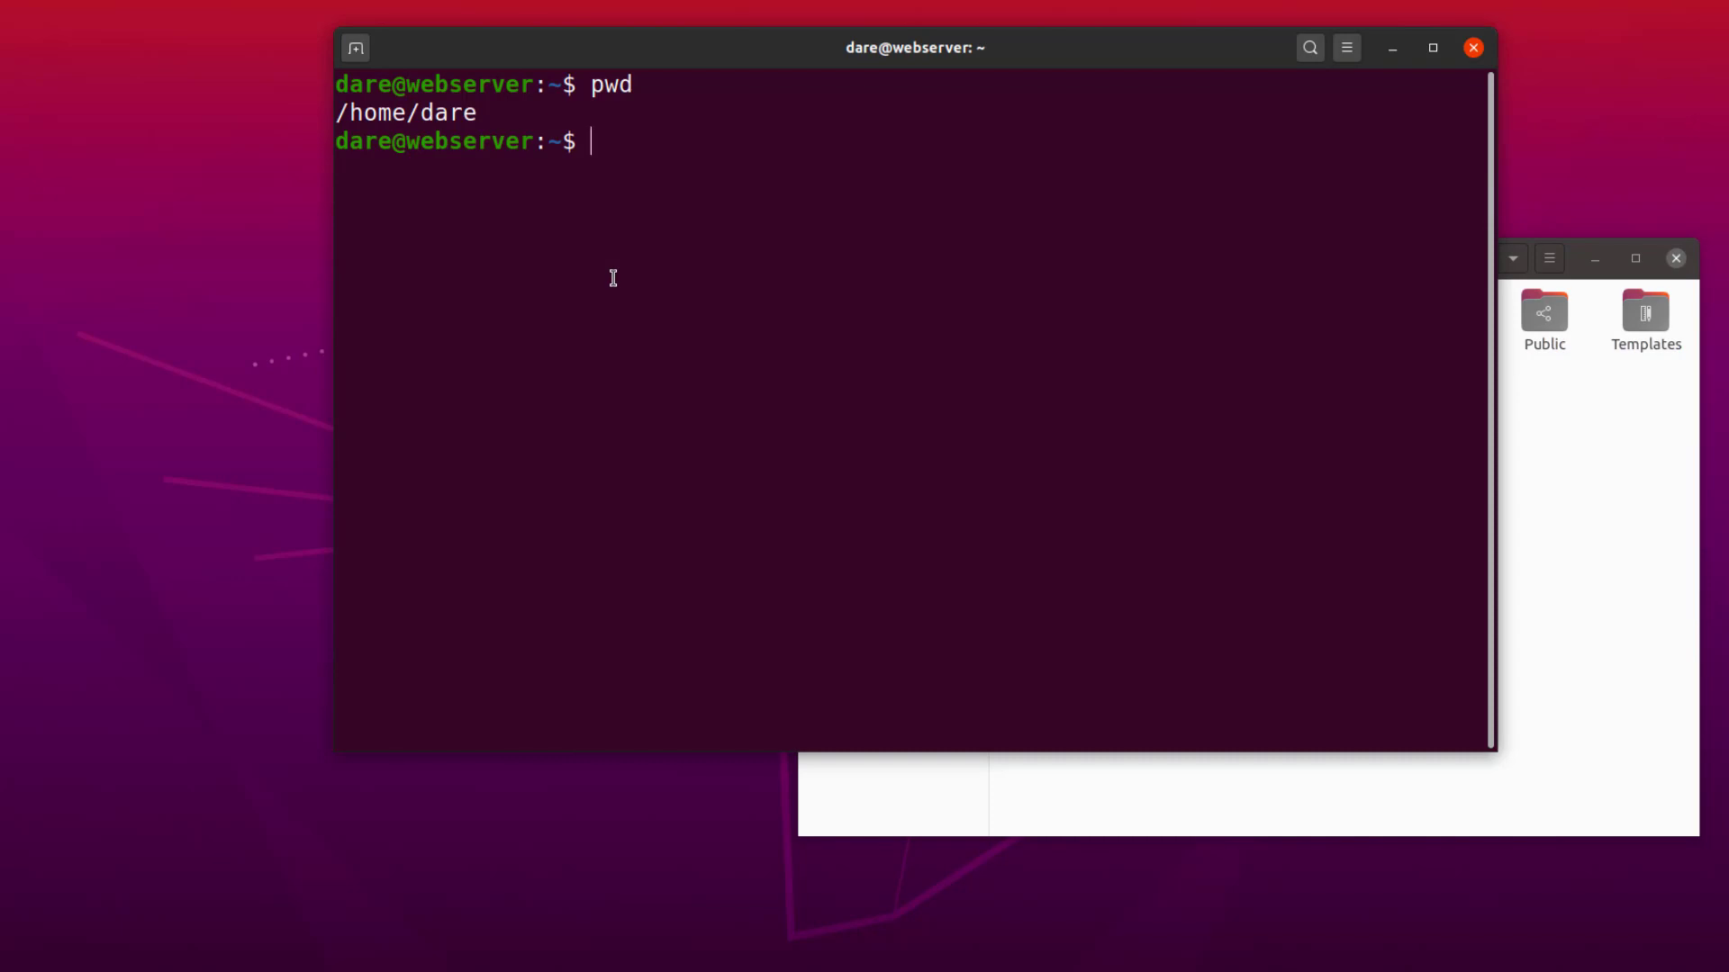
Run ls to list the home folder contents including fd-test, keeping the terminal in front.
text(ls)
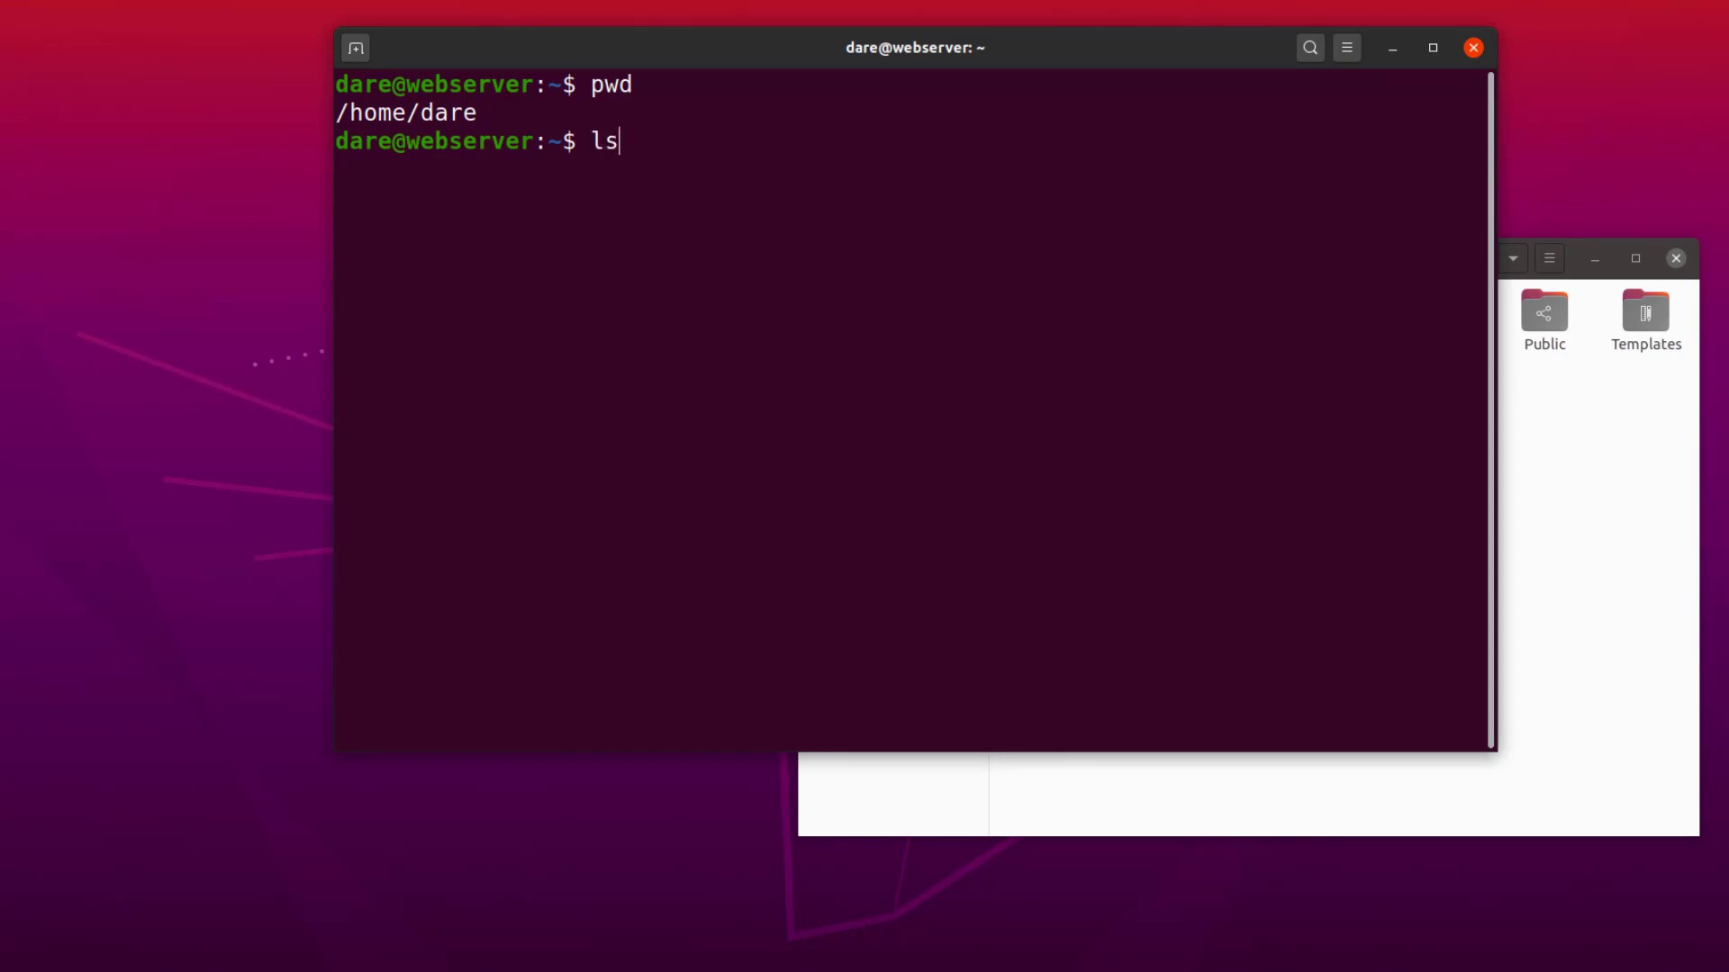
key(Return)
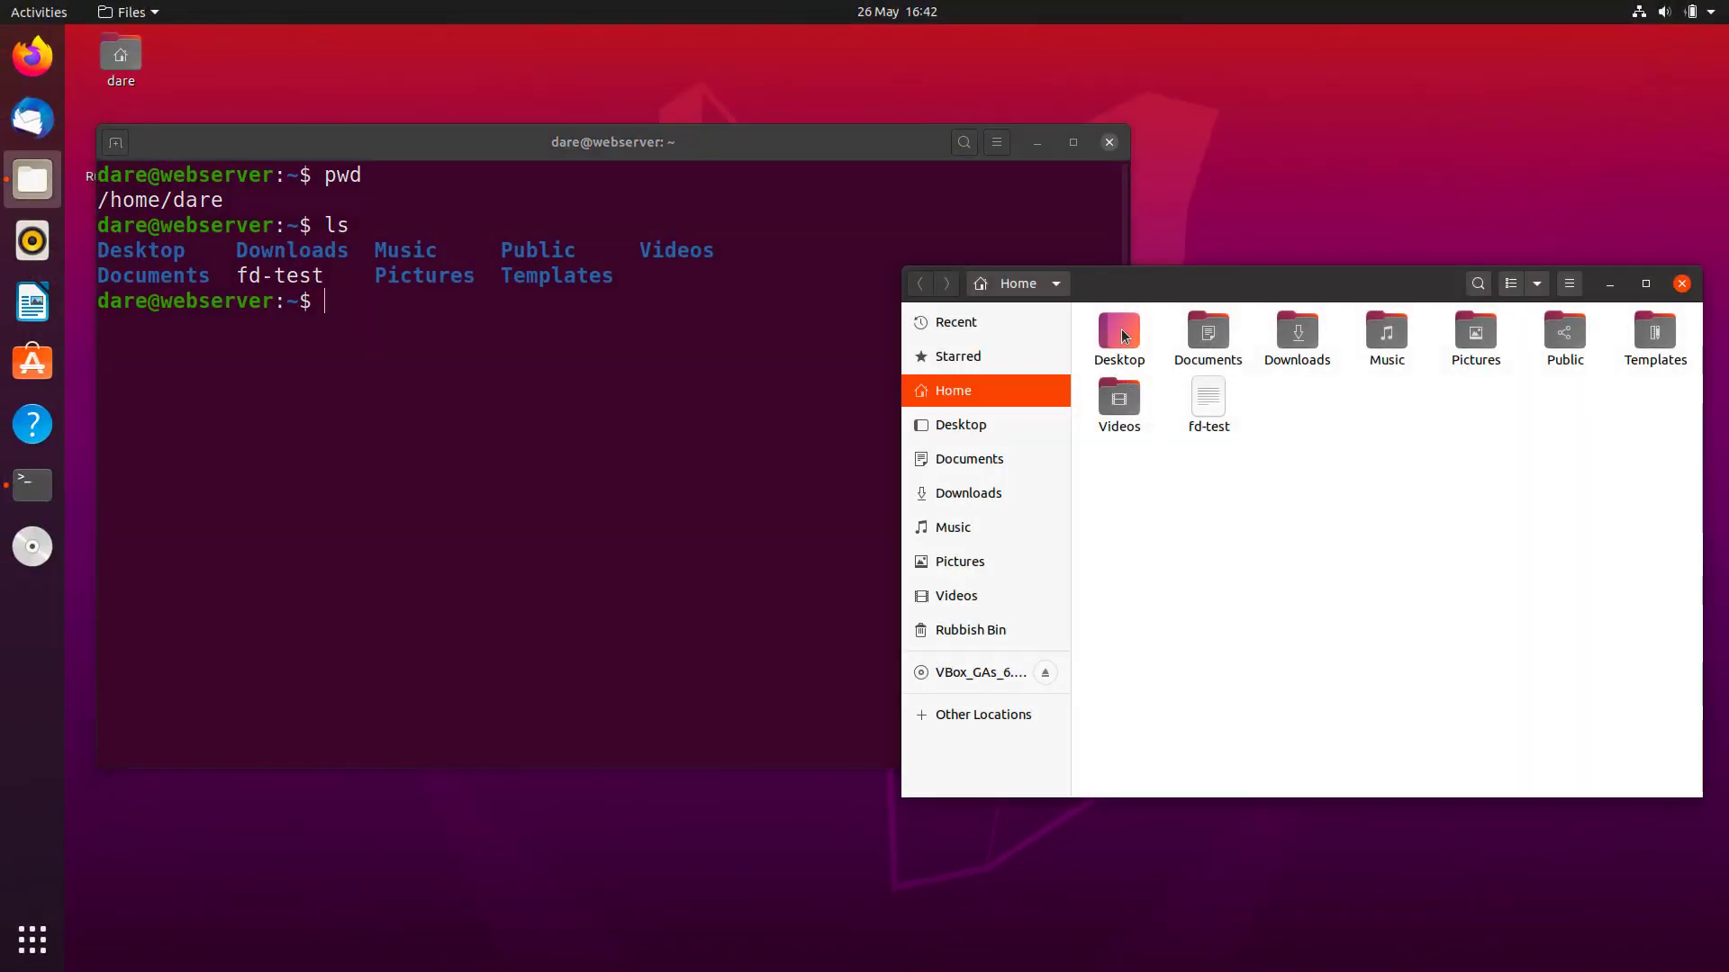
mouse_move(1297, 331)
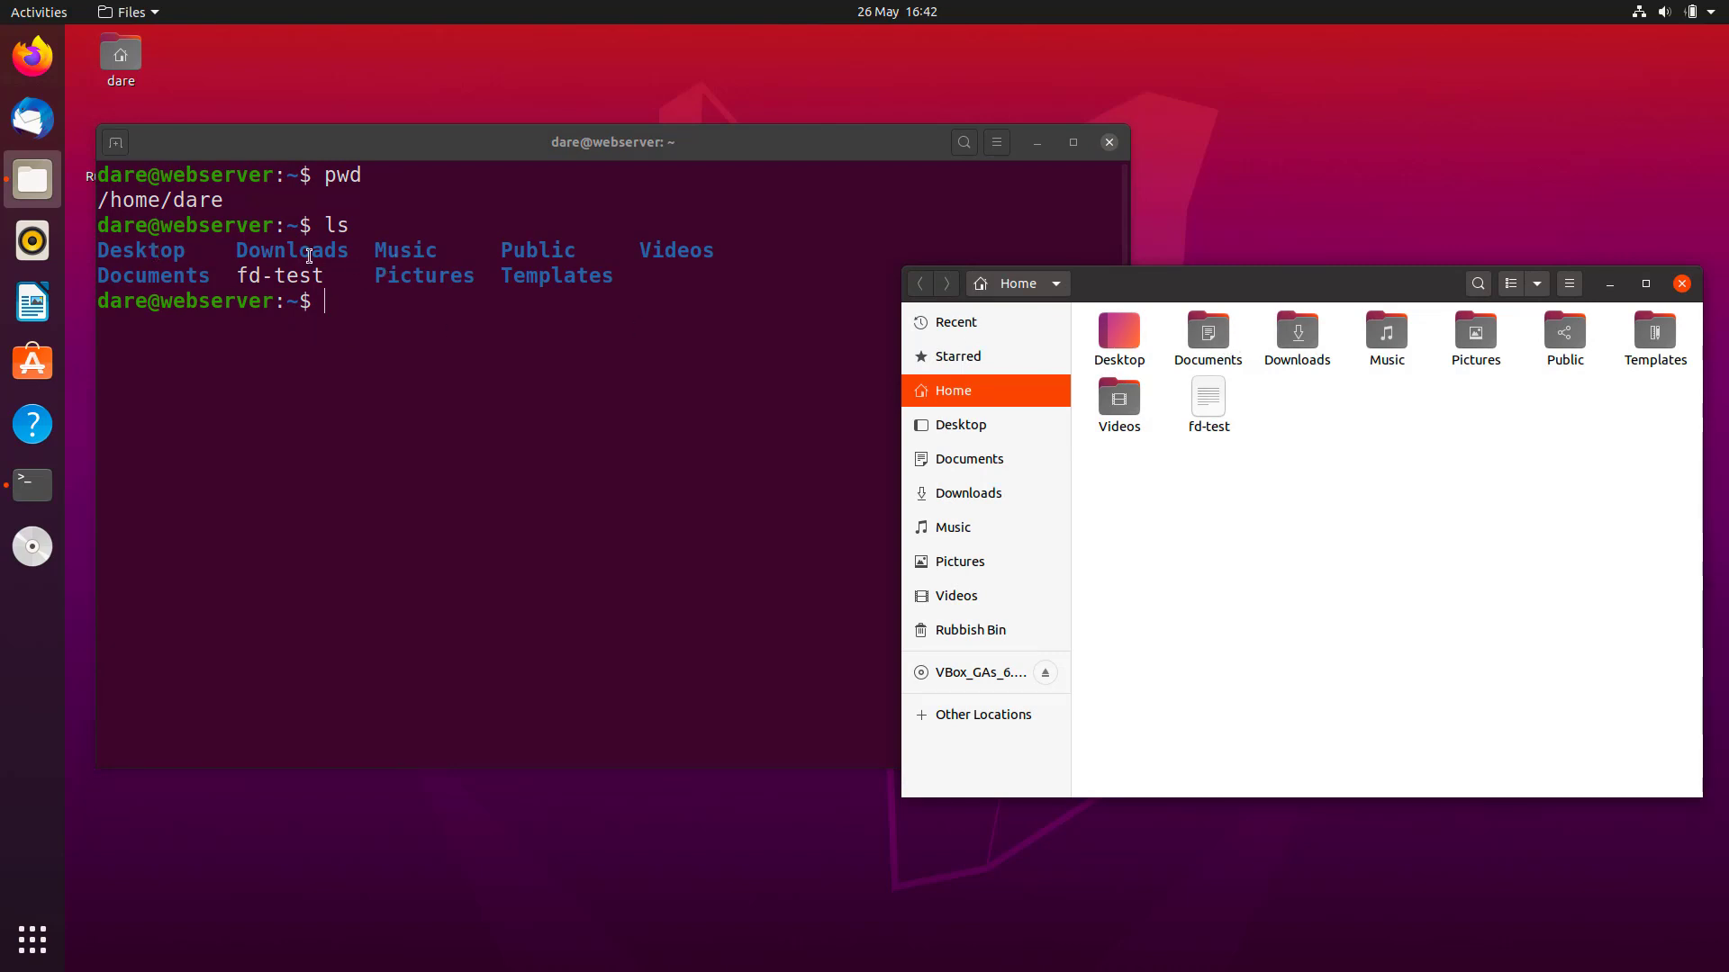
mouse_move(510, 248)
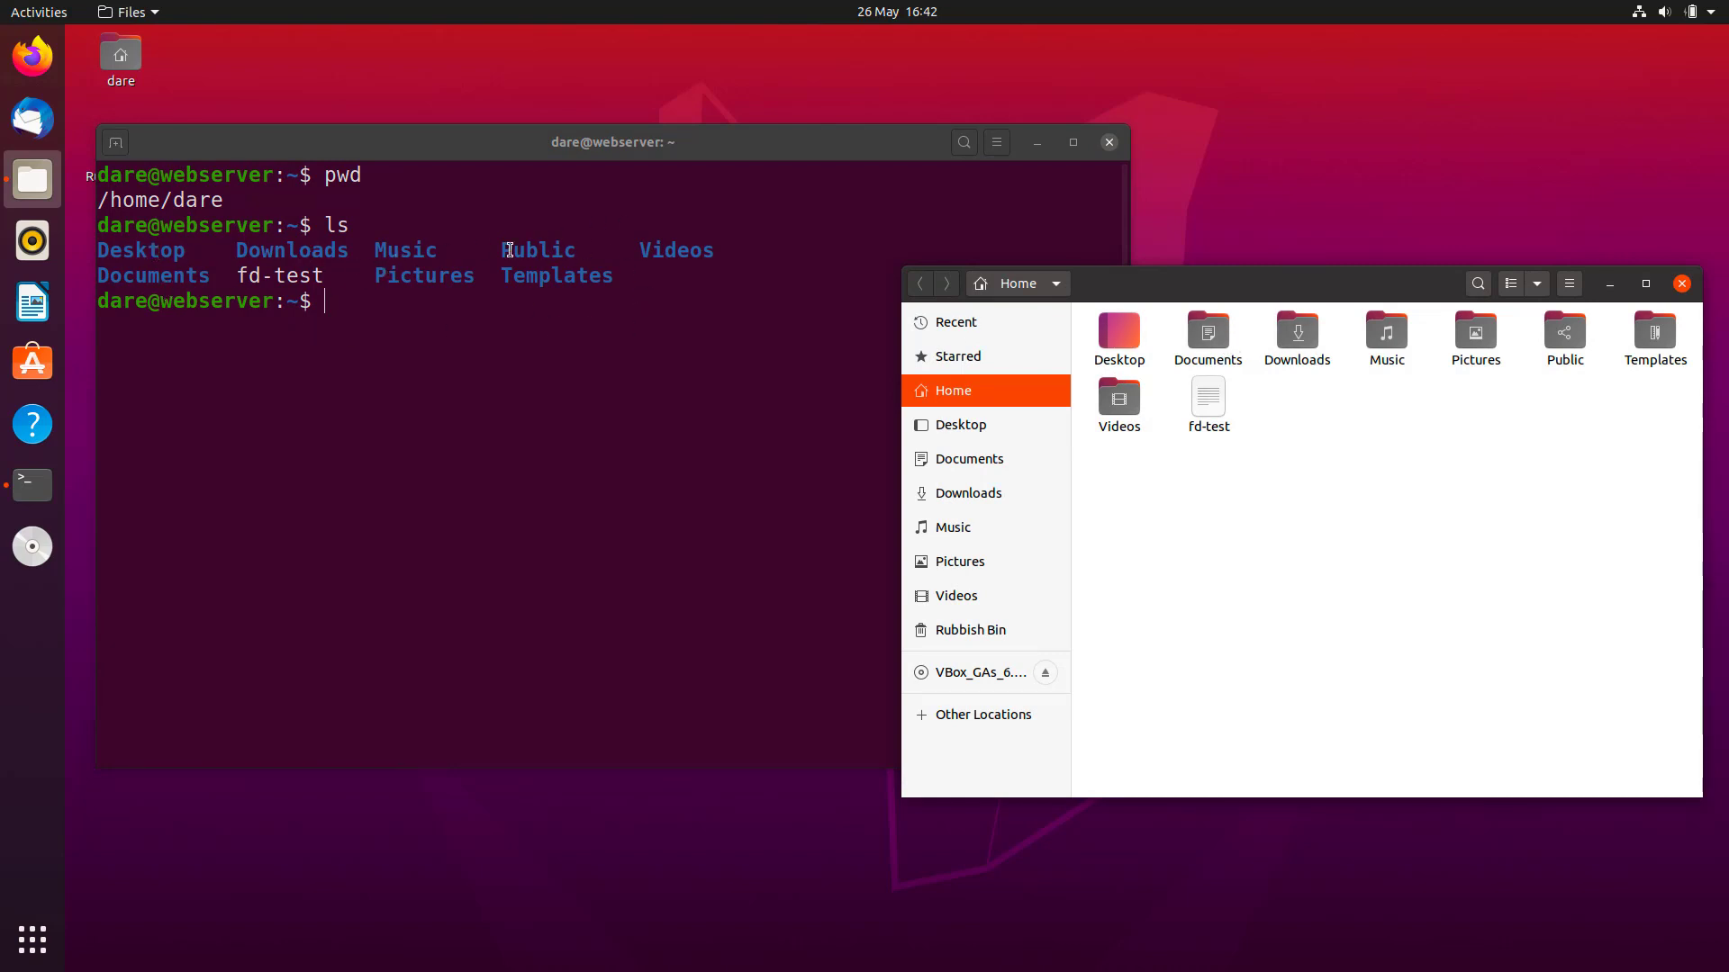
mouse_move(832, 465)
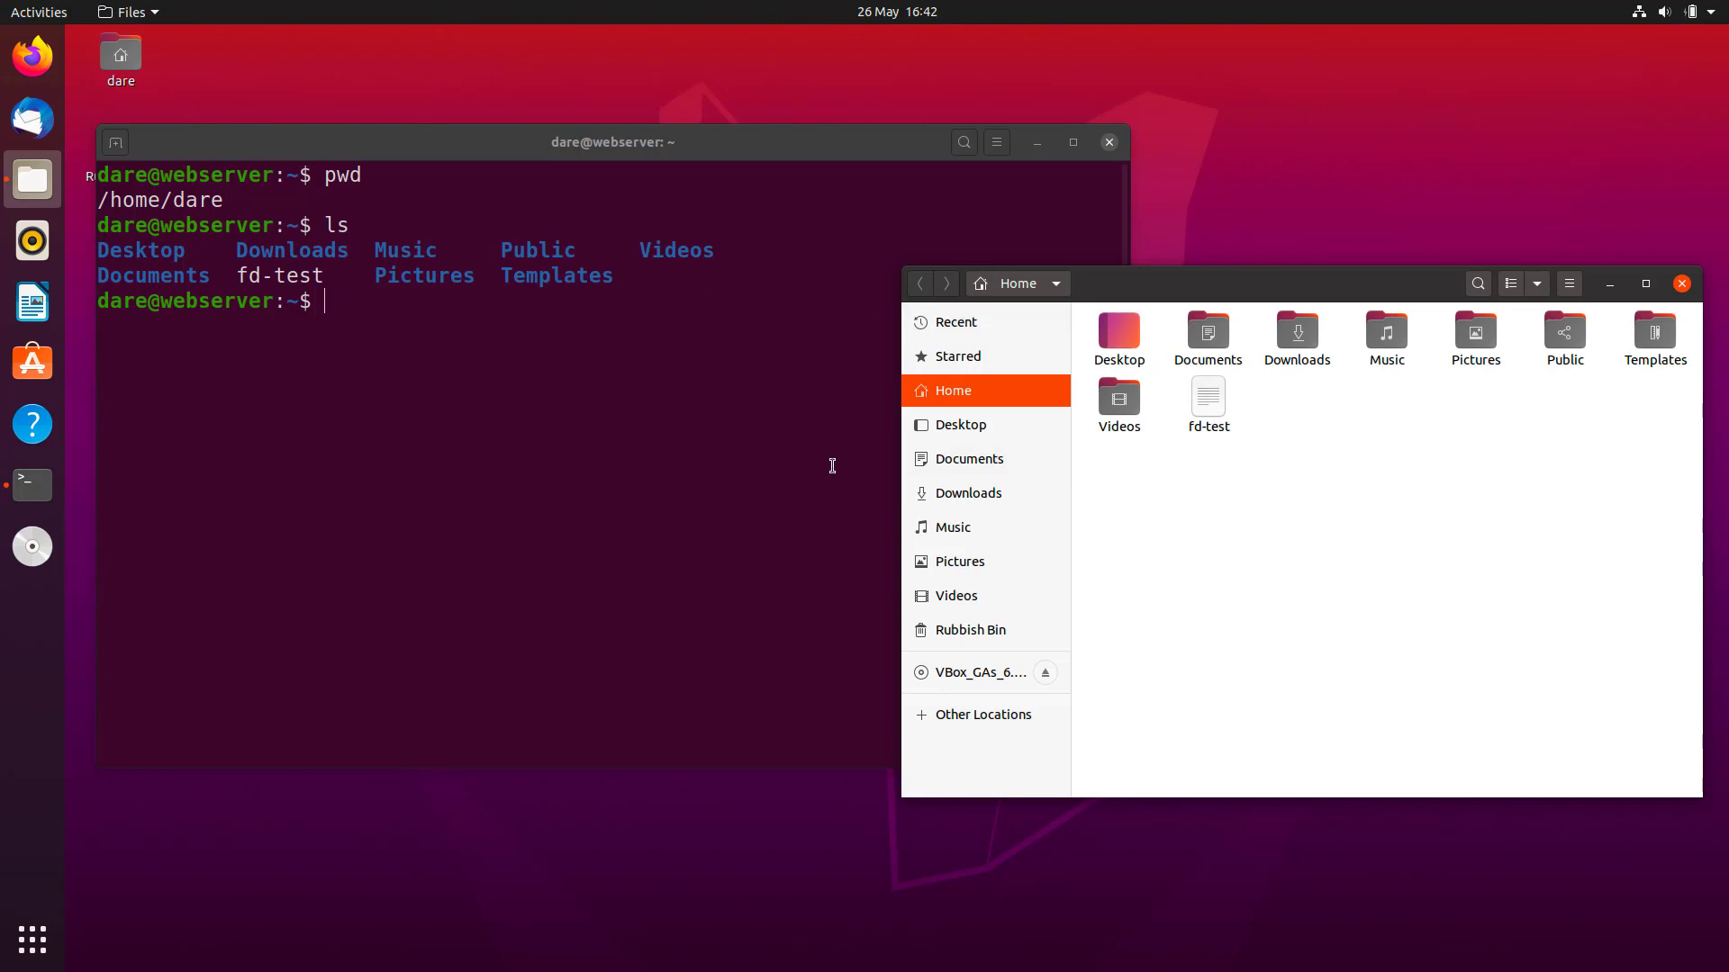
click(526, 419)
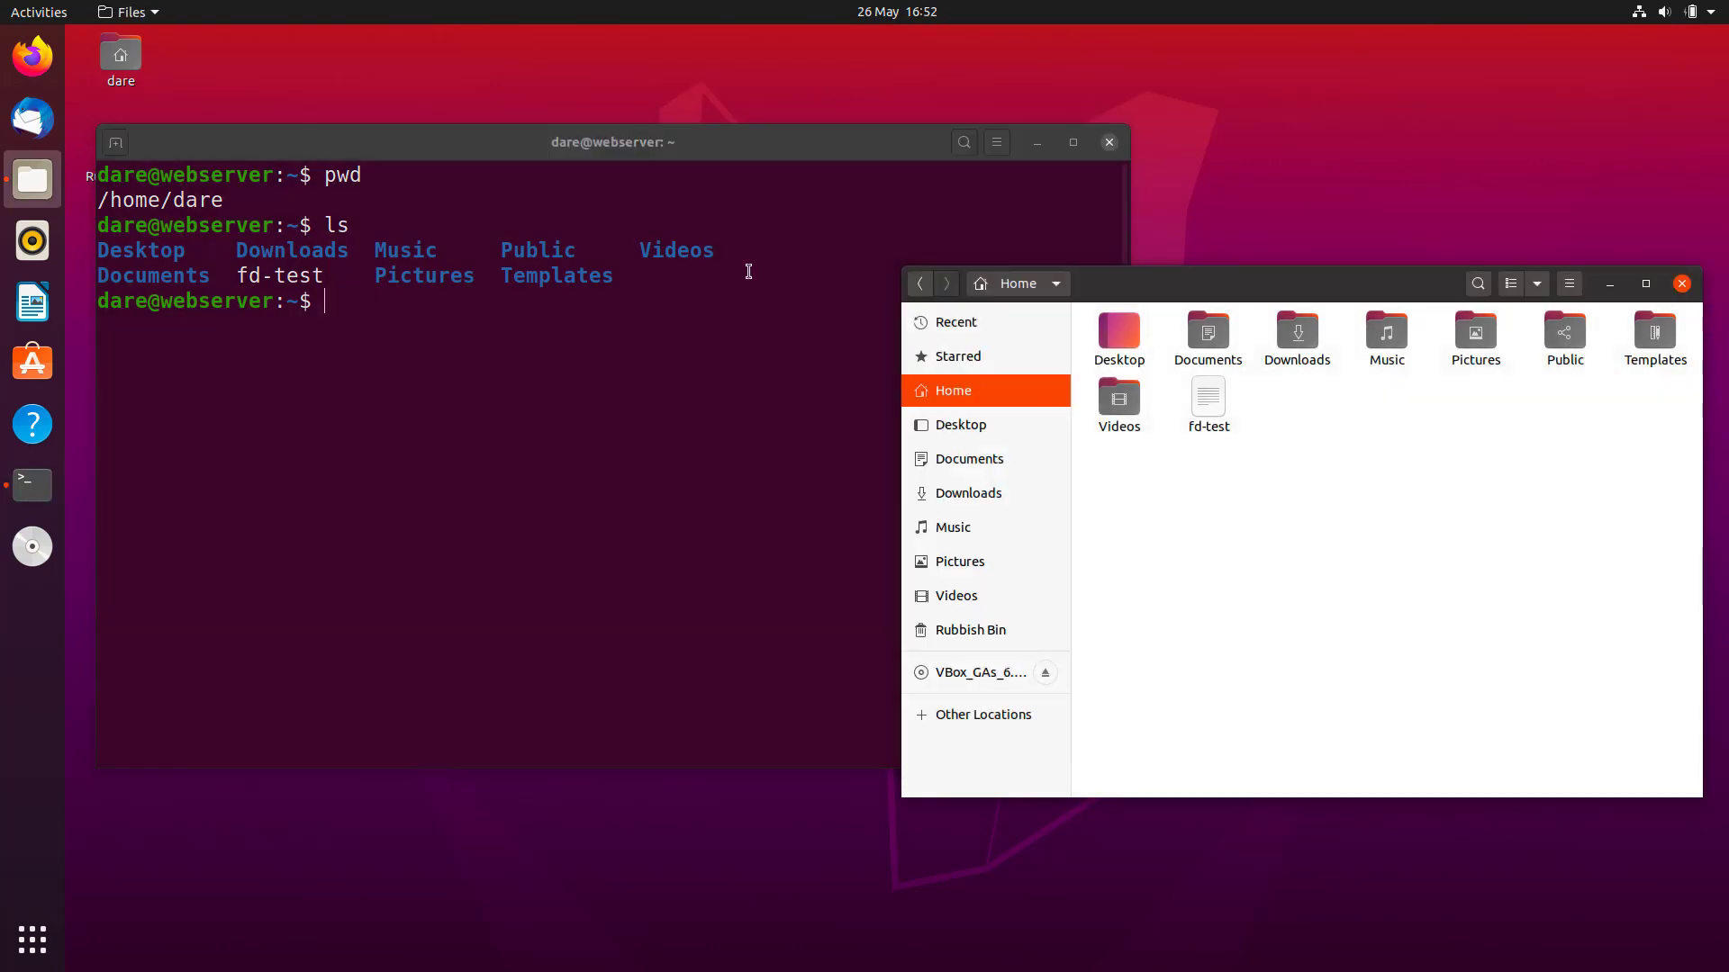
mouse_move(591, 328)
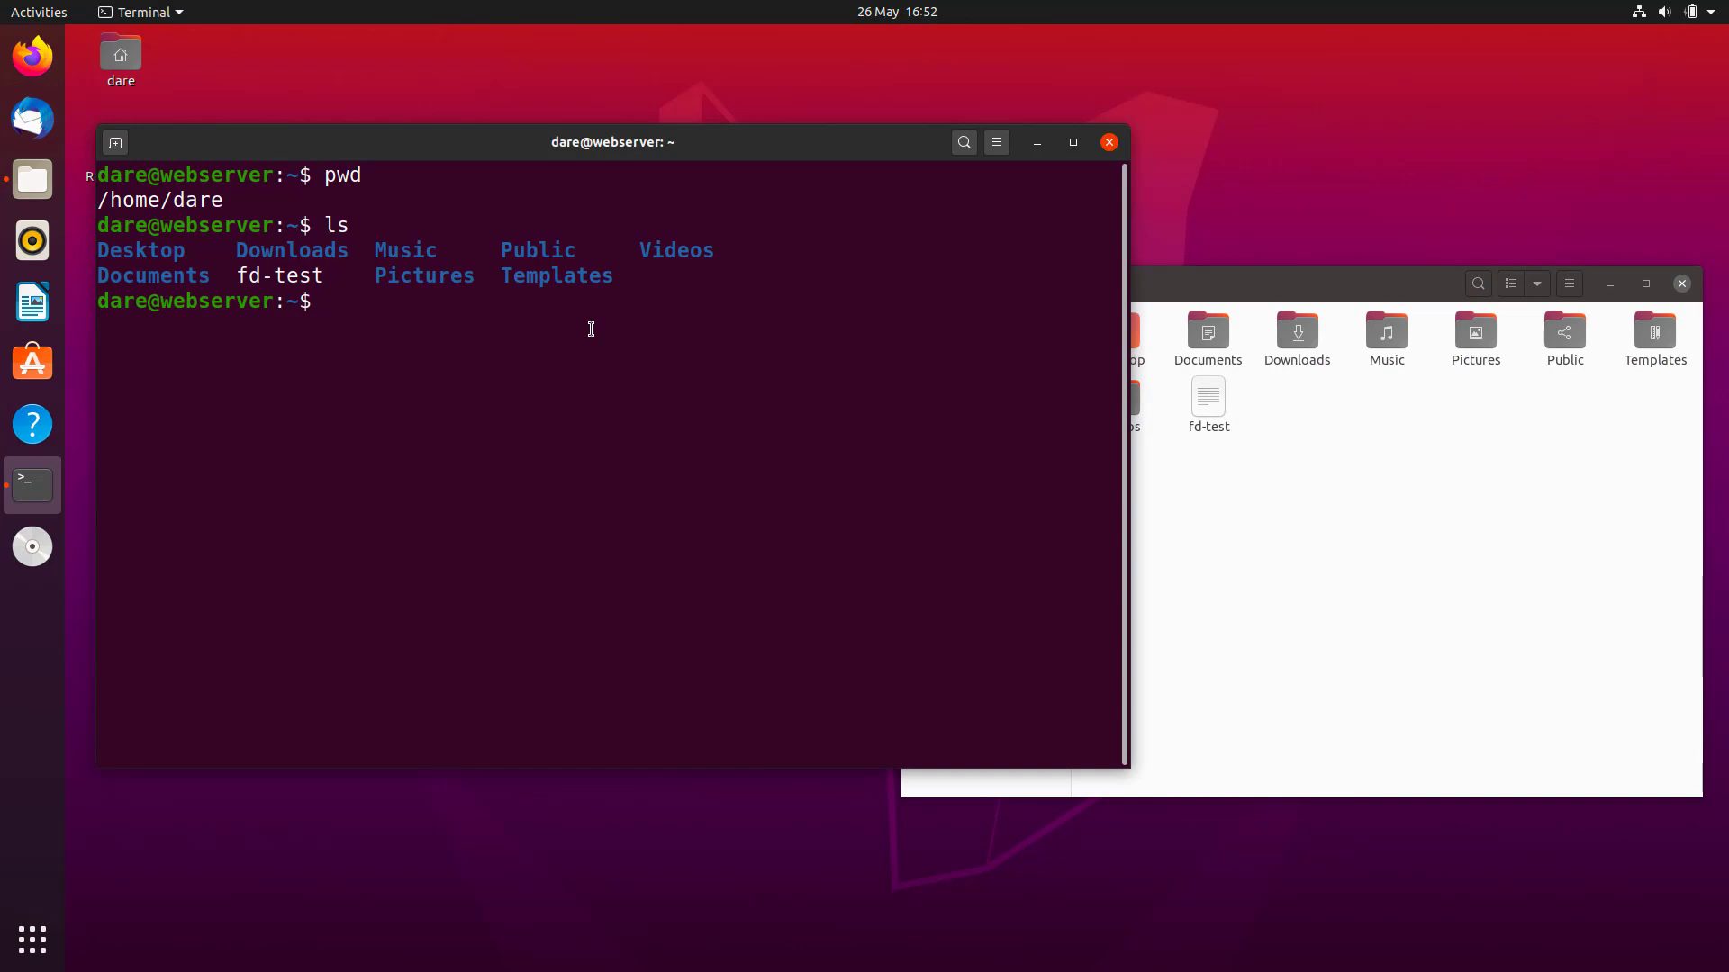
Run 'touch DevOps' to create an empty DevOps file in the home folder.
text(t)
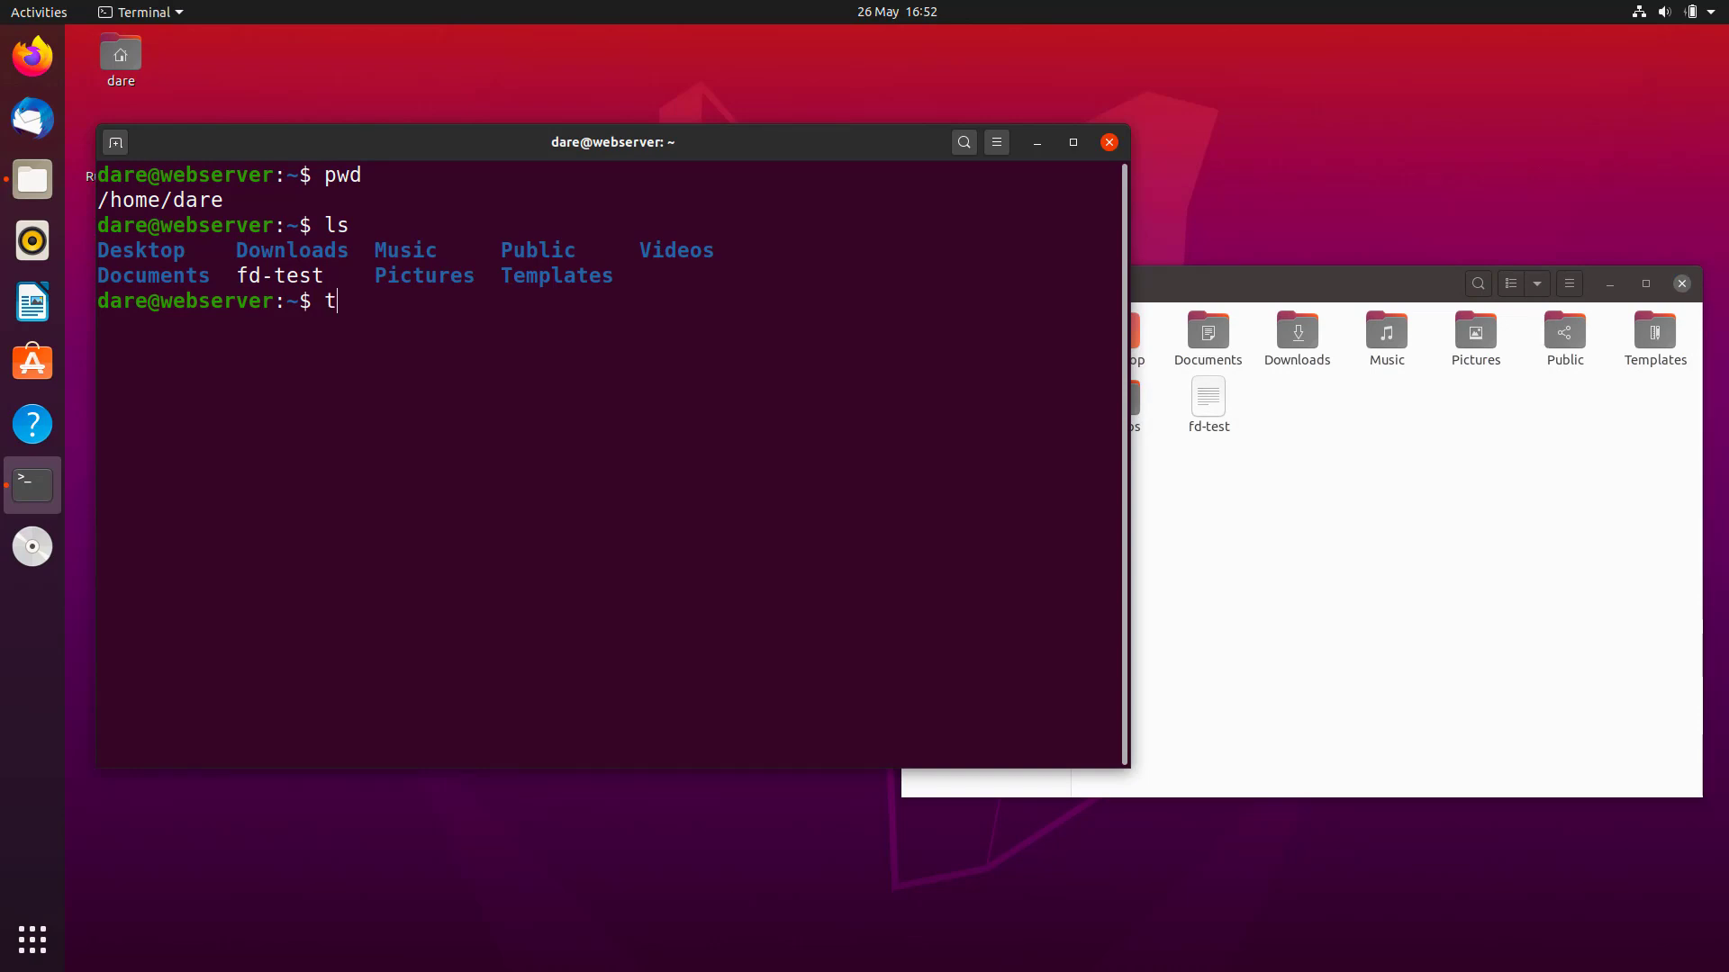
text(ouch)
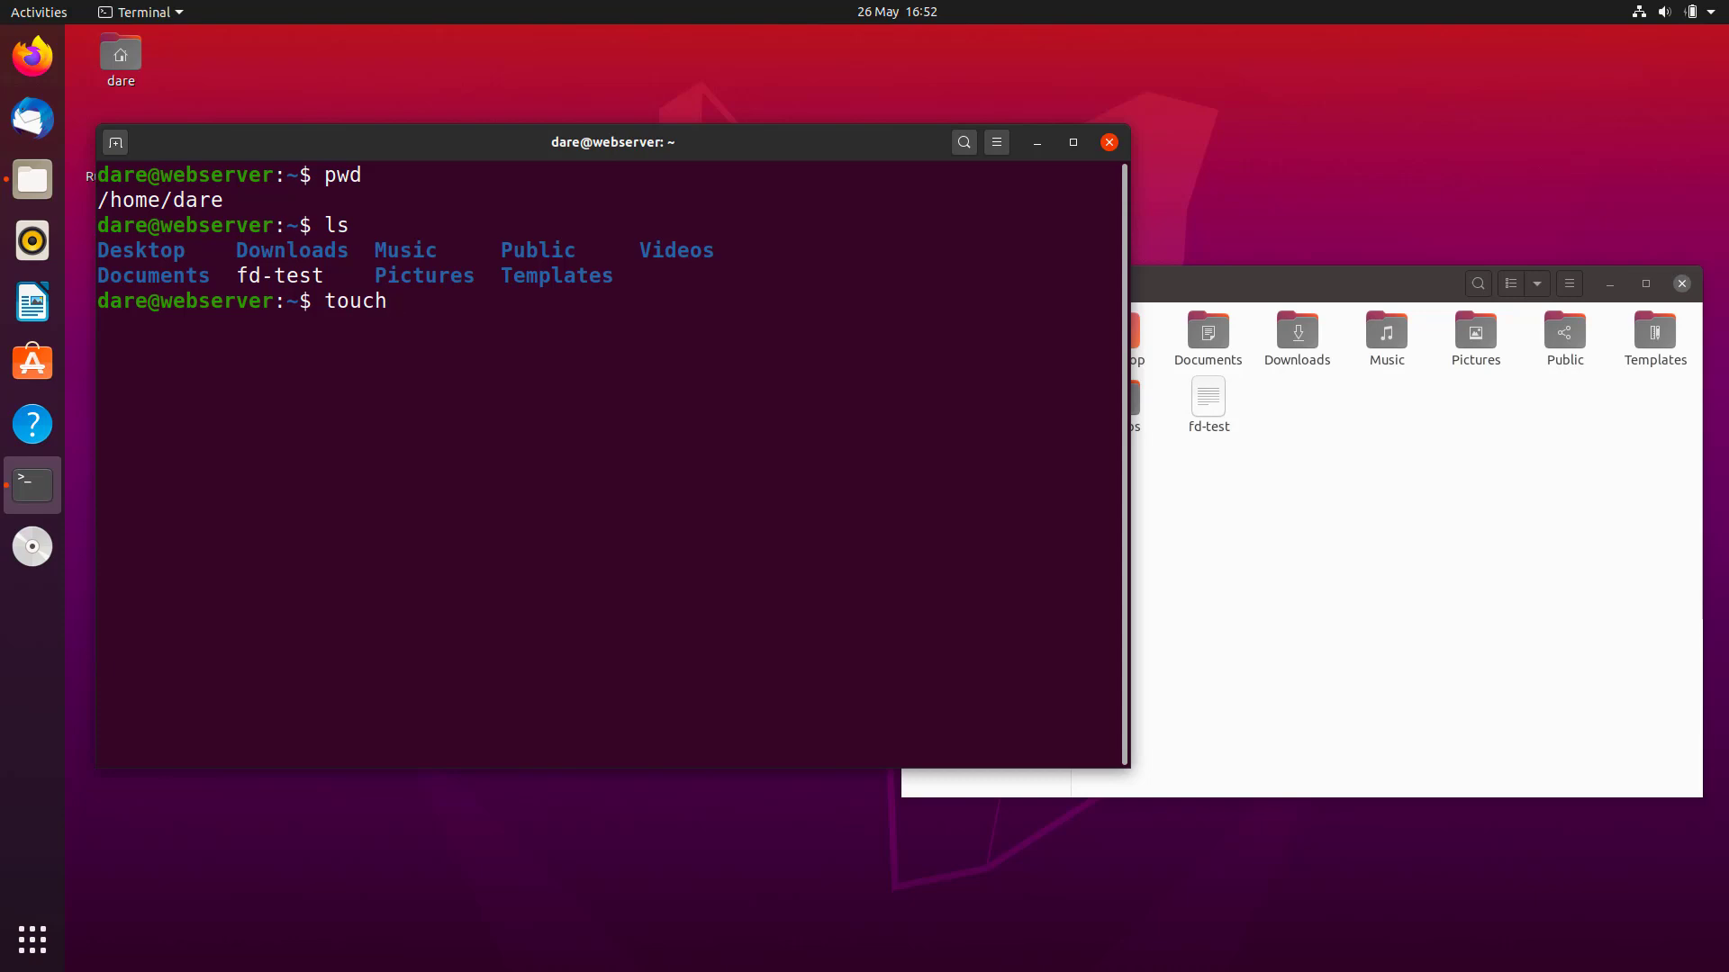
text(DevOps)
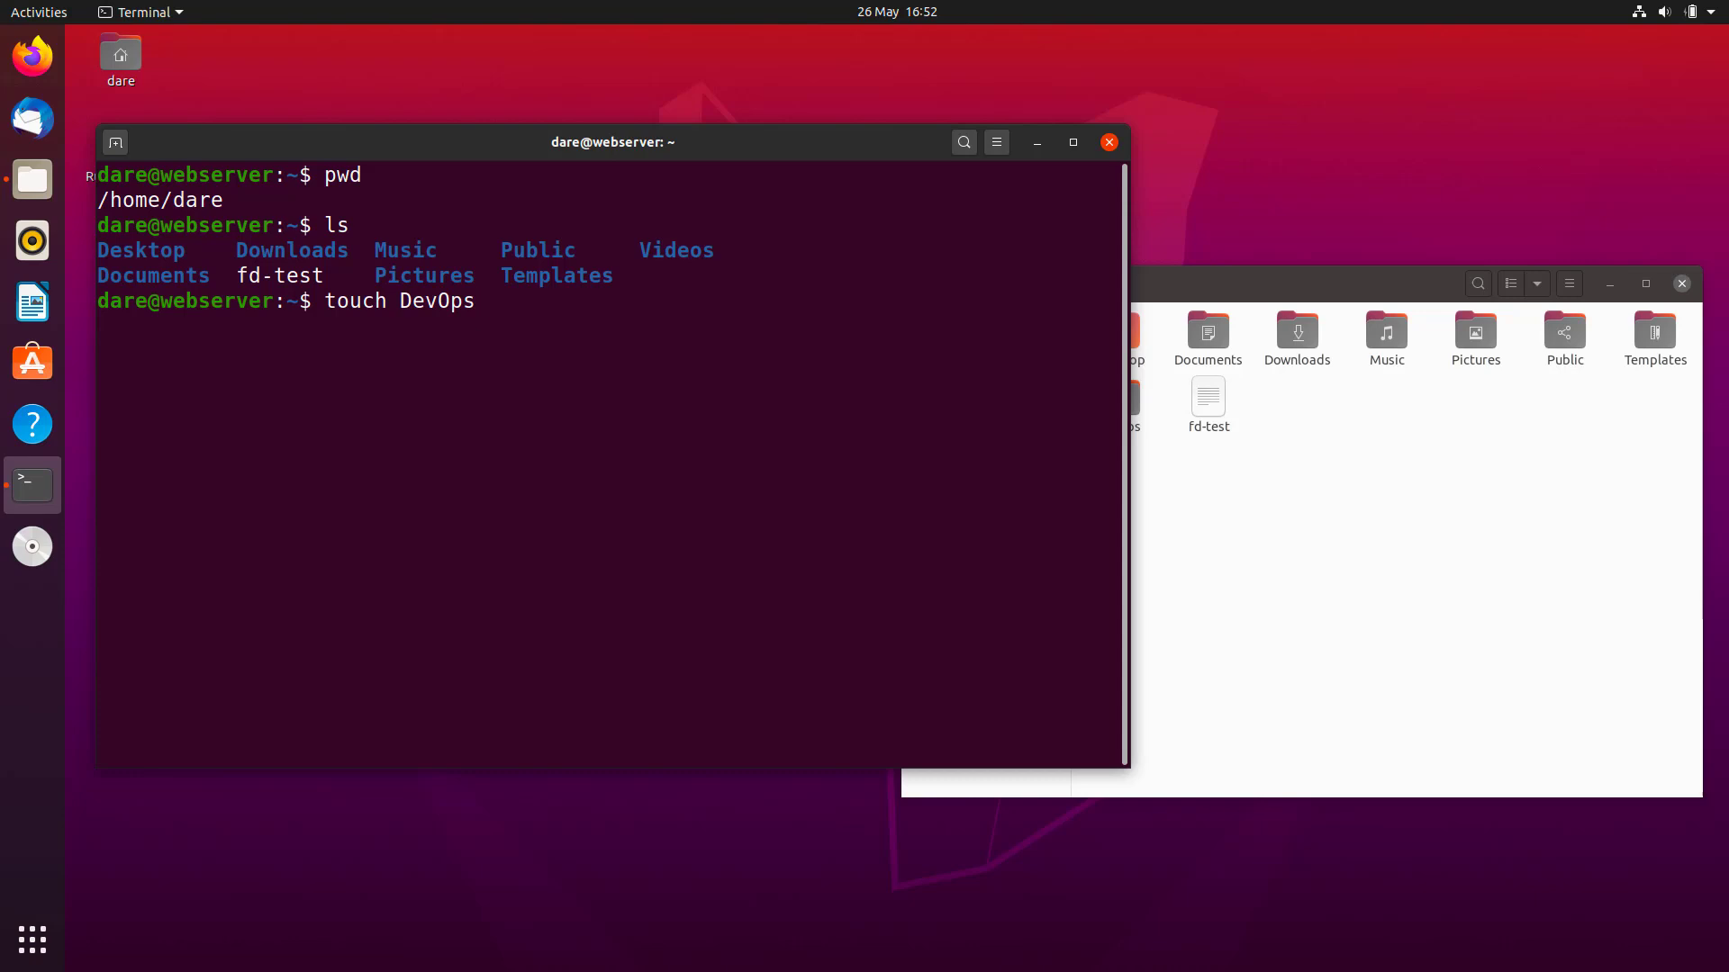
key(Return)
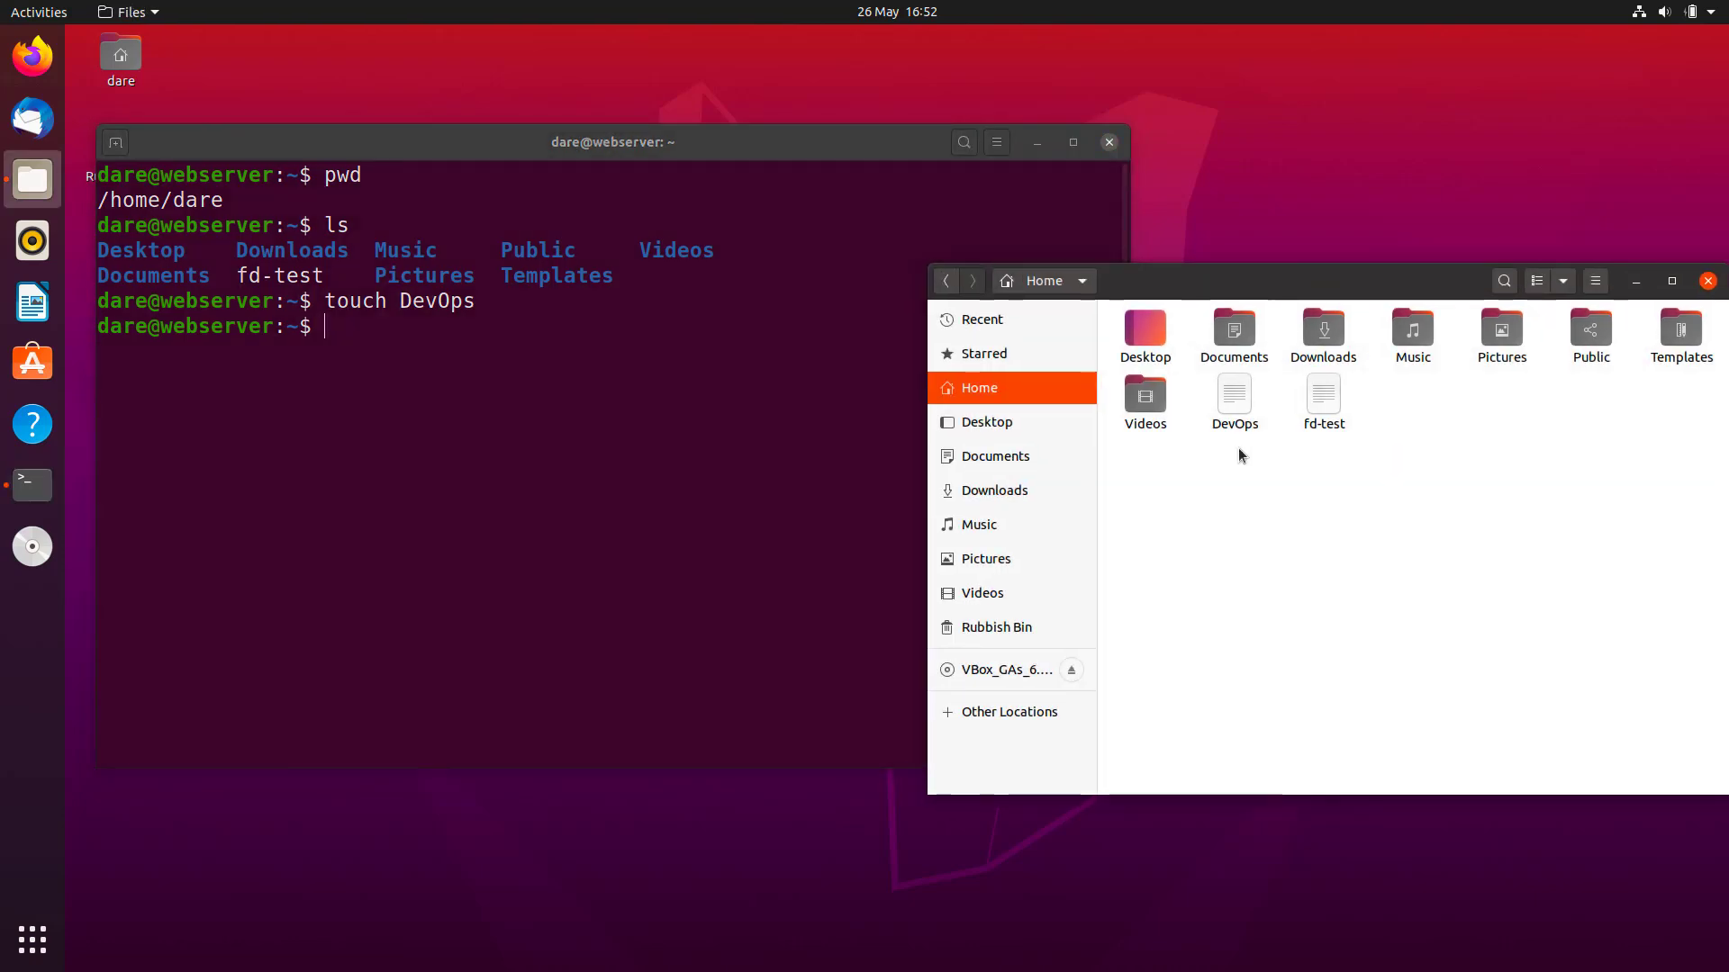
mouse_move(1232, 395)
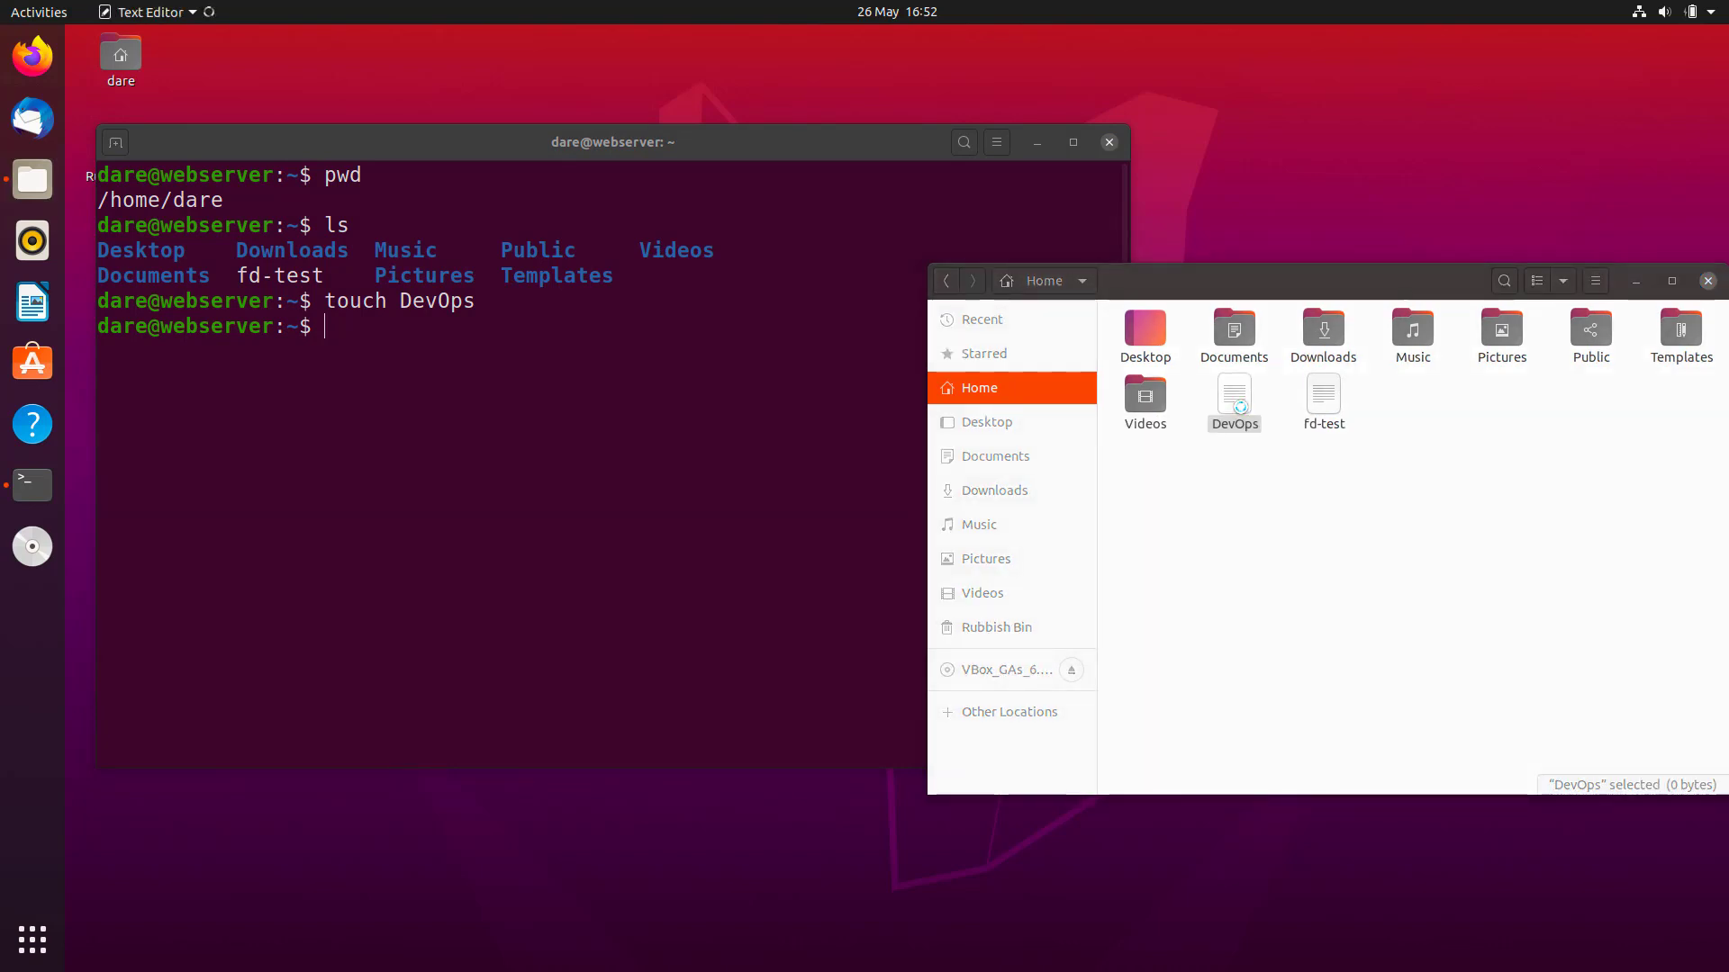
Write 'I am learning Linux to become a DevOps engineer' into the DevOps file and save it.
double_click(1234, 395)
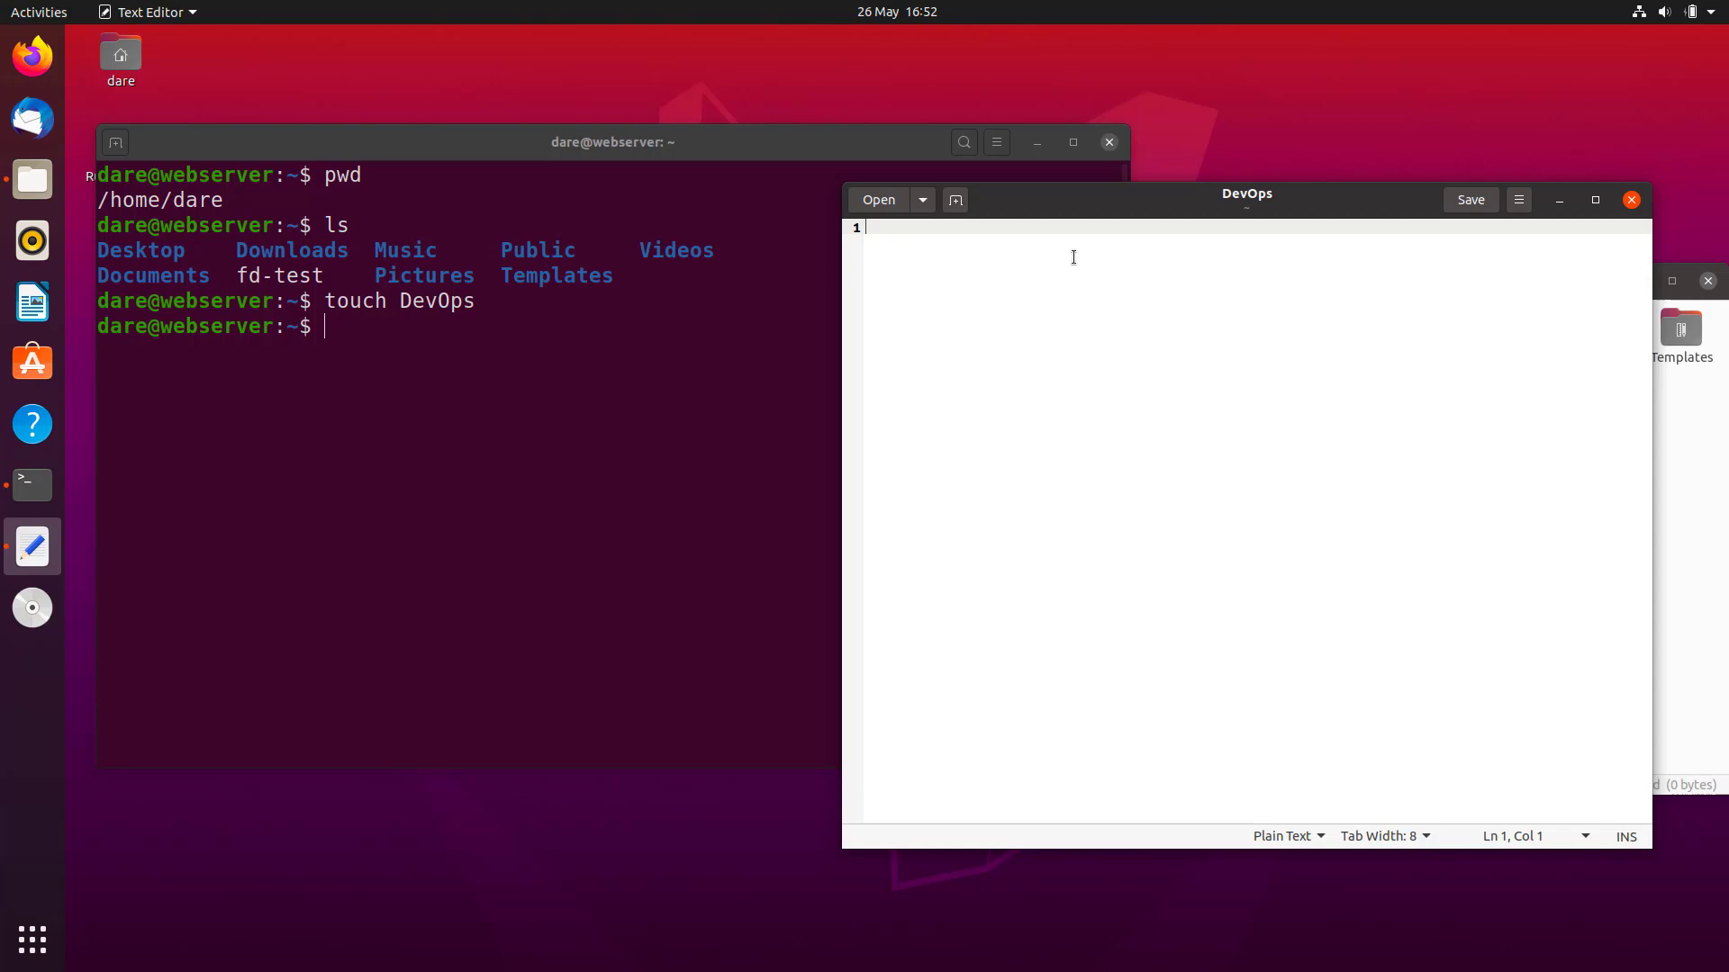
text(I a)
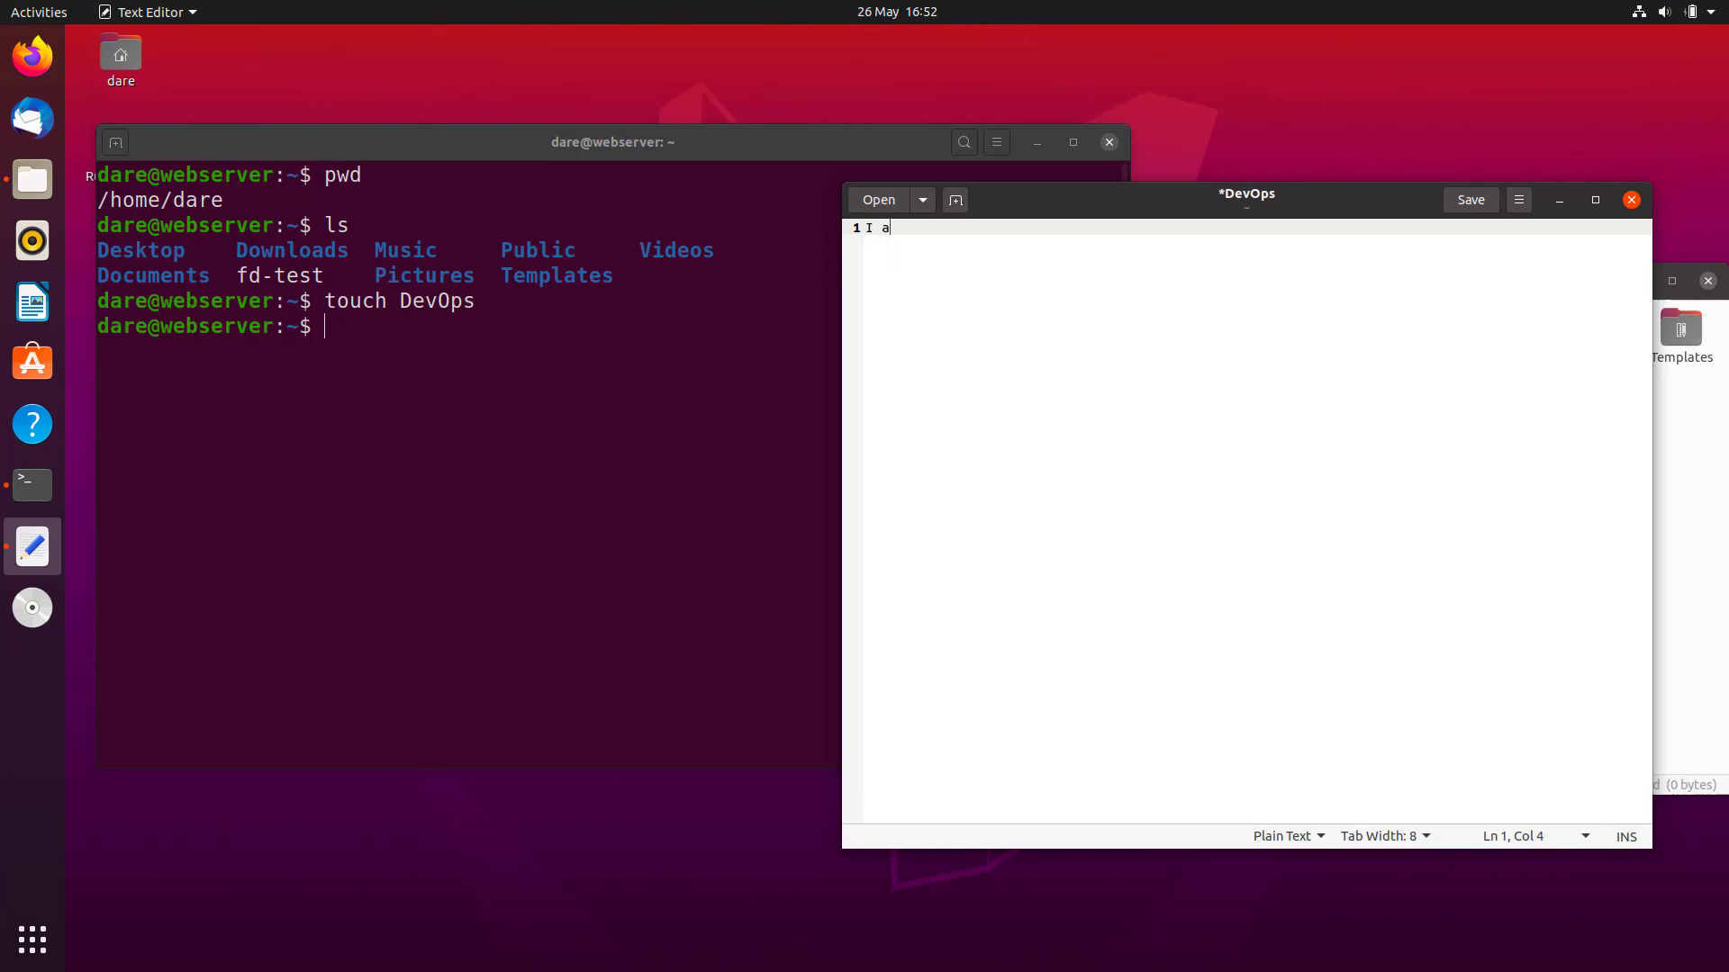
text(m learning L)
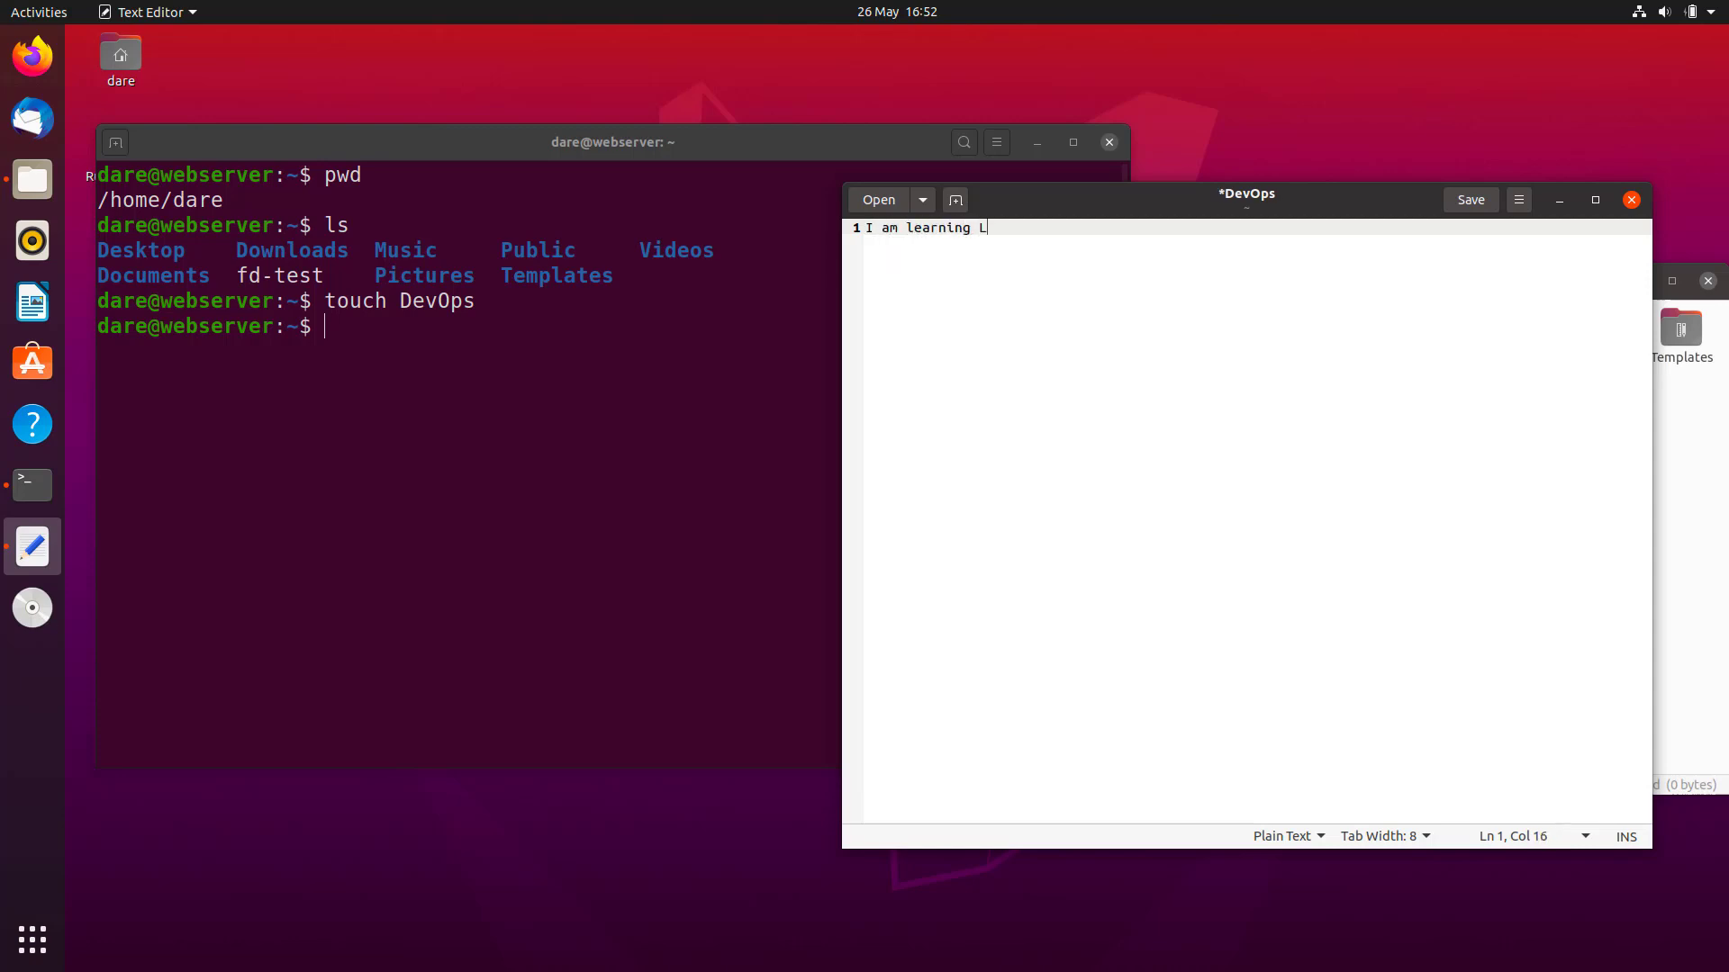
text(inux to be)
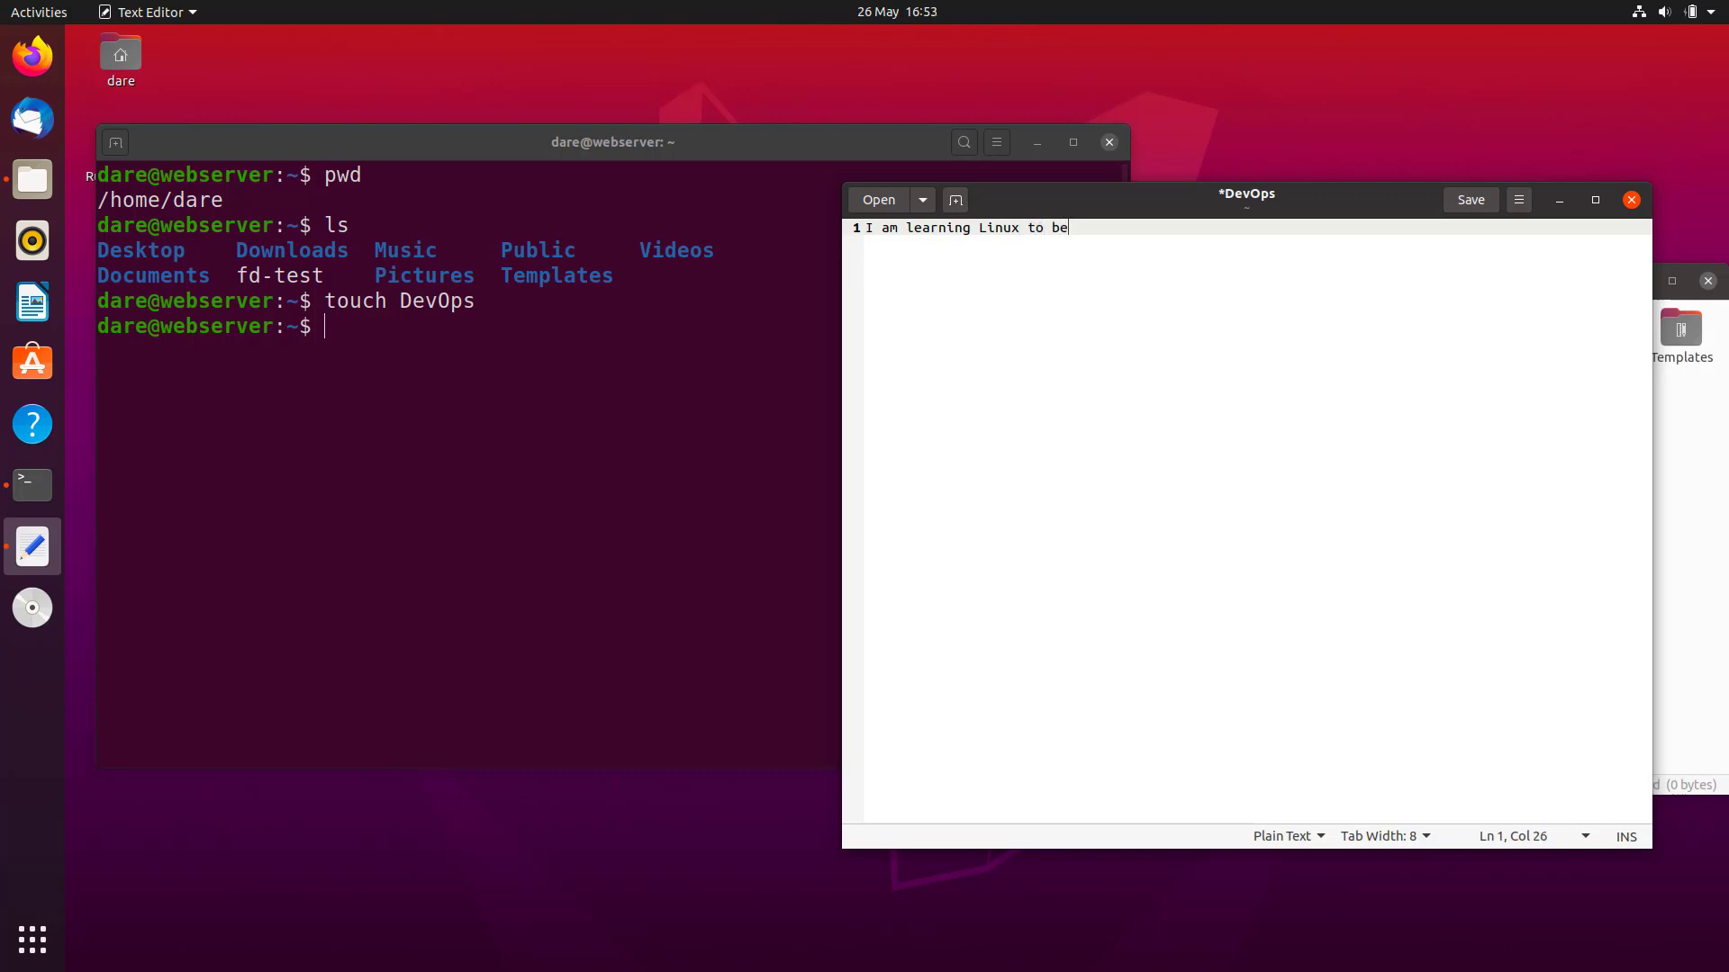
text(come a DevOps engineer)
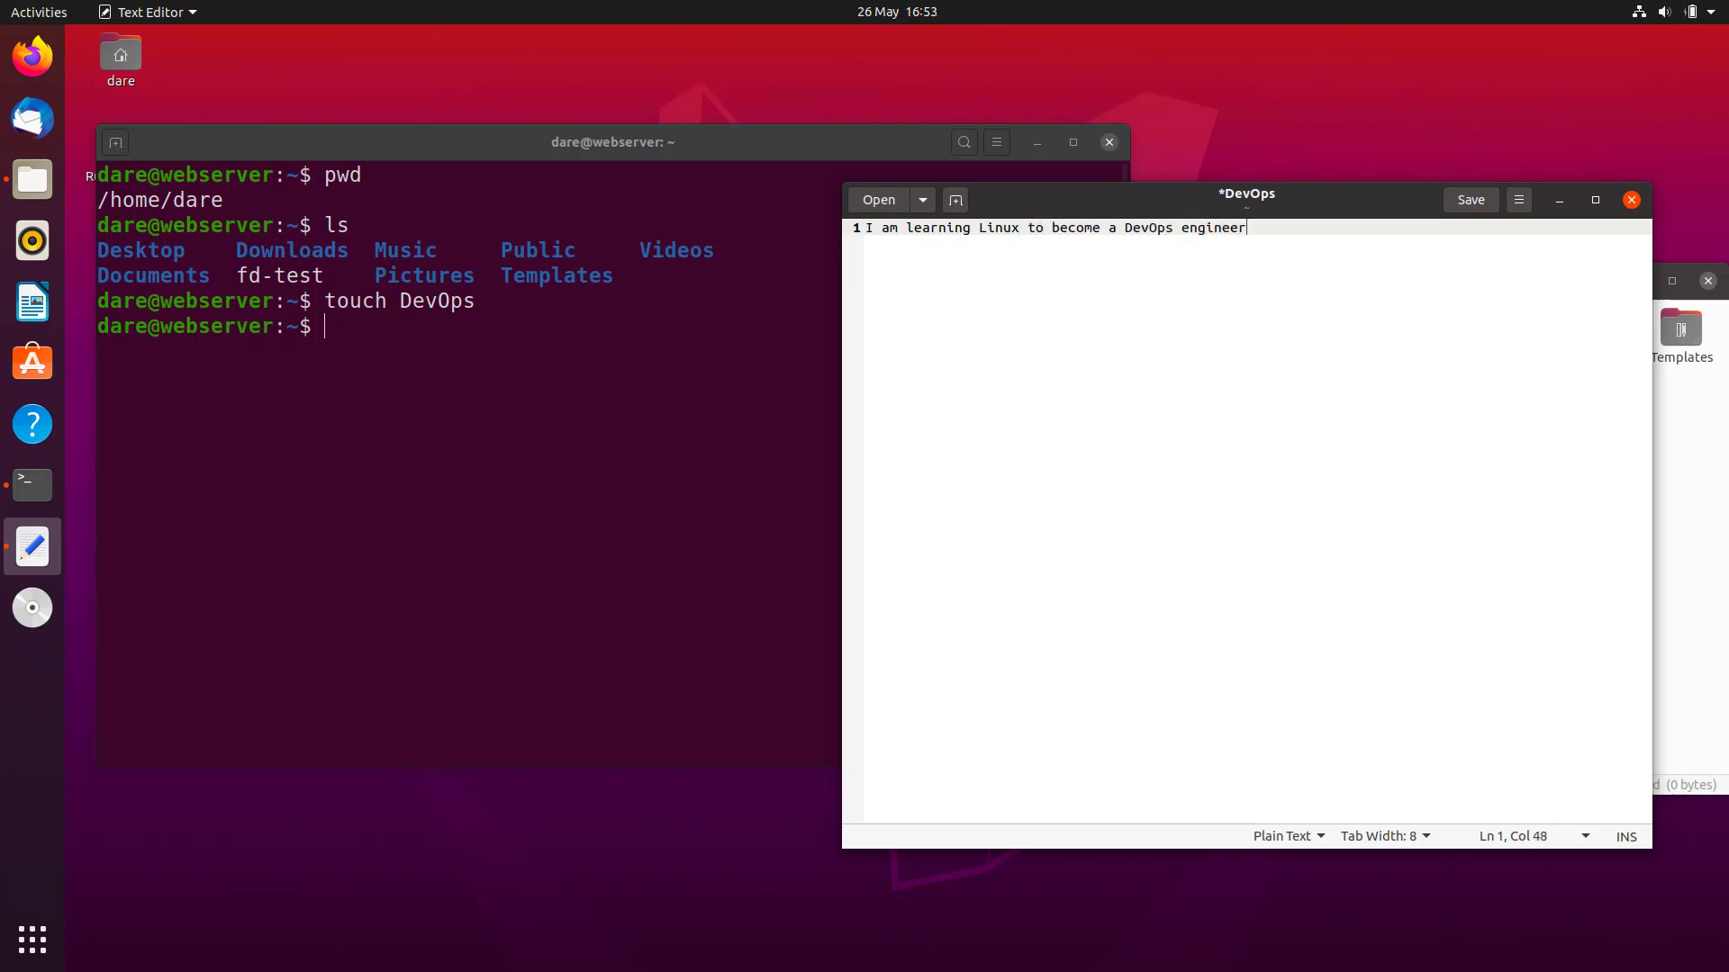
mouse_move(1103, 282)
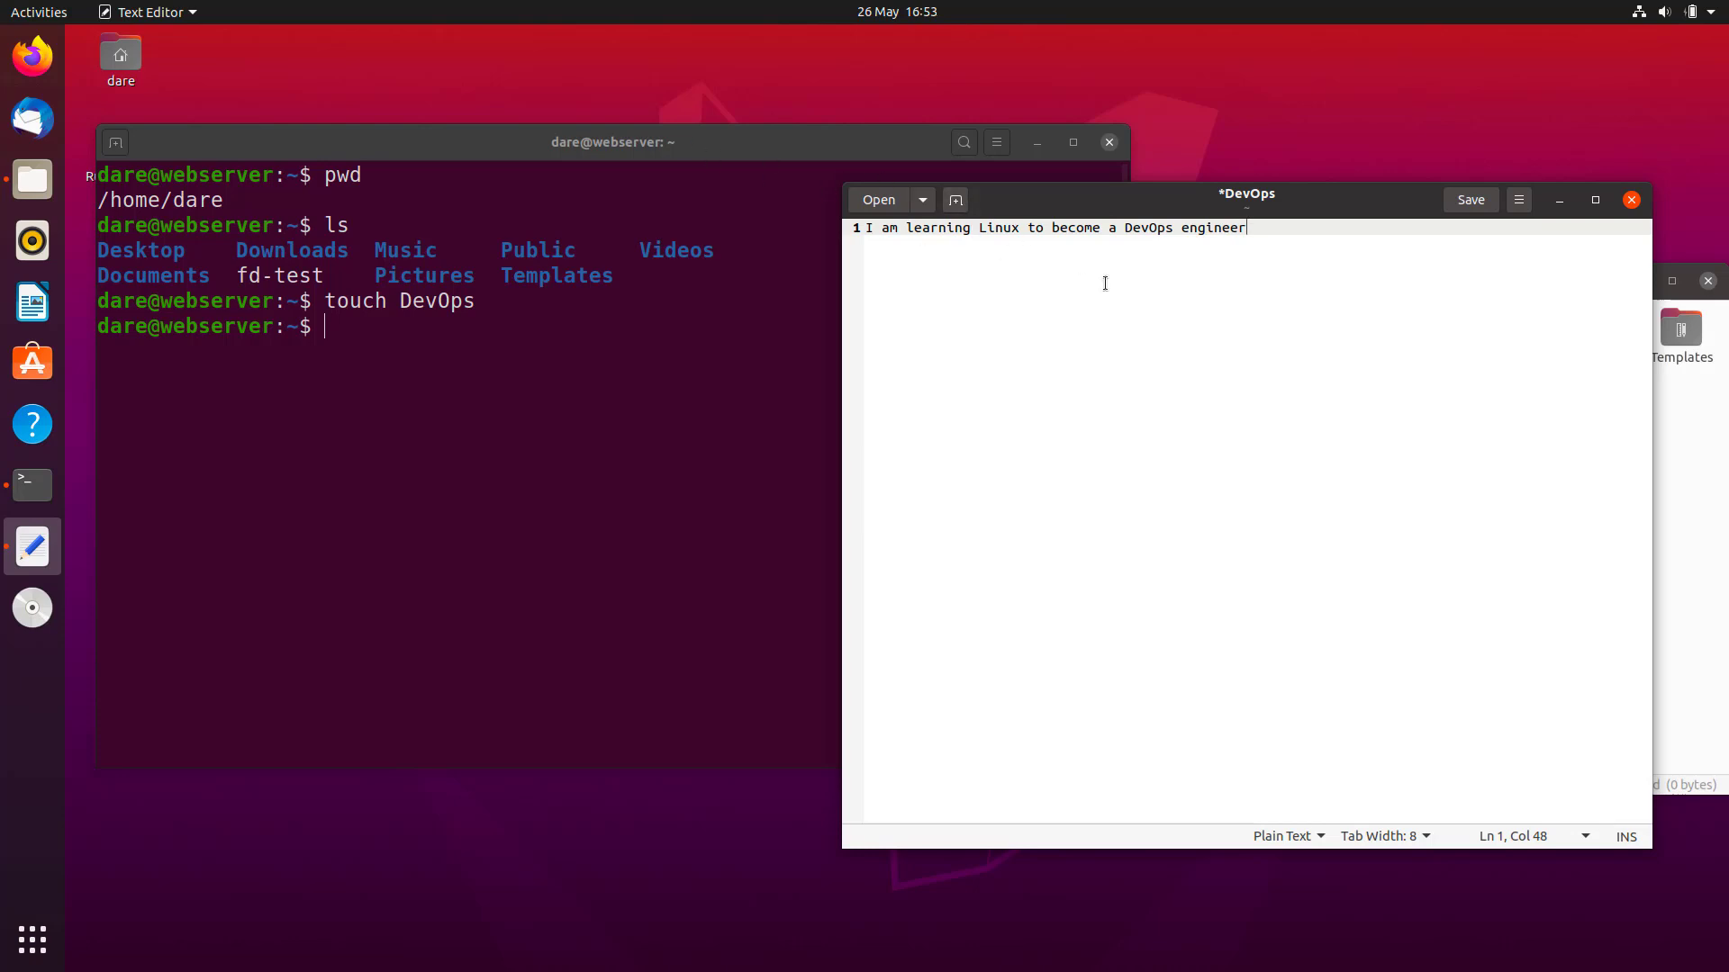
click(1470, 200)
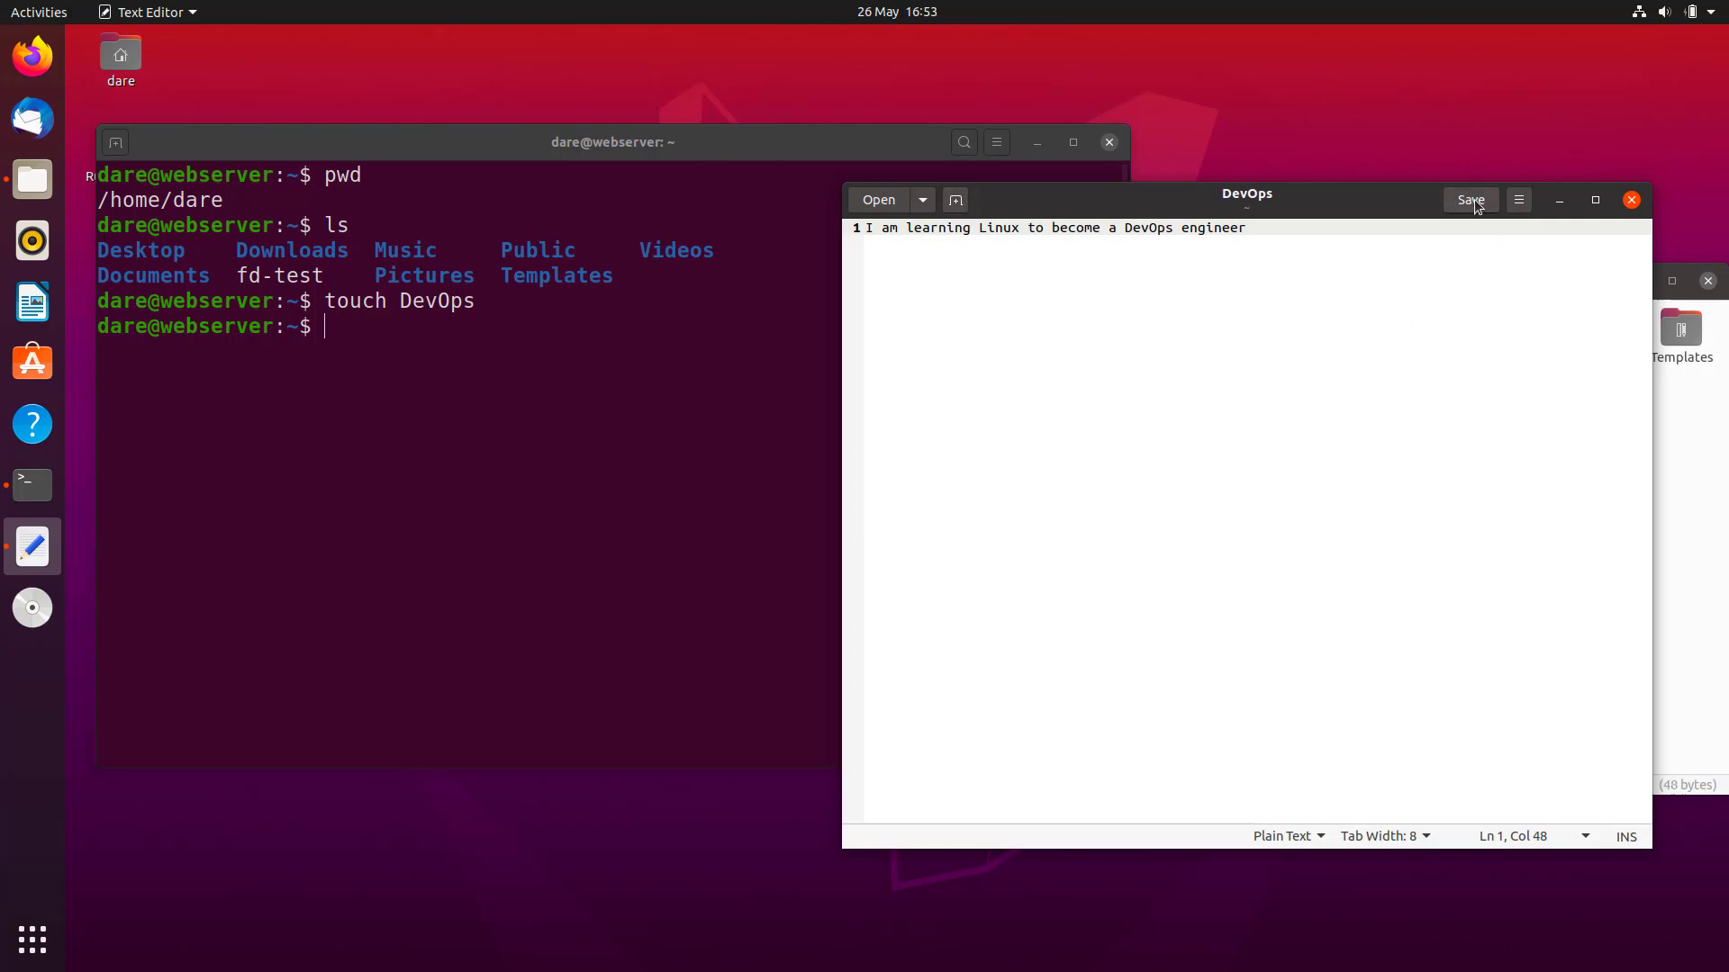
click(1469, 200)
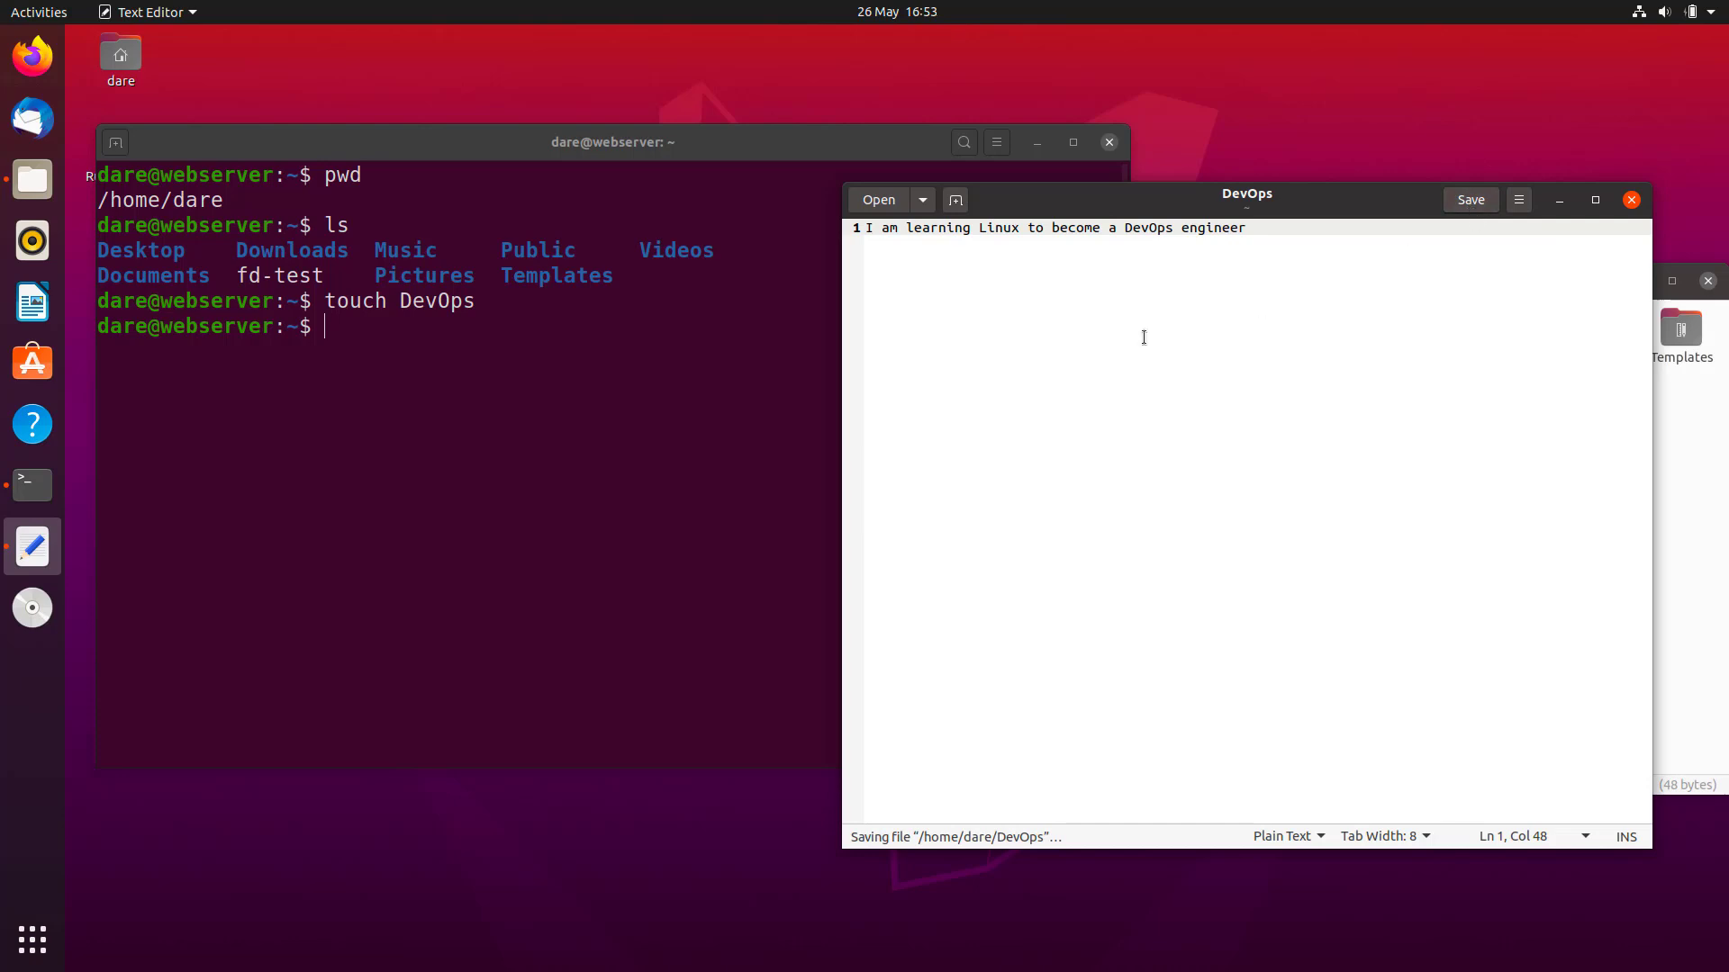
Run 'cat DevOps' in the terminal, tab-completing the name, to print the saved sentence.
click(463, 416)
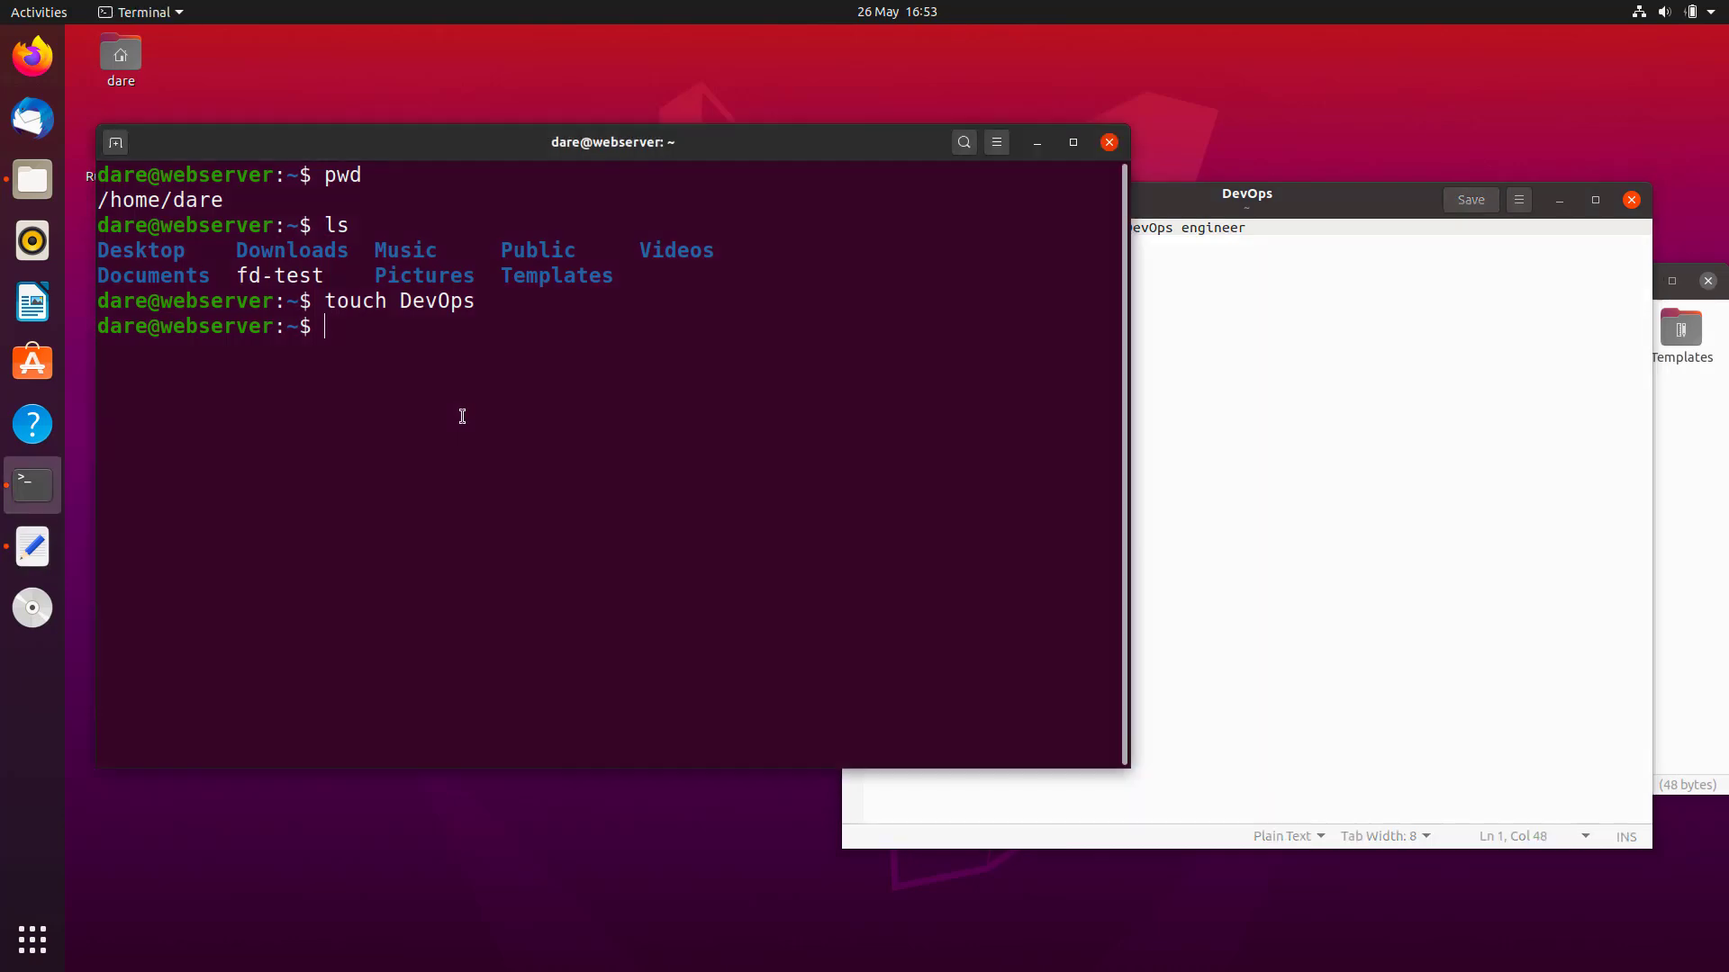
mouse_move(502, 390)
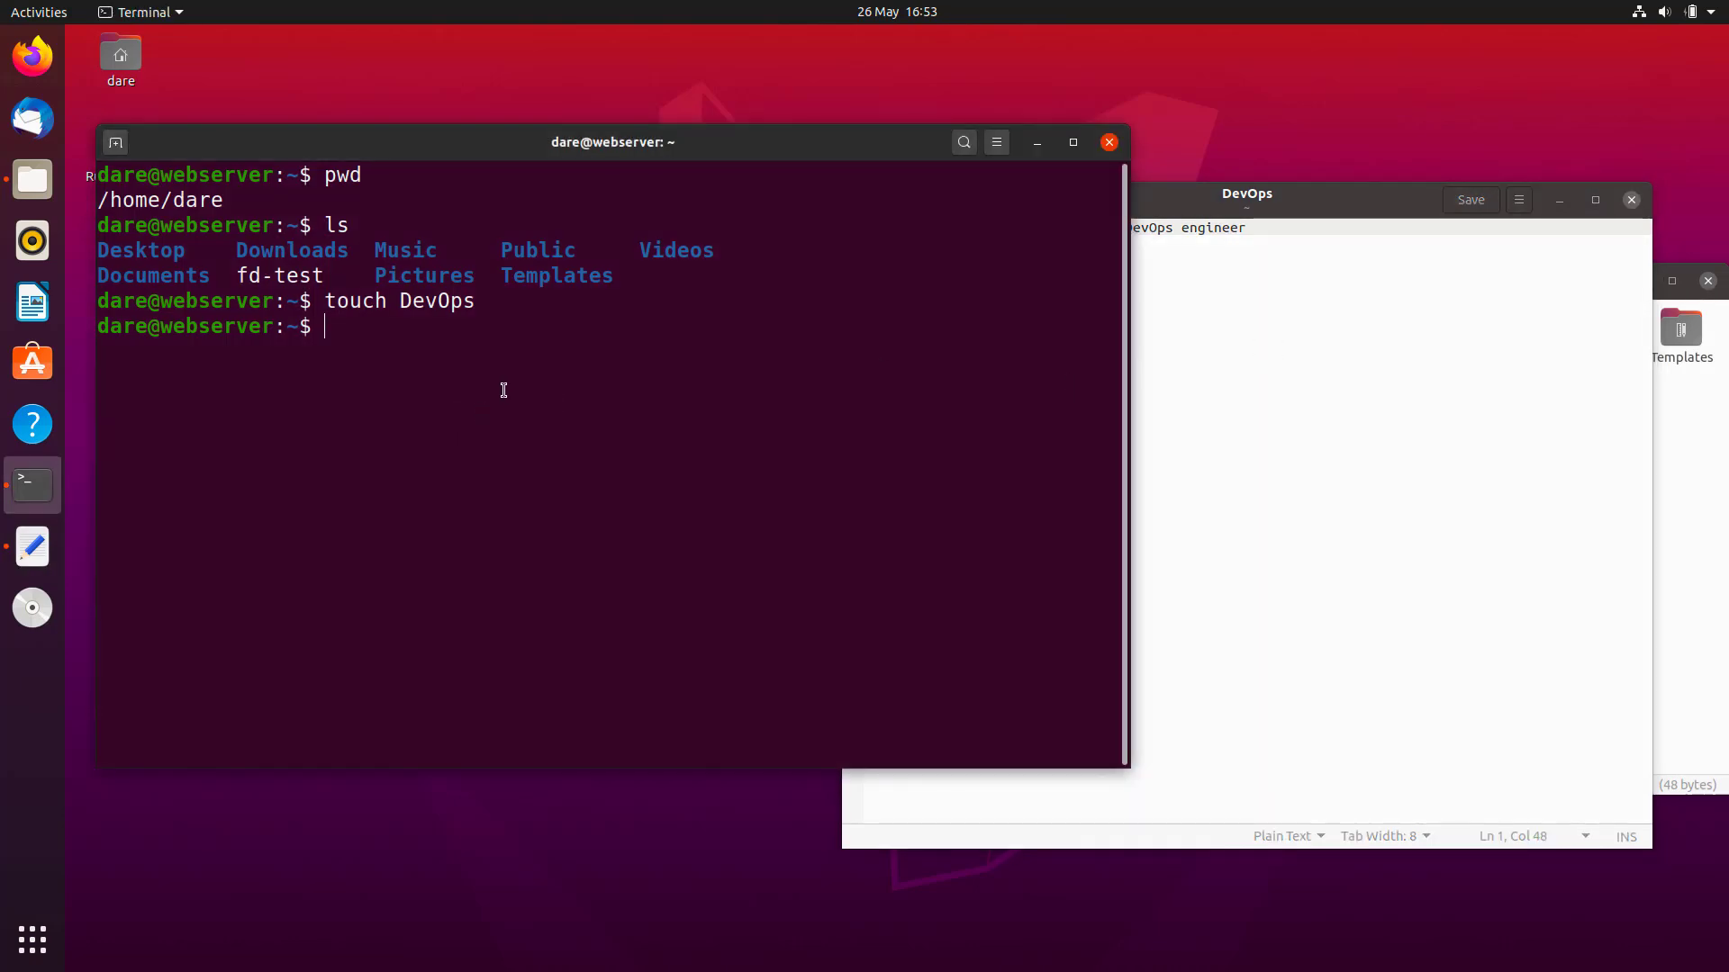
text(ca)
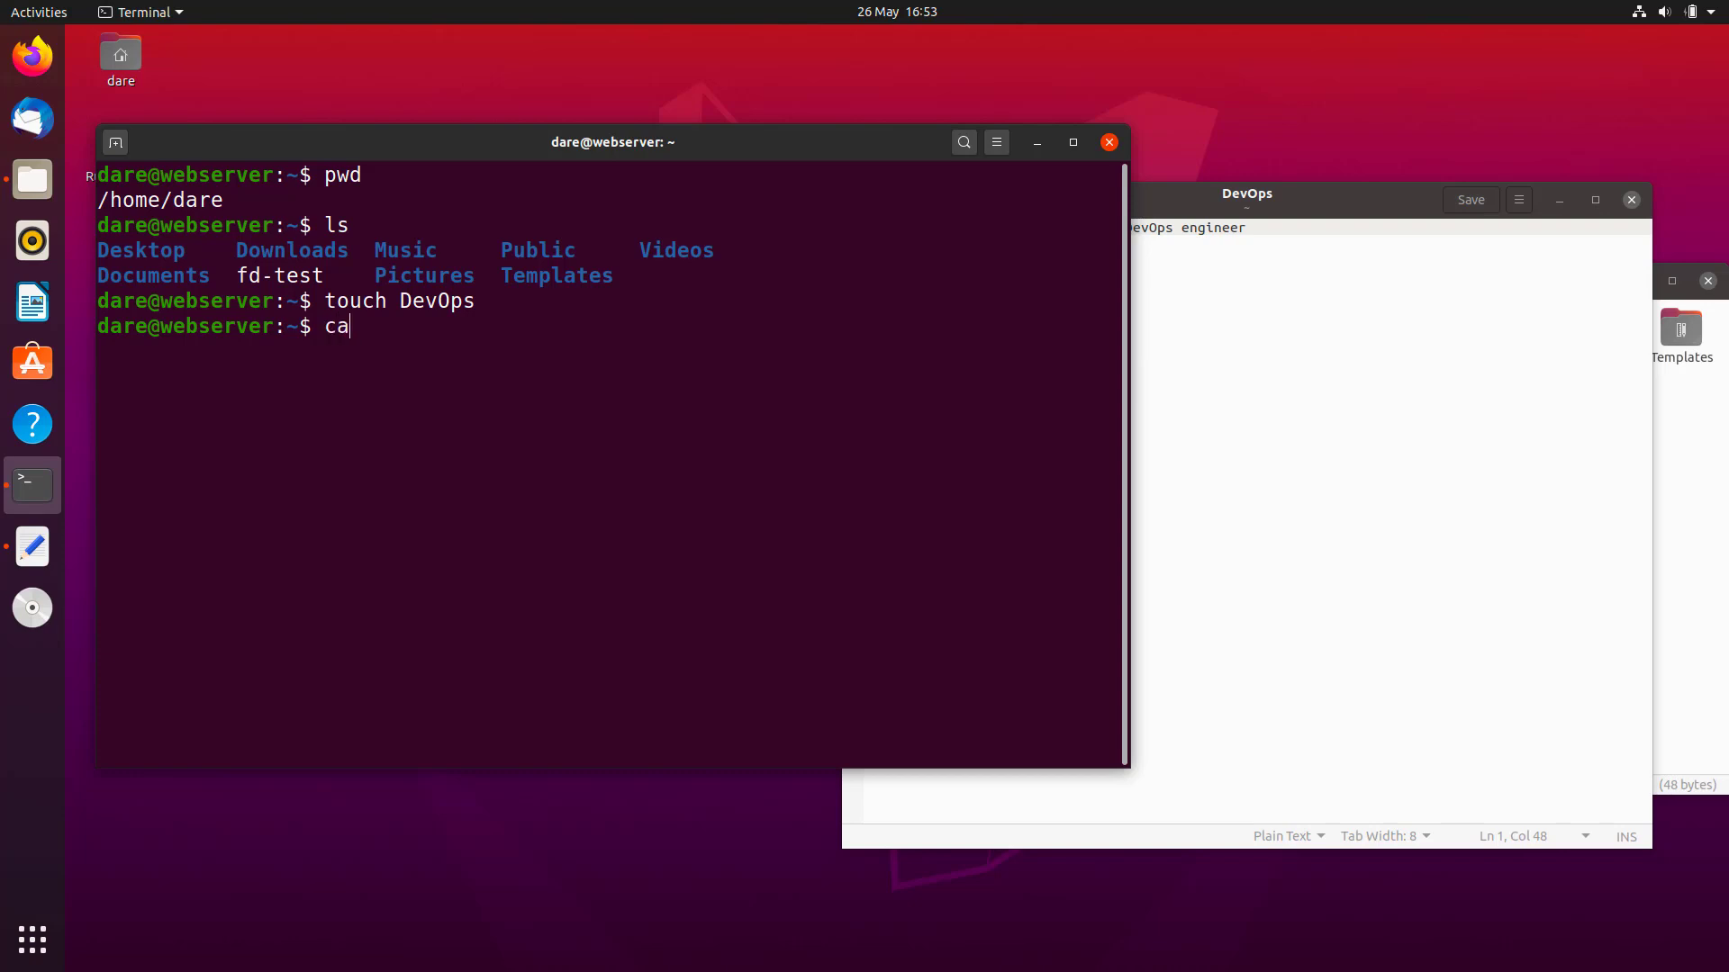
text(t)
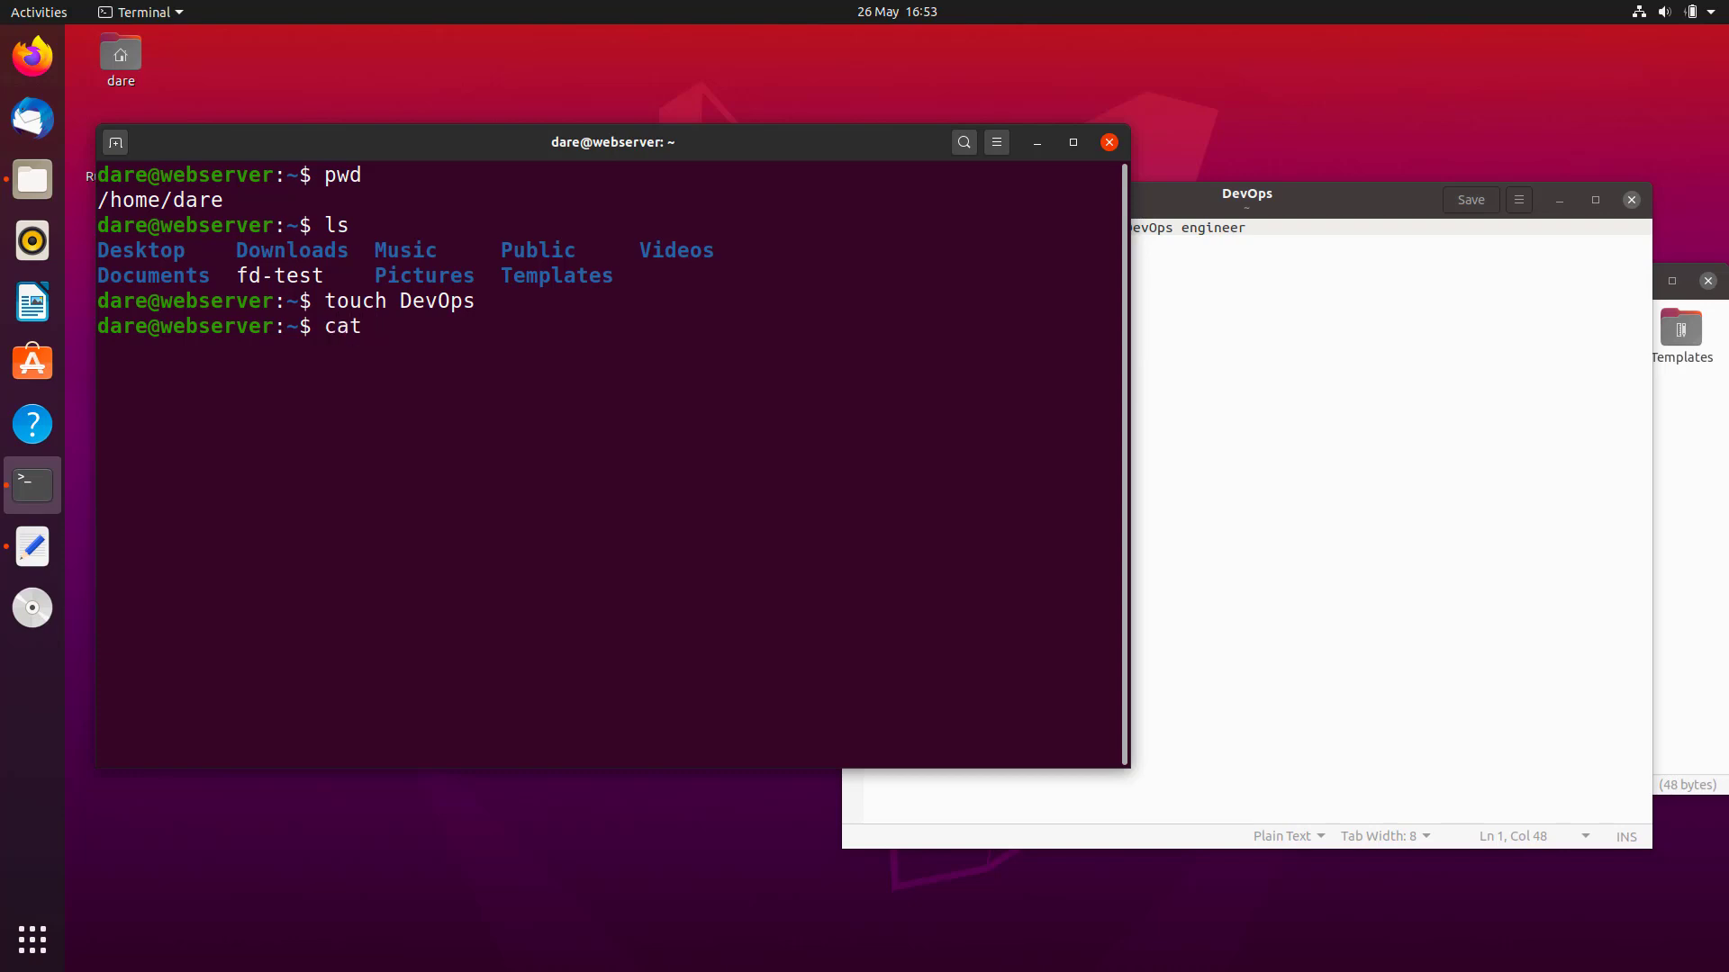
text(D)
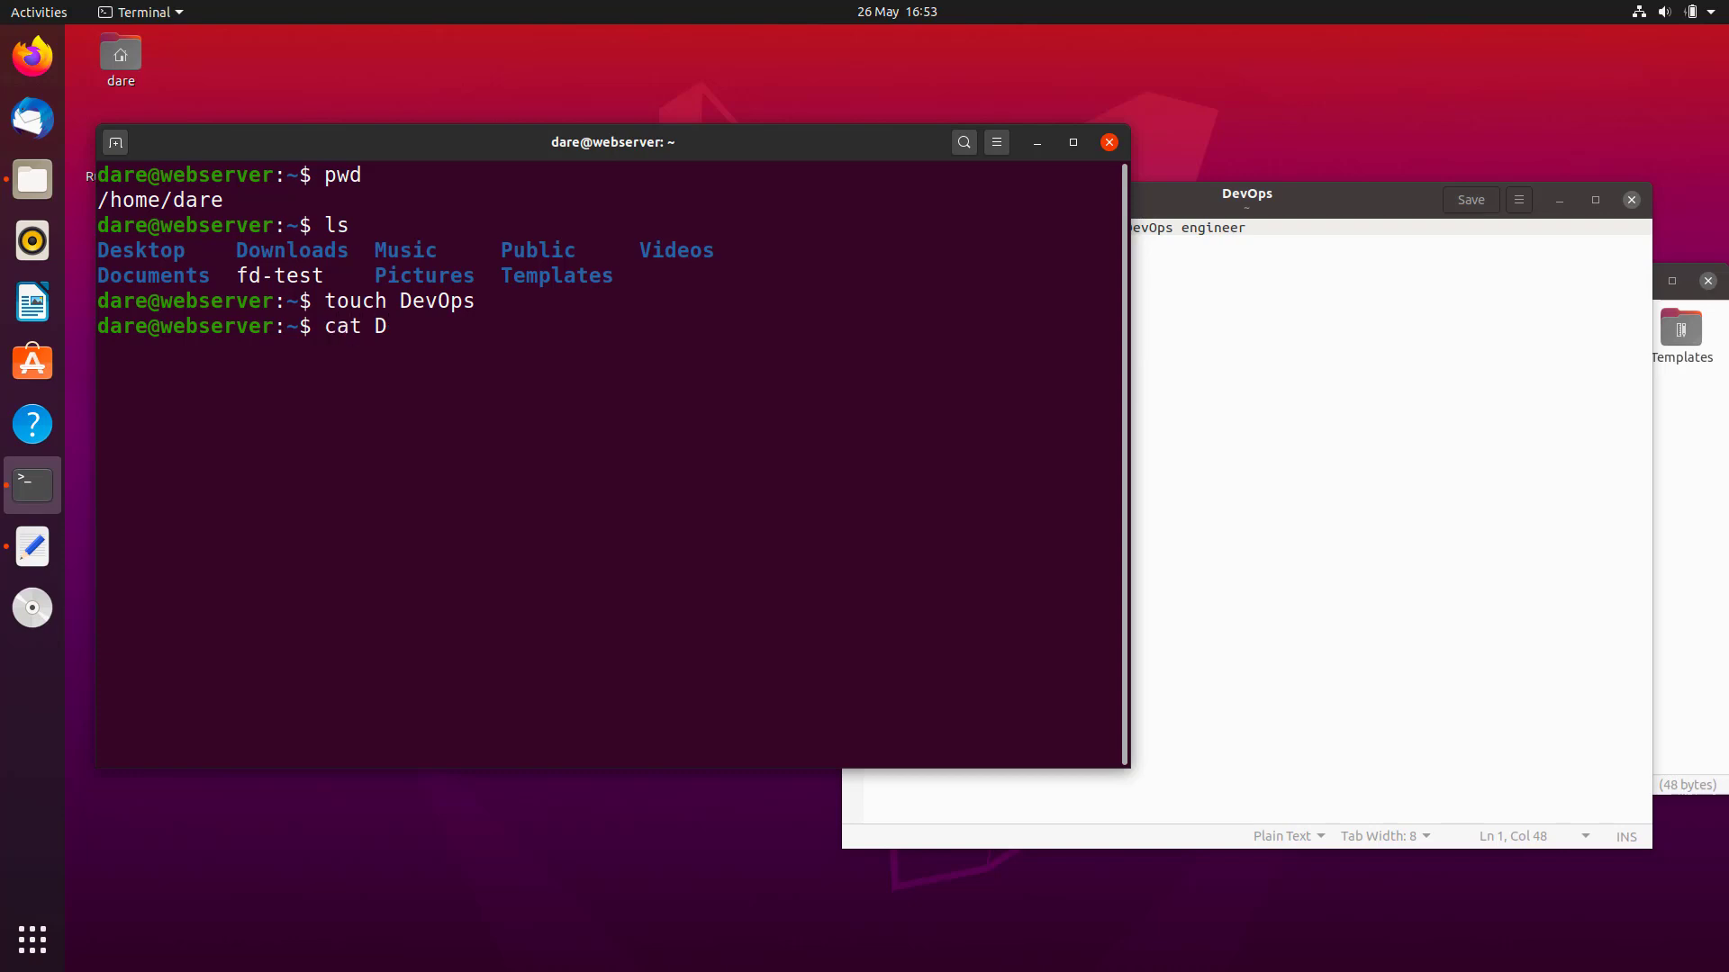
text(e)
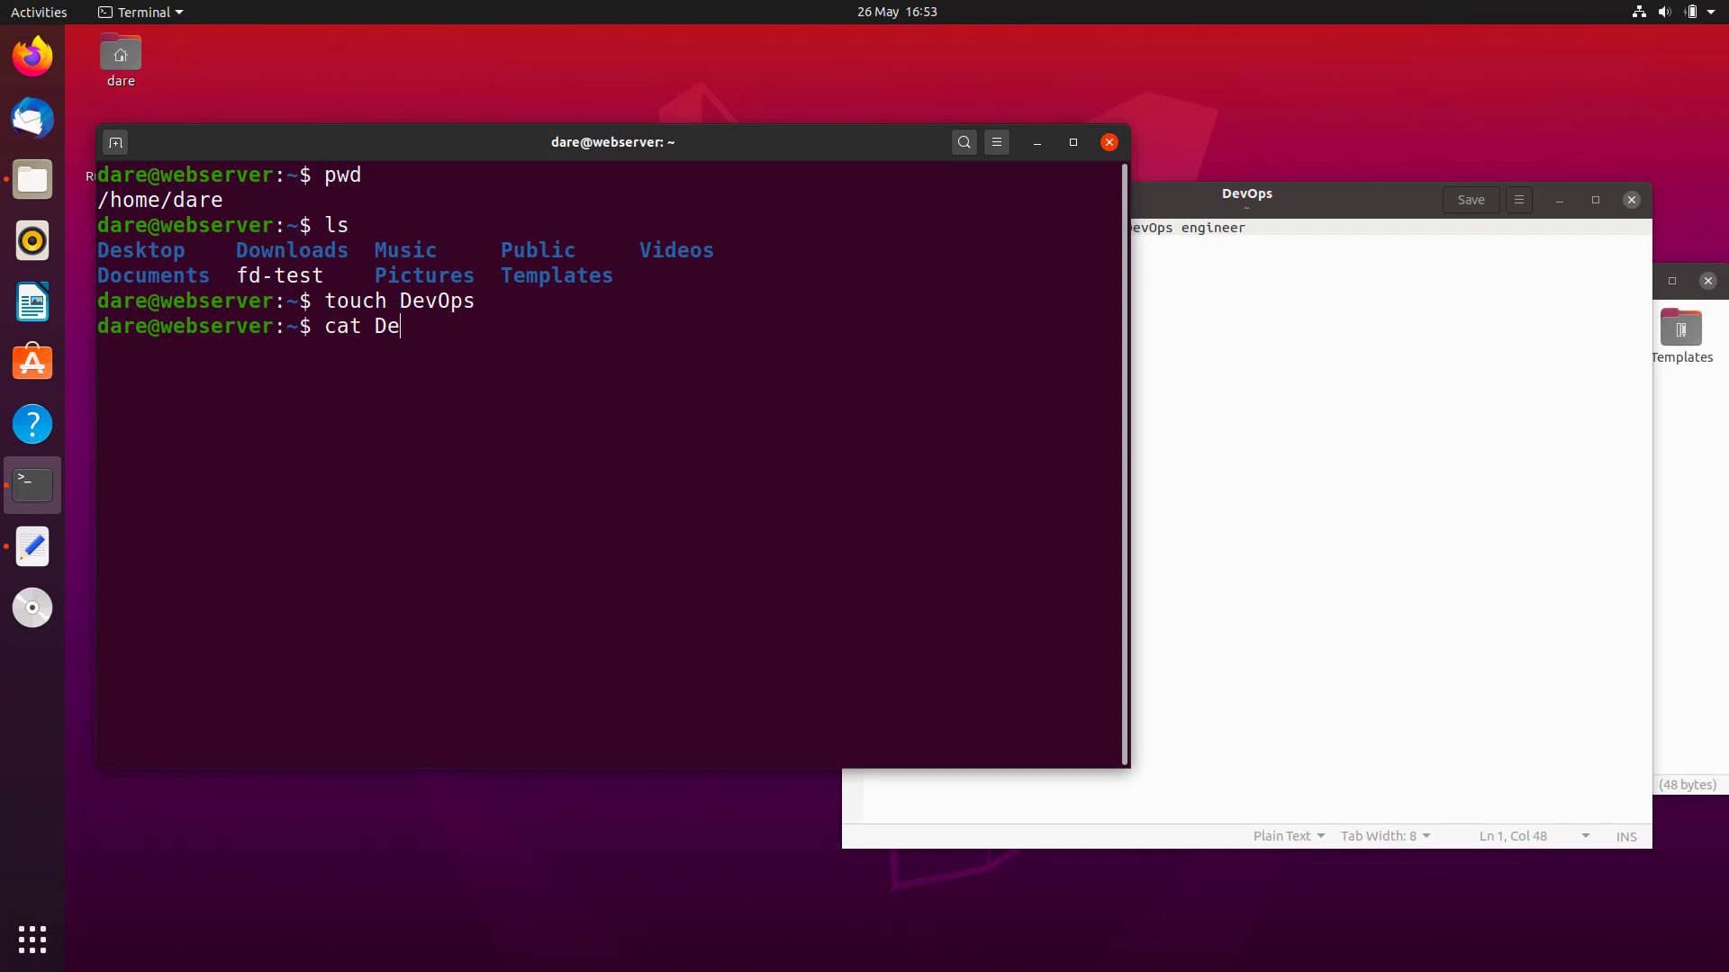
key(Tab)
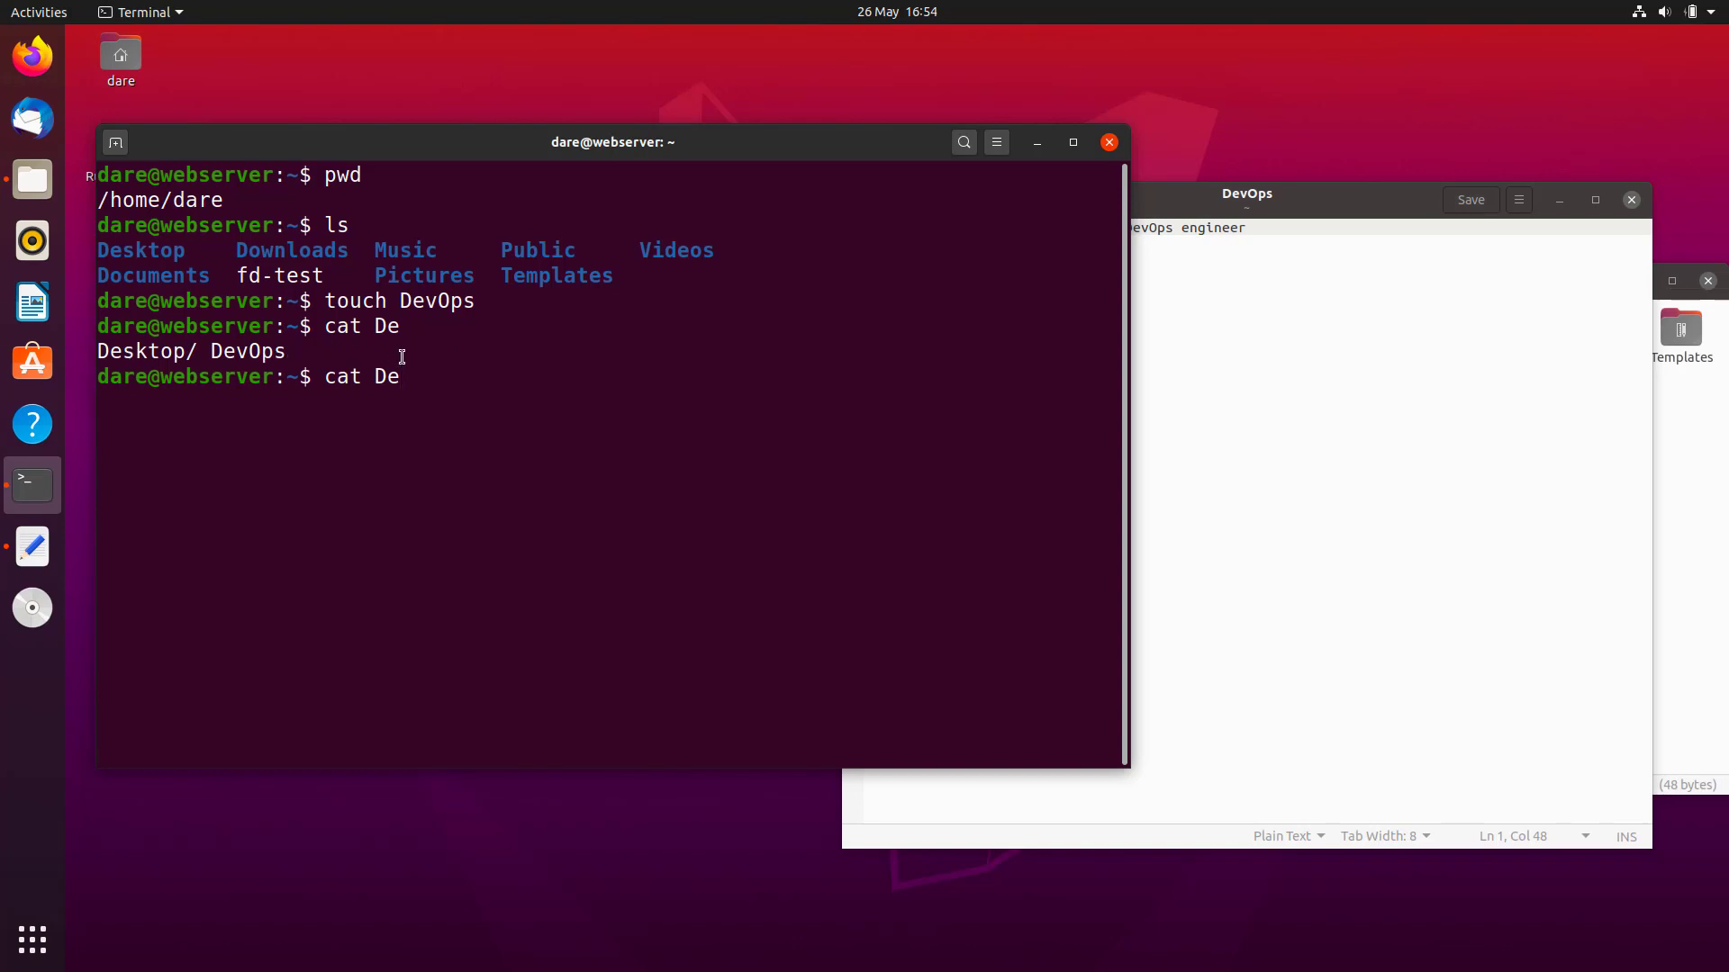
text(vOps)
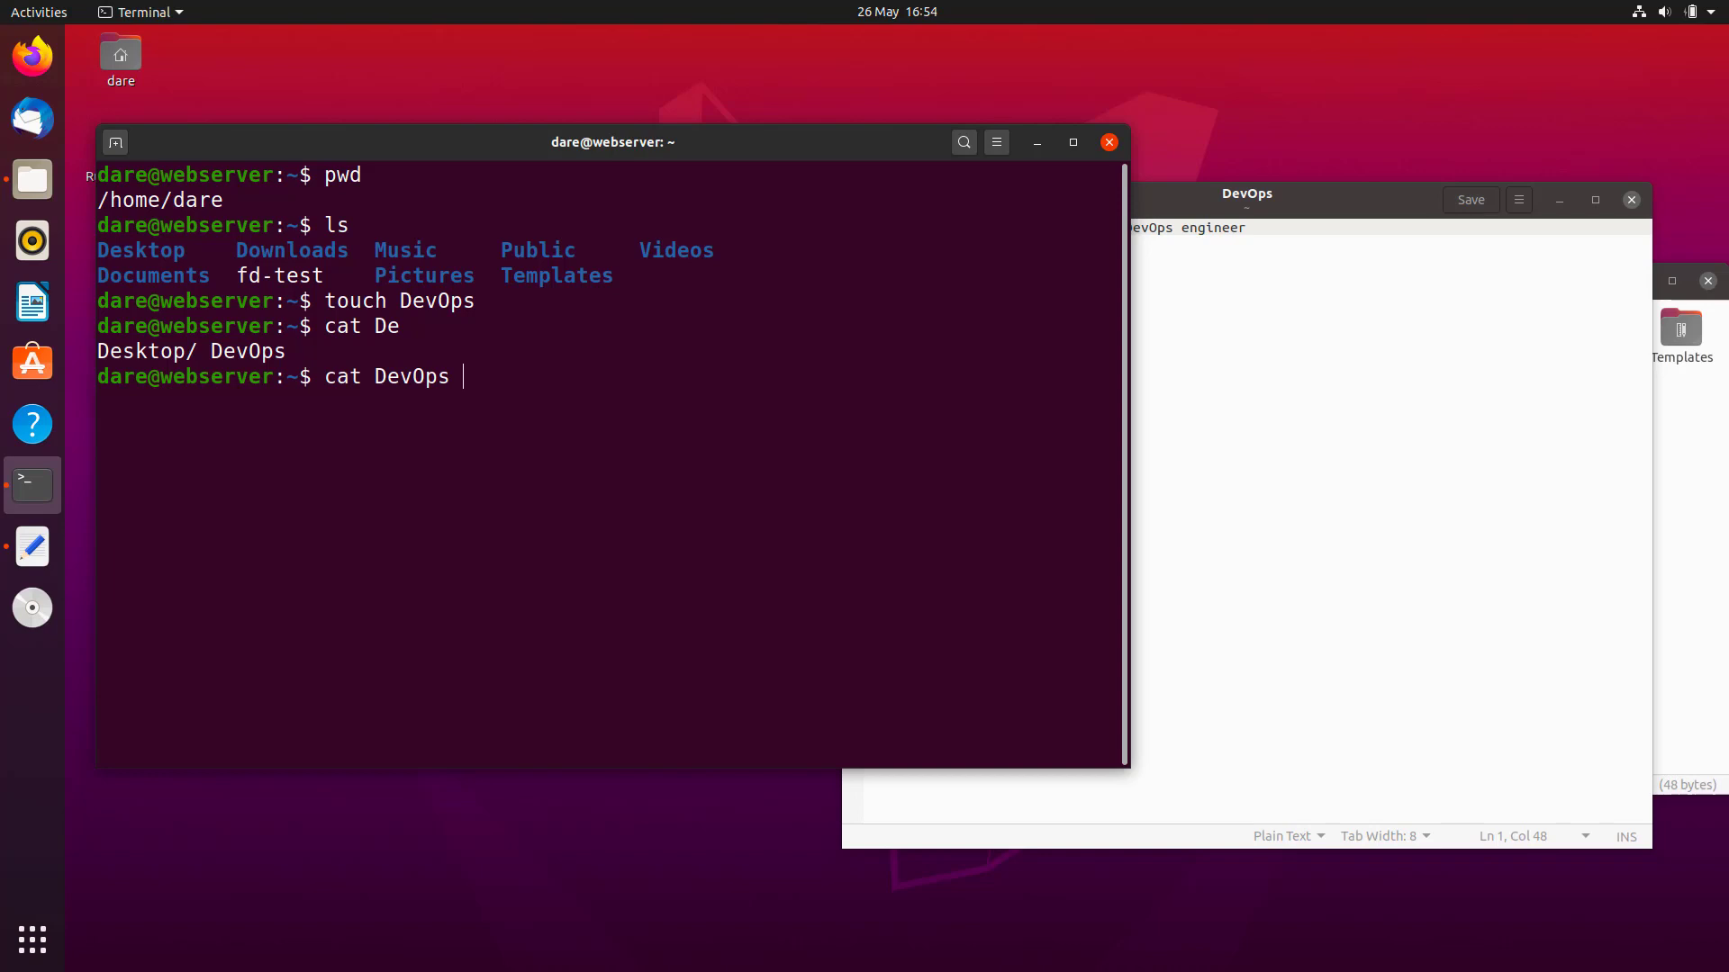
key(Return)
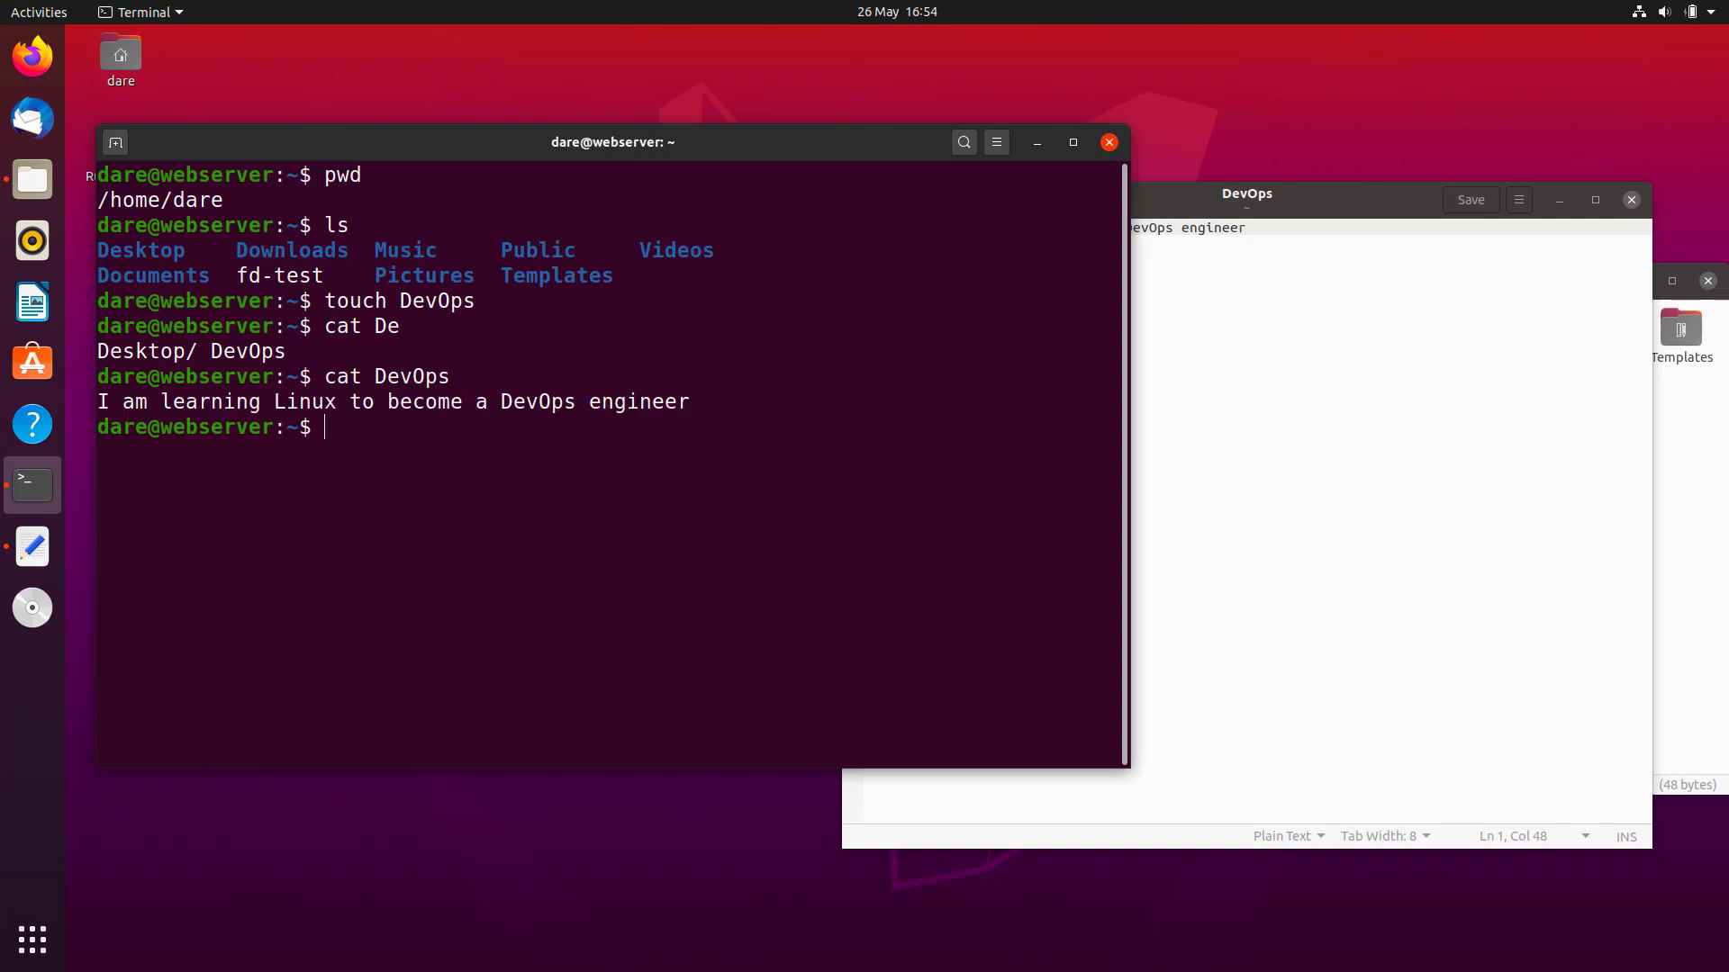
mouse_move(1426, 275)
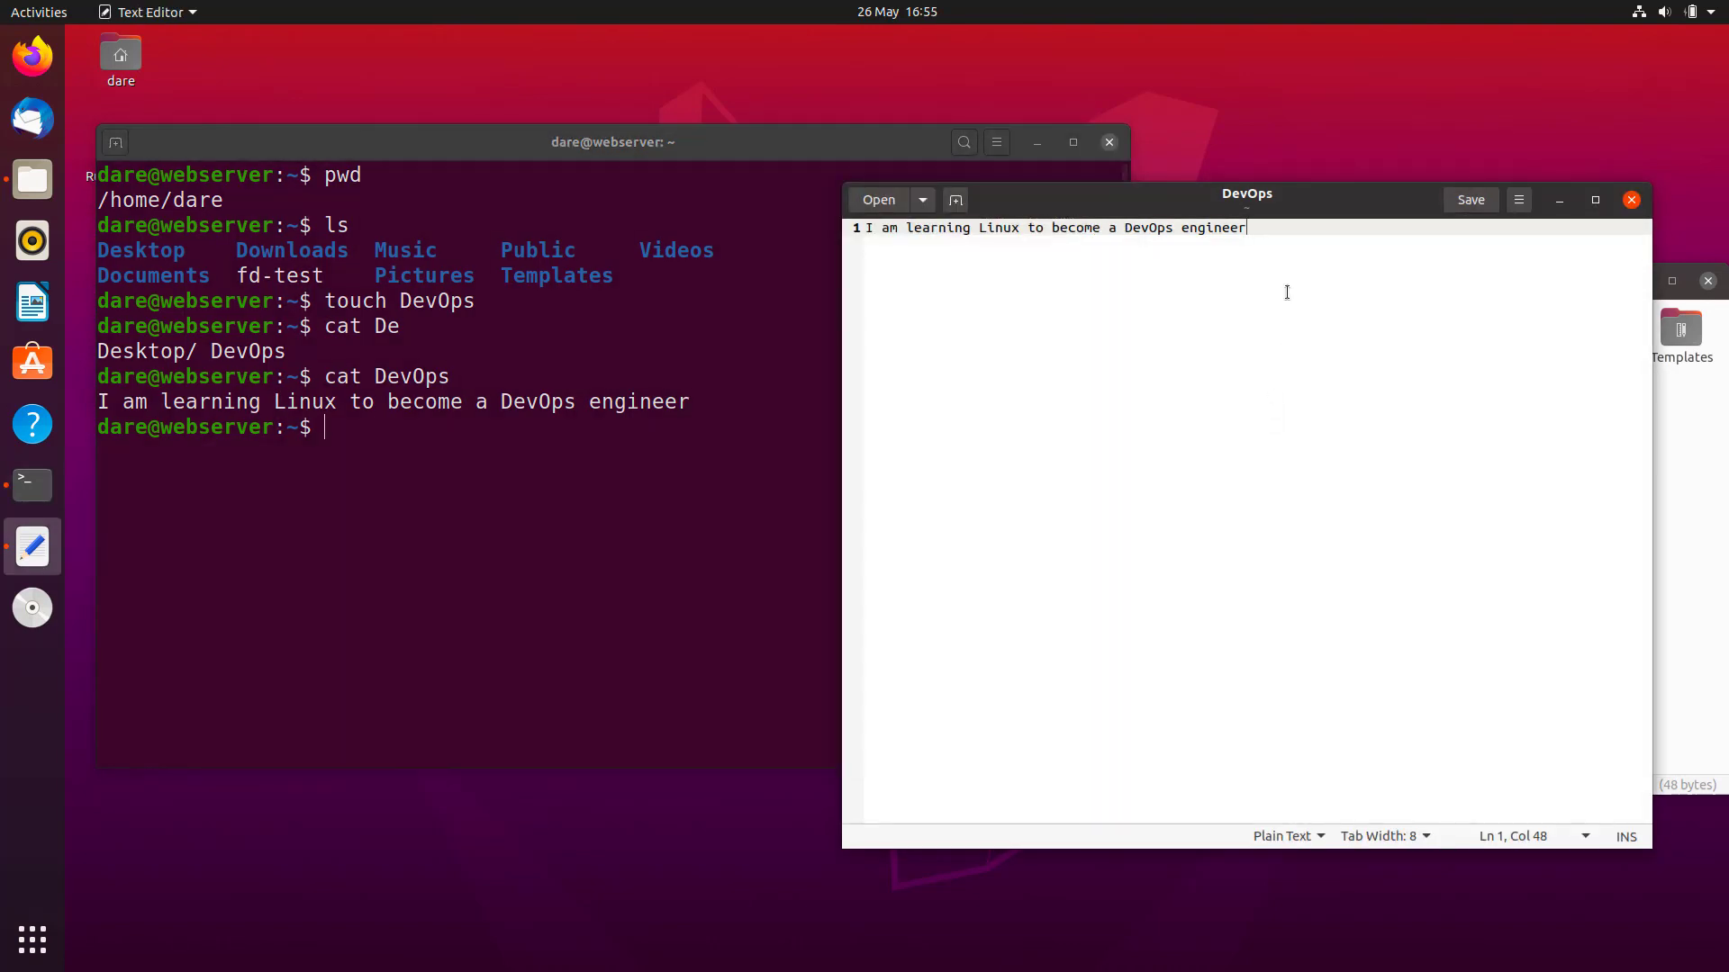
List pwd, ls, touch and cat as learned commands below the sentence in the notes.
key(Return)
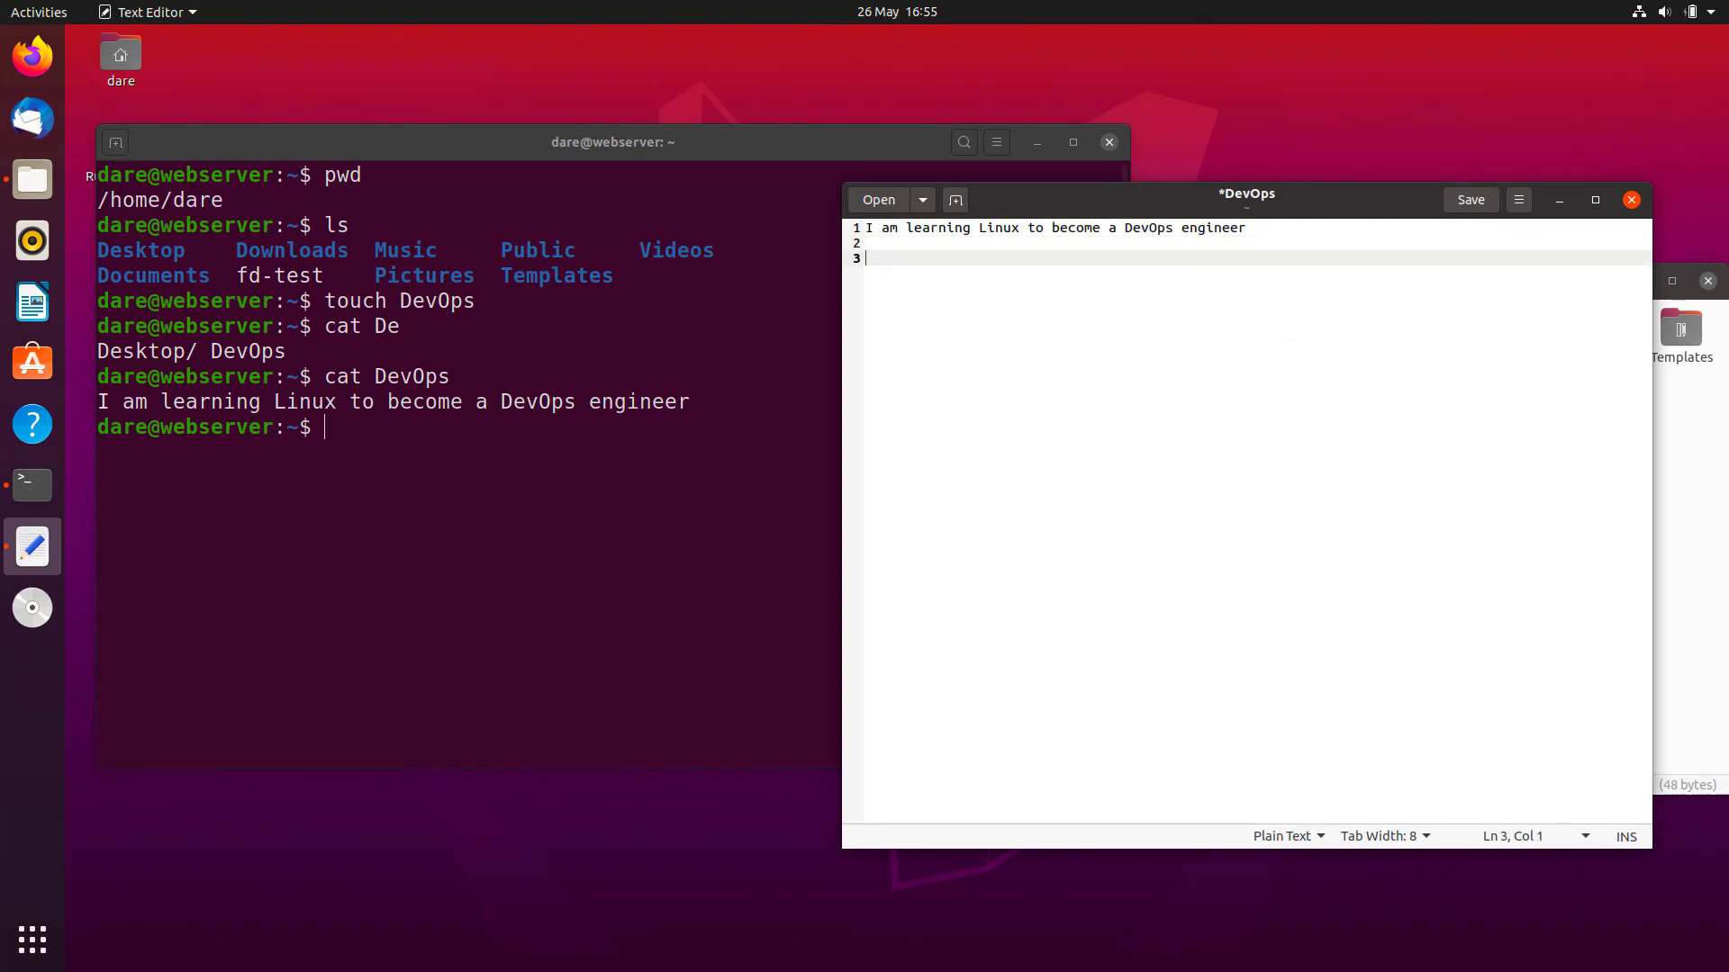
text(p)
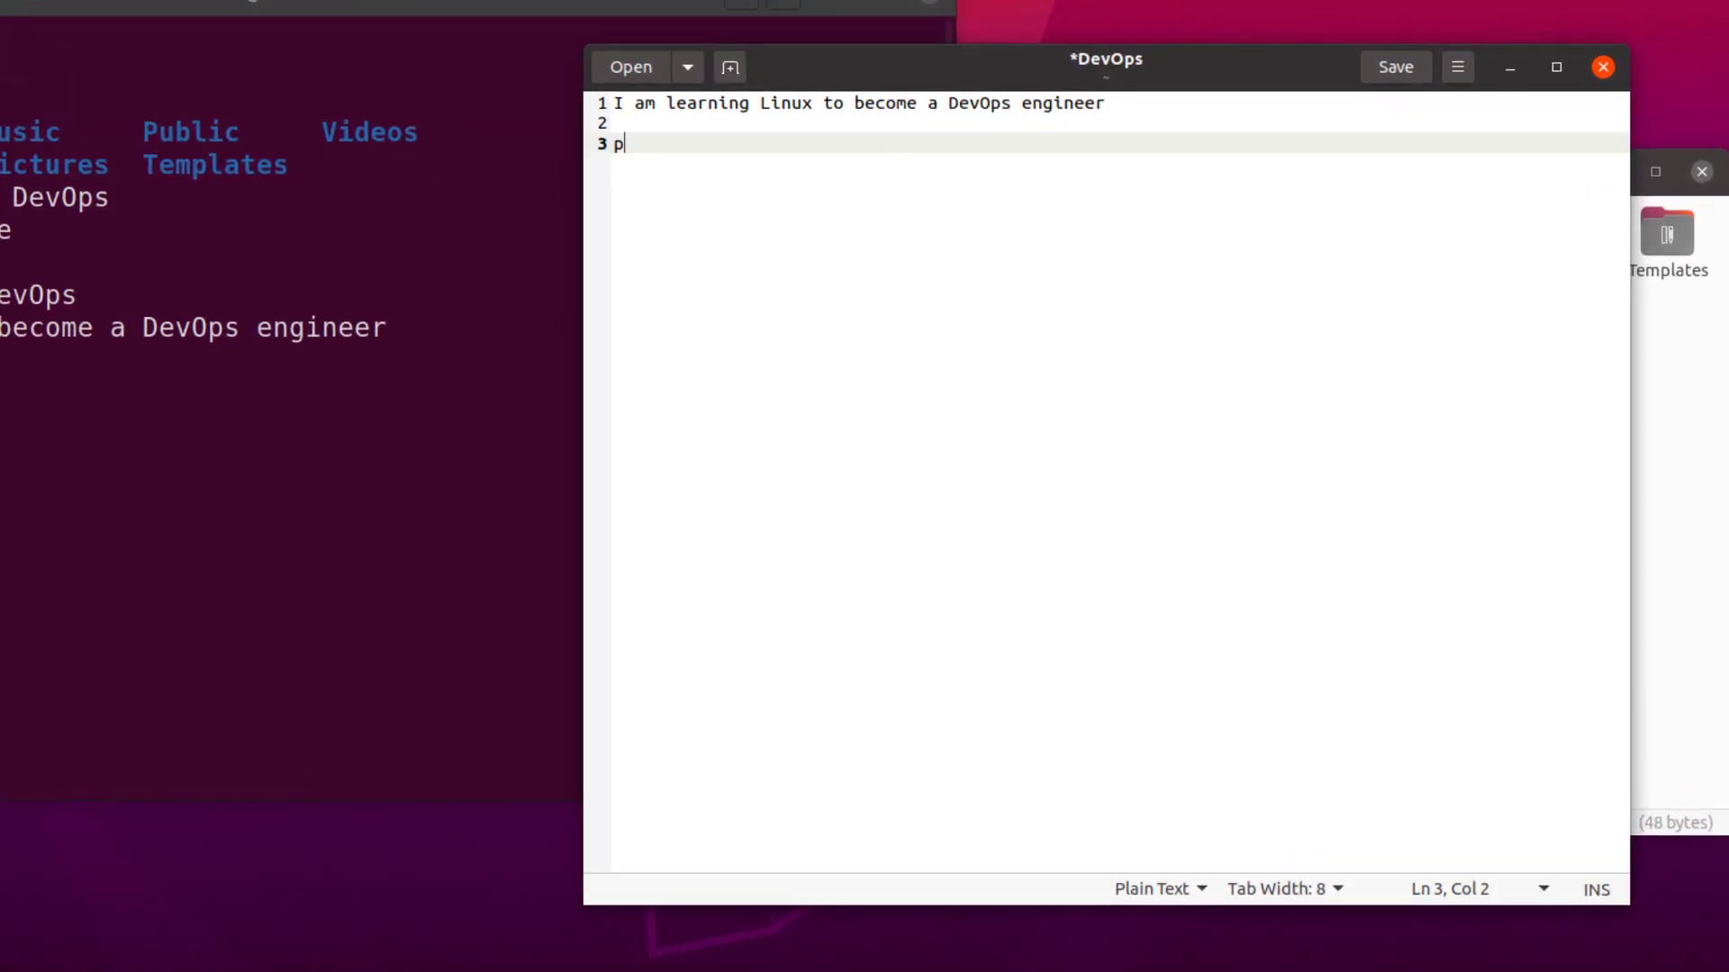
text(wd)
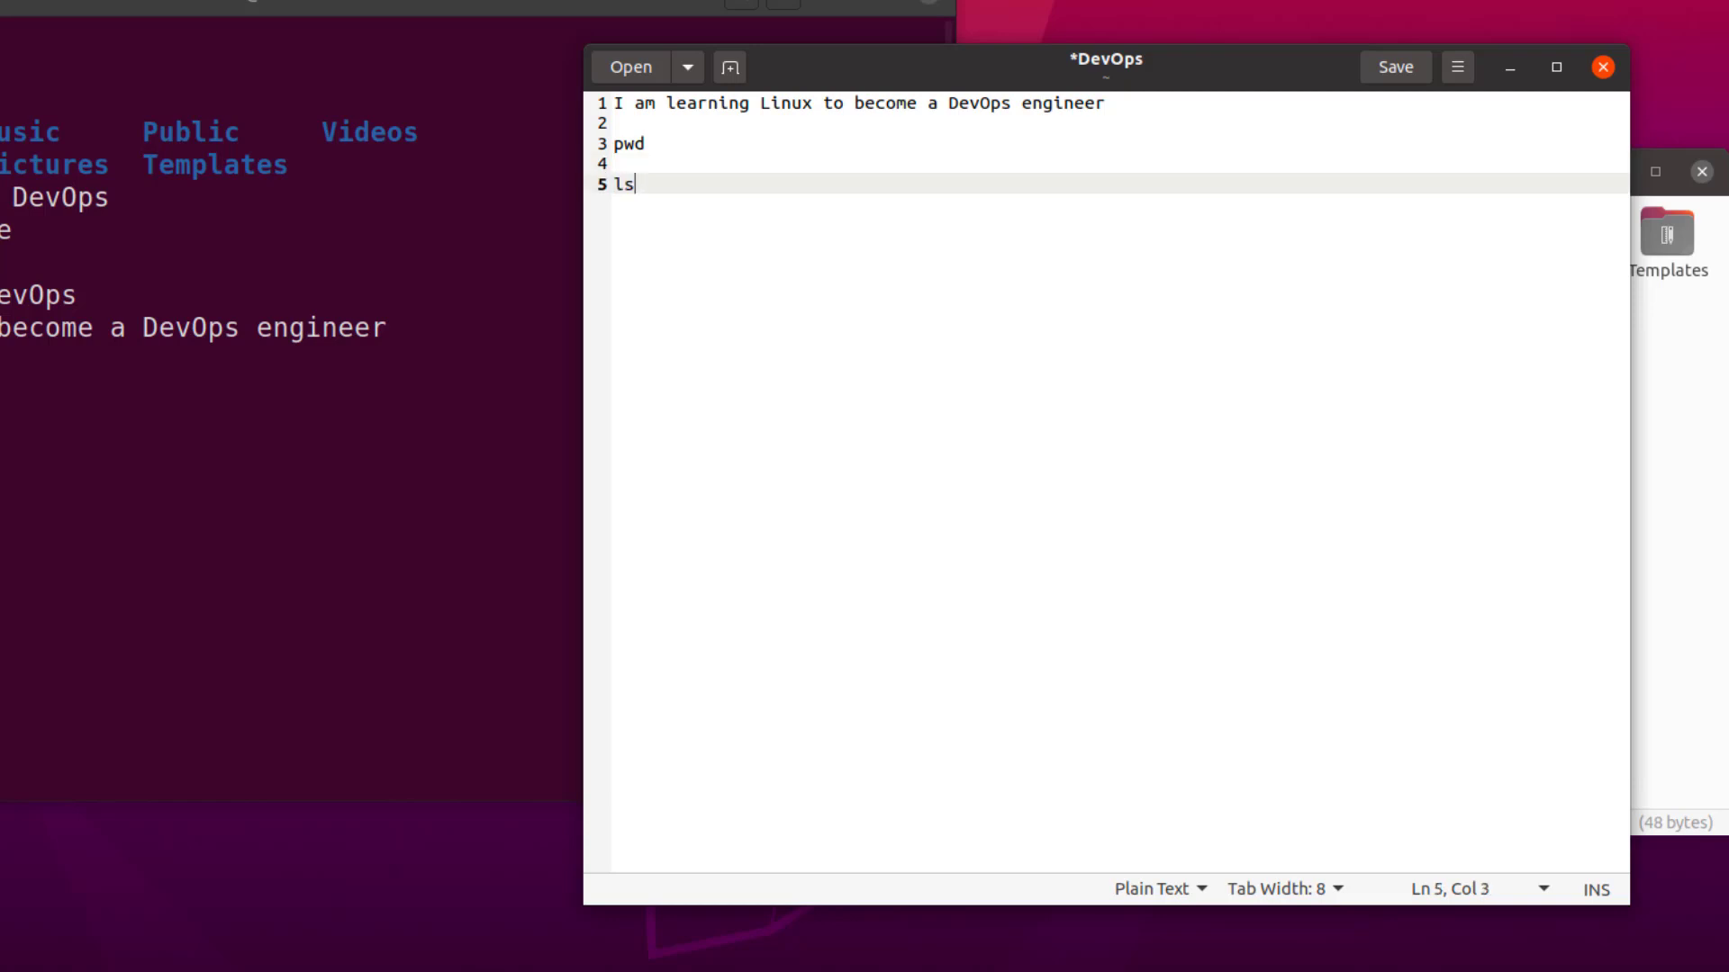
key(Return)
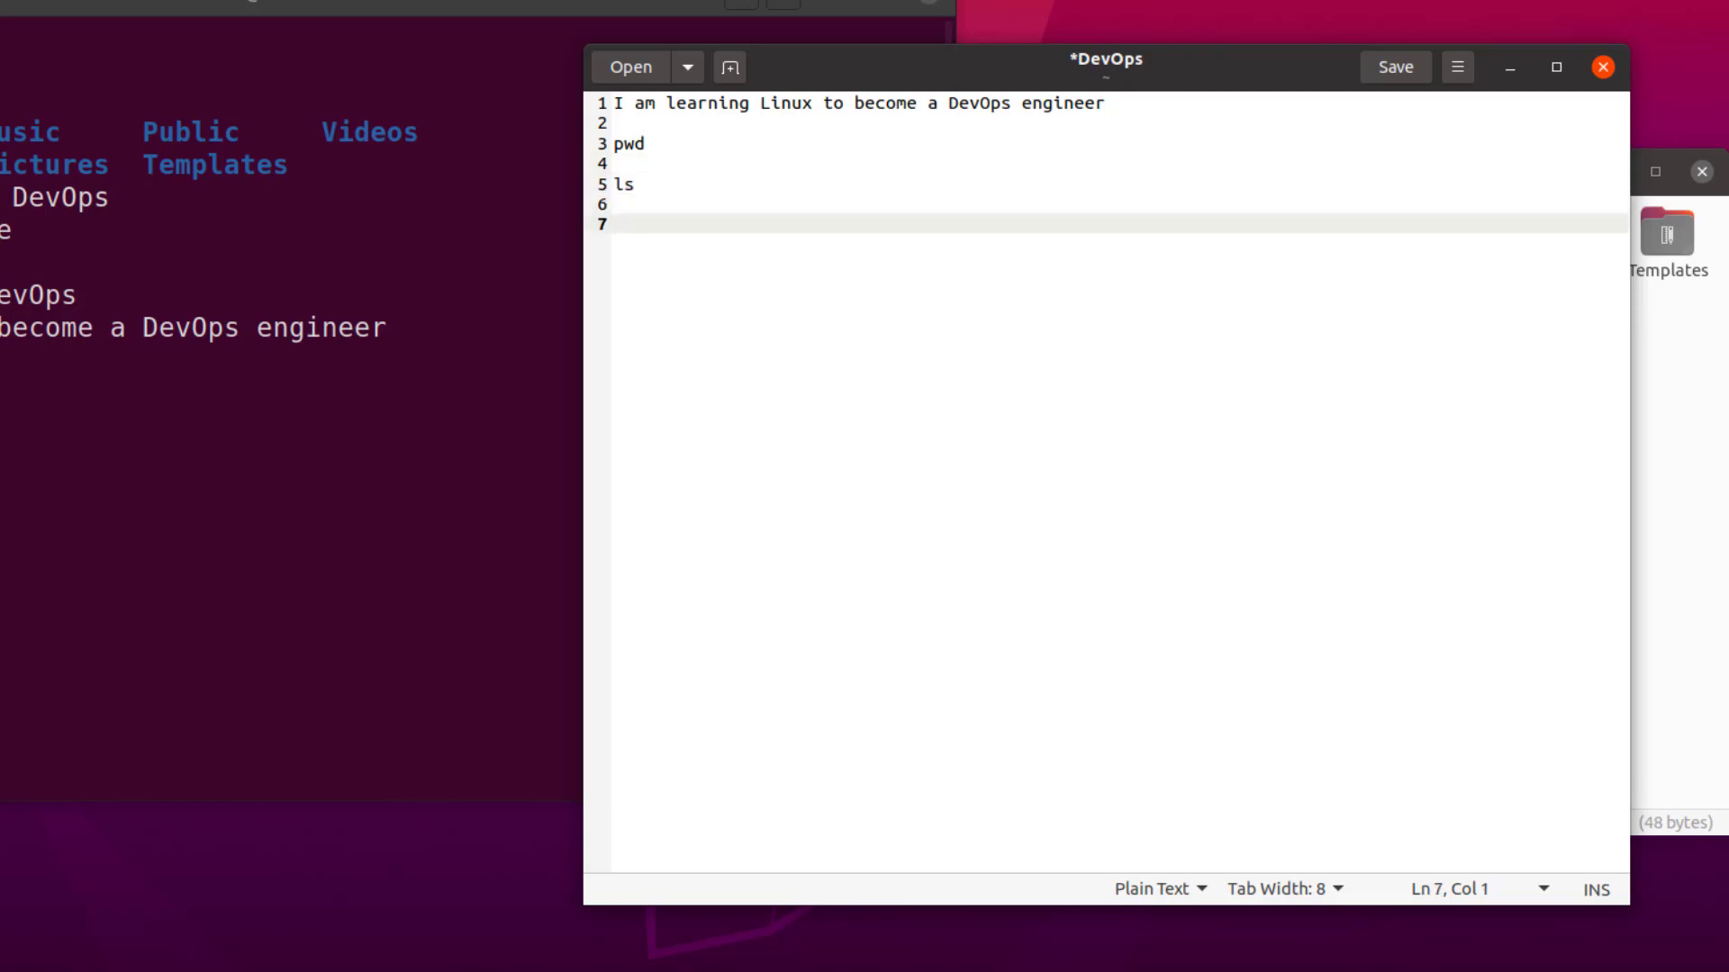
text(touch)
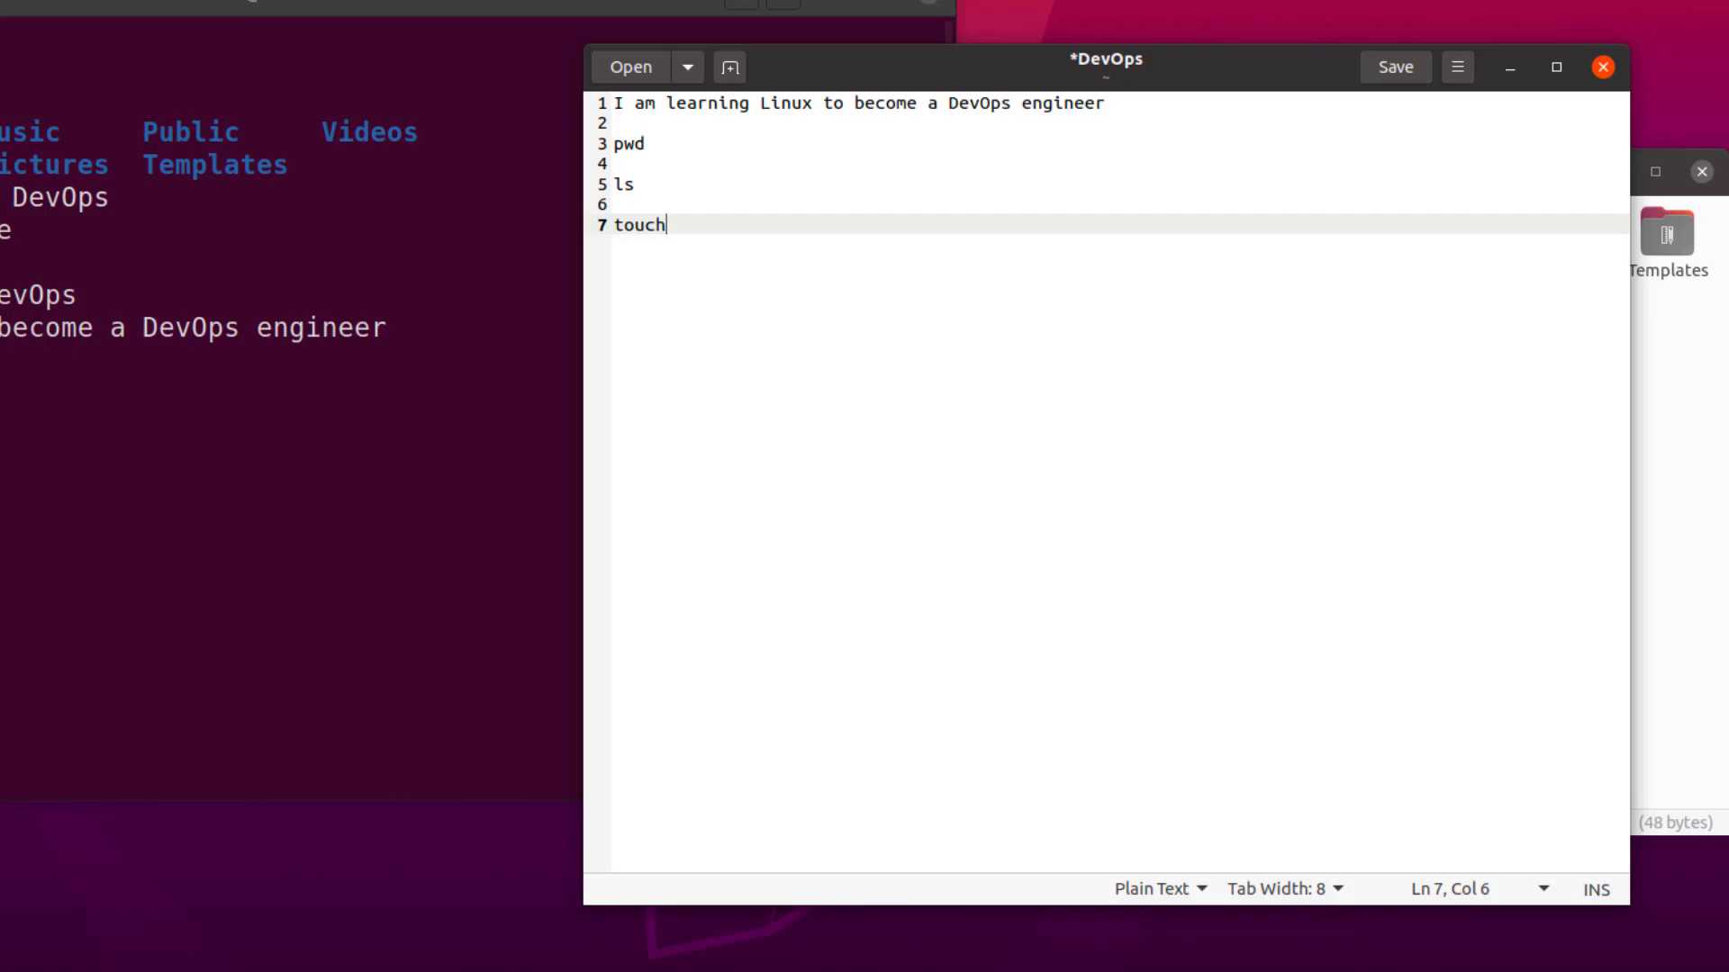
key(Return)
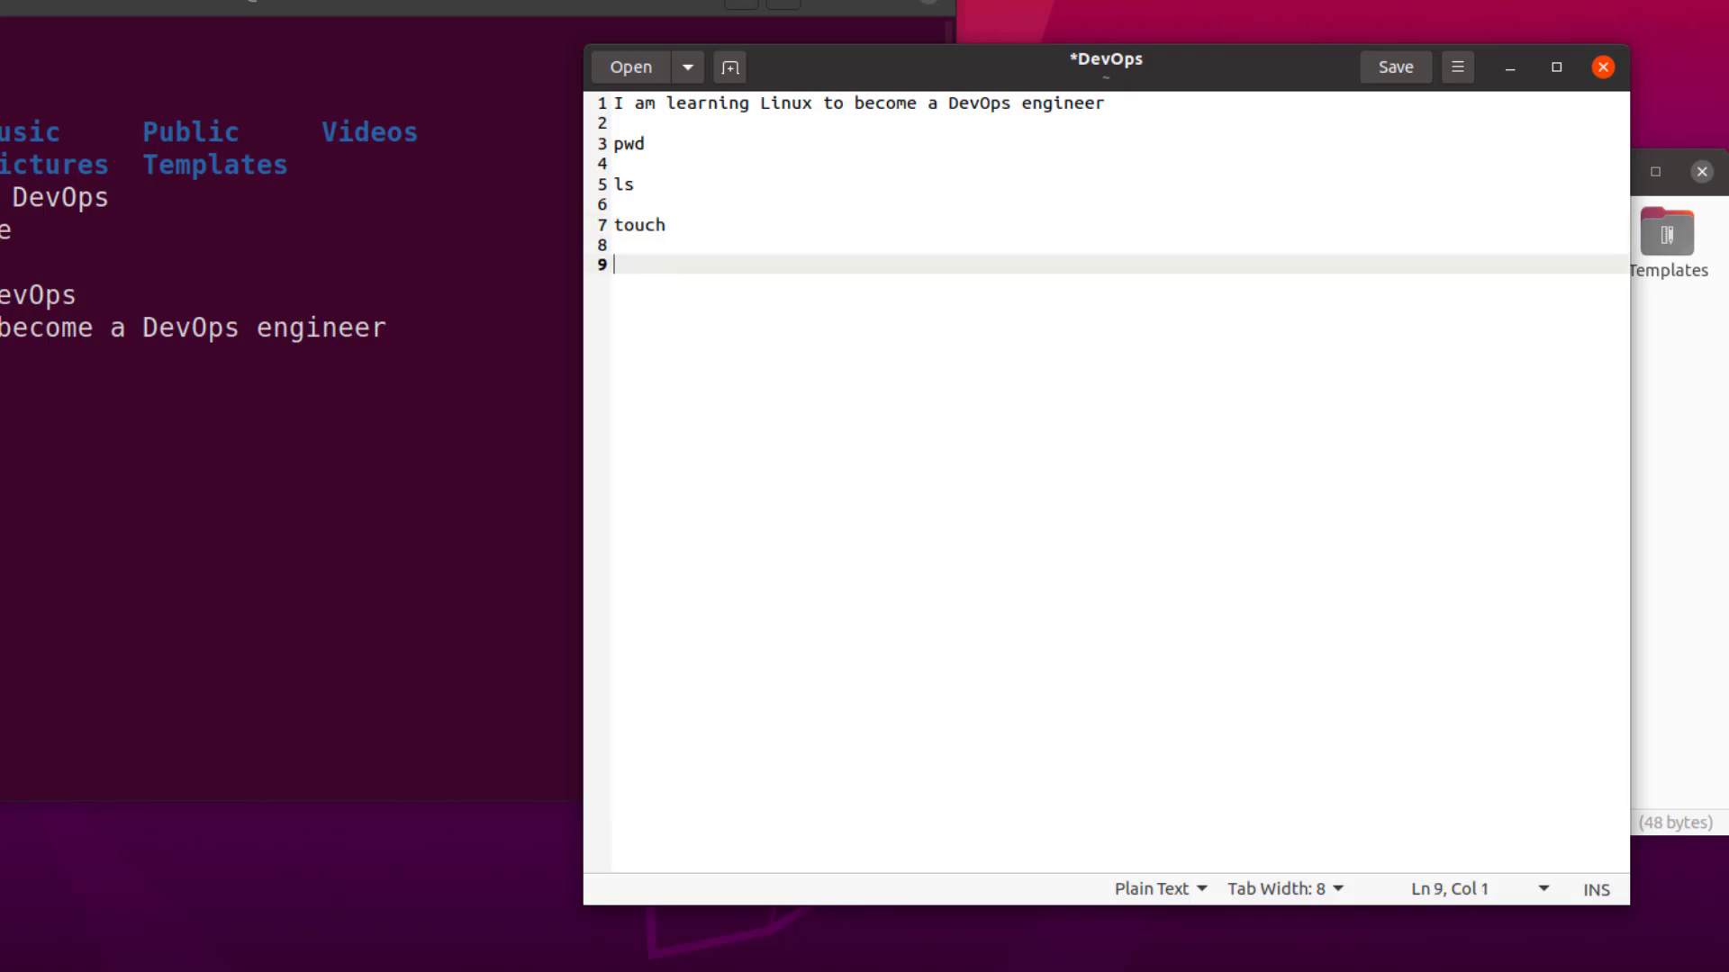
text(cat)
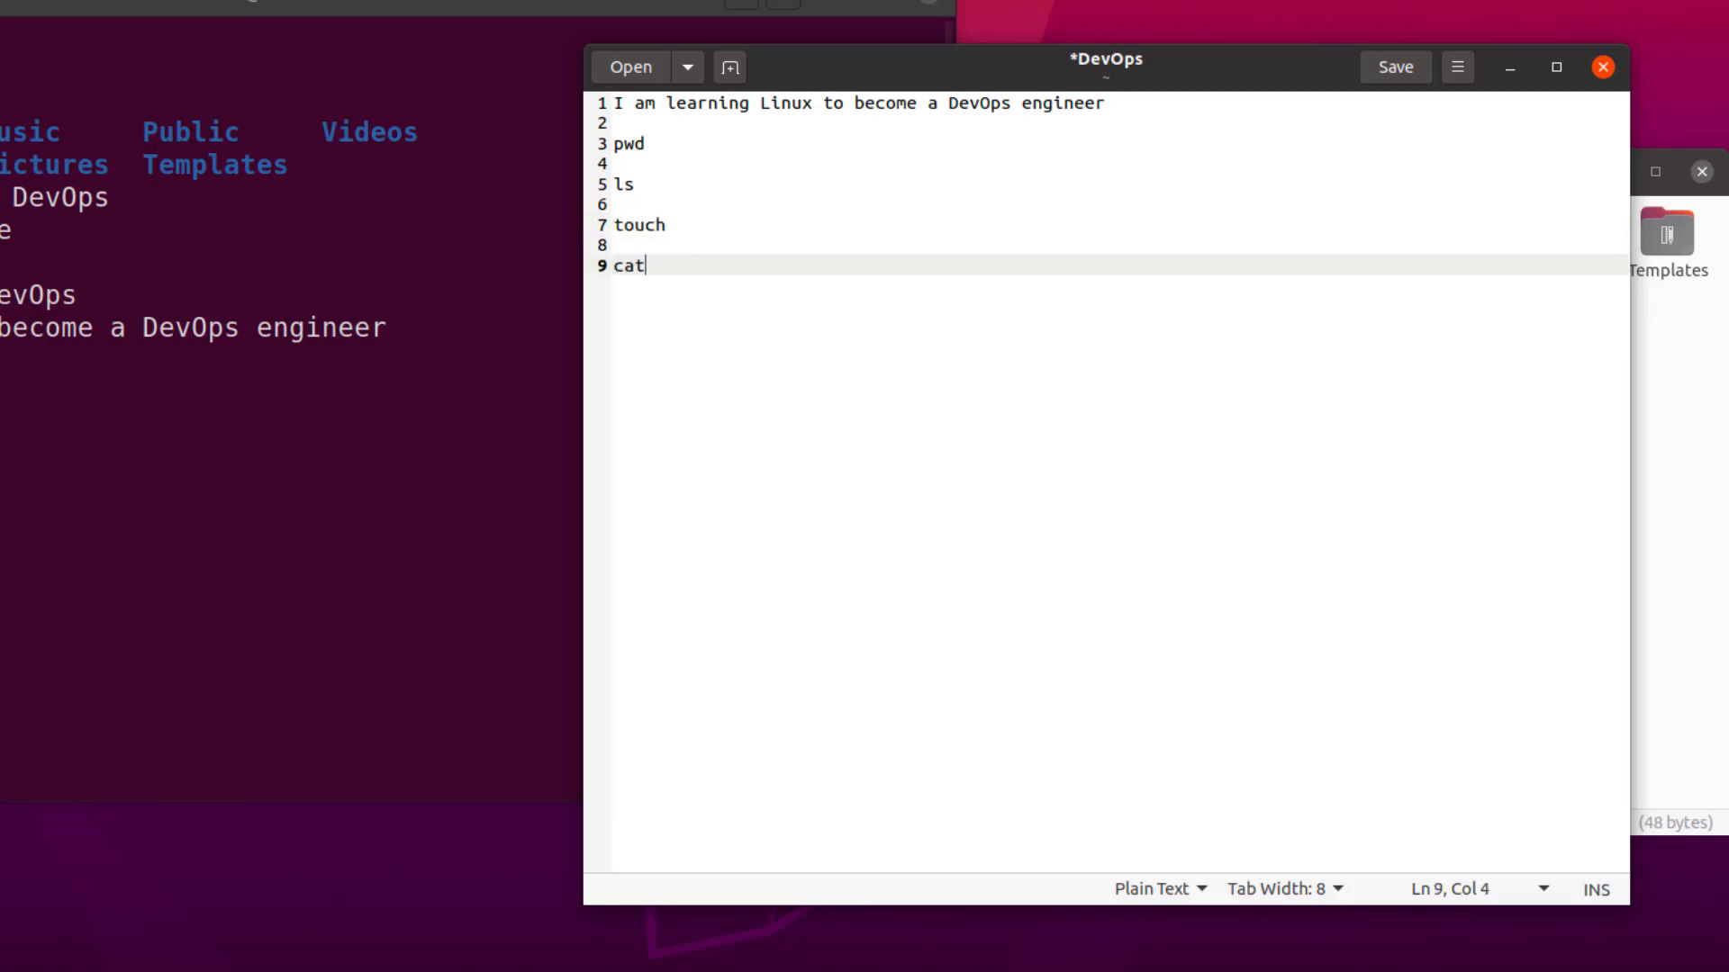
mouse_move(1235, 262)
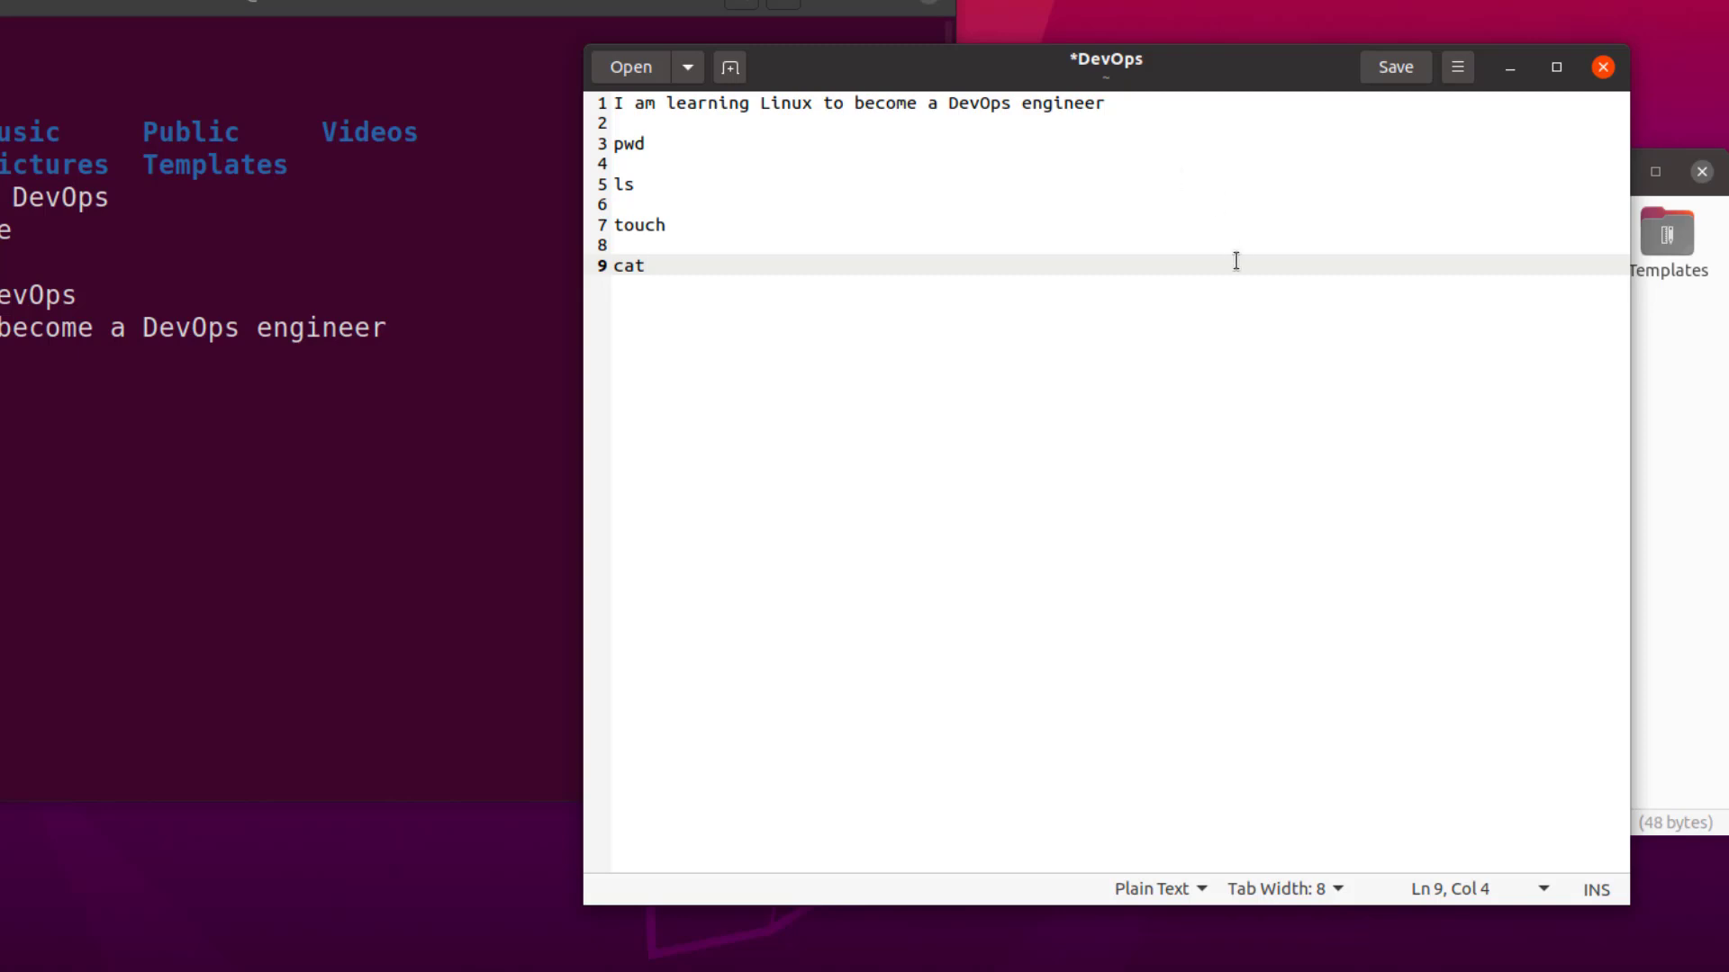
Add 'clear' as the next learned command after a blank line.
key(Return)
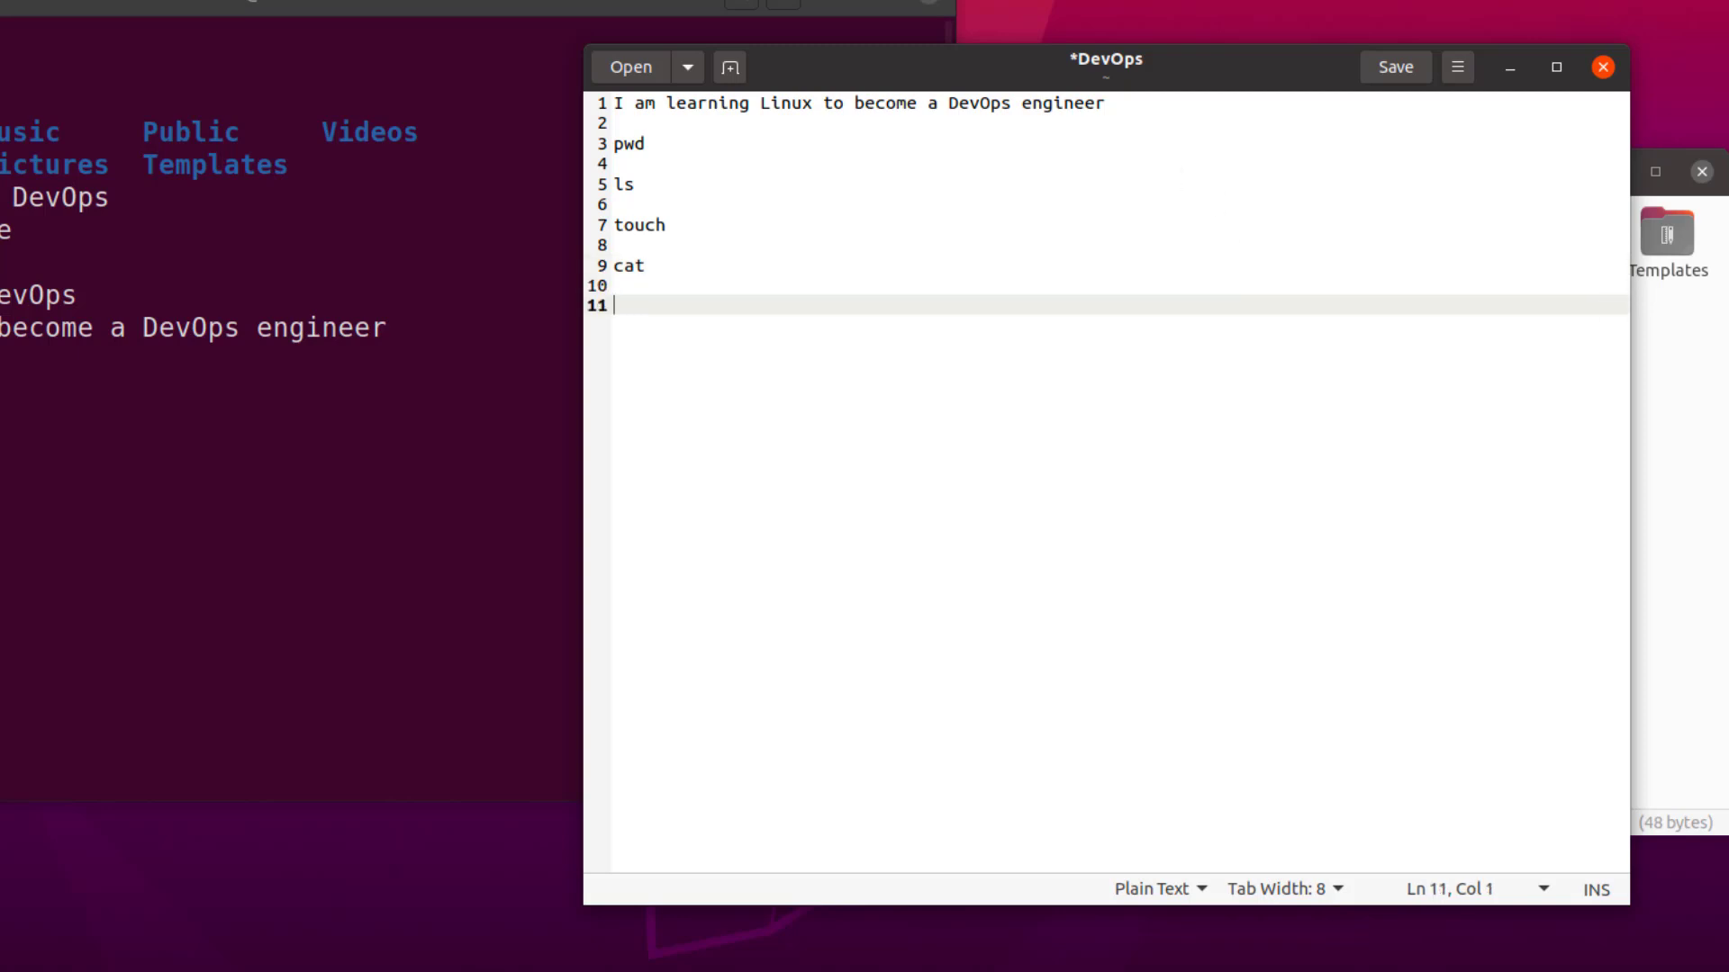
text(cle)
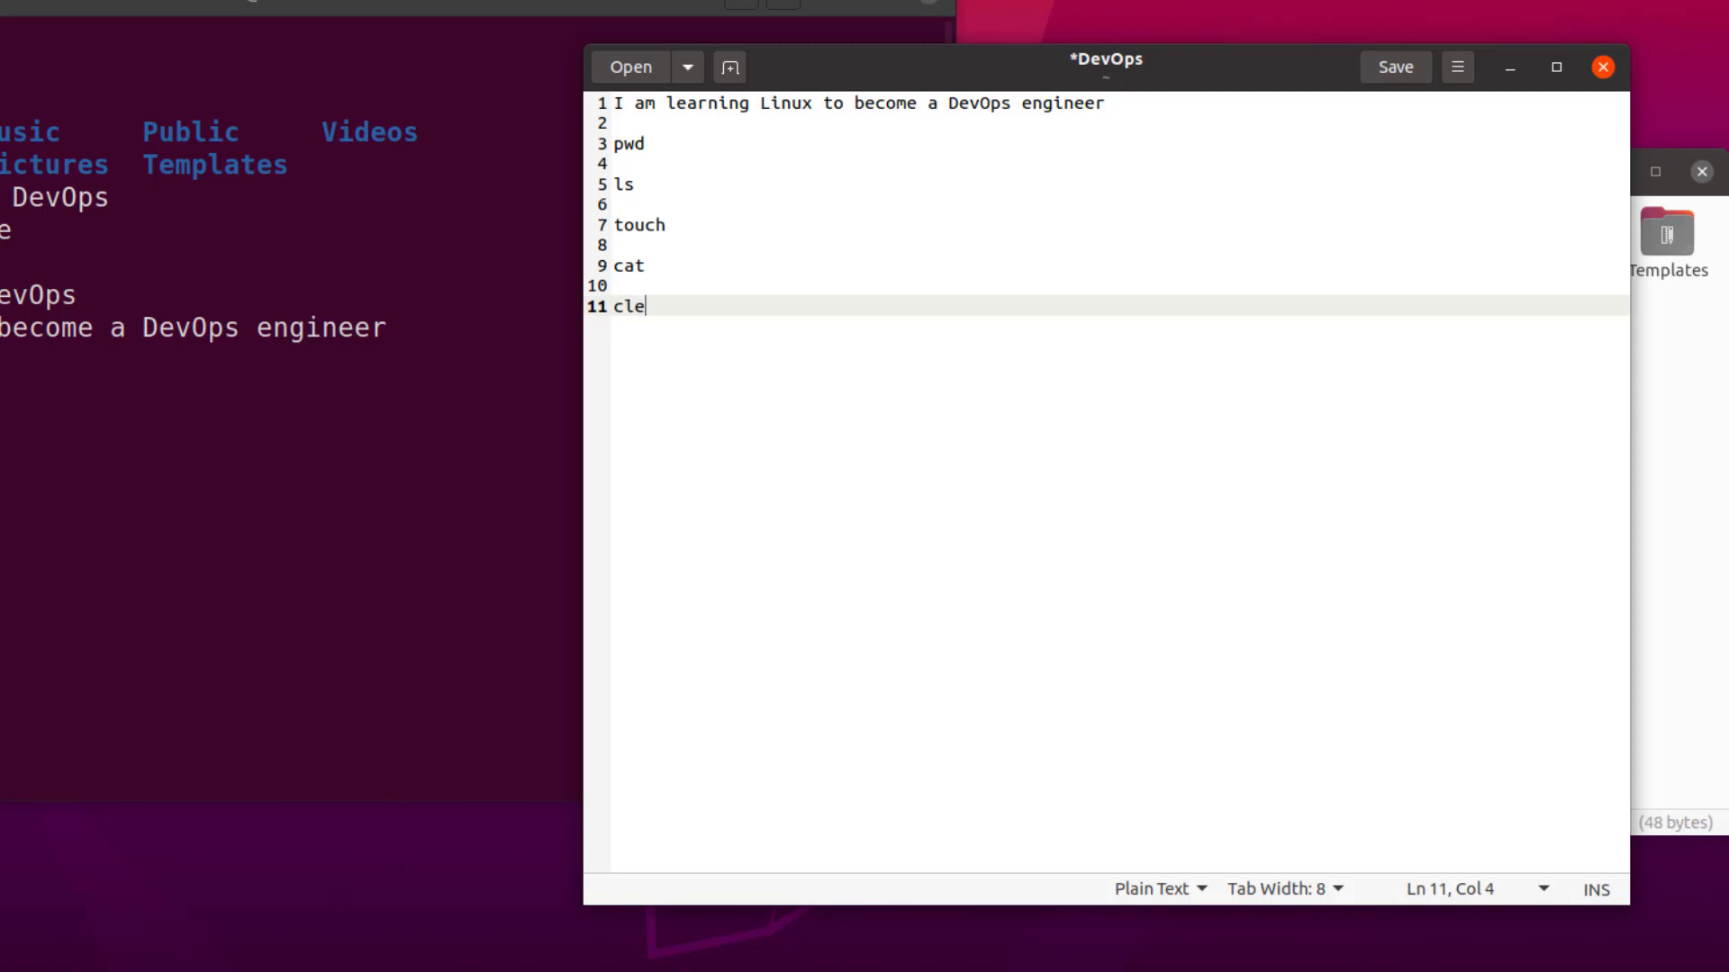
text(are@webserver:~$ clear)
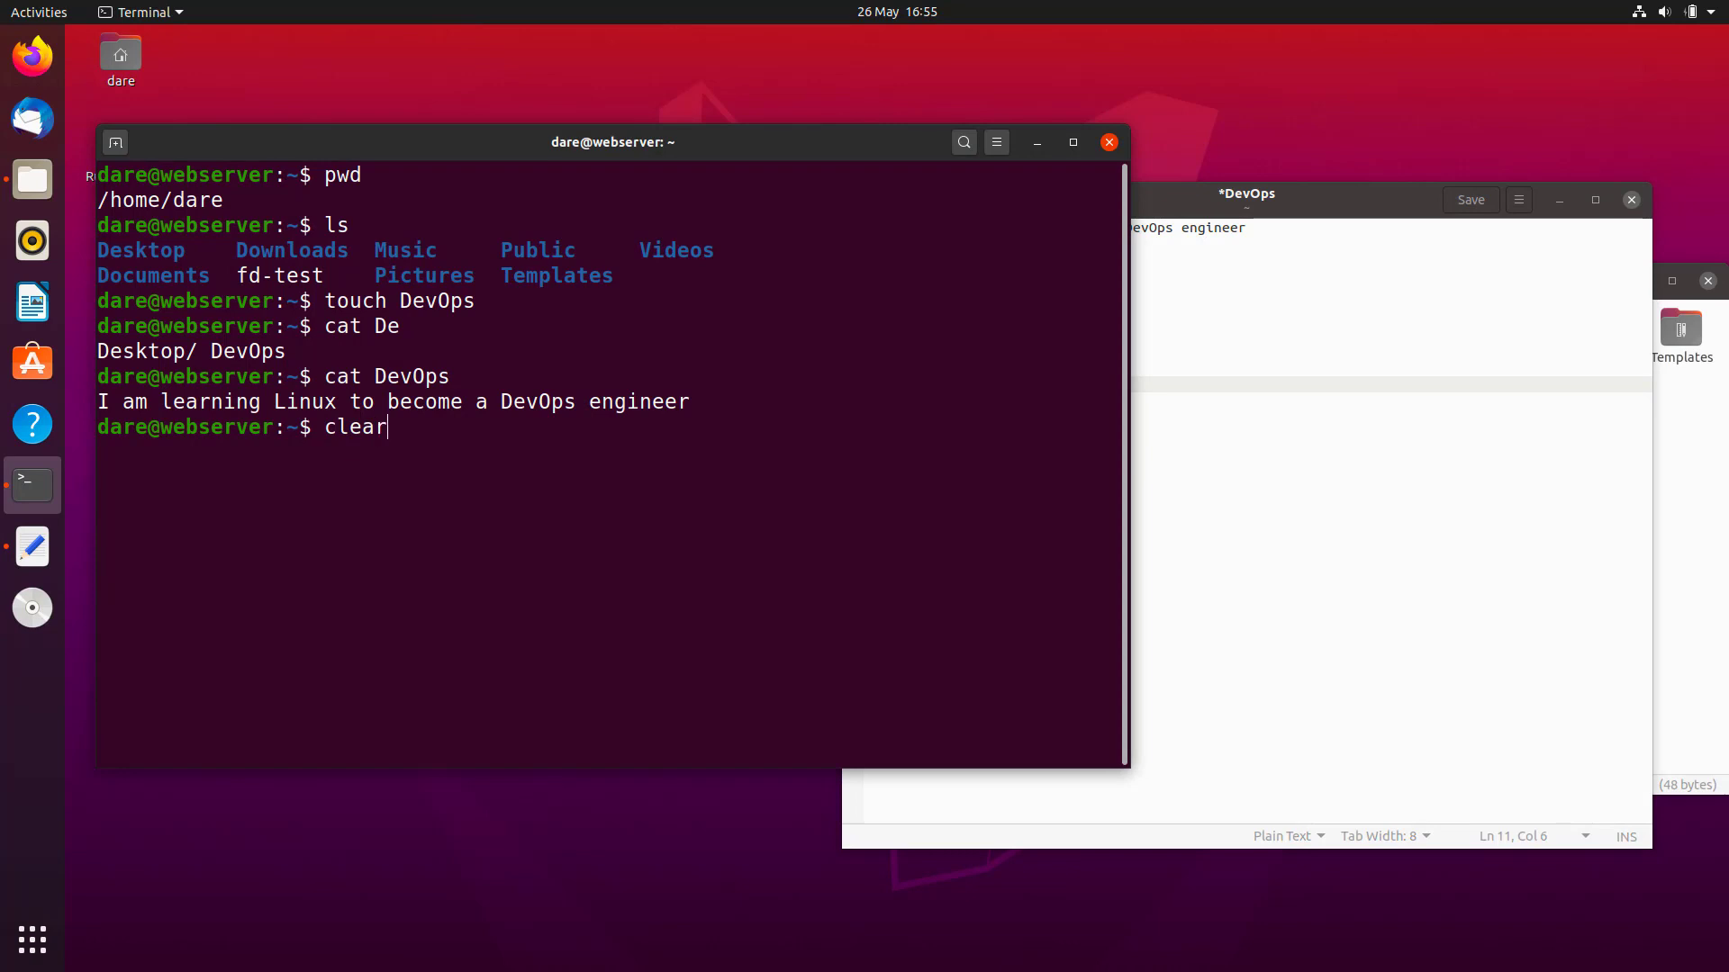
Clear the terminal, add a few empty prompts, then clear it again with Ctrl+L.
key(Return)
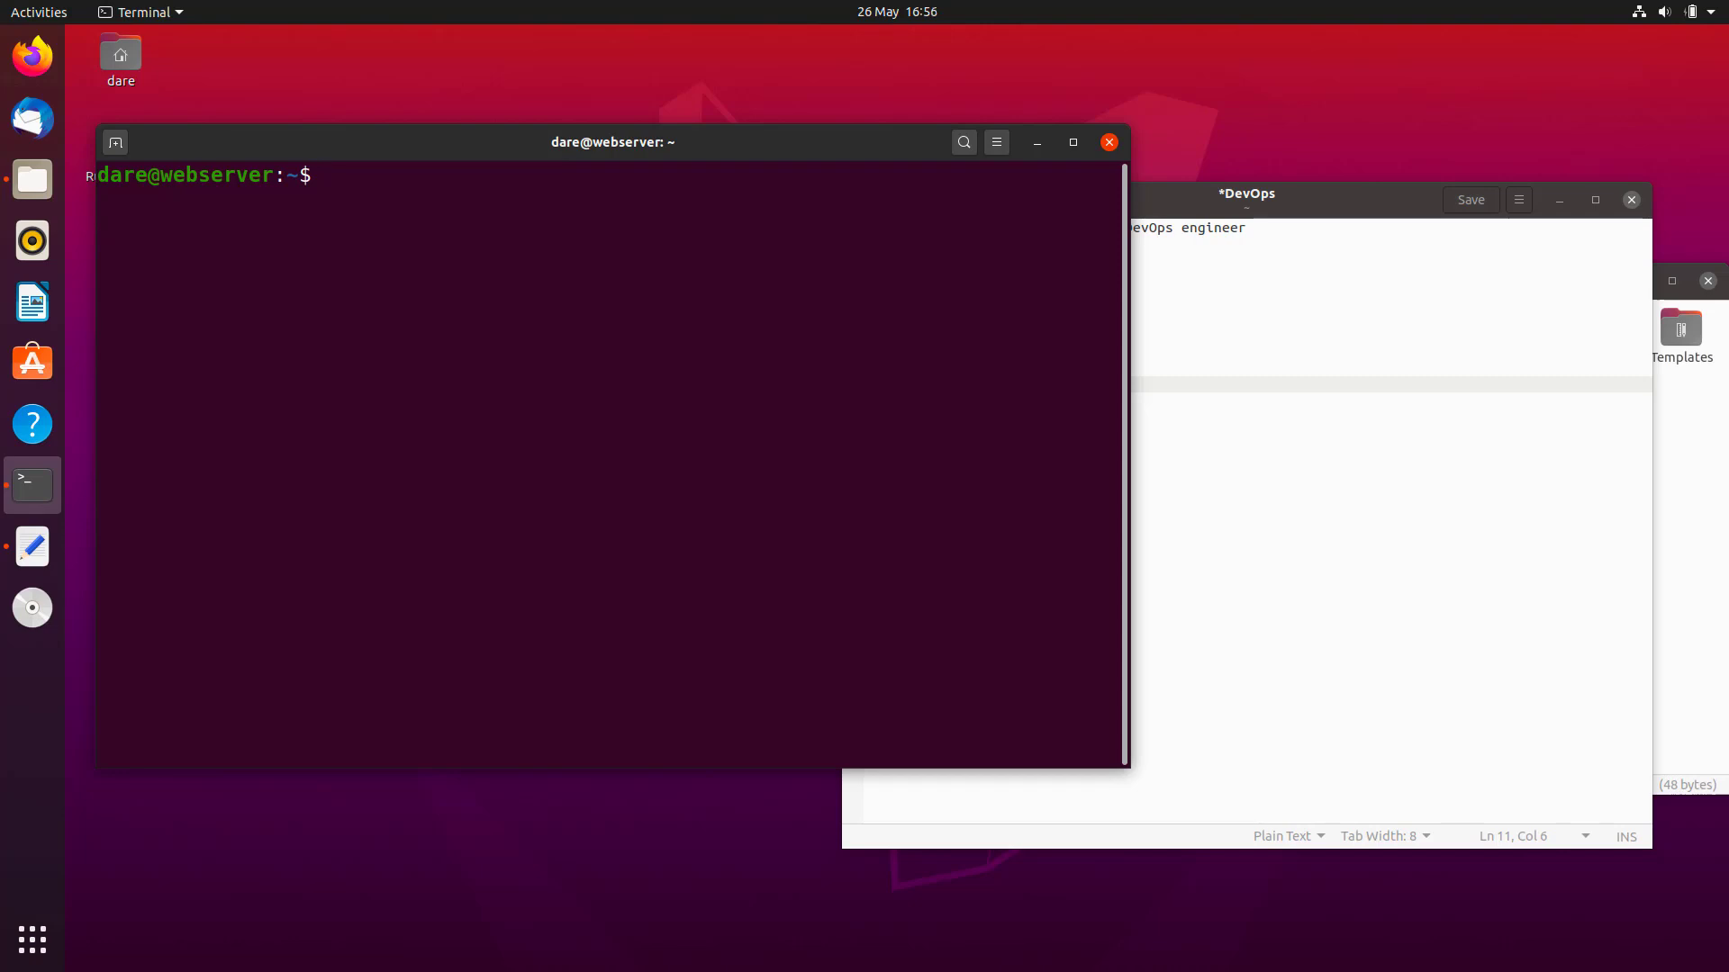
key(Return)
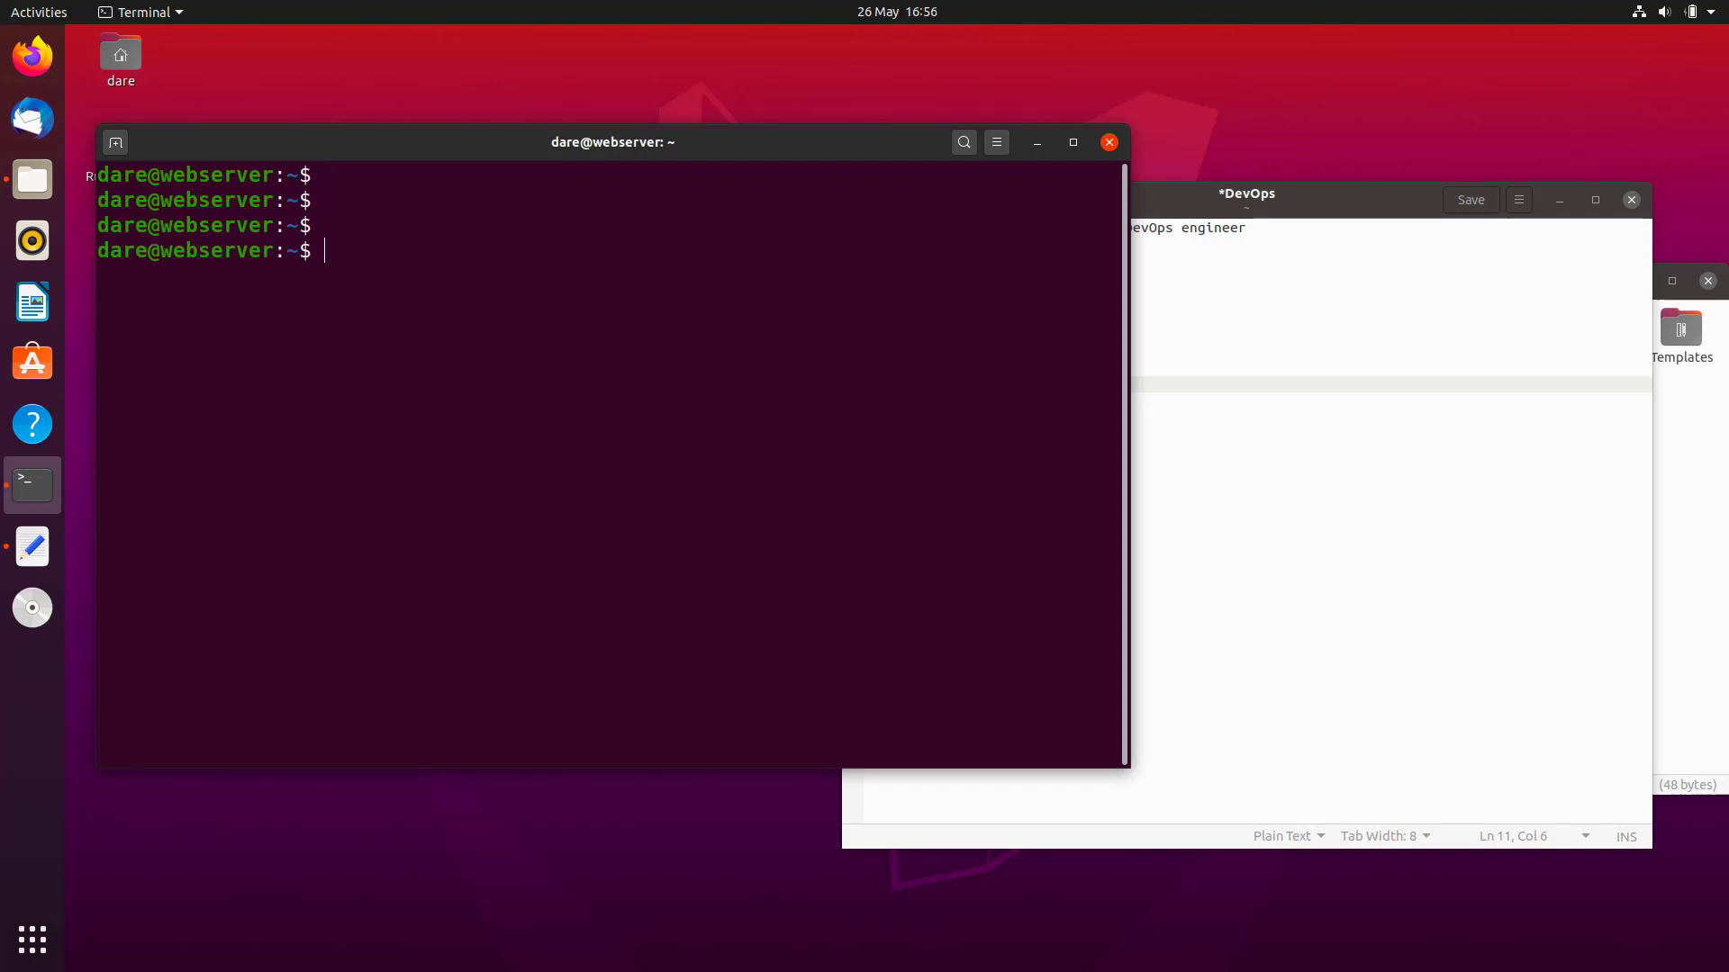
key(Return)
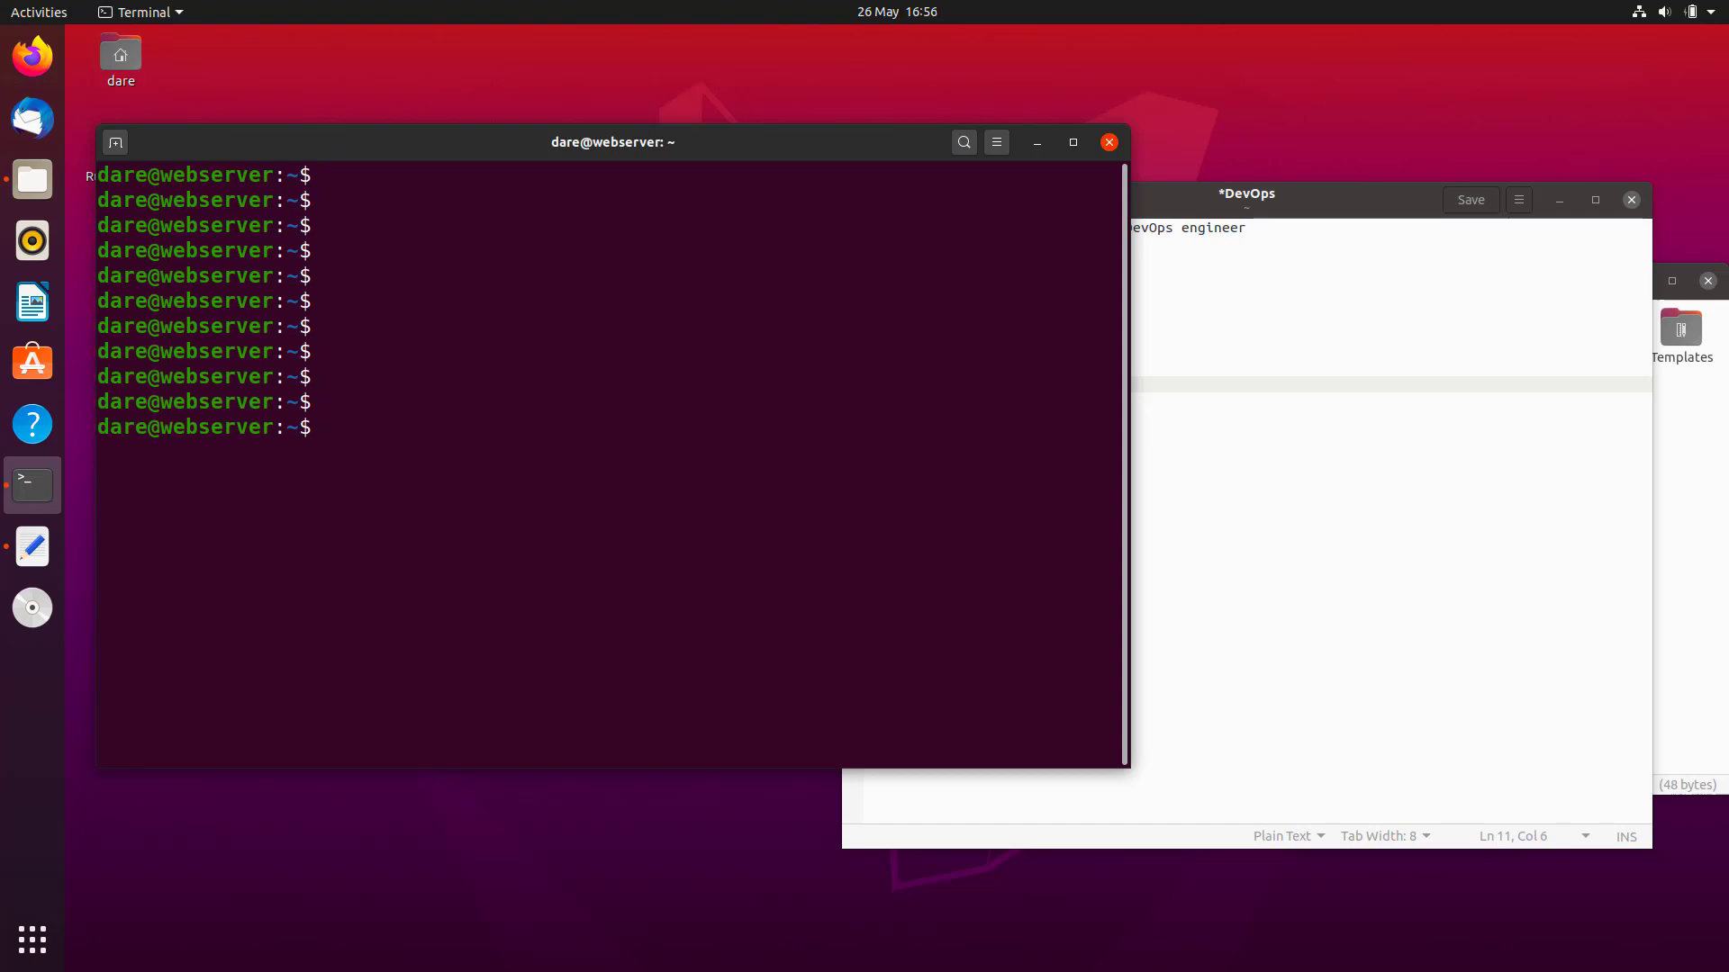
key(ctrl+l)
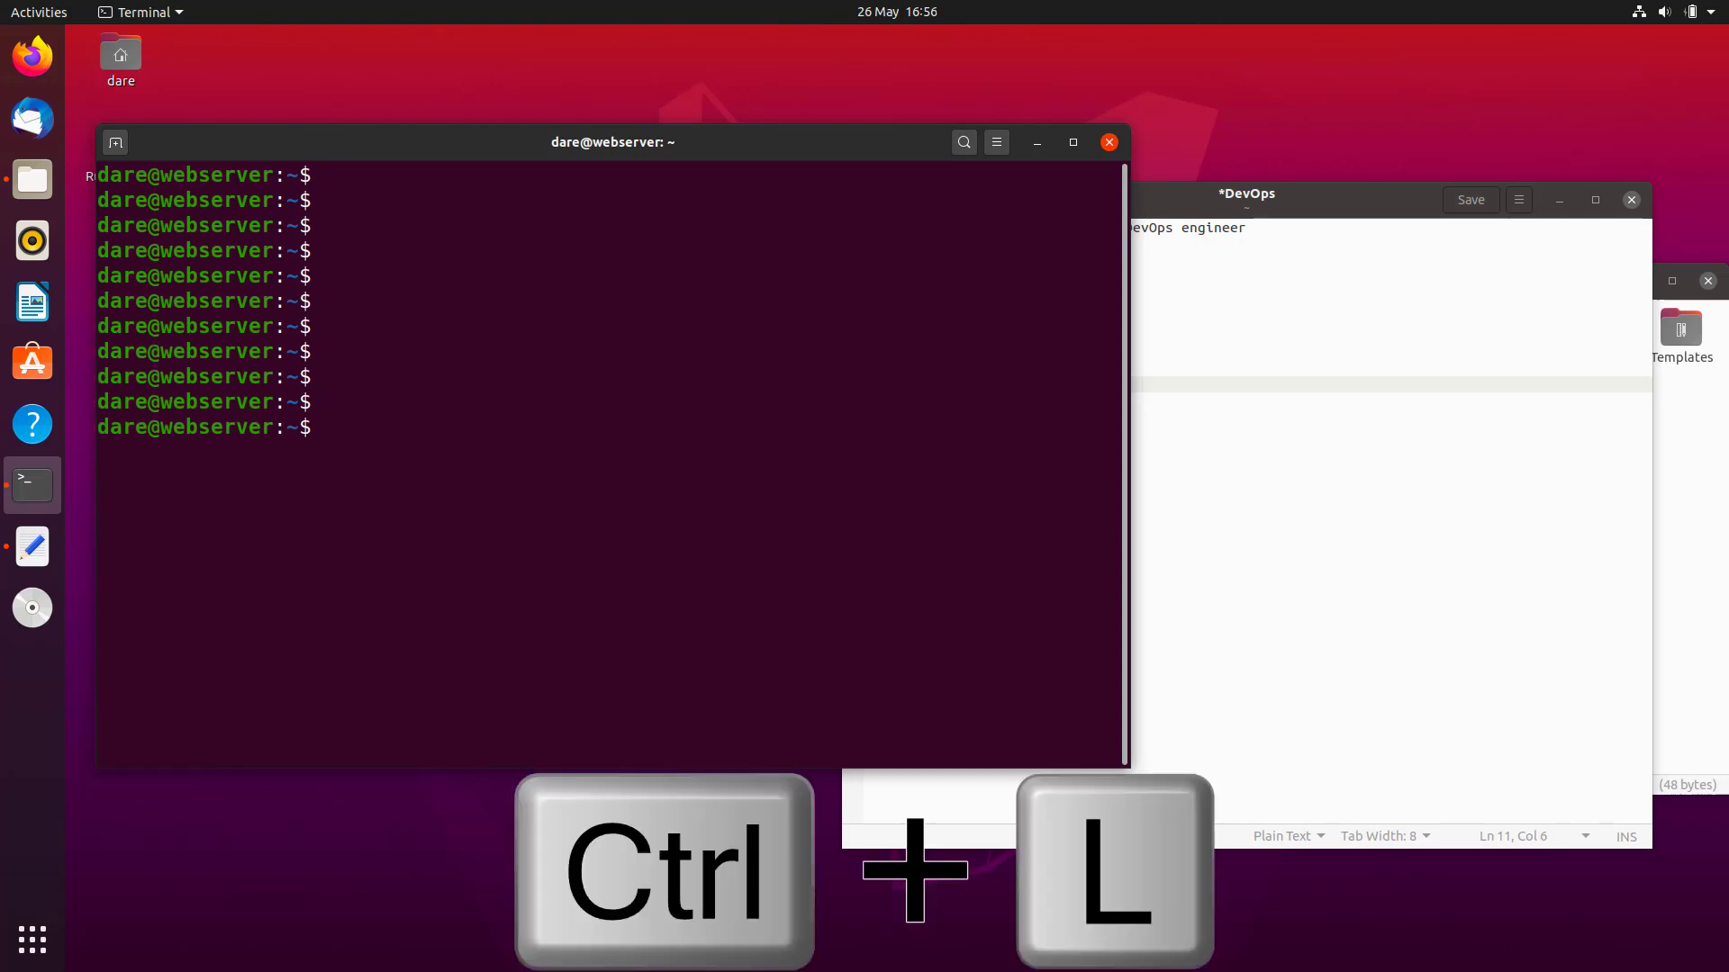
key(ctrl+l)
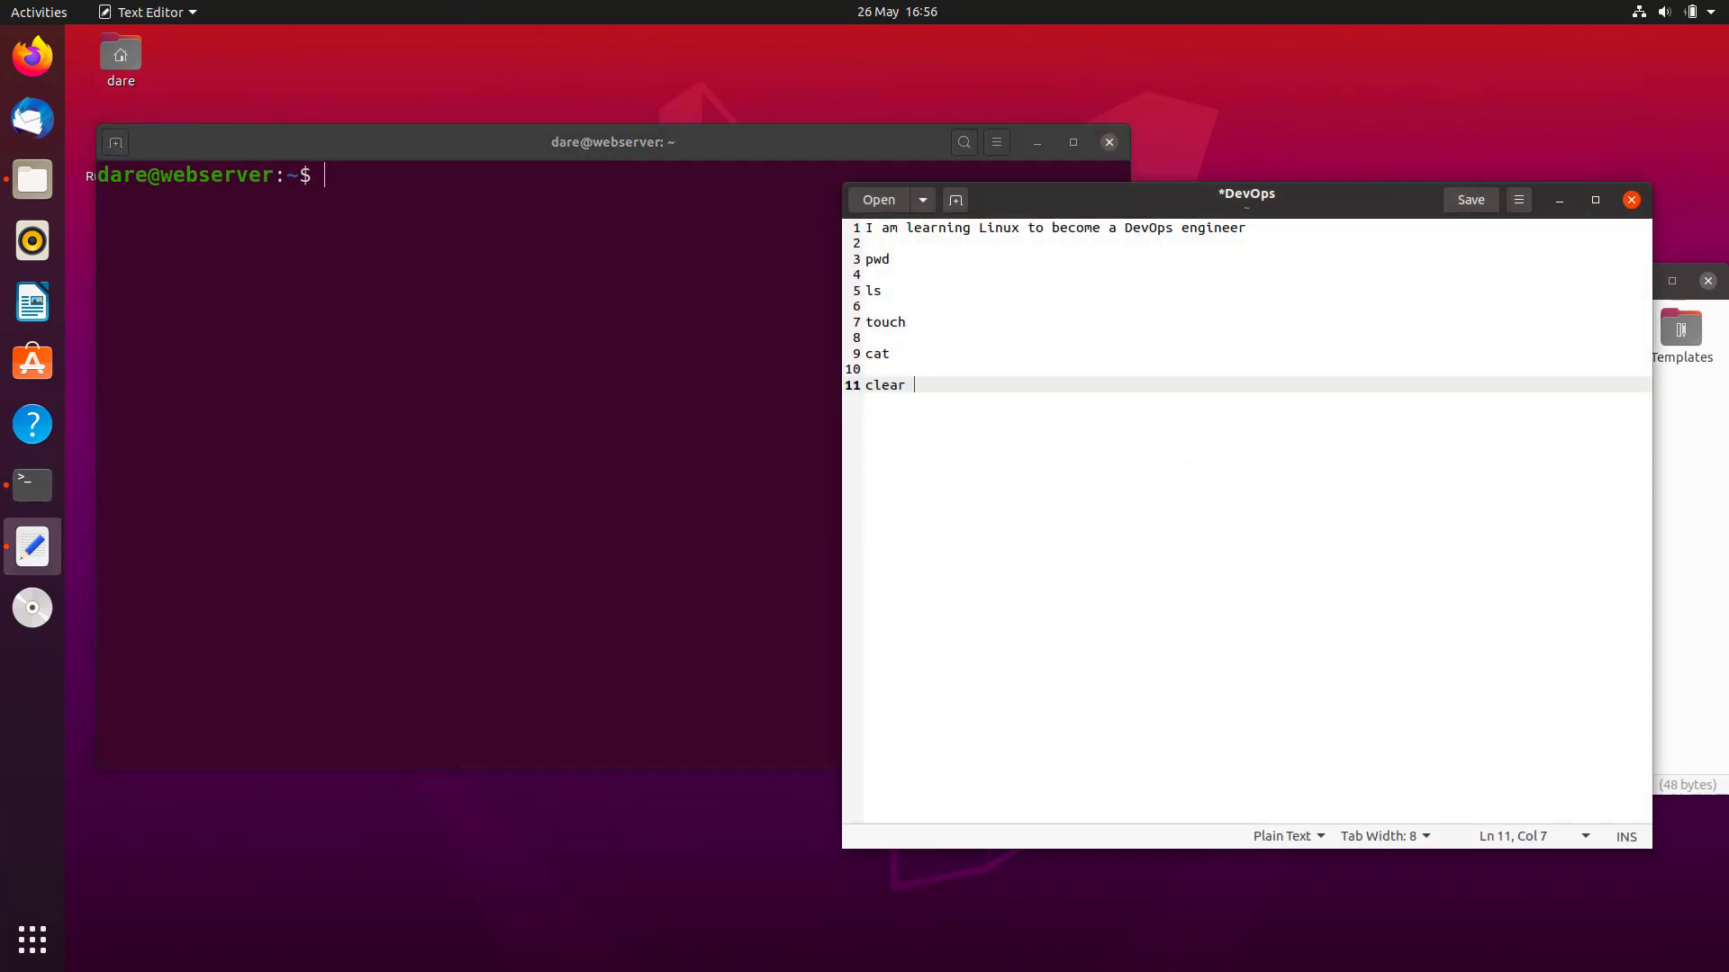
Extend the clear entry in the notes to read 'clear or CTL l'.
text(or CTL)
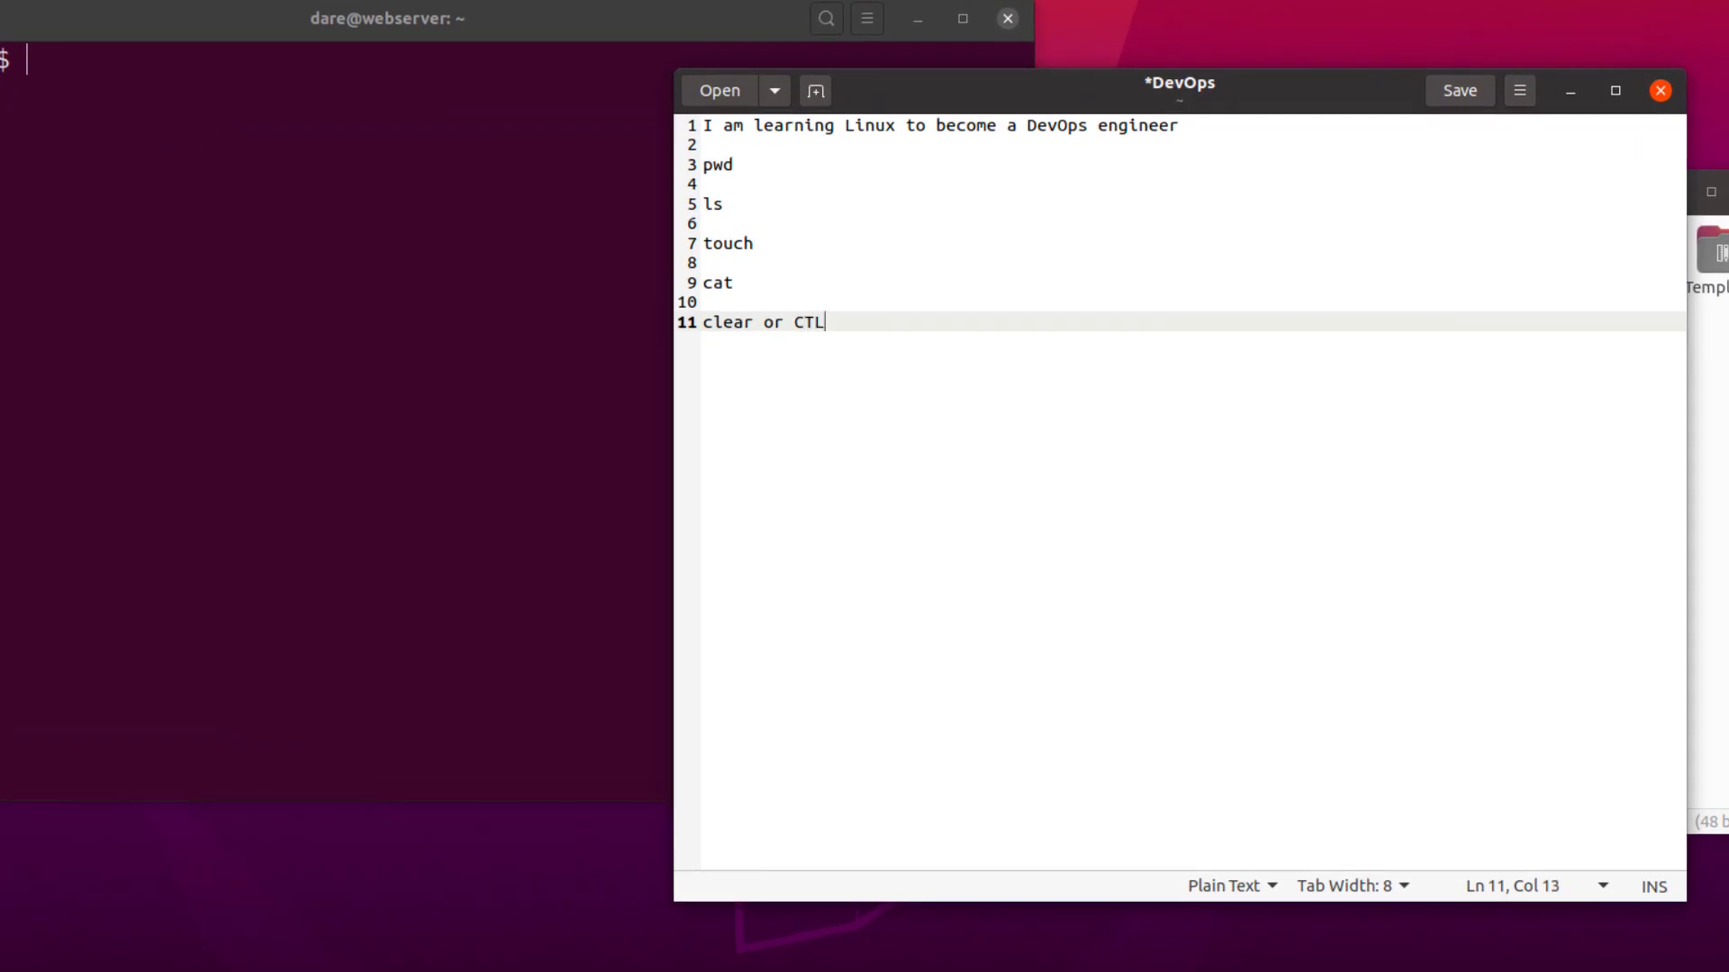
text(L)
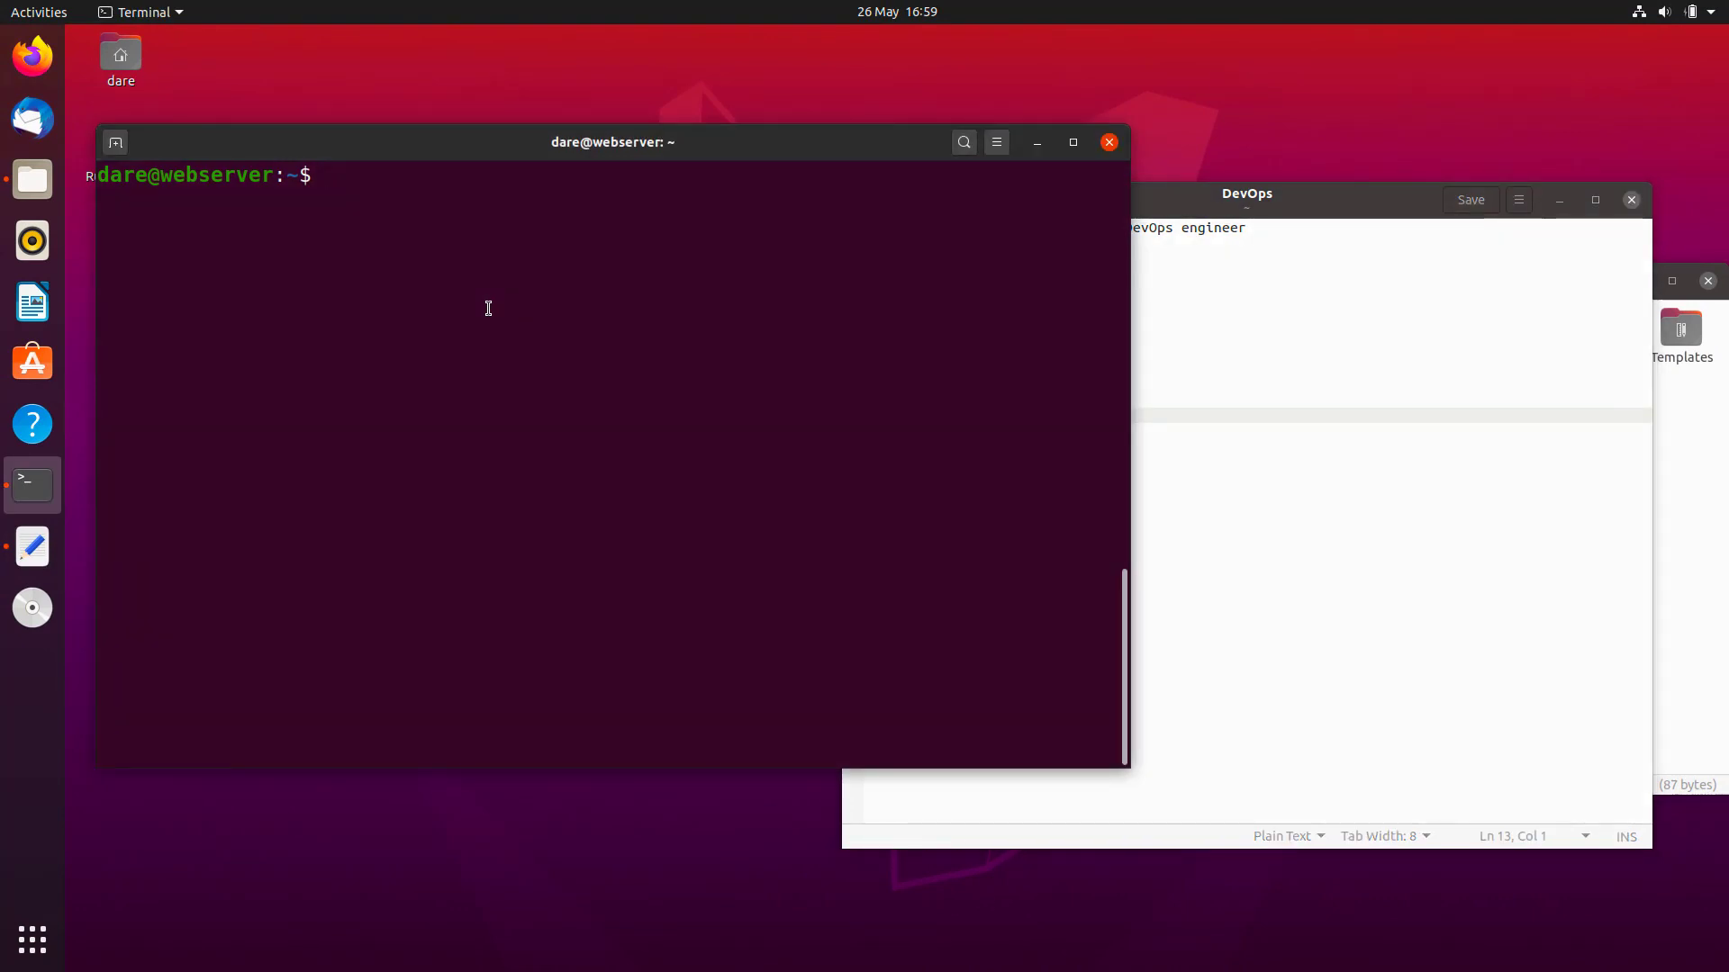
Run 'tail DevOps' to print the file's last lines and highlight the notes' first line to compare.
text(tai)
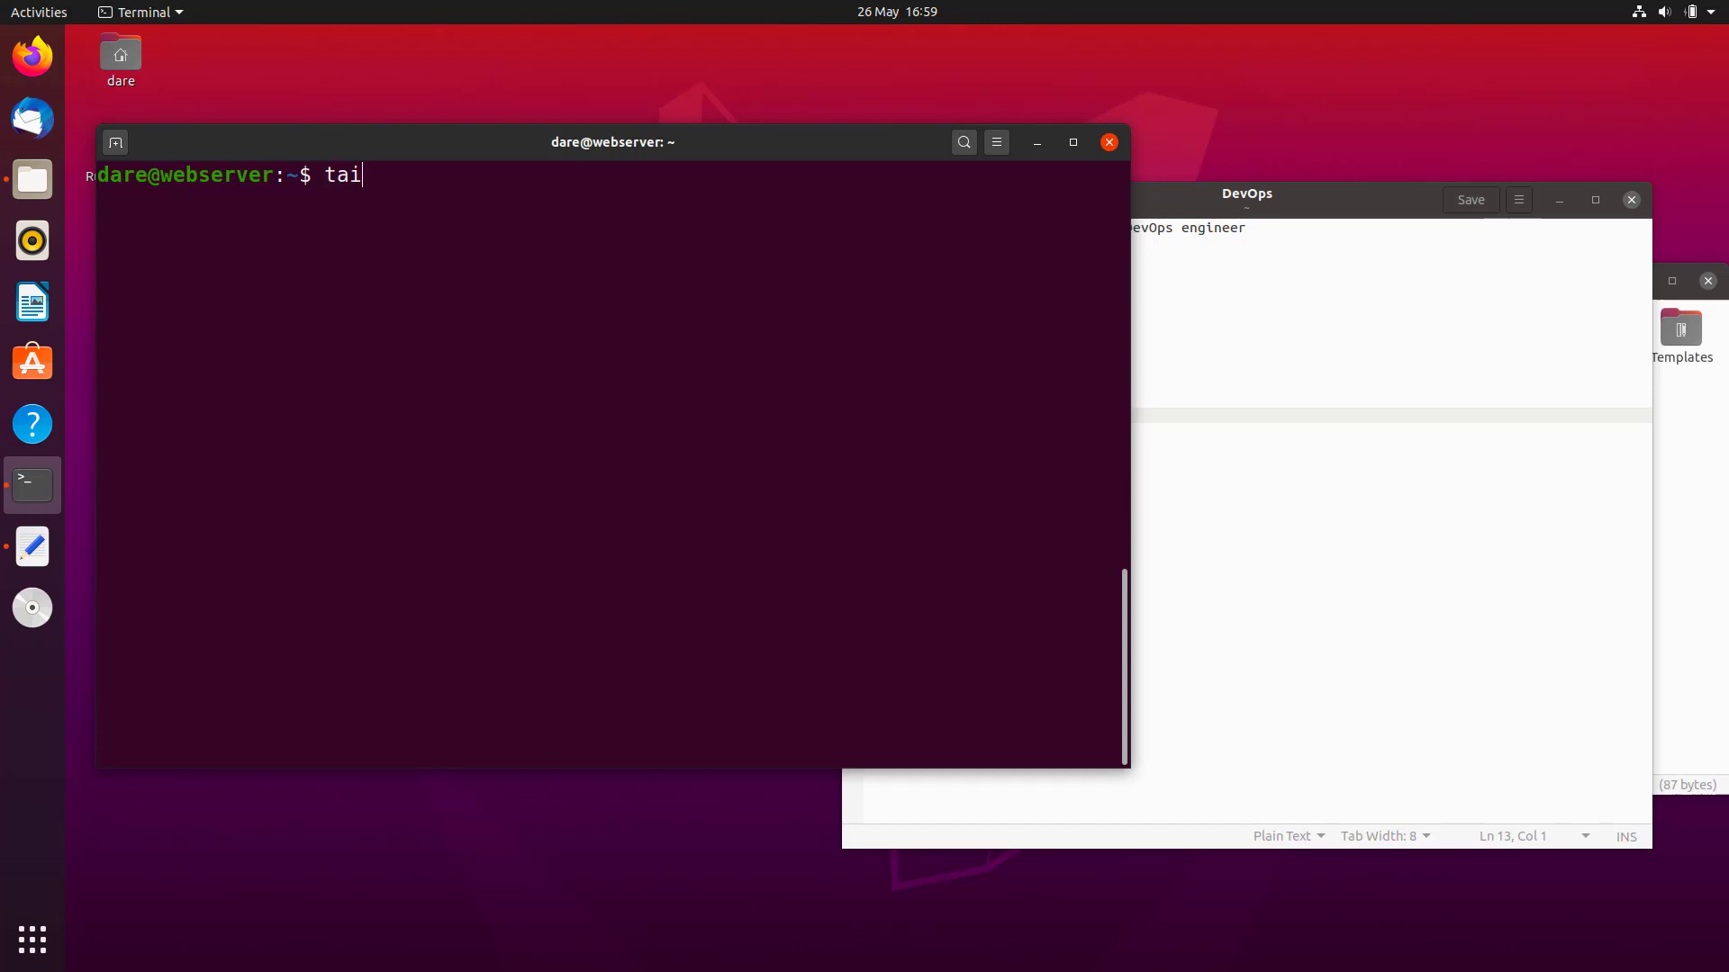
text(l Dev)
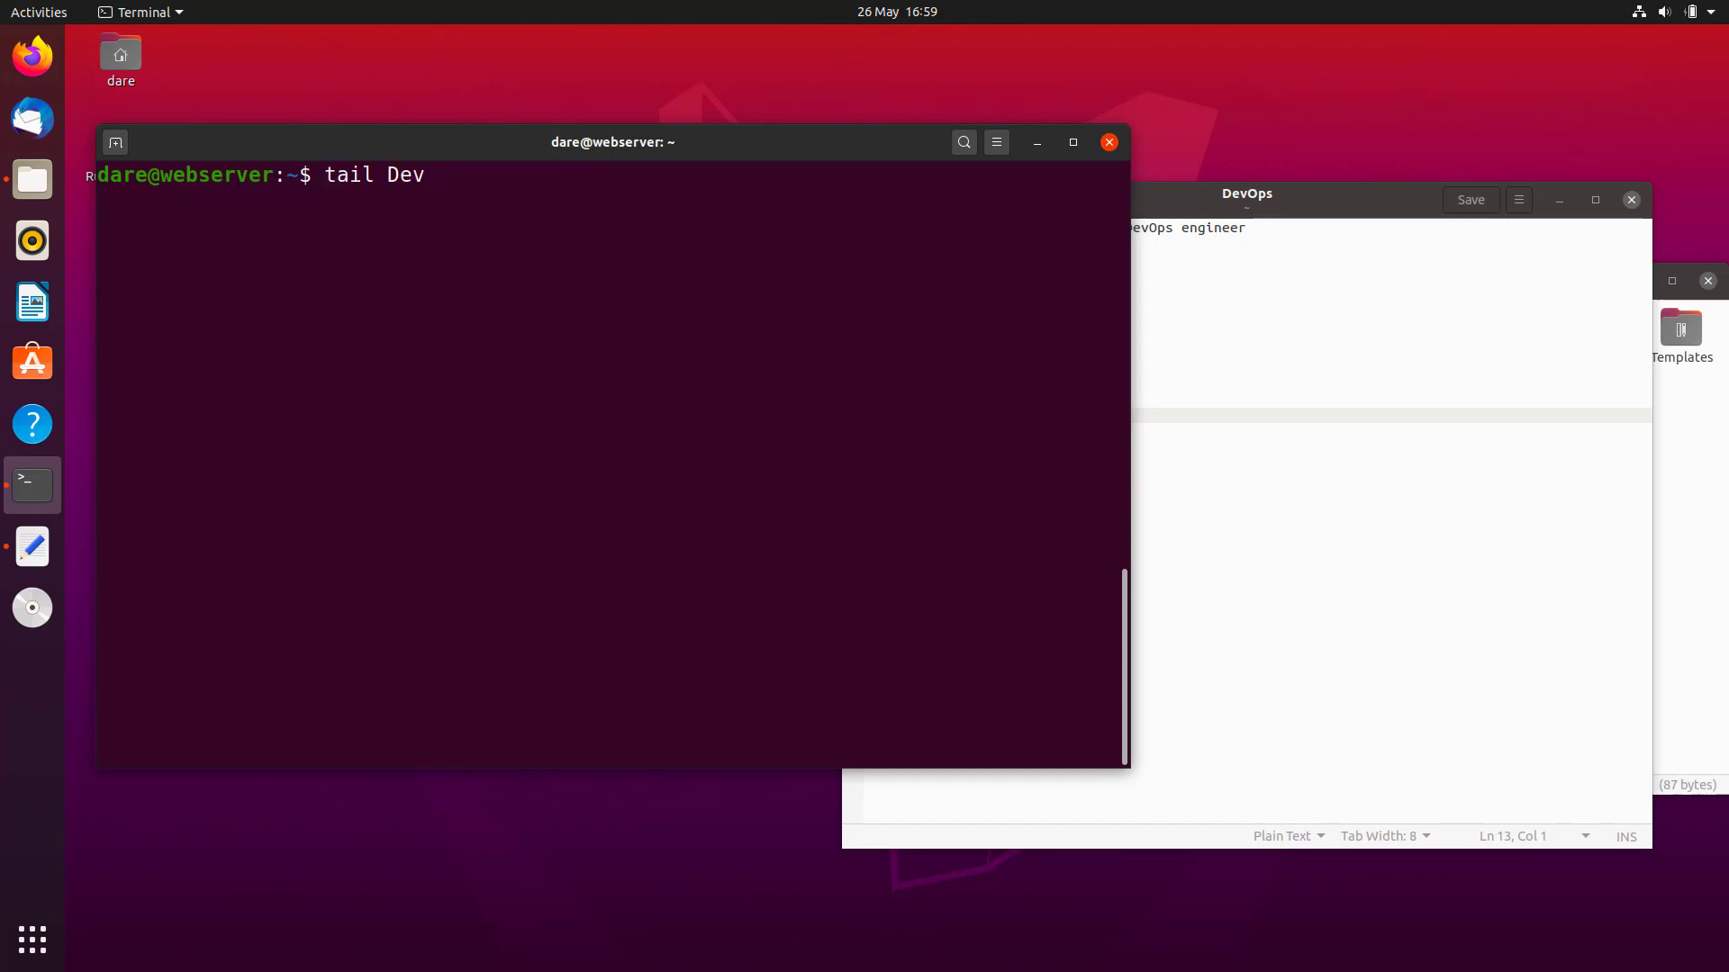
text(Ops)
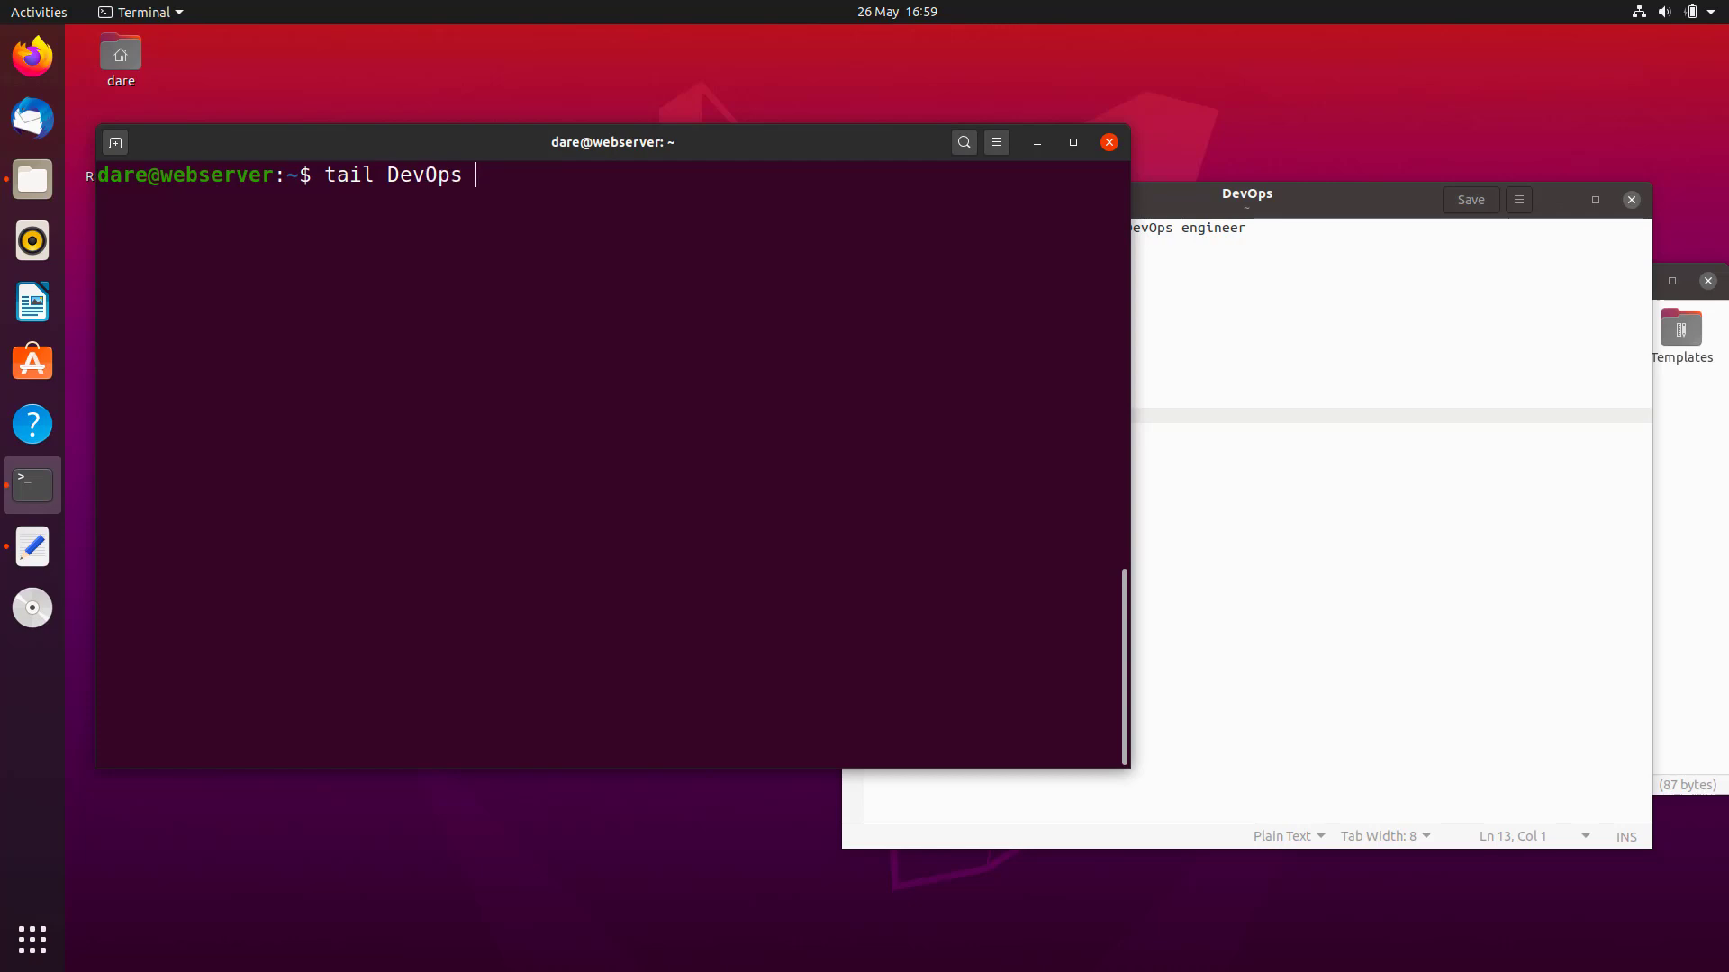
key(Return)
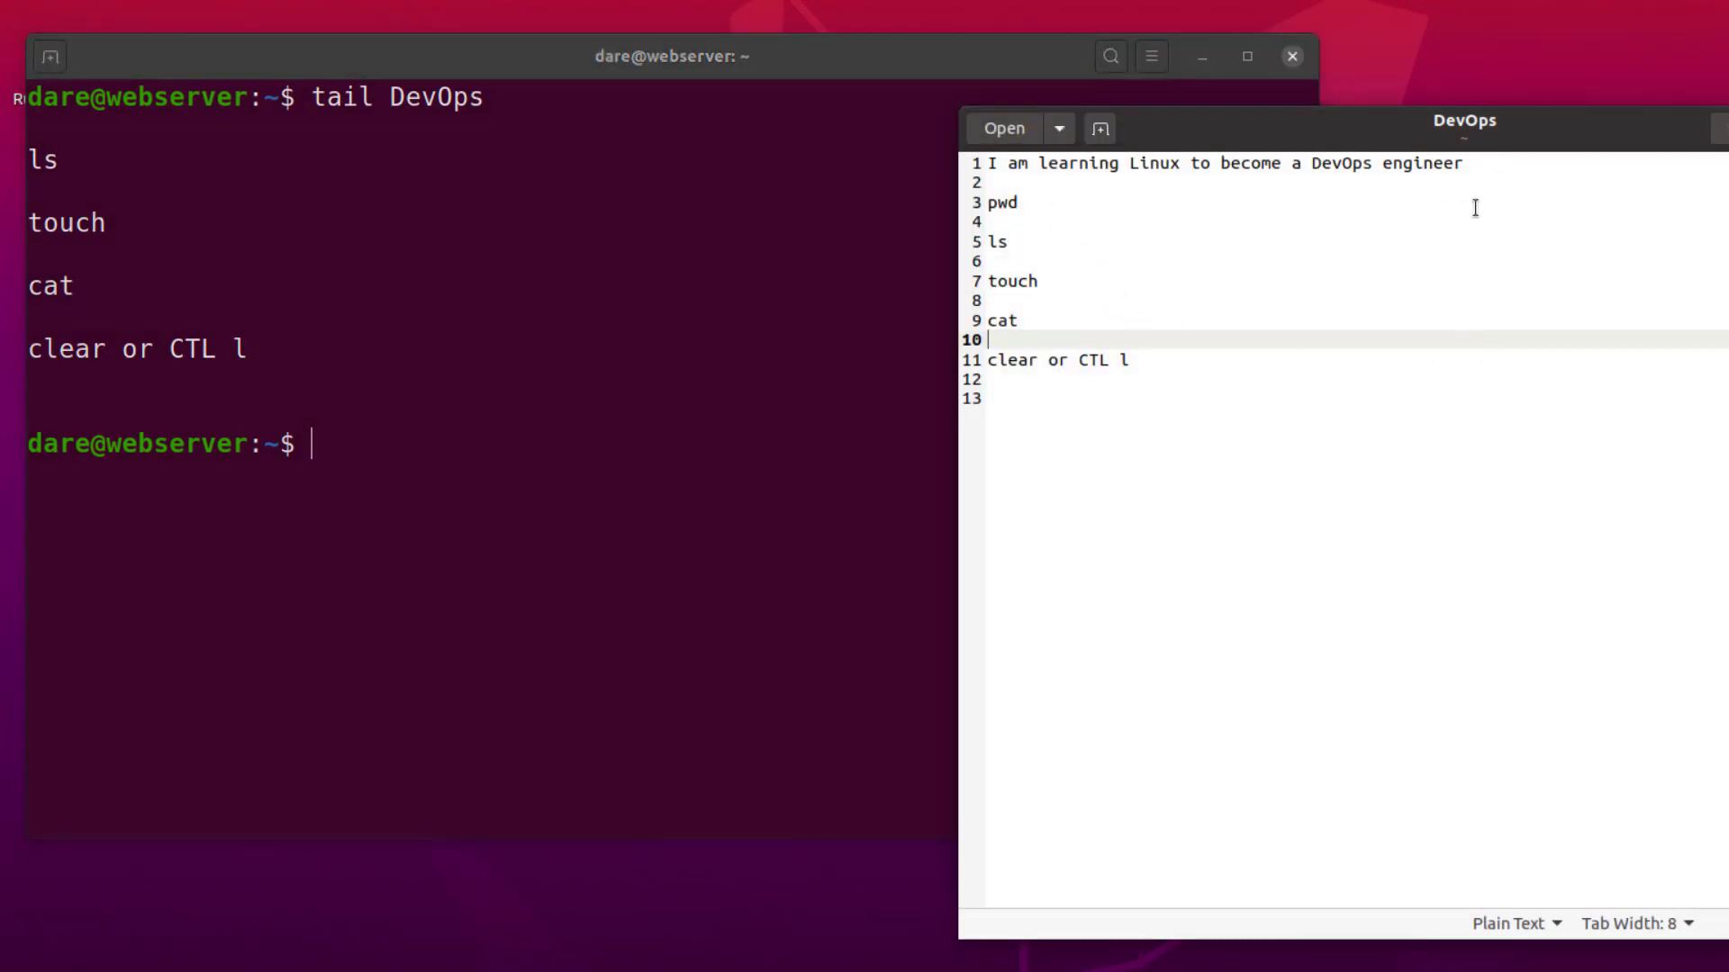
triple_click(1225, 164)
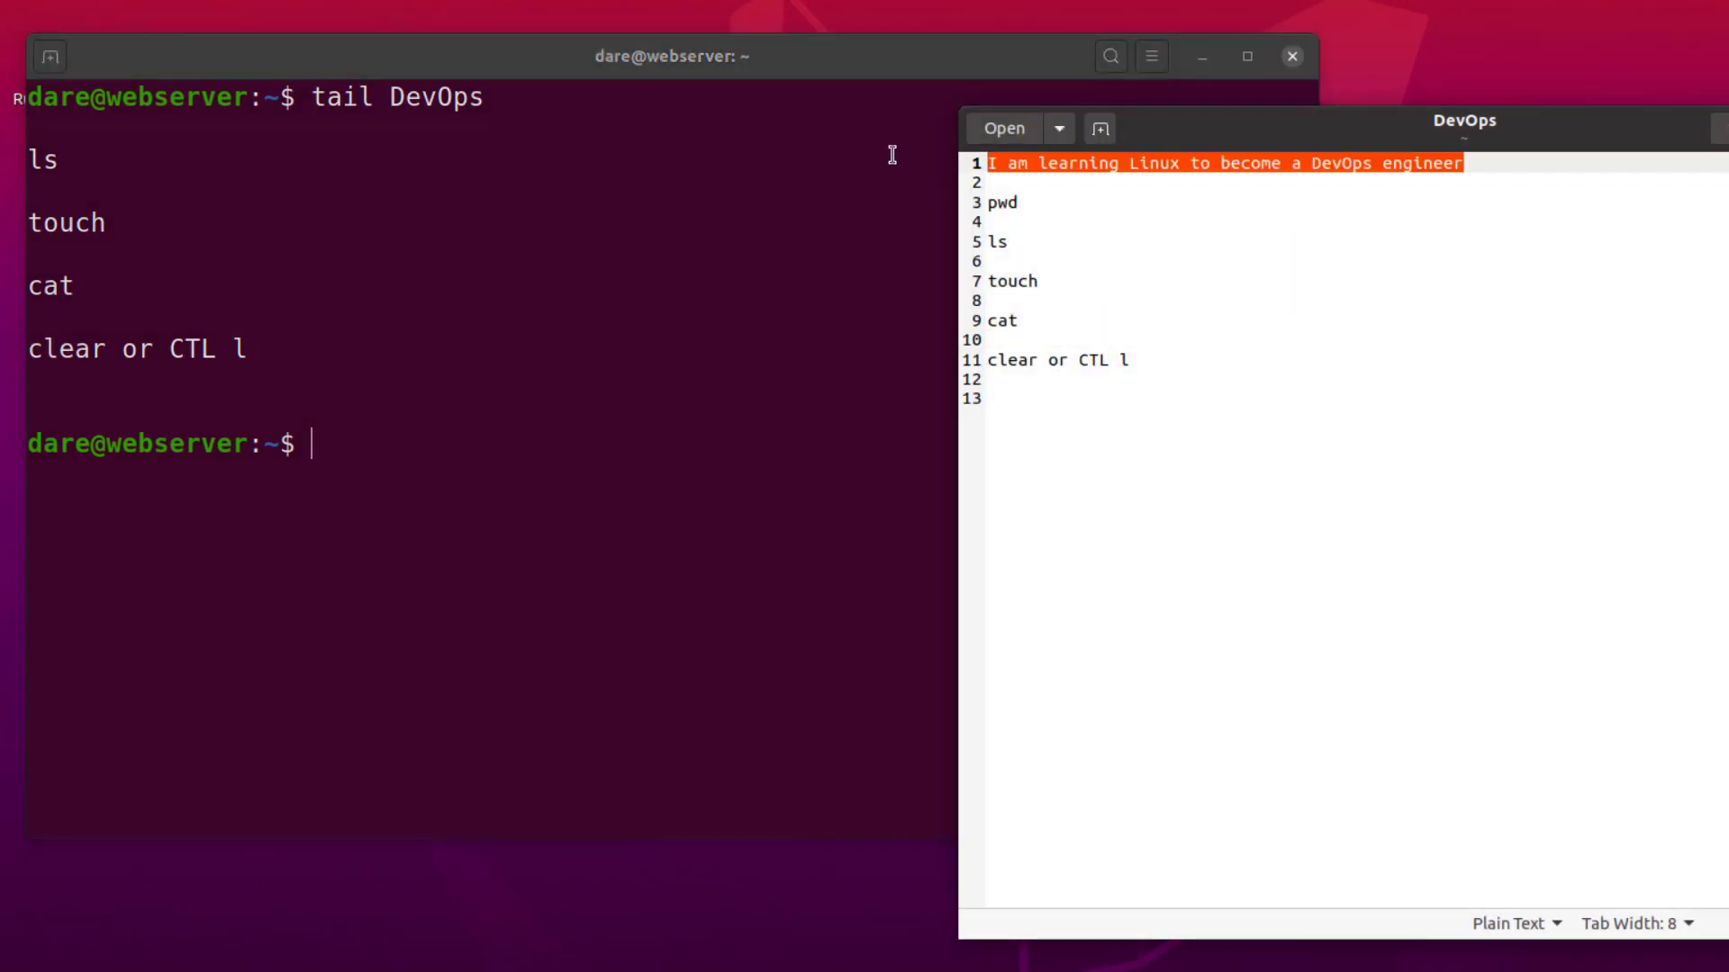
mouse_move(224, 240)
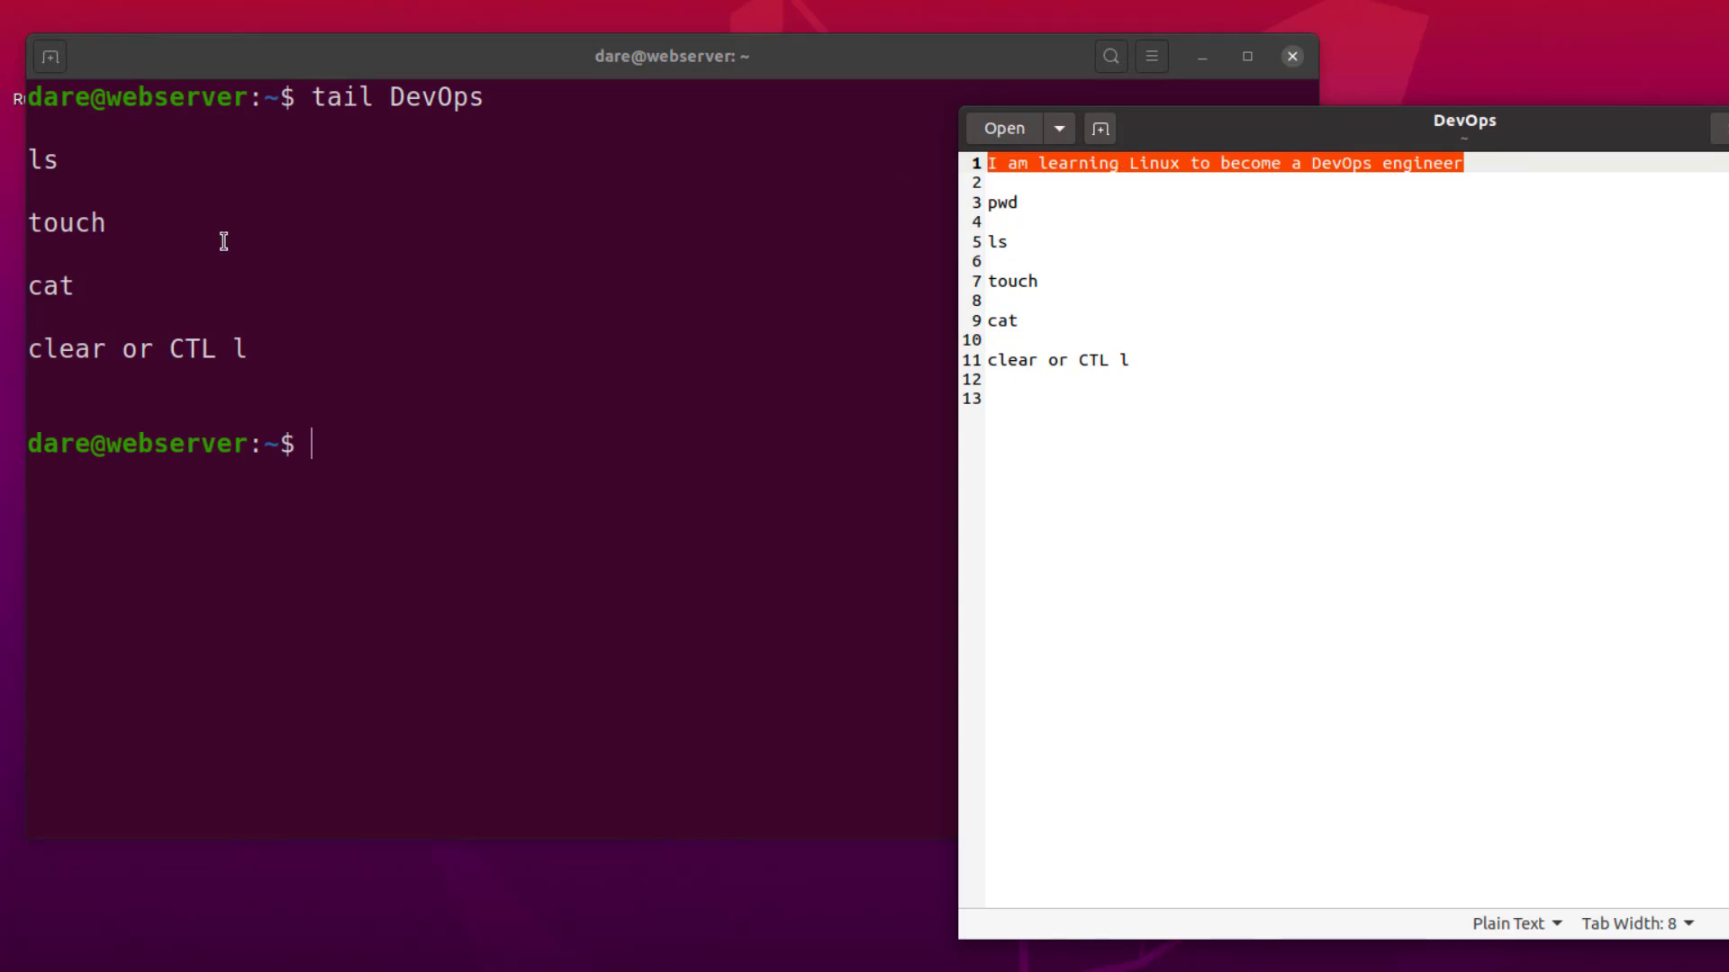
mouse_move(990, 215)
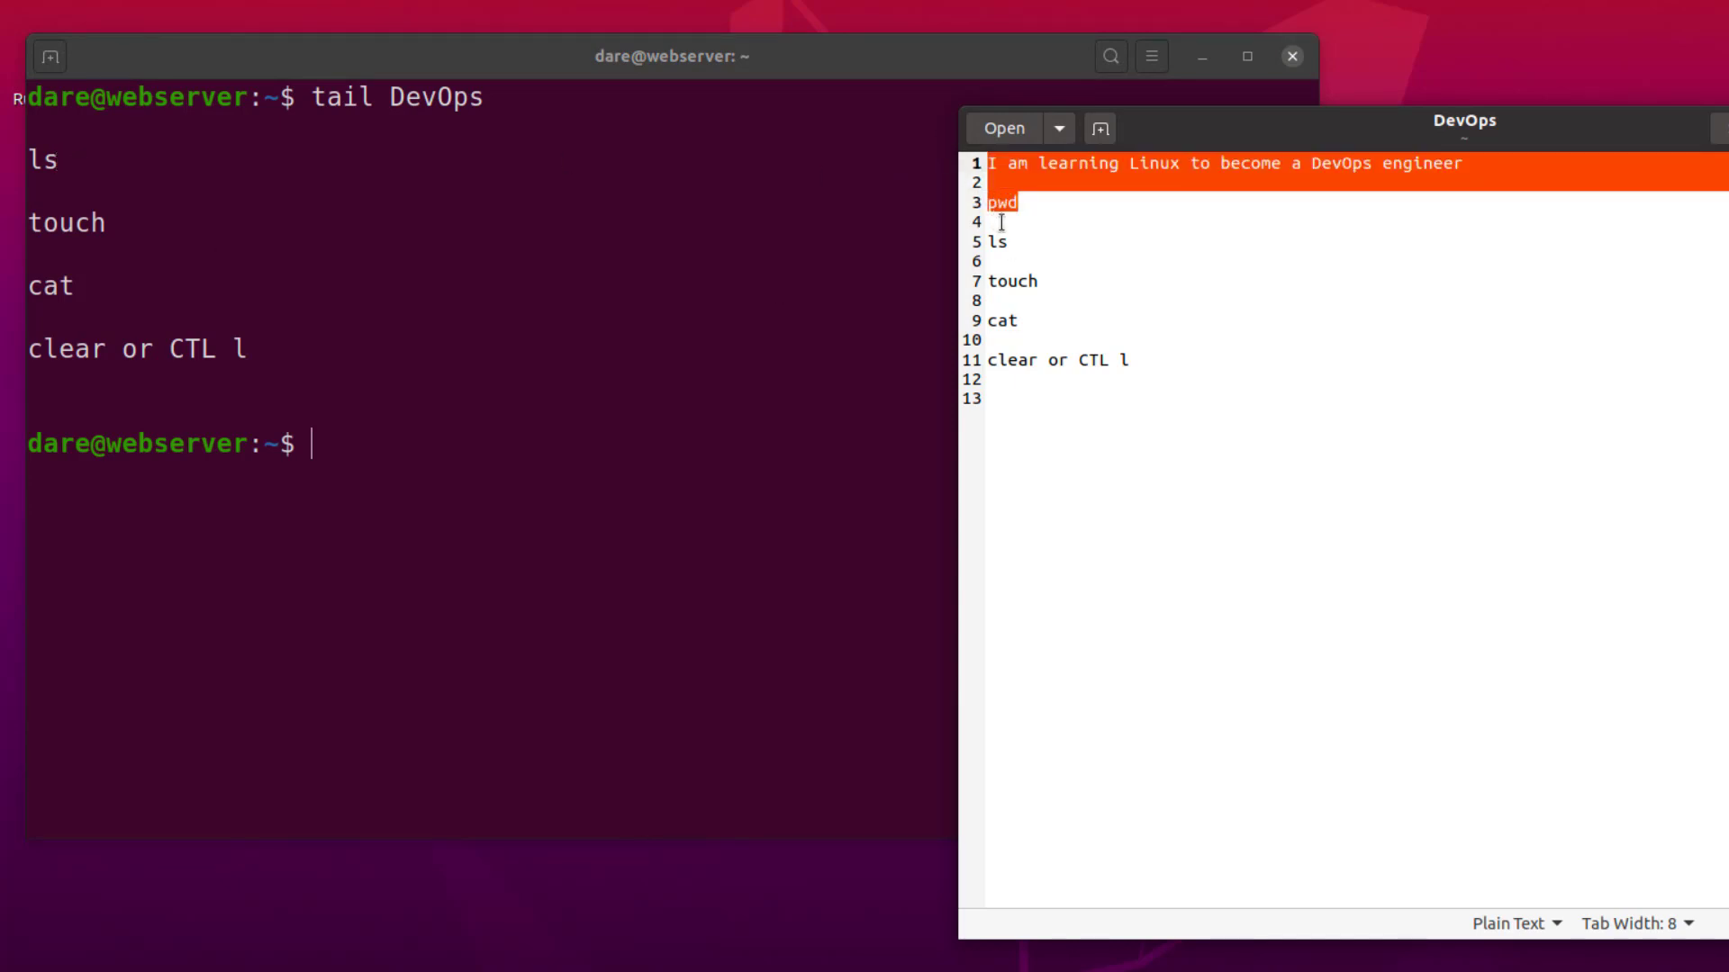
mouse_move(1023, 338)
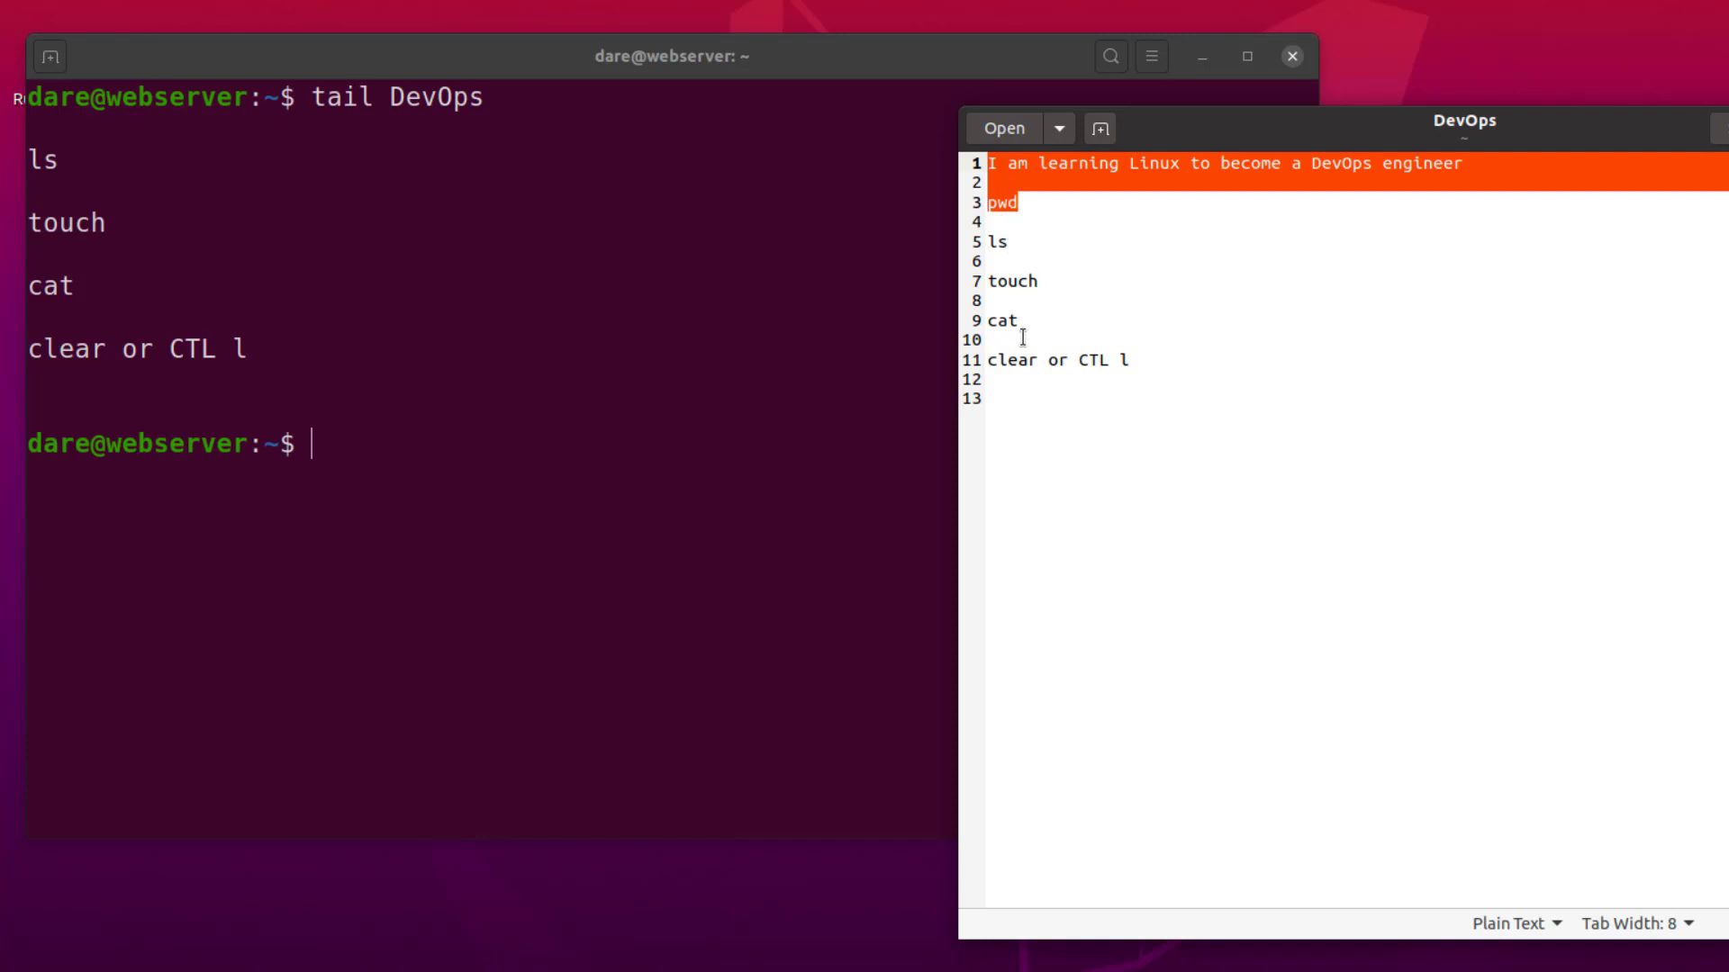
mouse_move(126, 336)
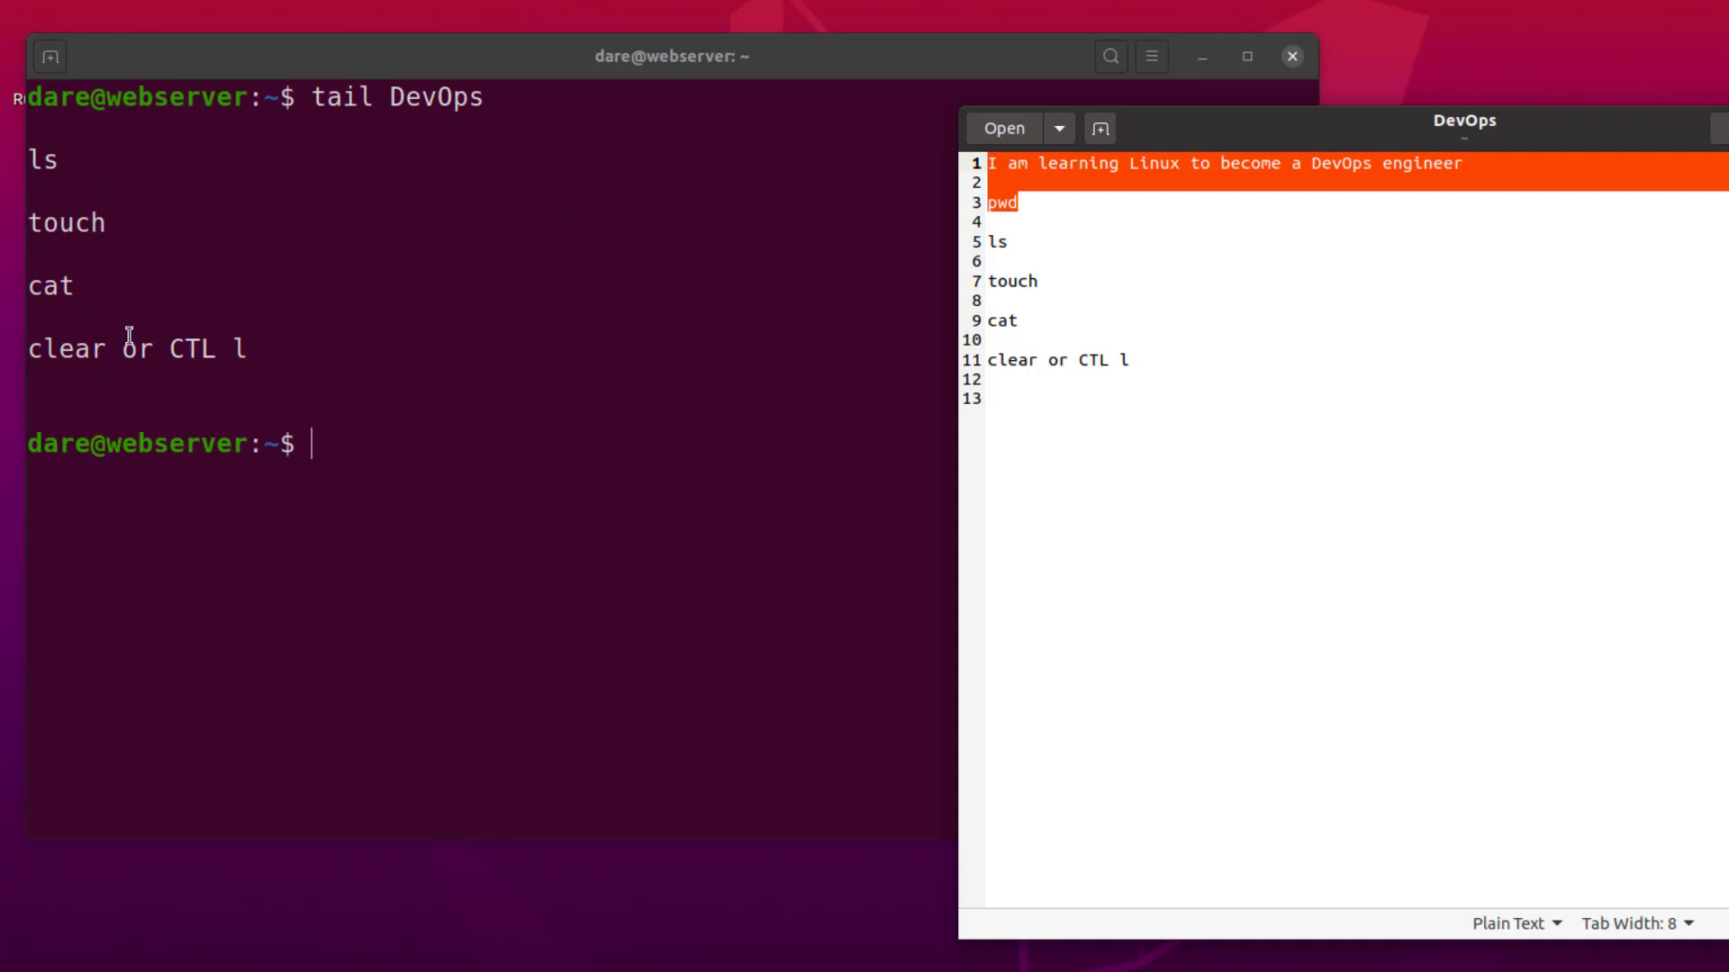
mouse_move(681, 405)
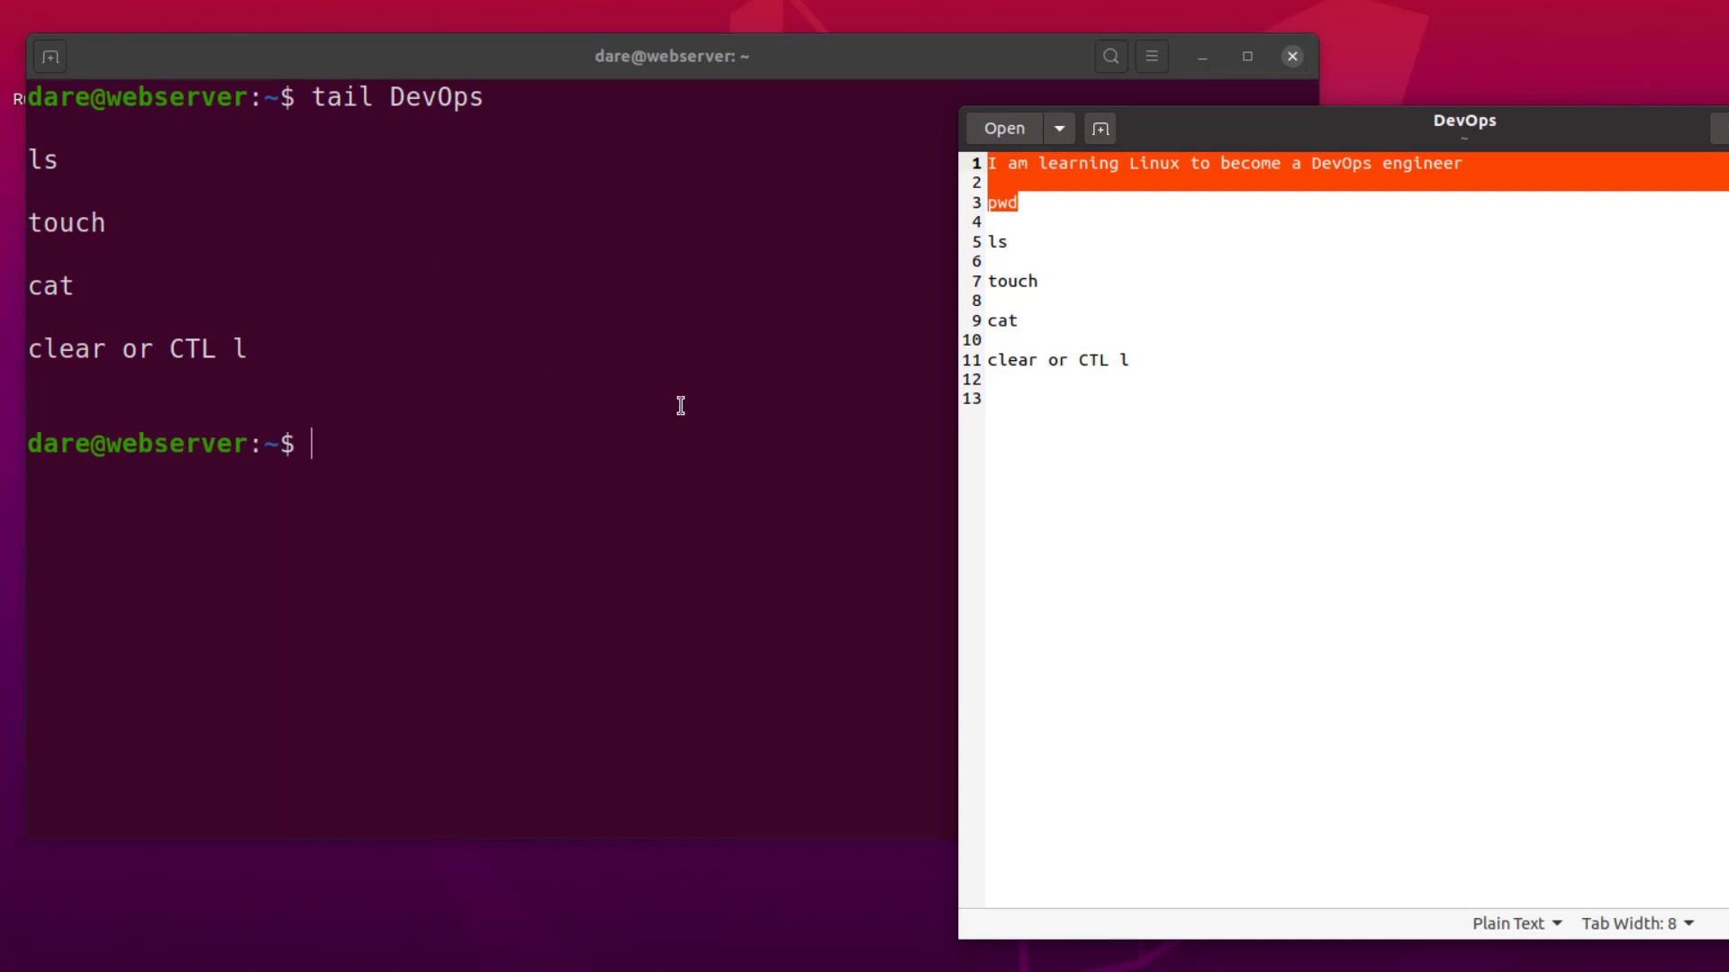
mouse_move(1156, 360)
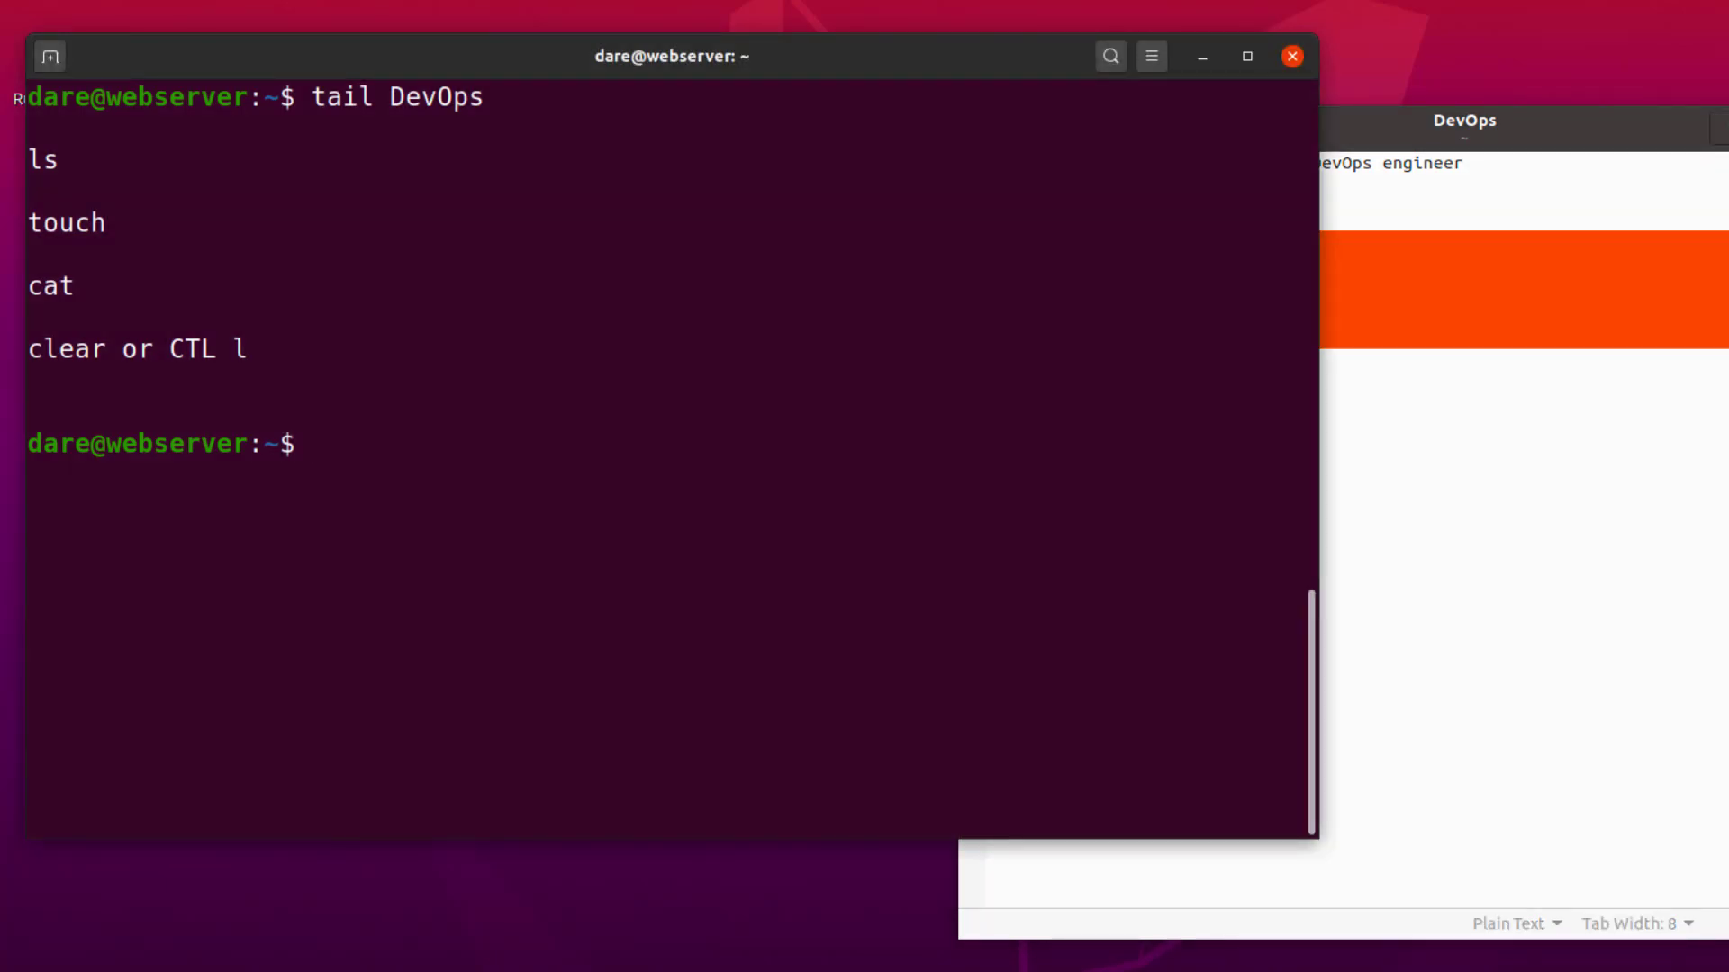
Run 'head DevOps' to print the file's first lines, from the sentence through cat.
text(head De)
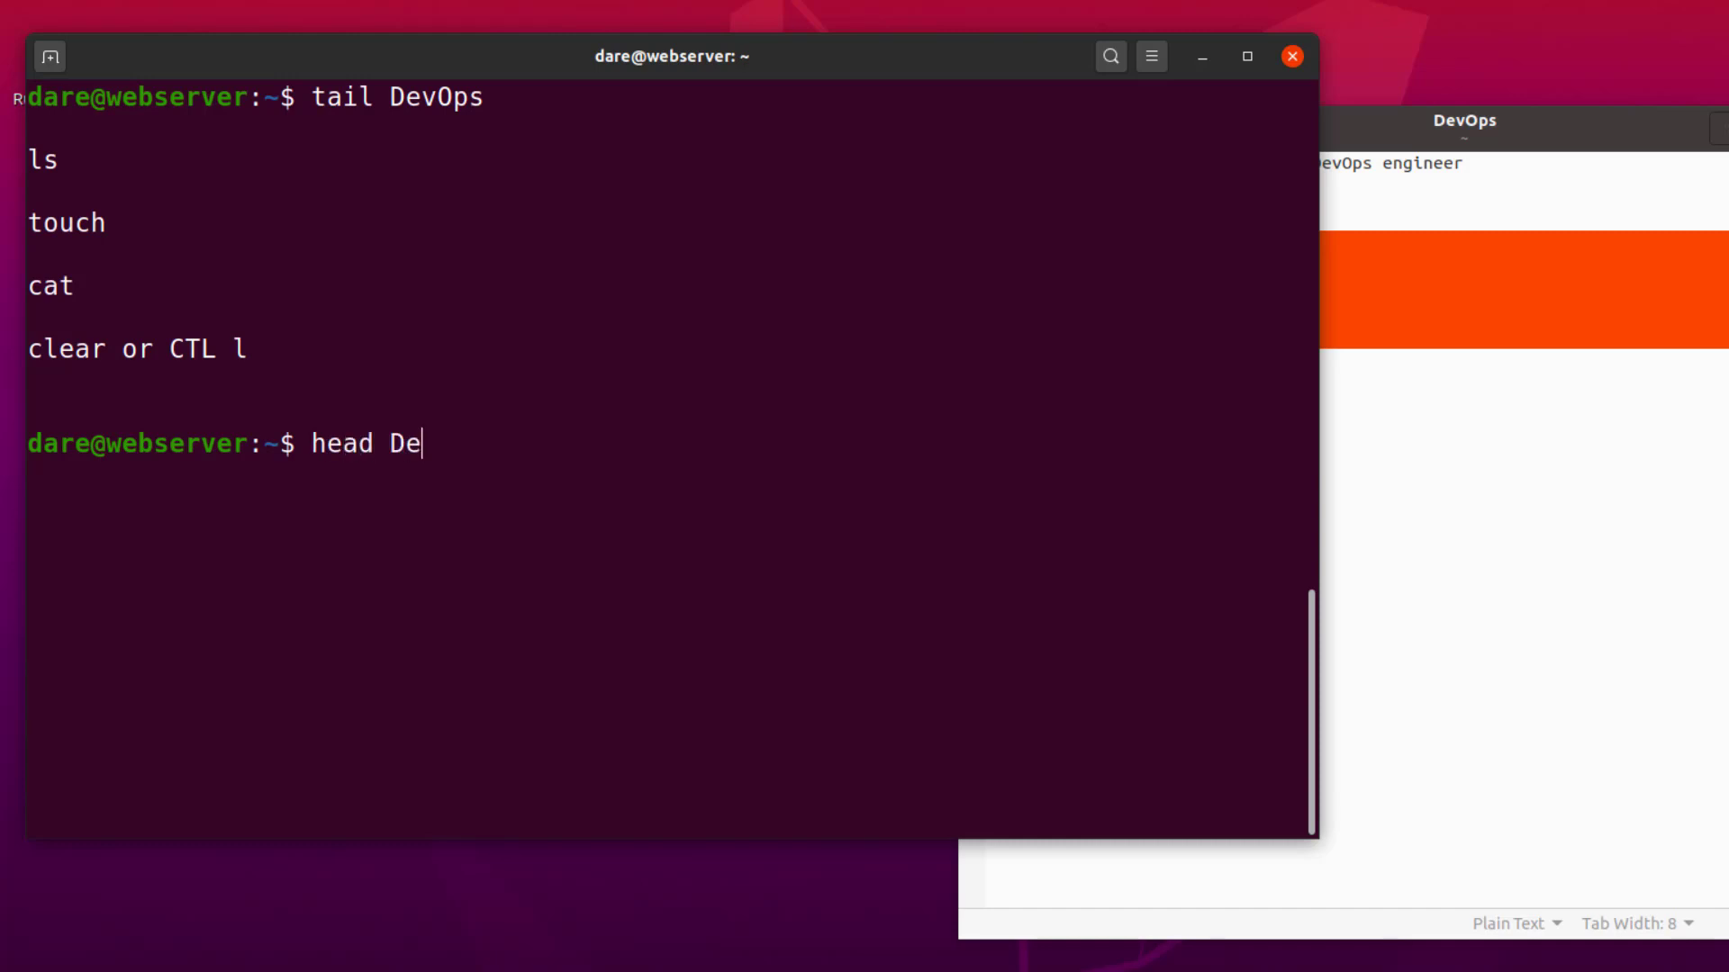
key(Return)
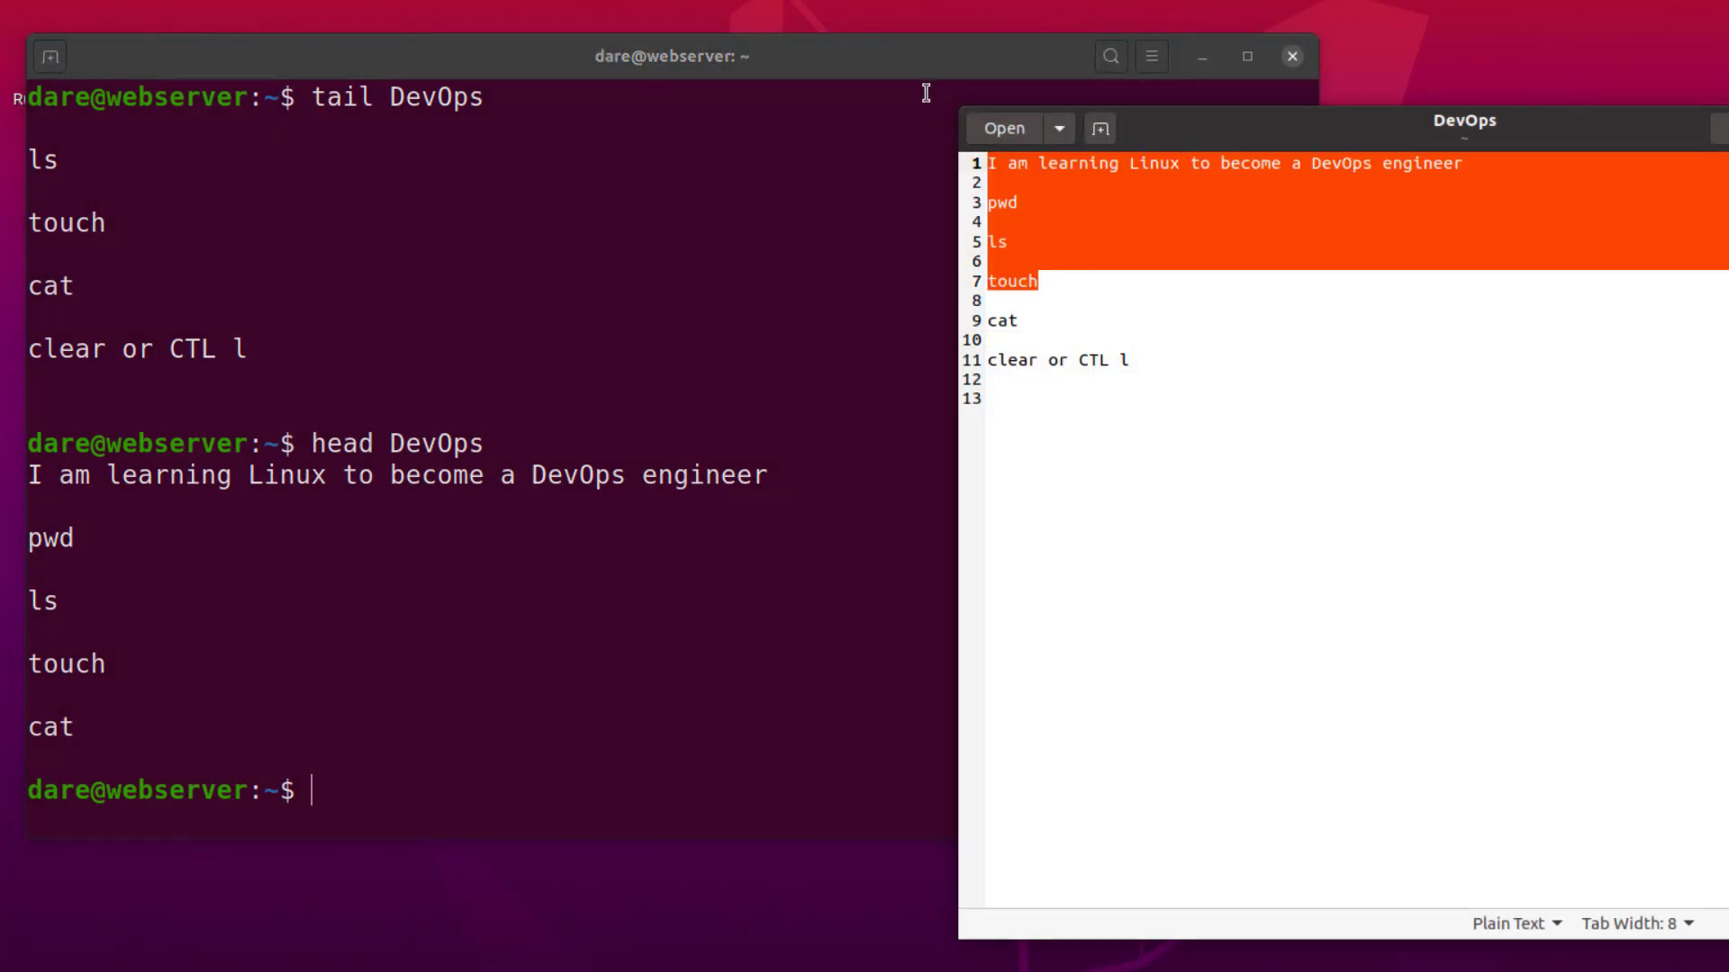
mouse_move(331, 332)
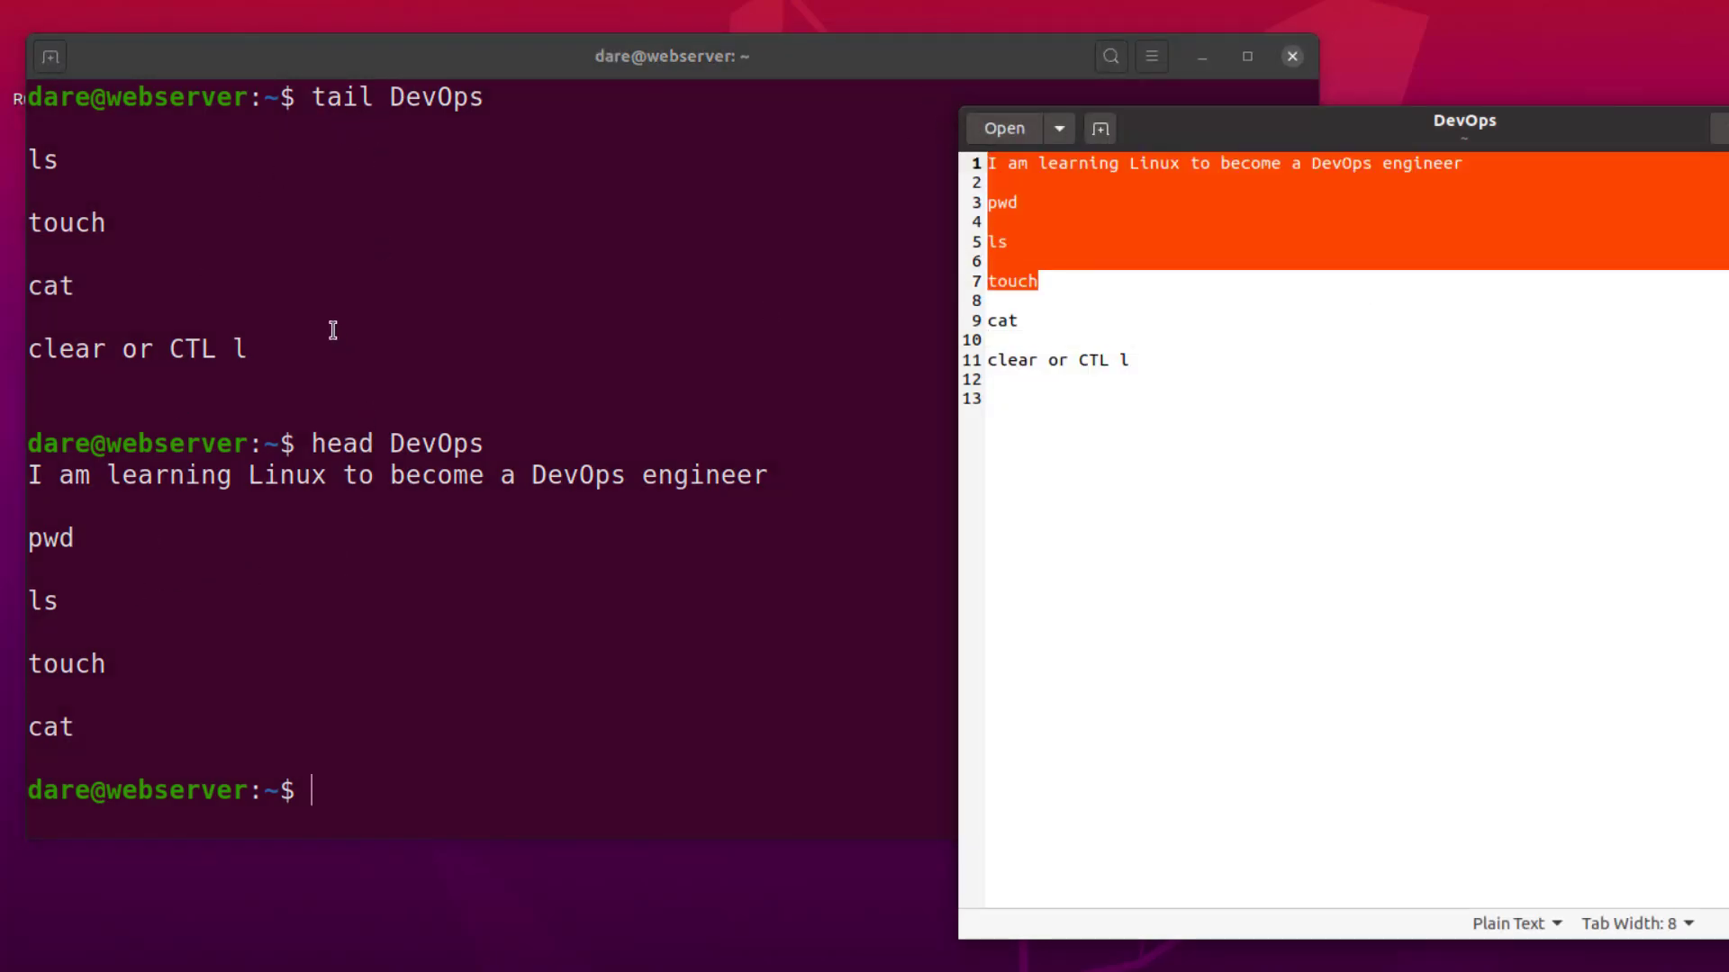
mouse_move(365, 189)
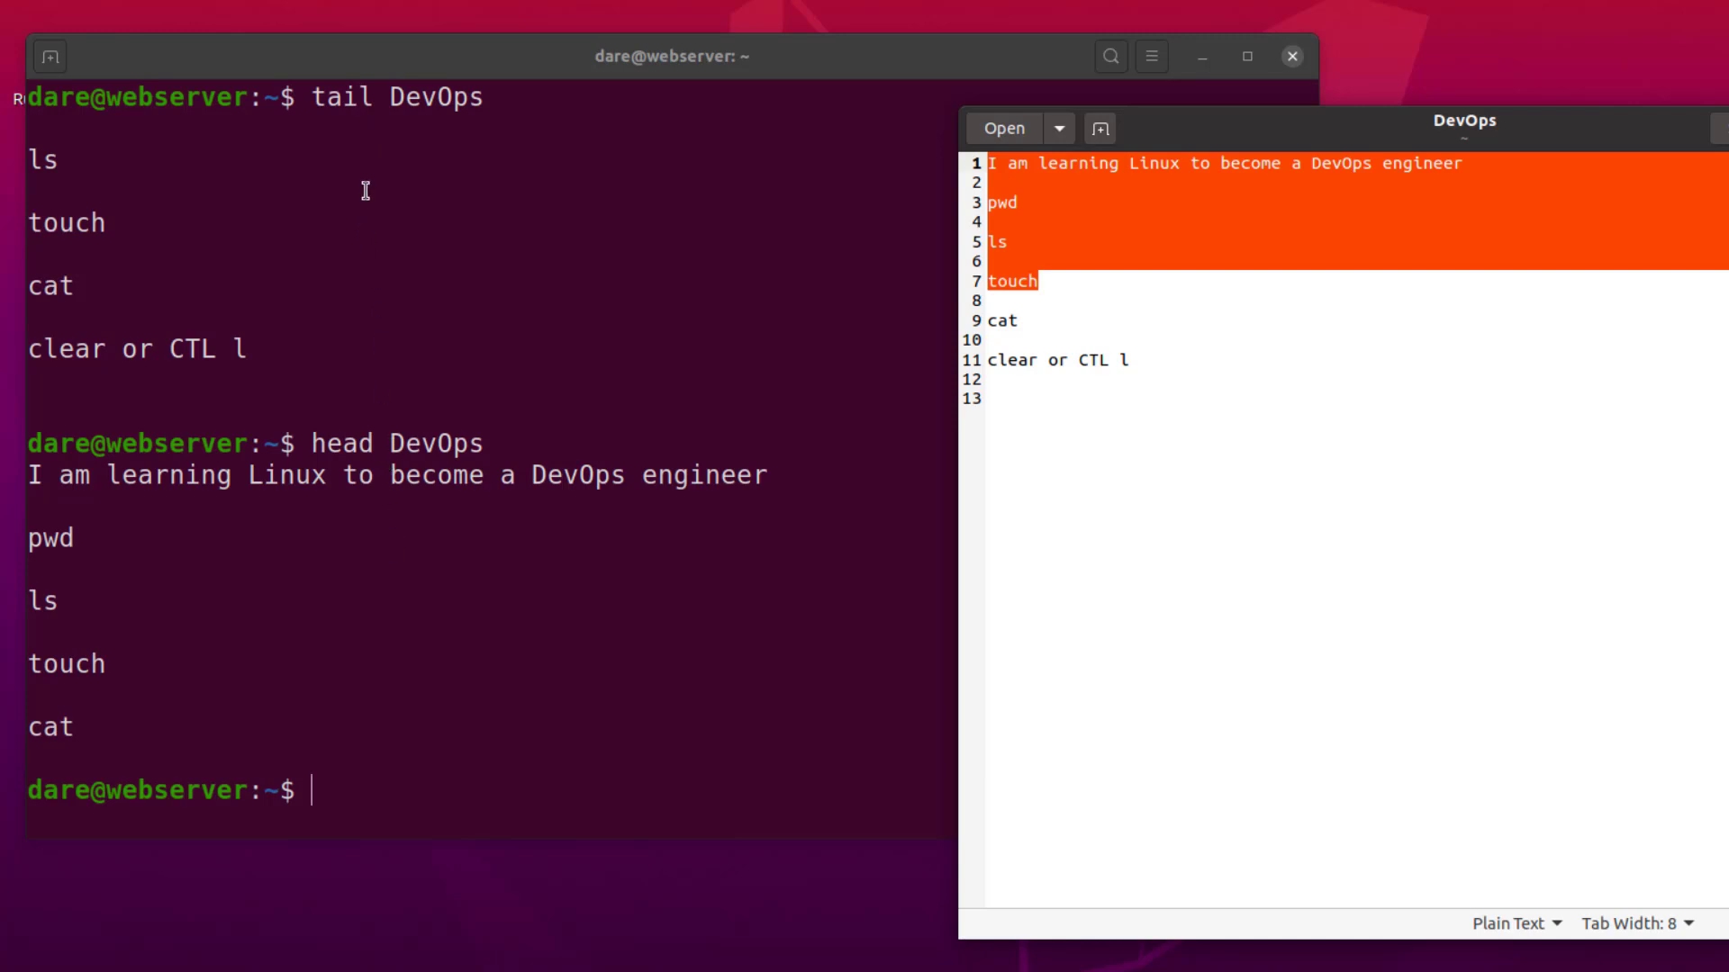
mouse_move(1367, 503)
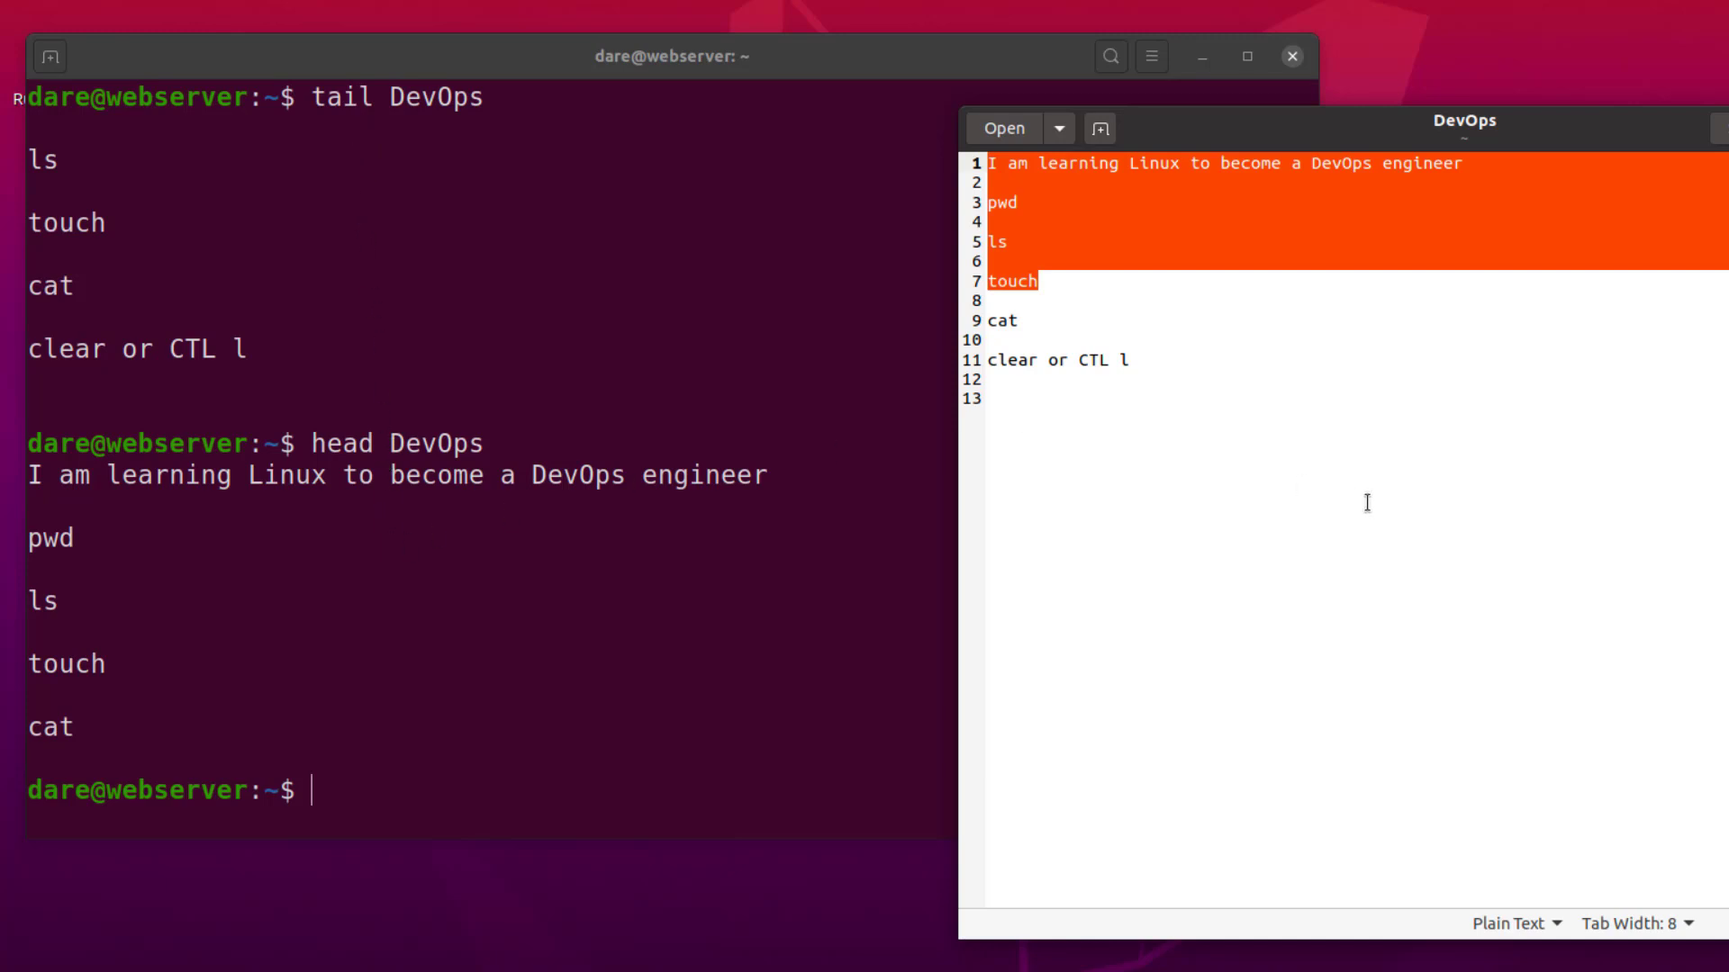